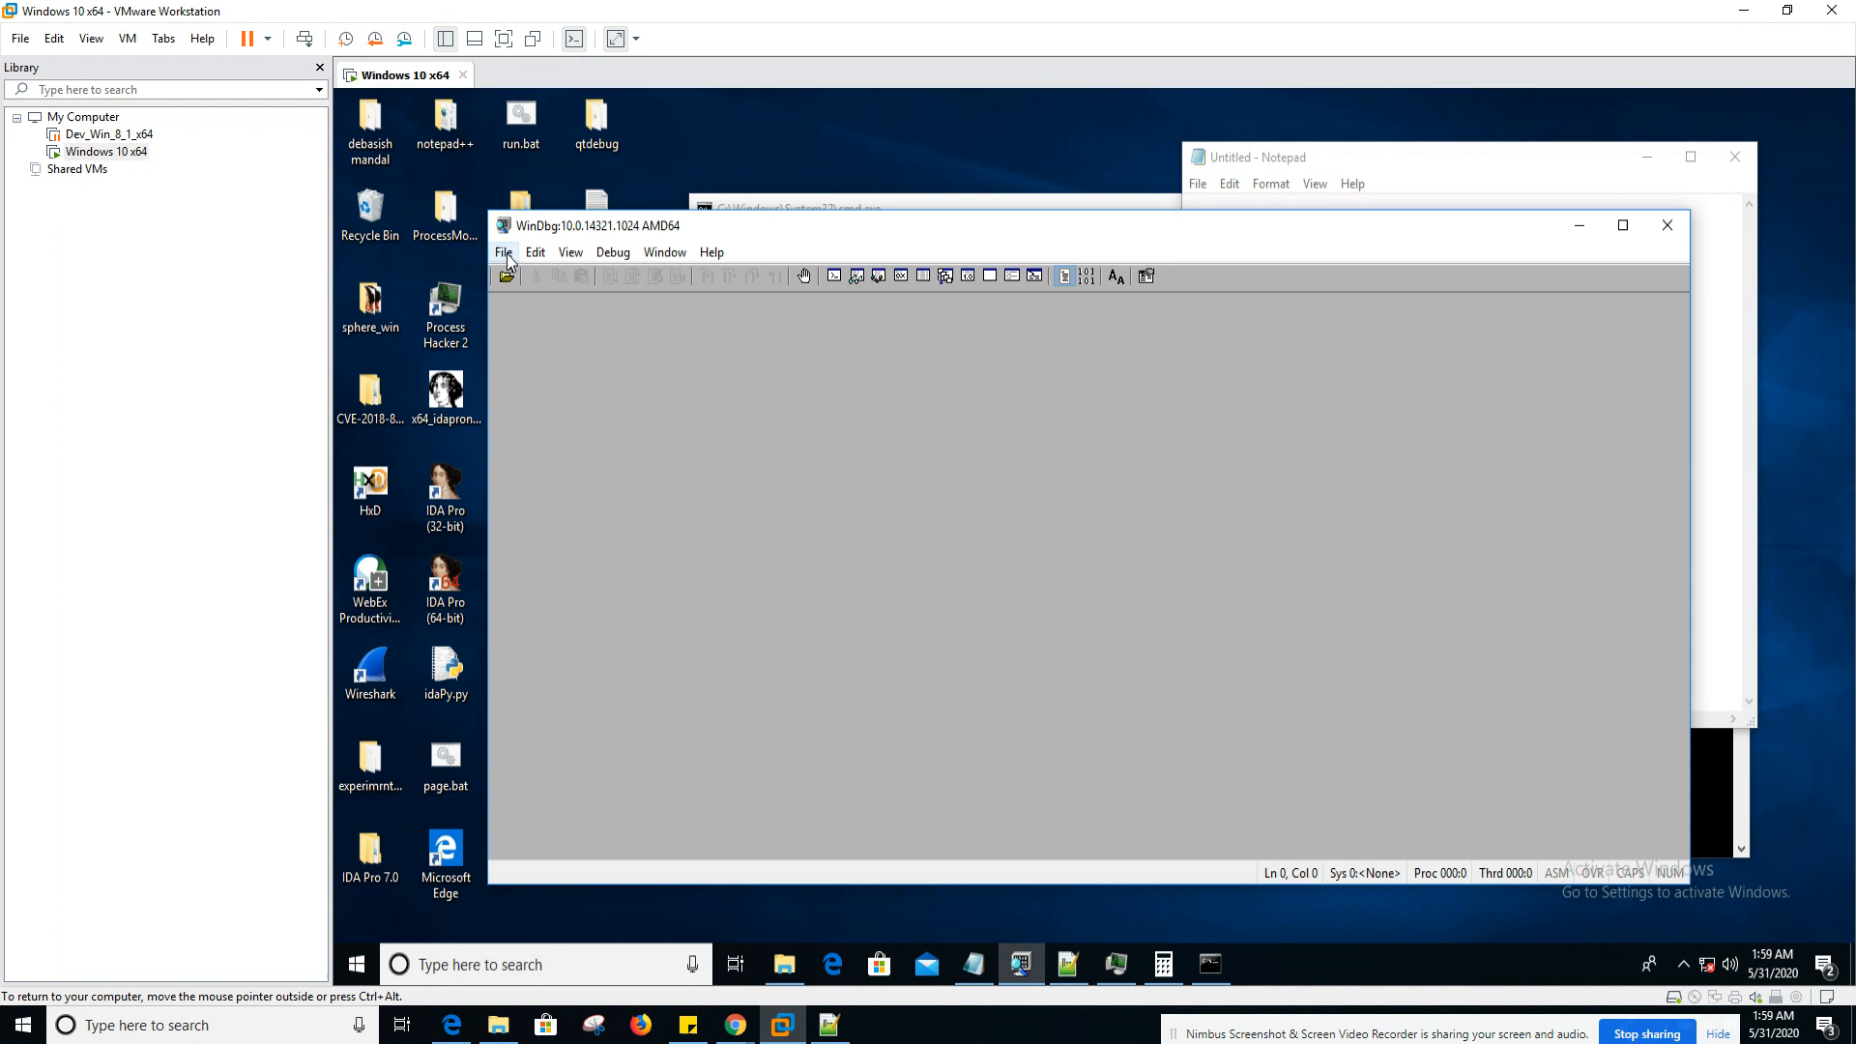
- Attach WinDbg to notepad.exe and enter the breakpoint command bp user32!MessageBoxW
click(504, 252)
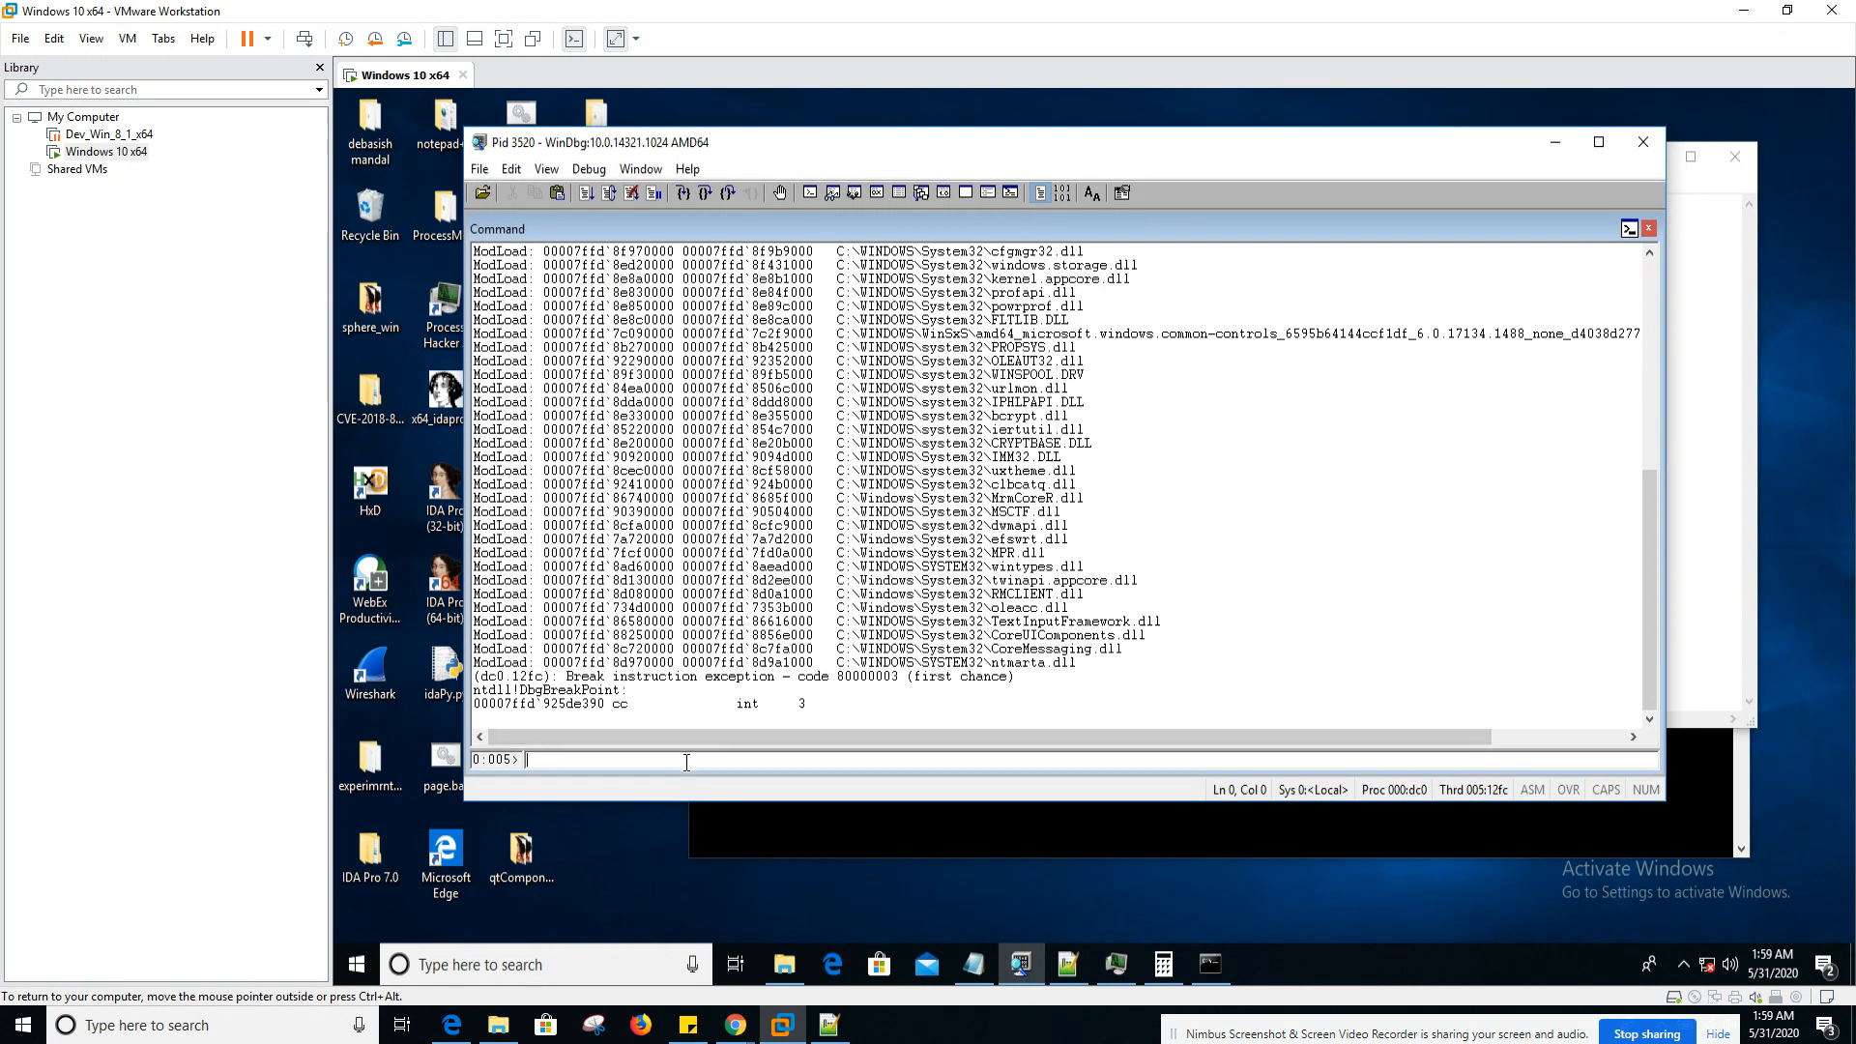
text(b)
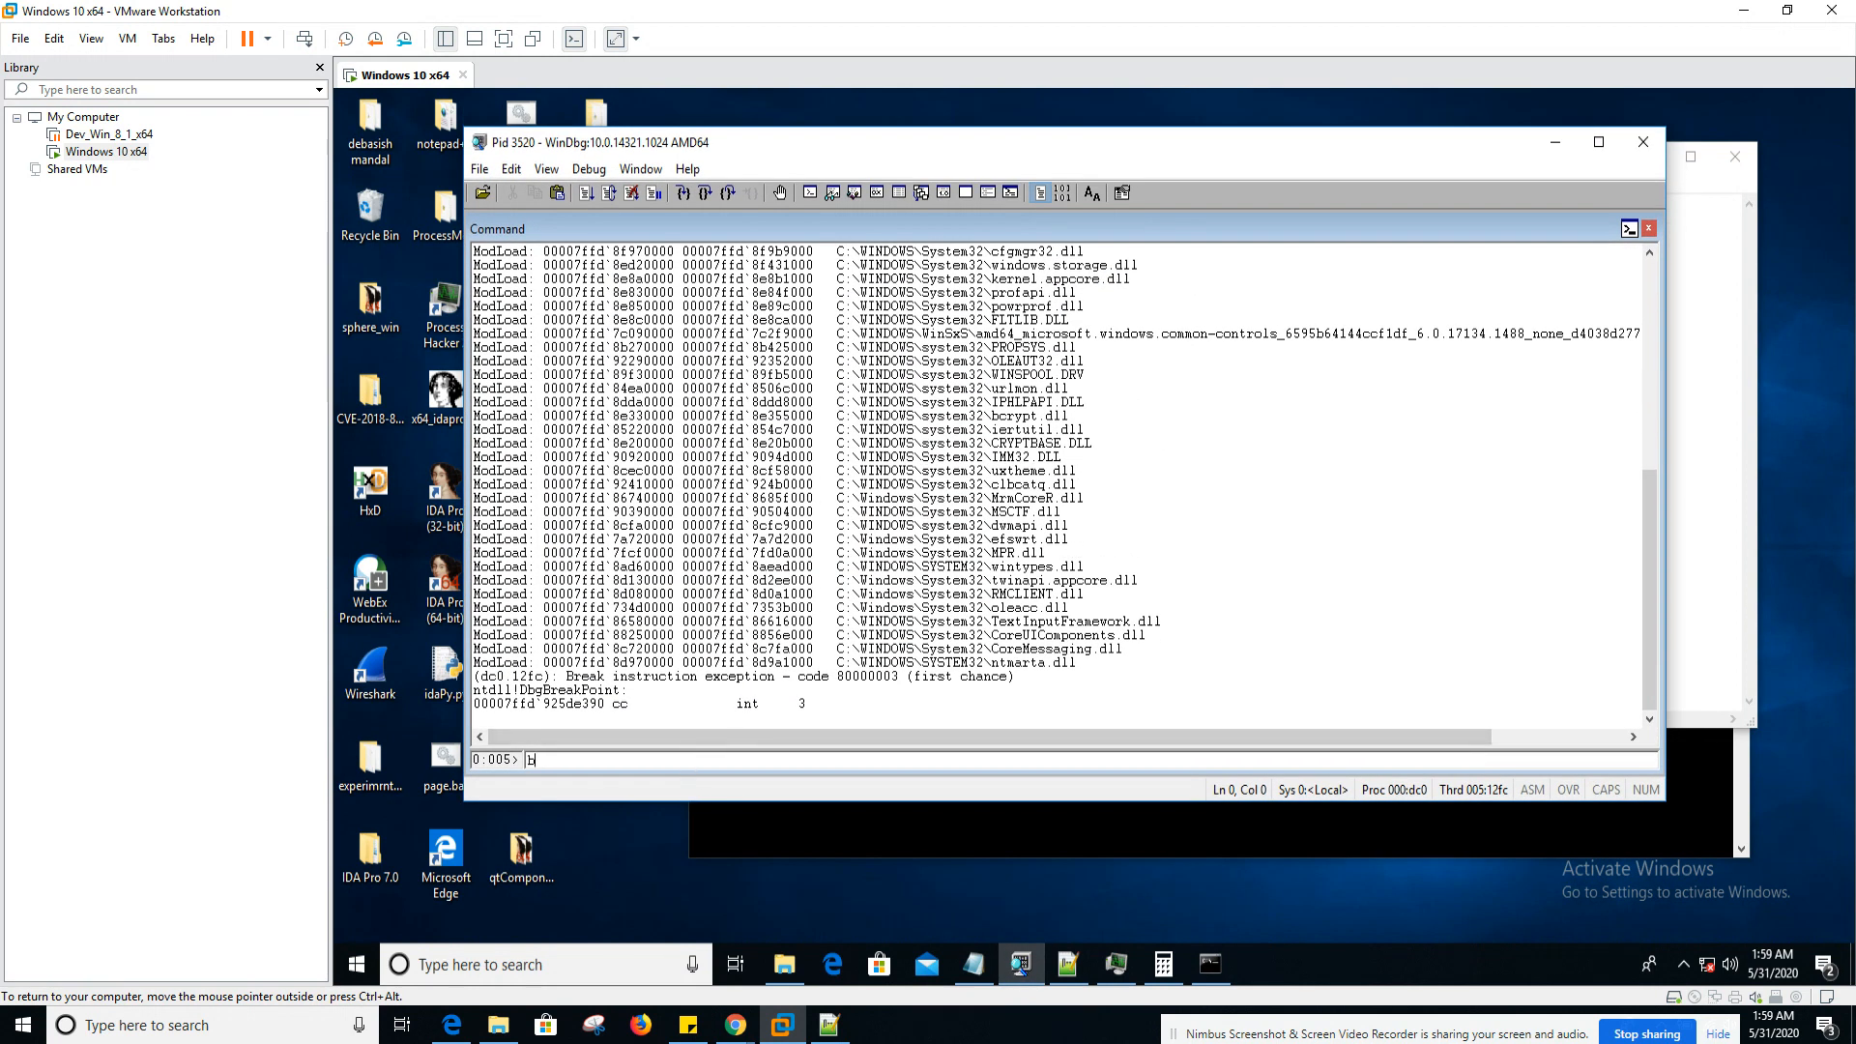
text(p u)
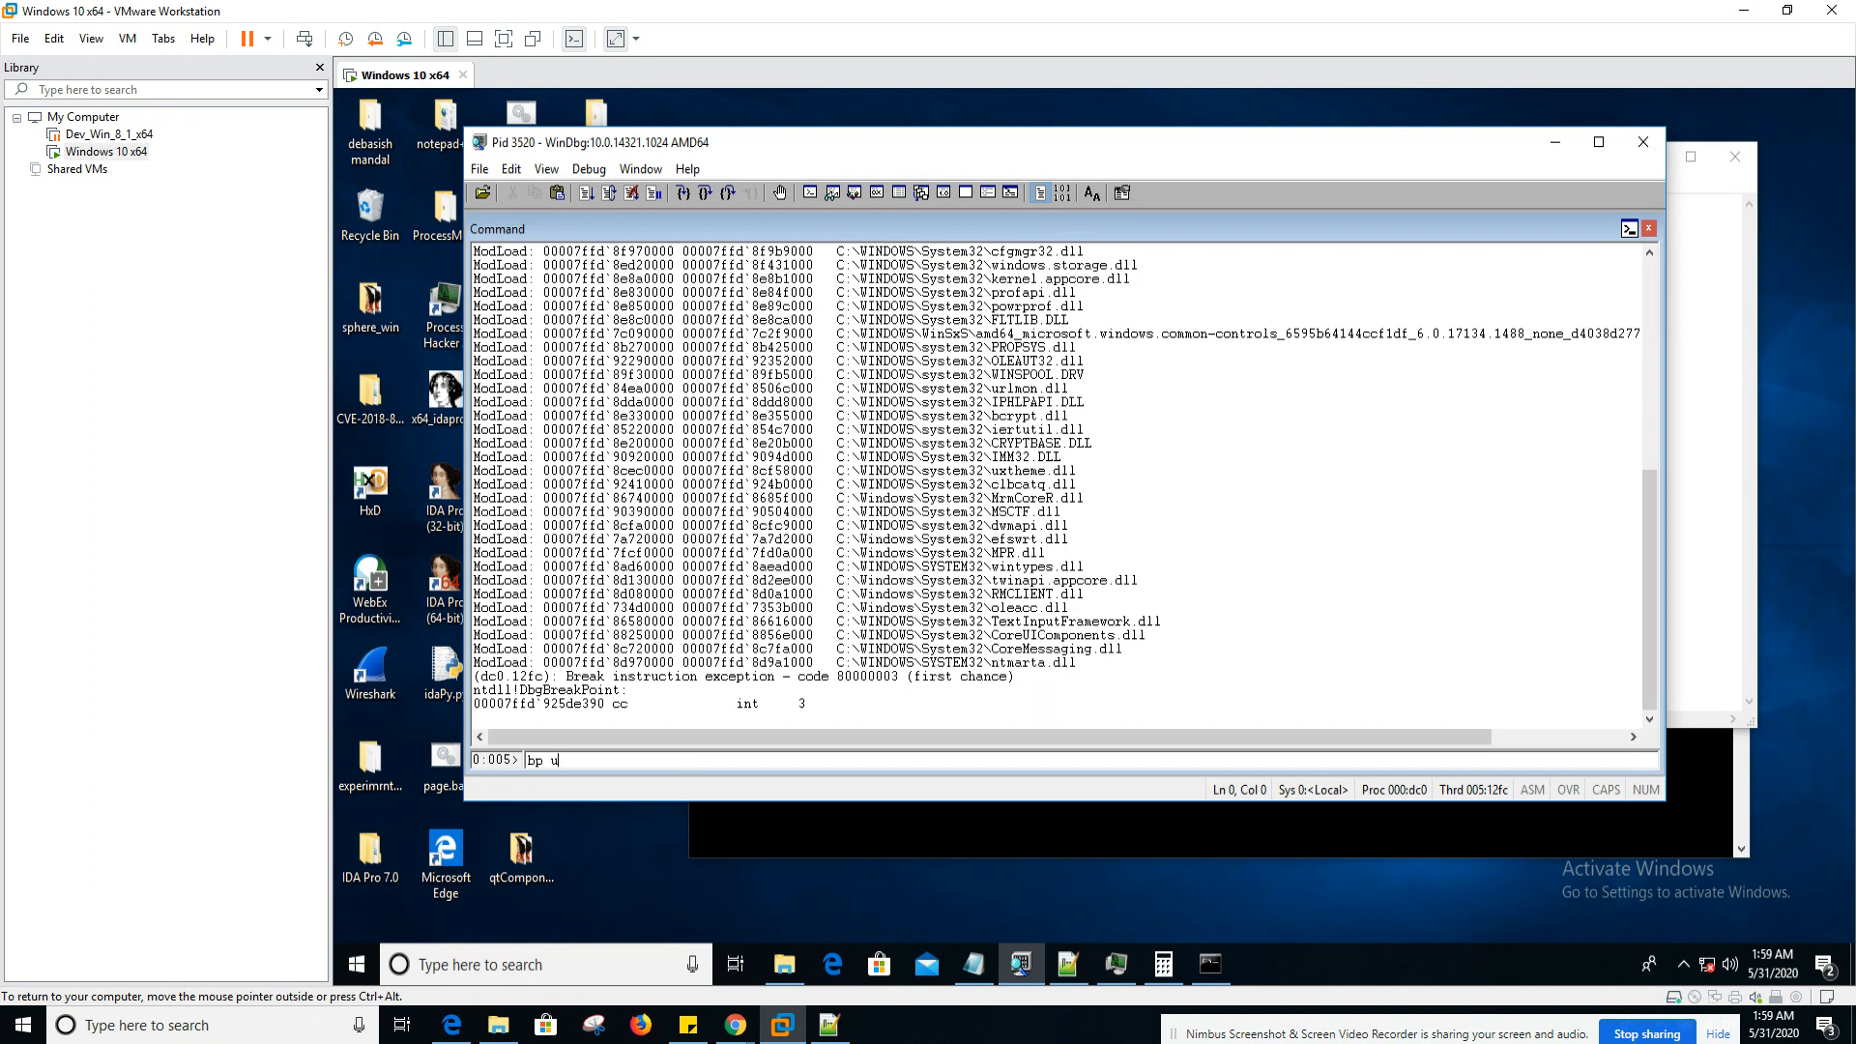
text(ser32)
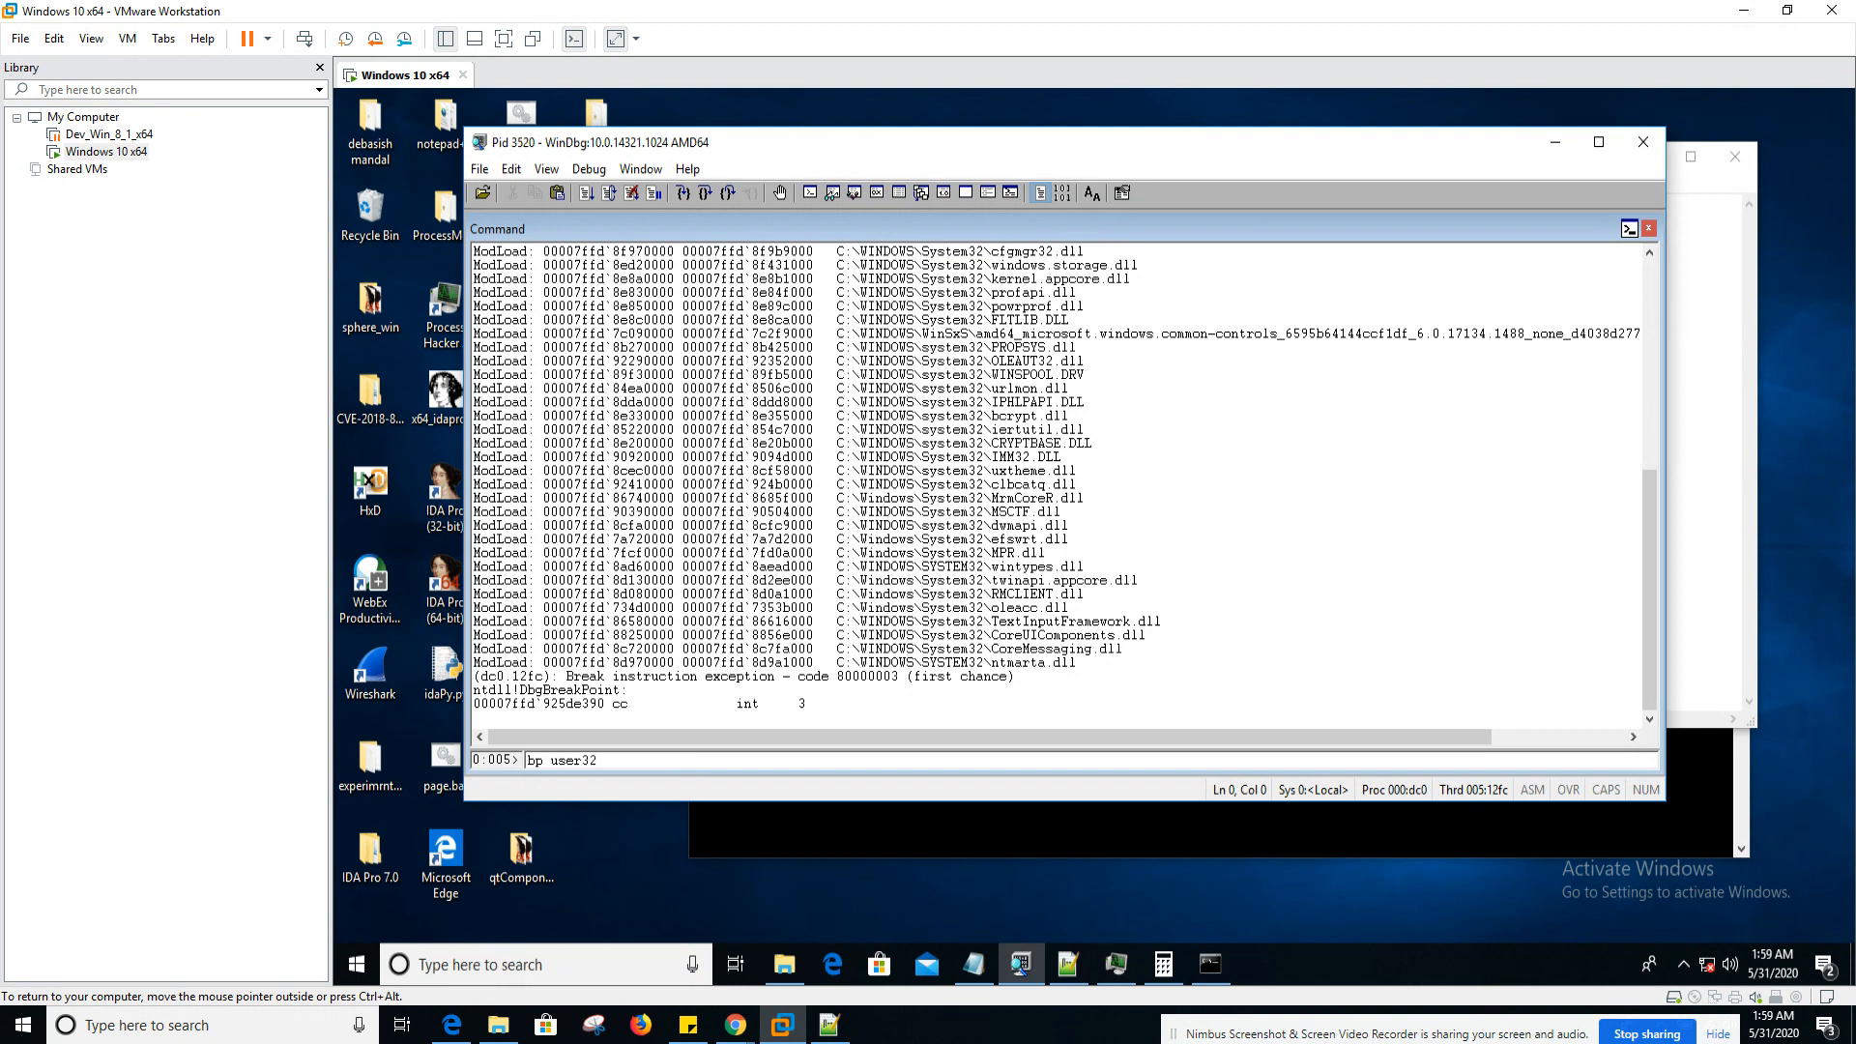
text(!MessageBN)
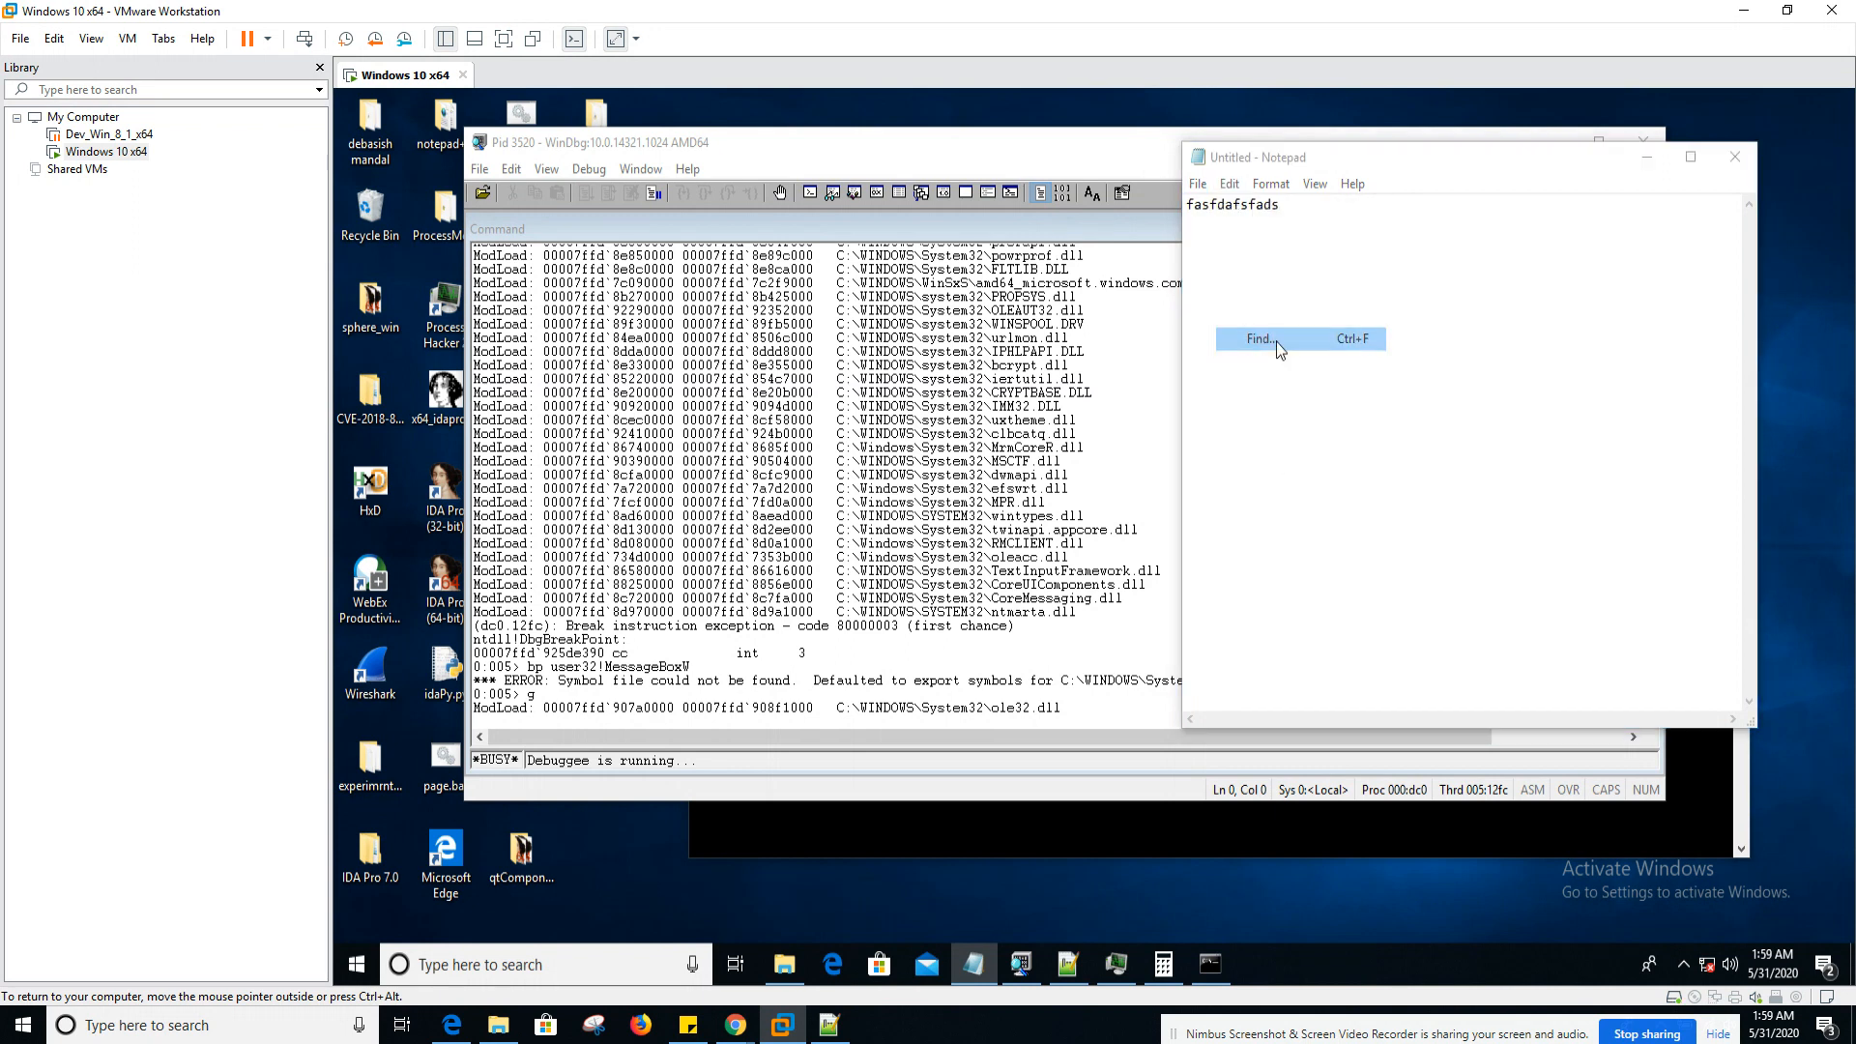
- Trigger Notepad's Find so the MessageBoxW breakpoint hits, then select the instruction bytes there
click(1261, 339)
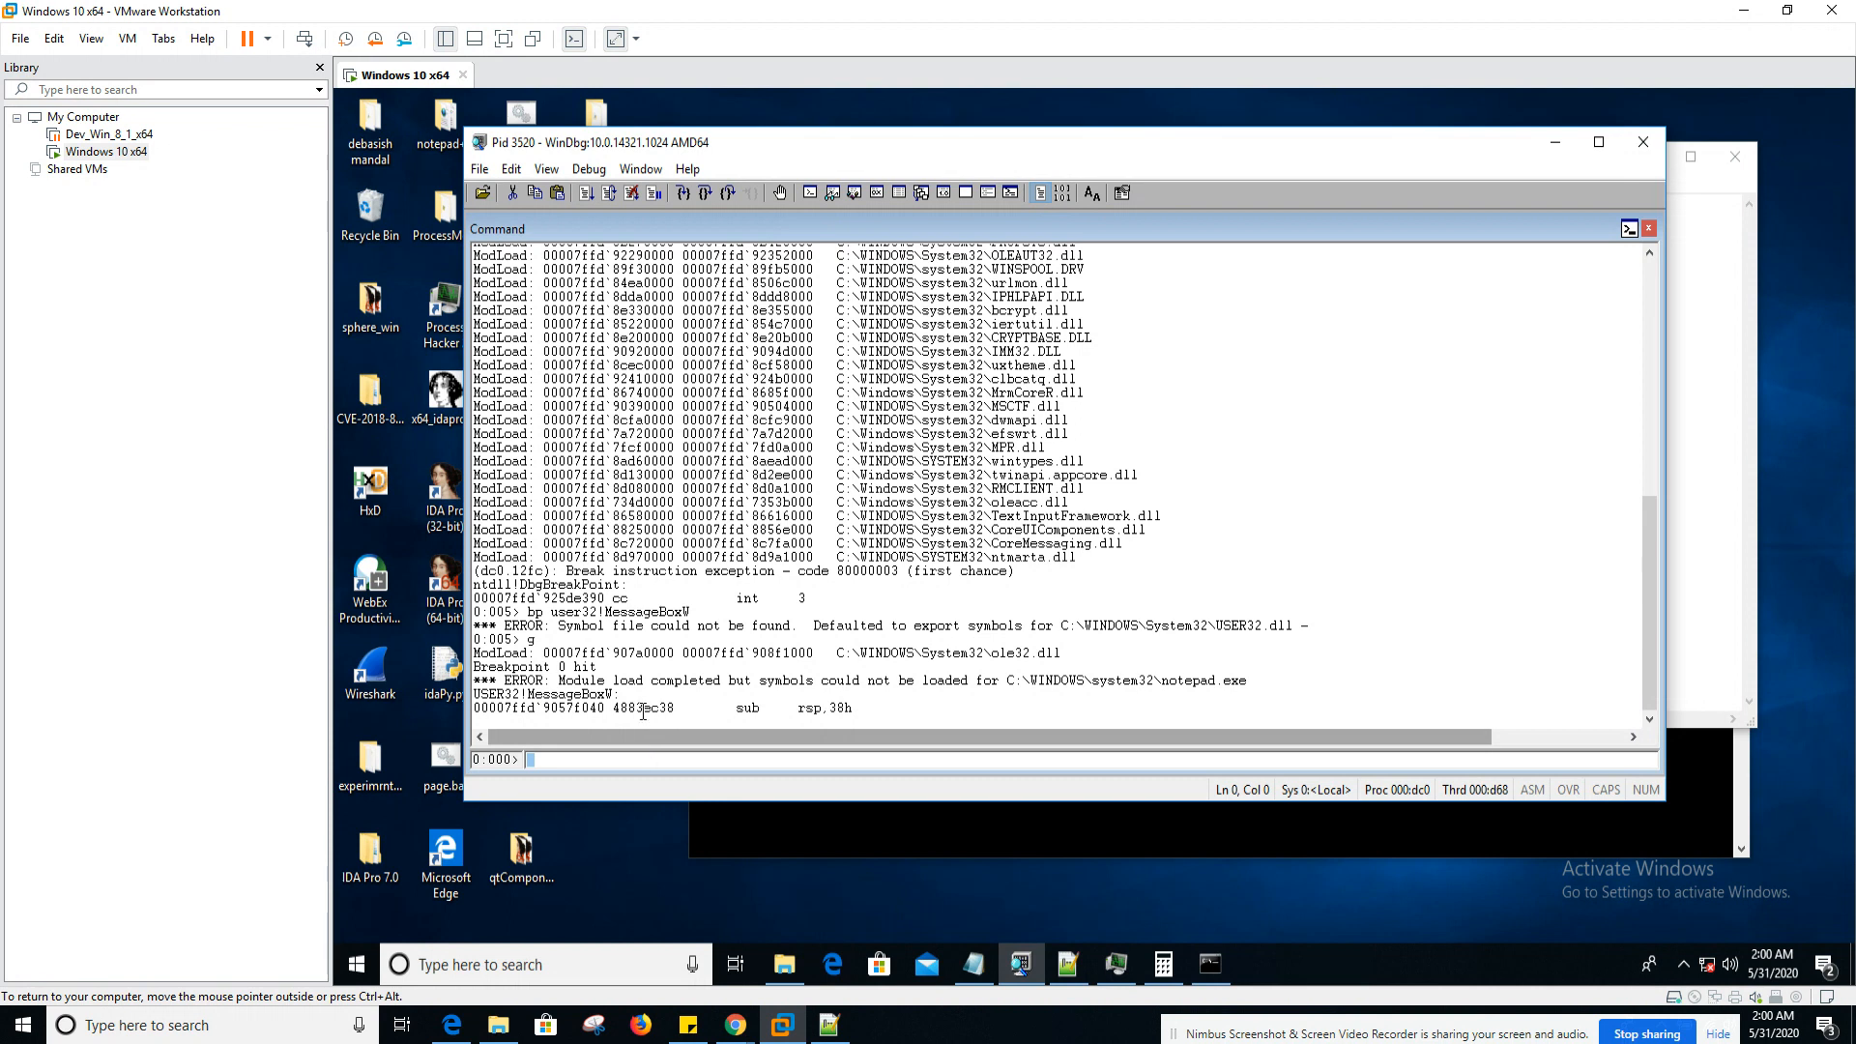
double_click(542, 694)
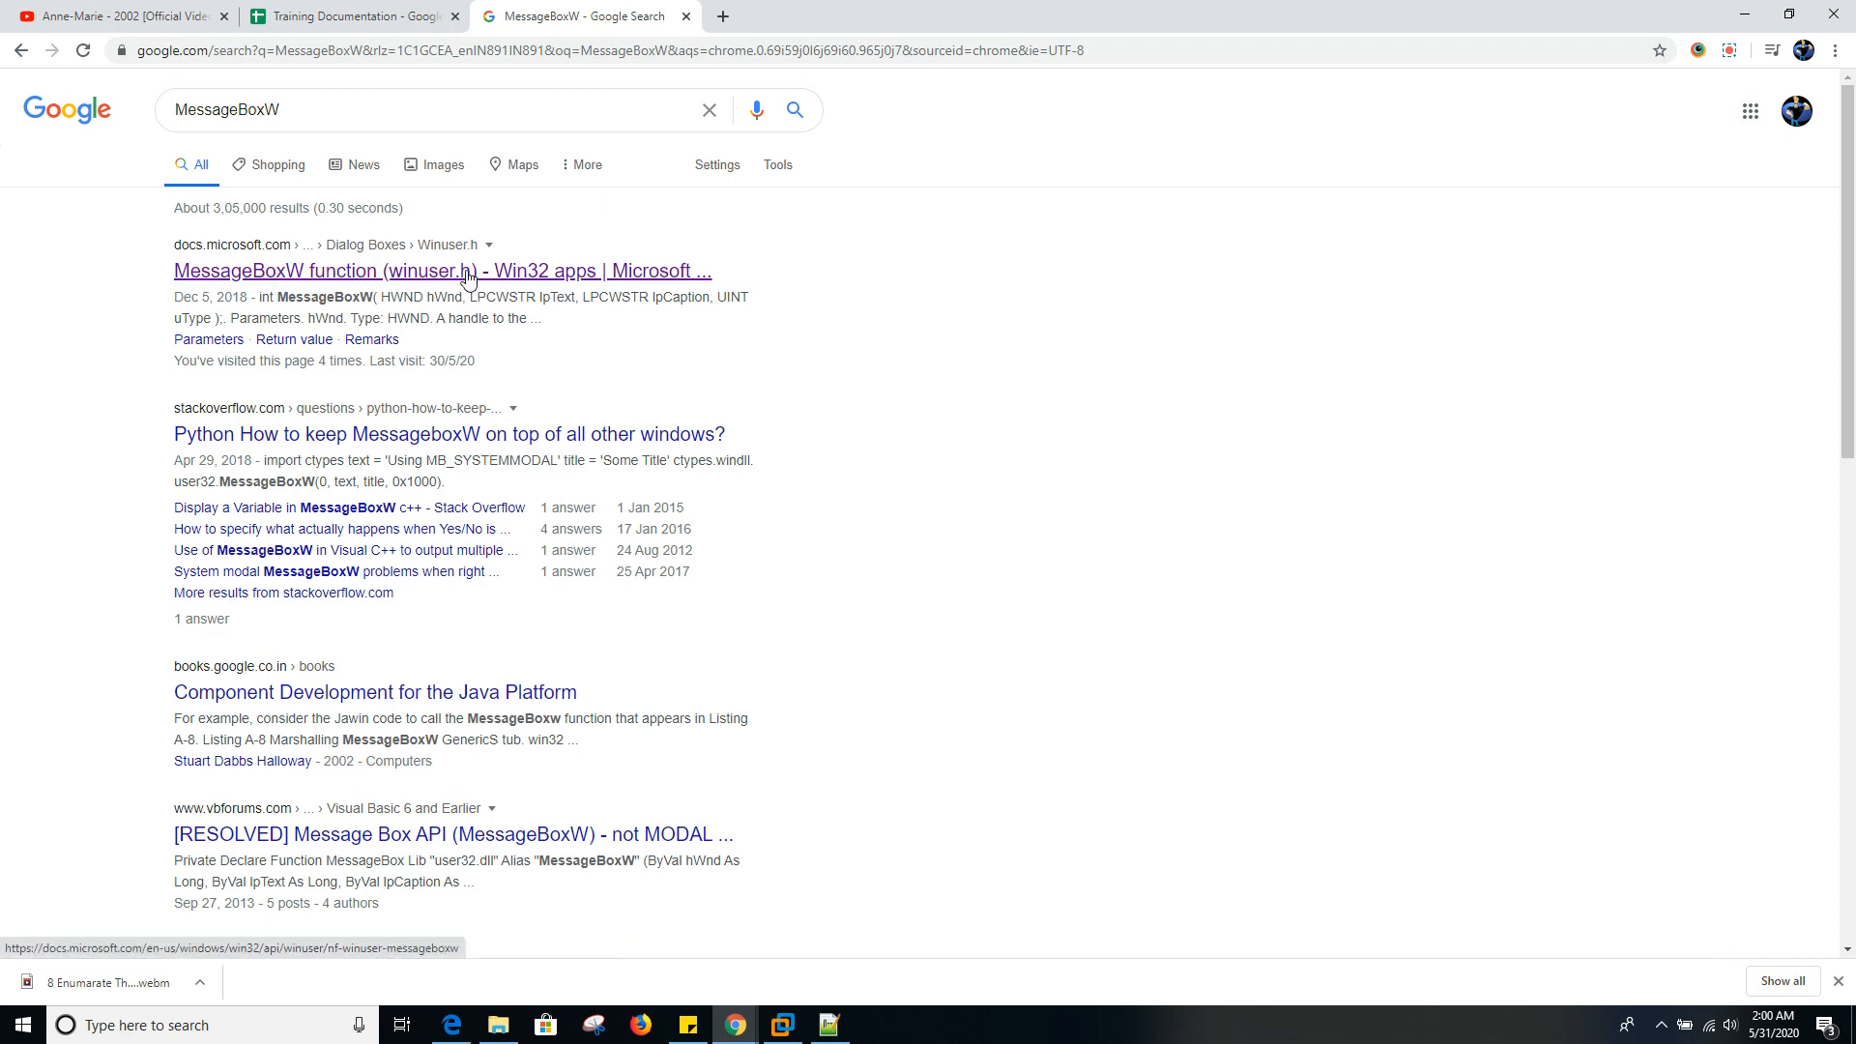
- Open Microsoft Docs' MessageBoxW page and highlight the HWND hWnd parameter in the syntax
click(467, 270)
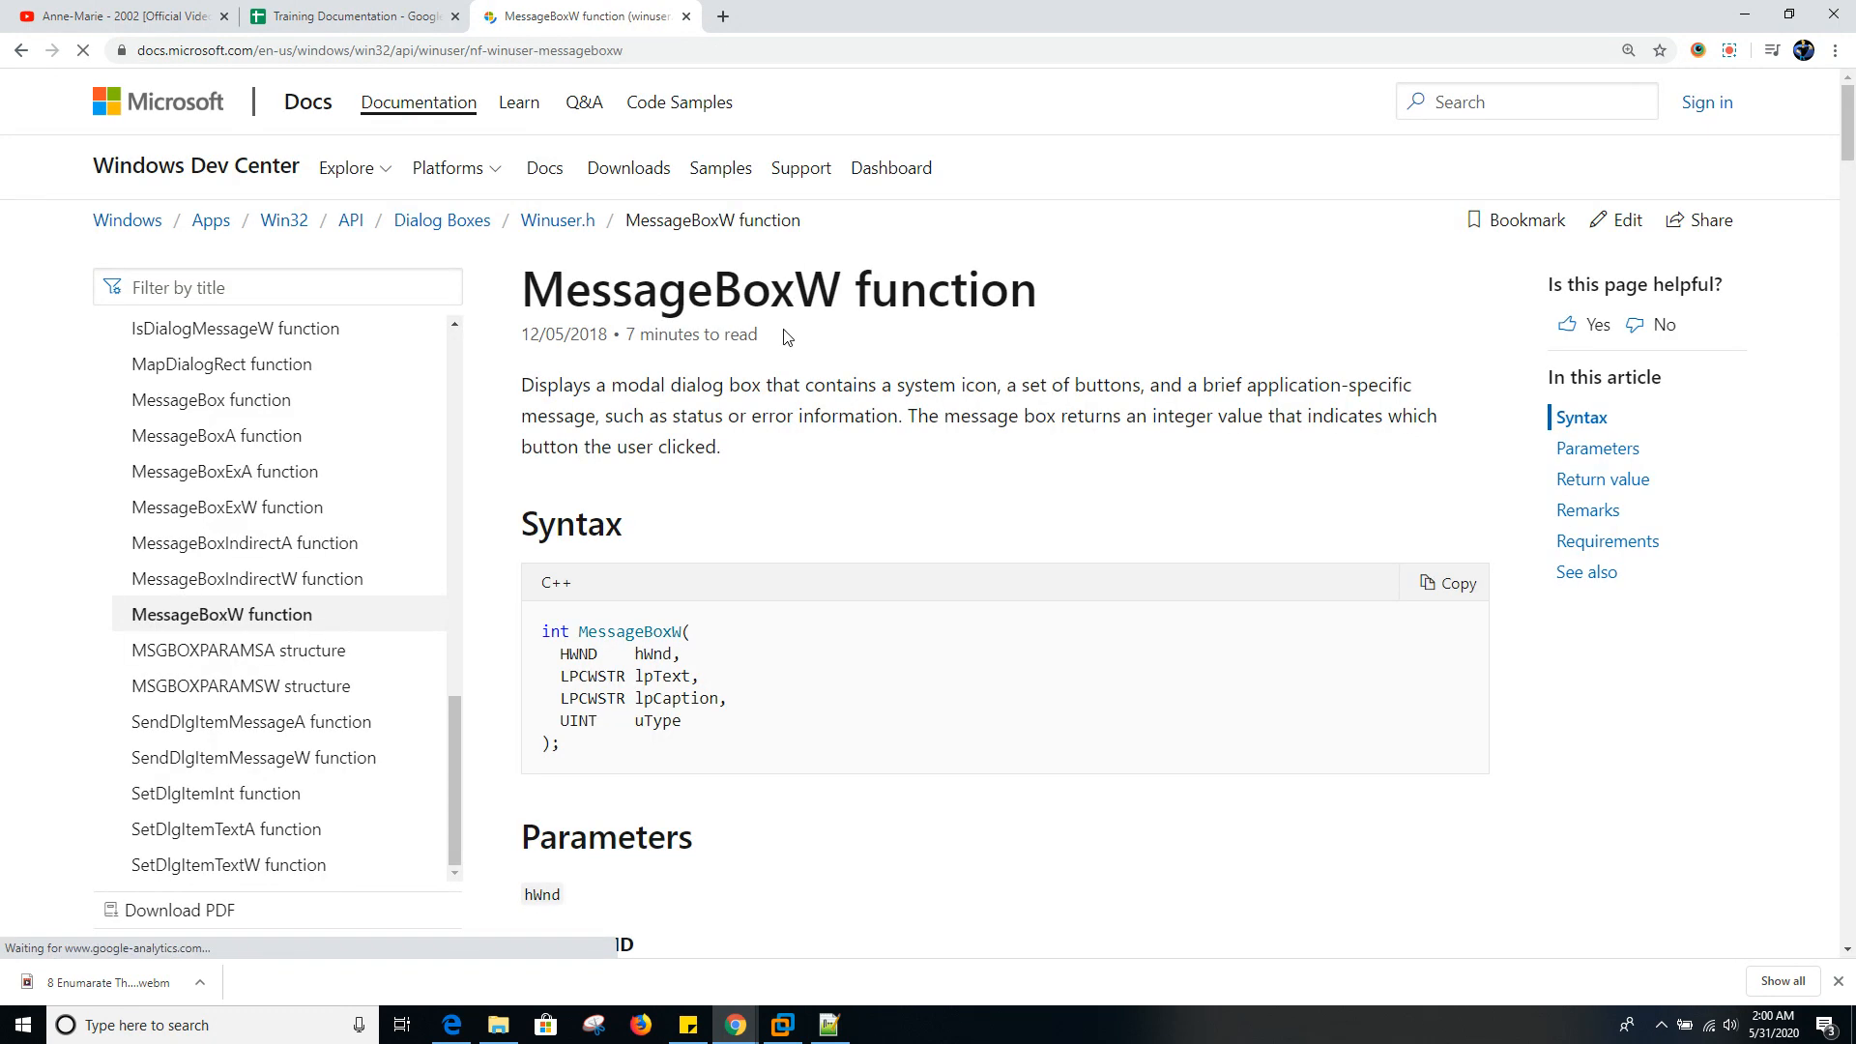
scroll(down, 3)
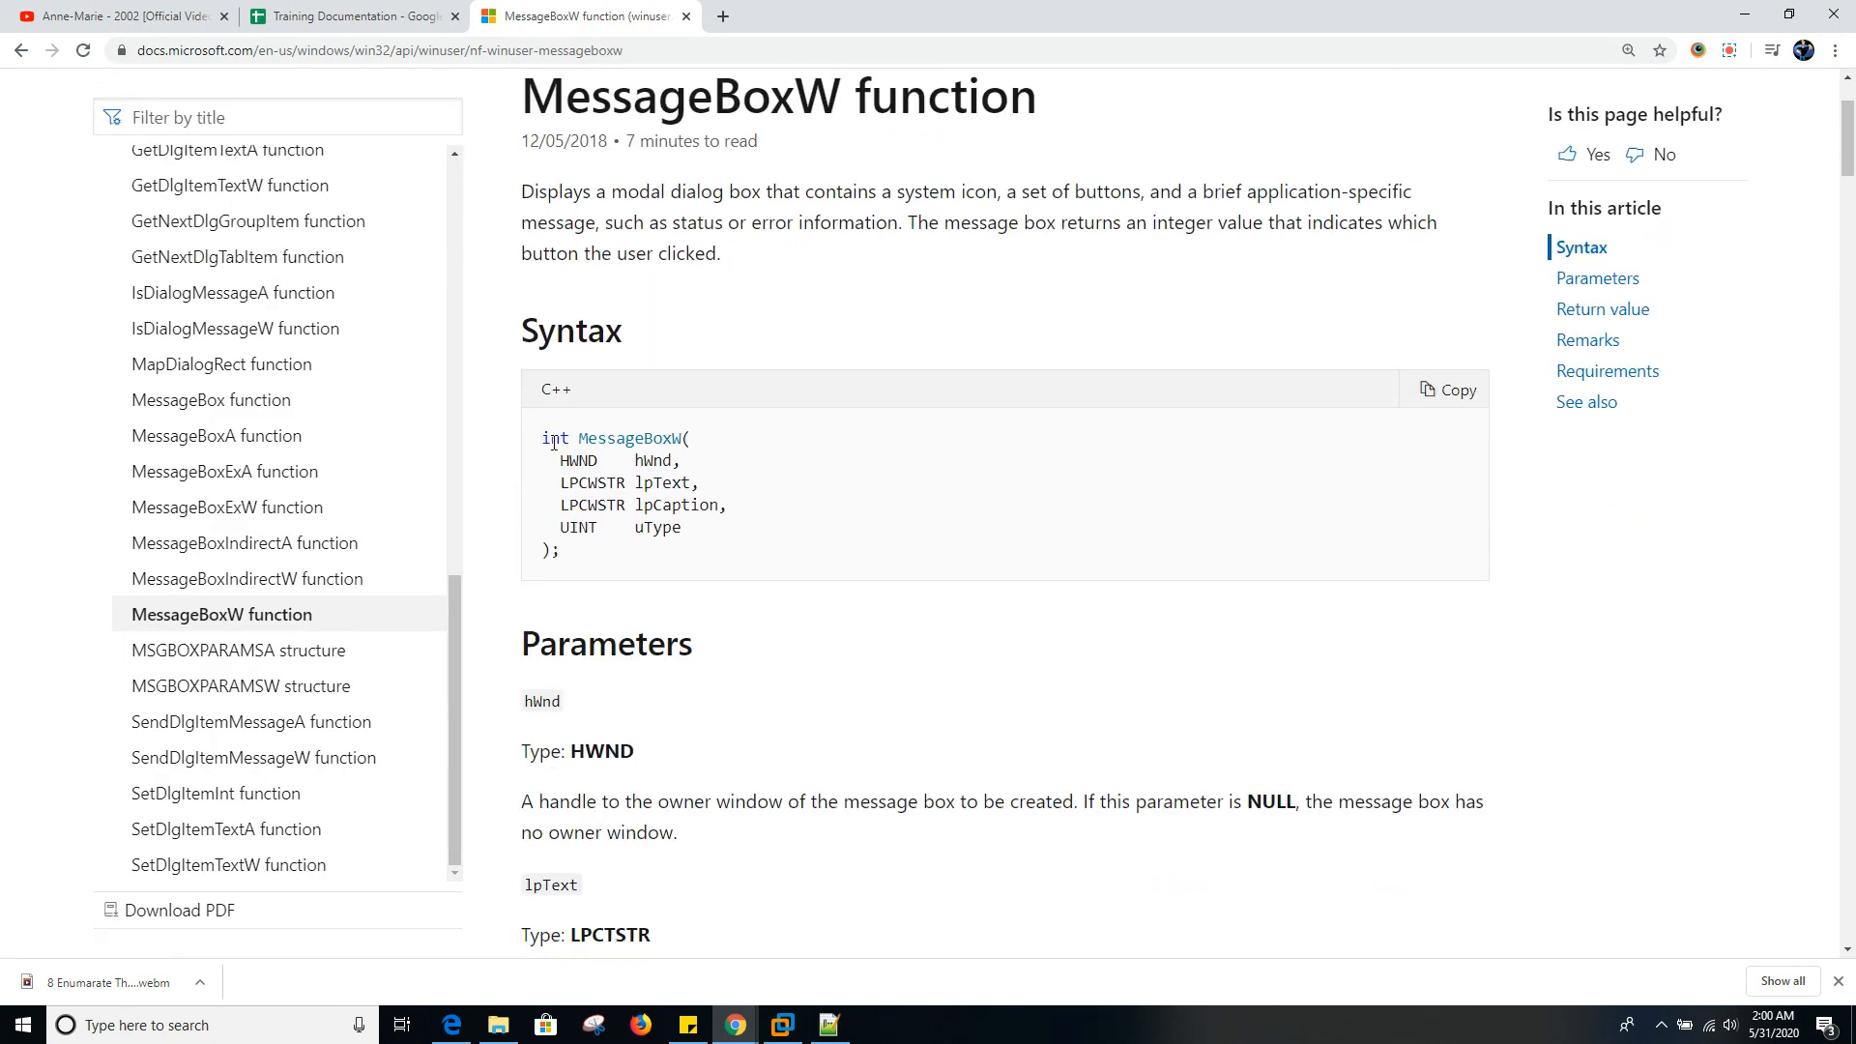
double_click(576, 460)
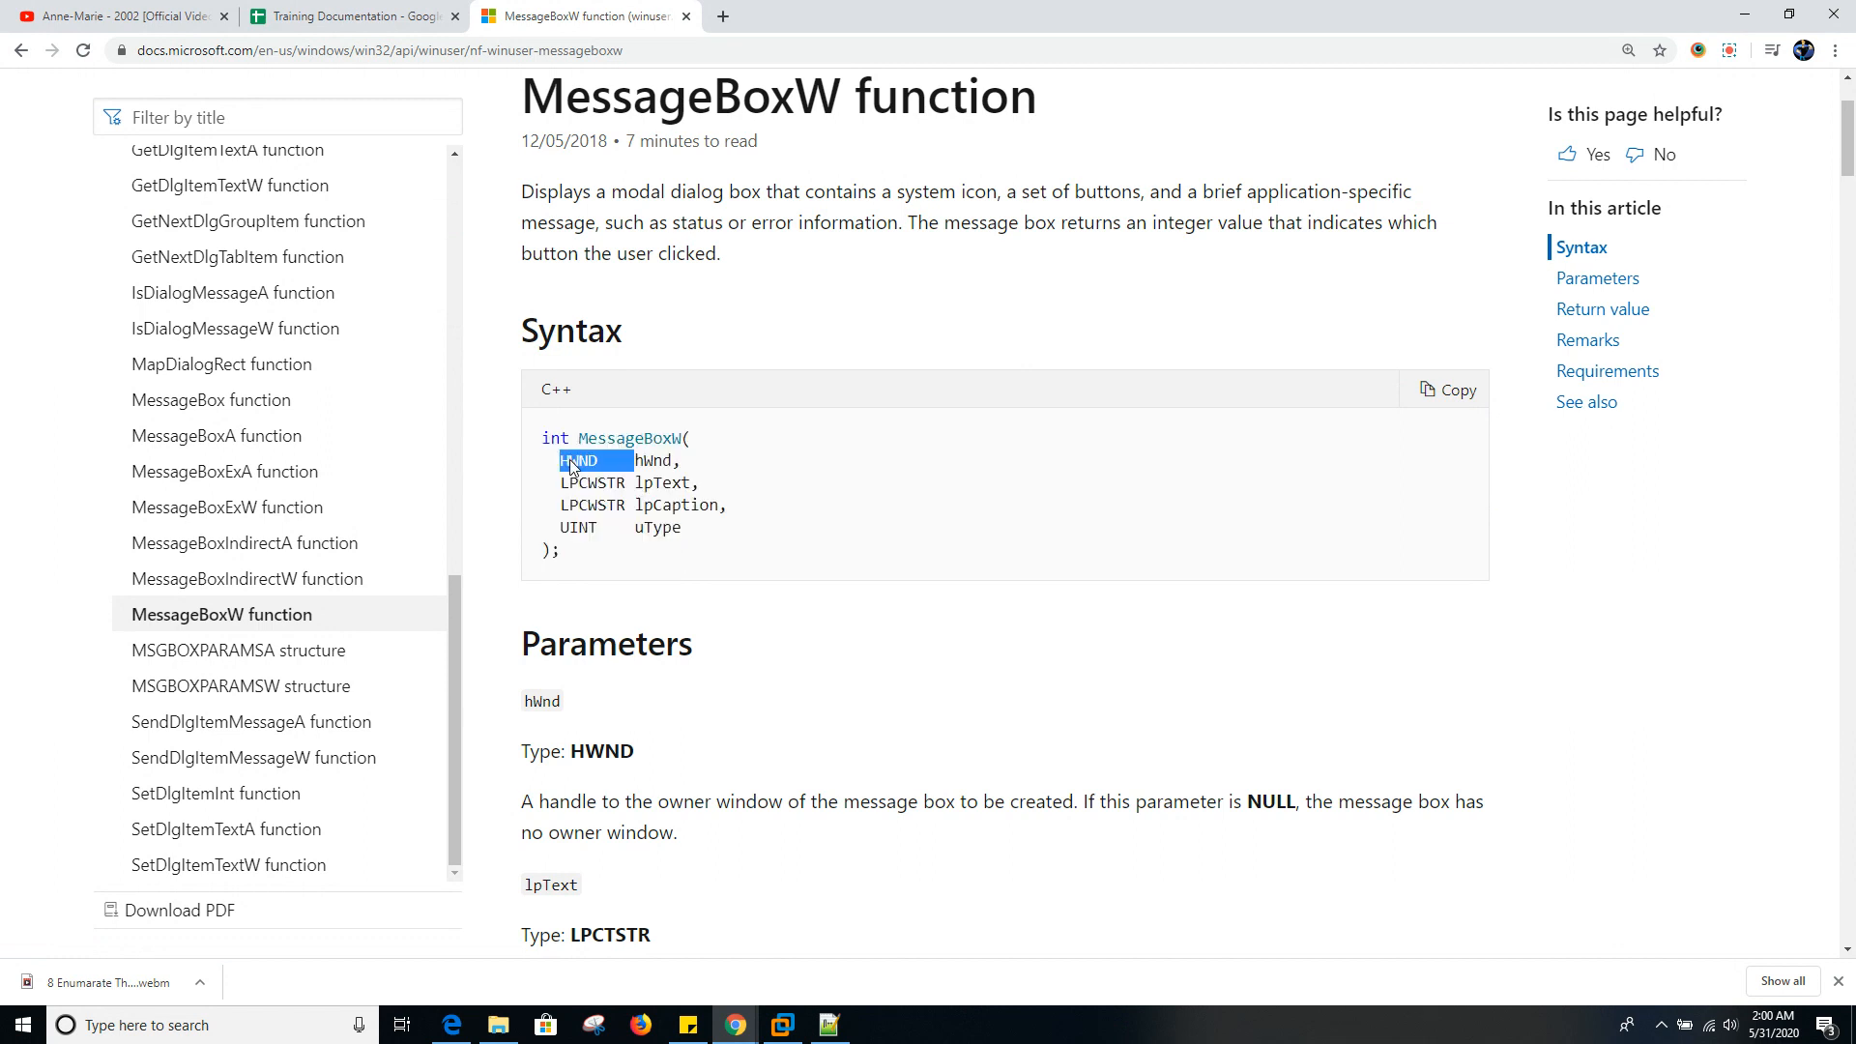
double_click(653, 462)
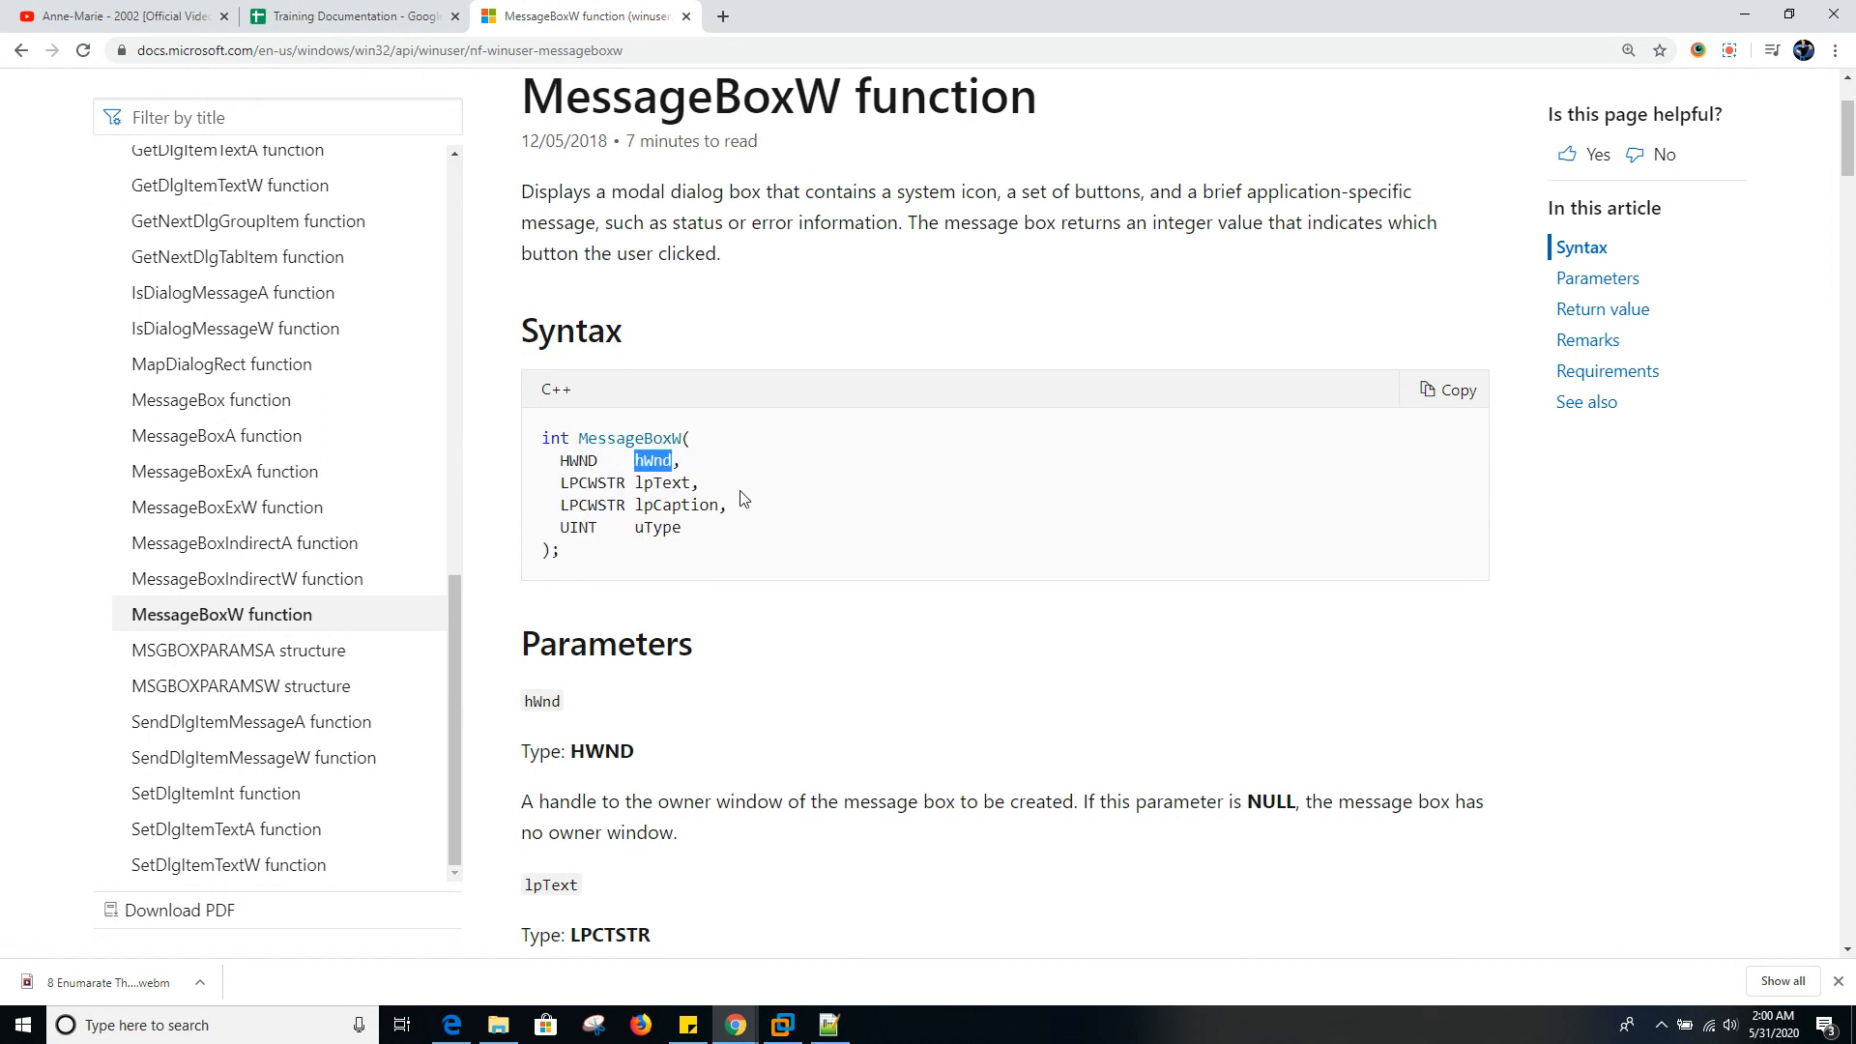
- Highlight the lpText and uType parameters and scroll through their descriptions
scroll(down, 3)
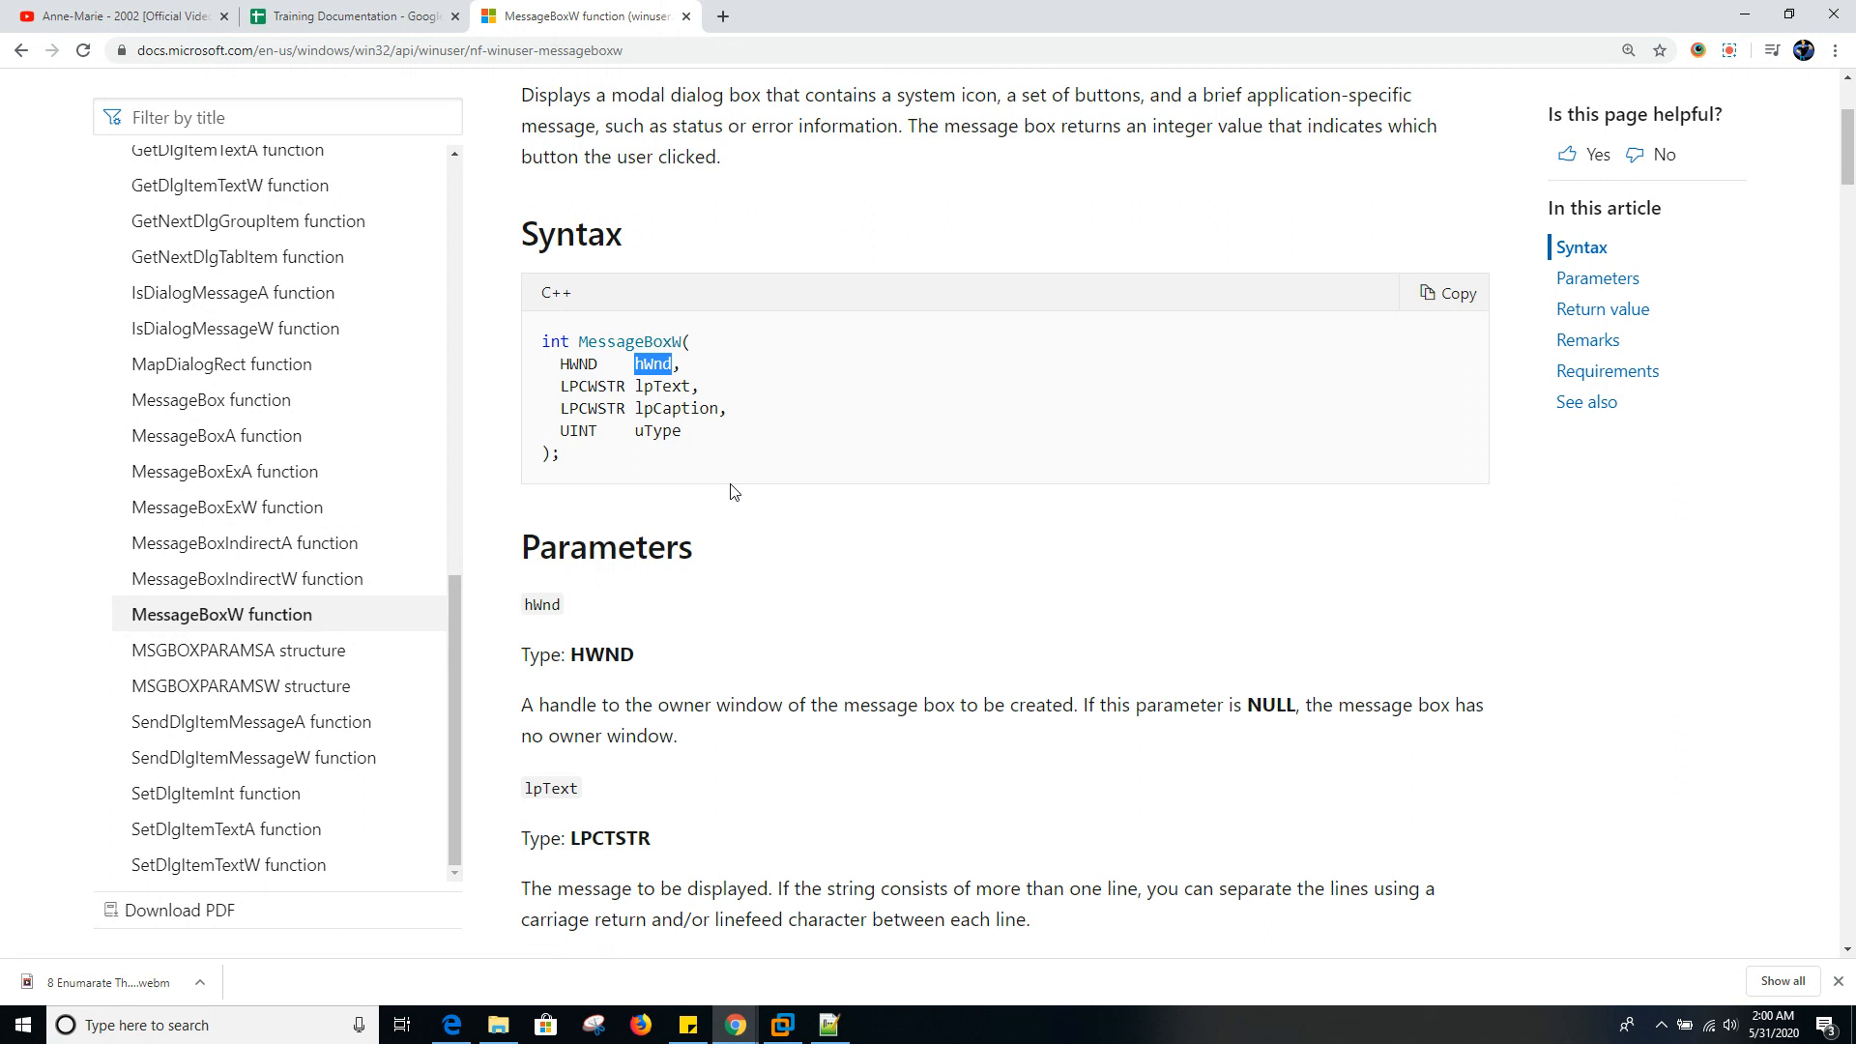
mouse_move(653, 361)
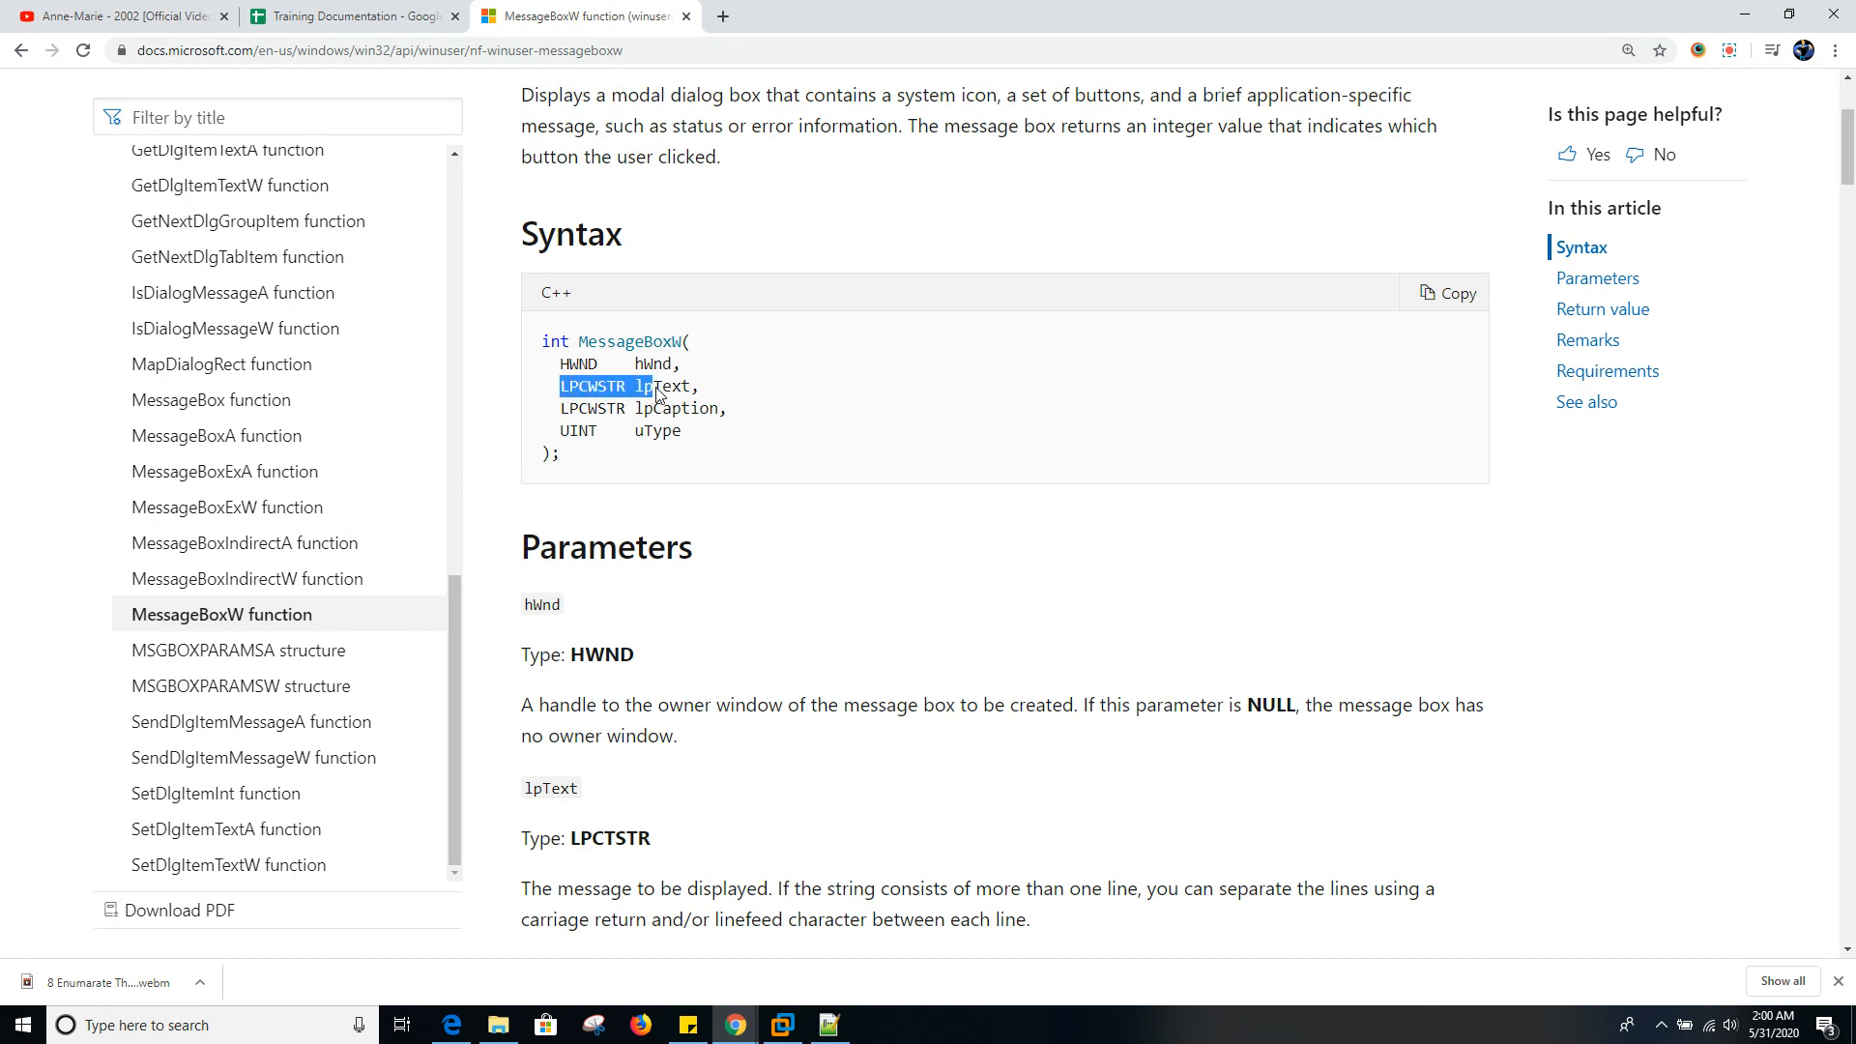
double_click(661, 386)
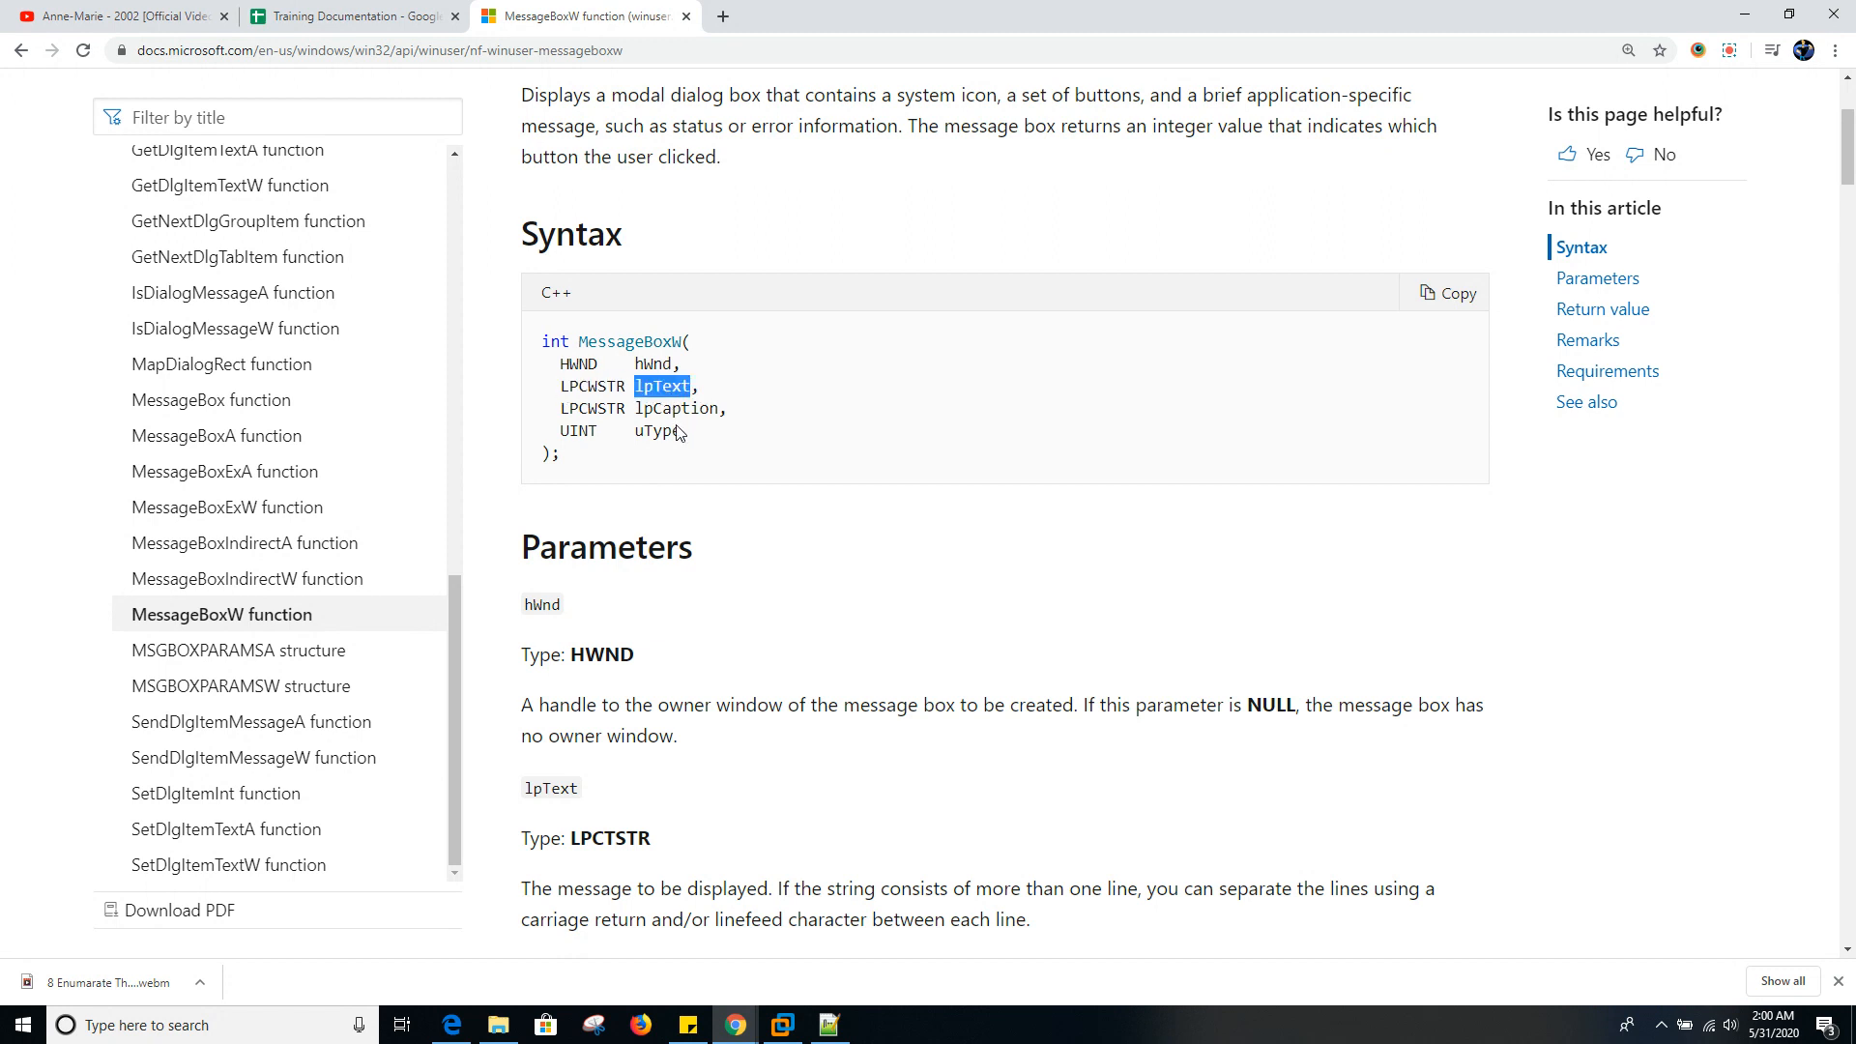
double_click(656, 430)
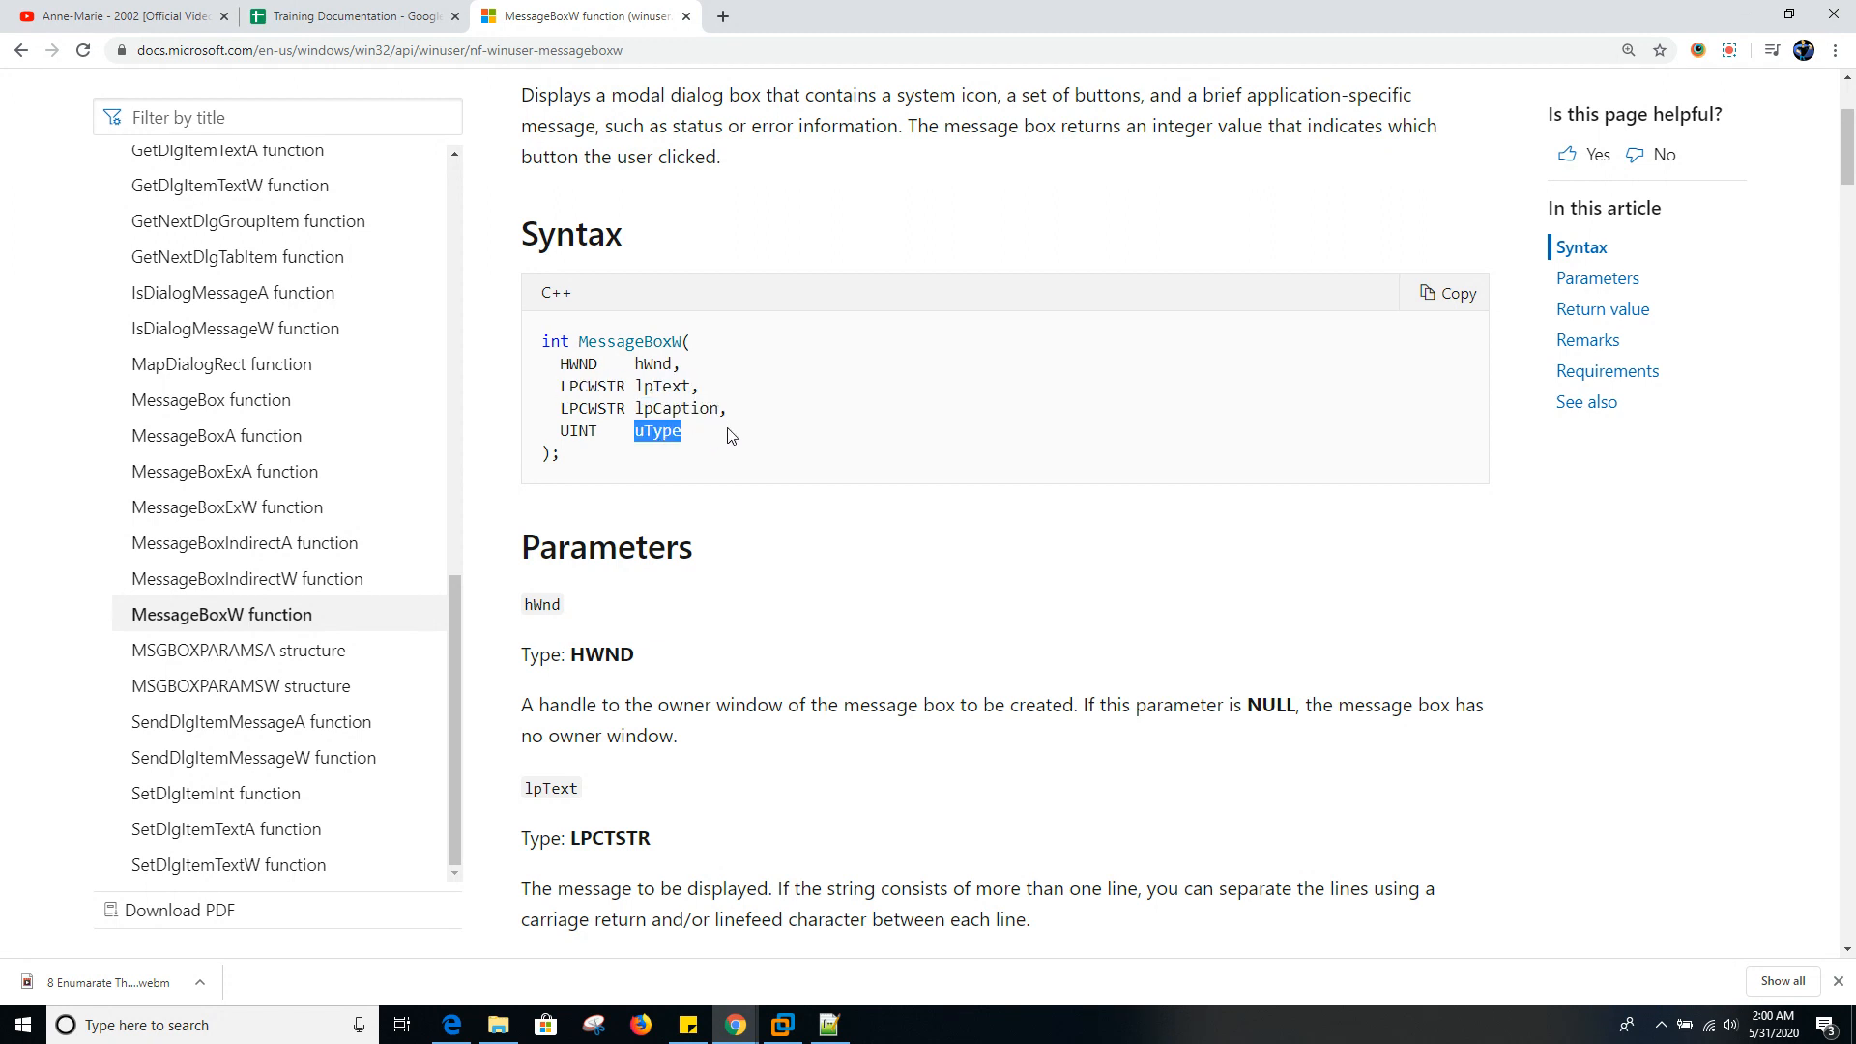
mouse_move(655, 440)
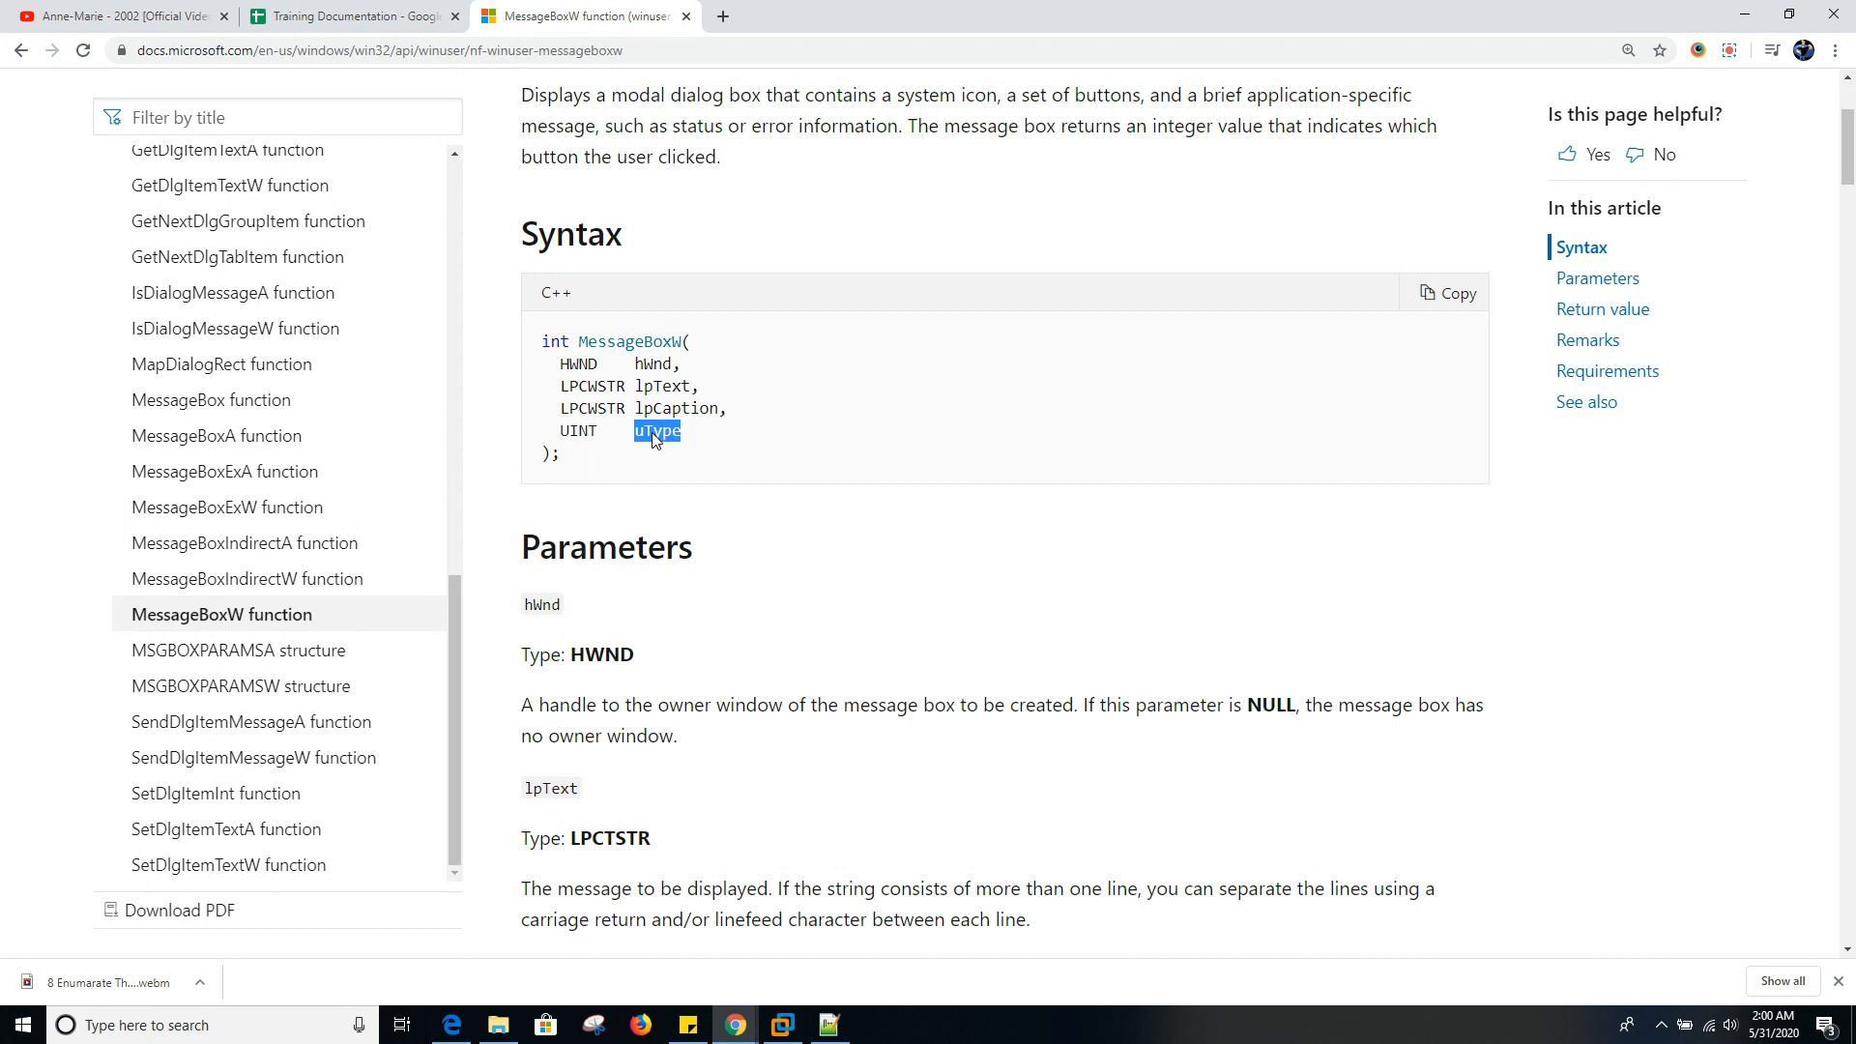
mouse_move(612, 423)
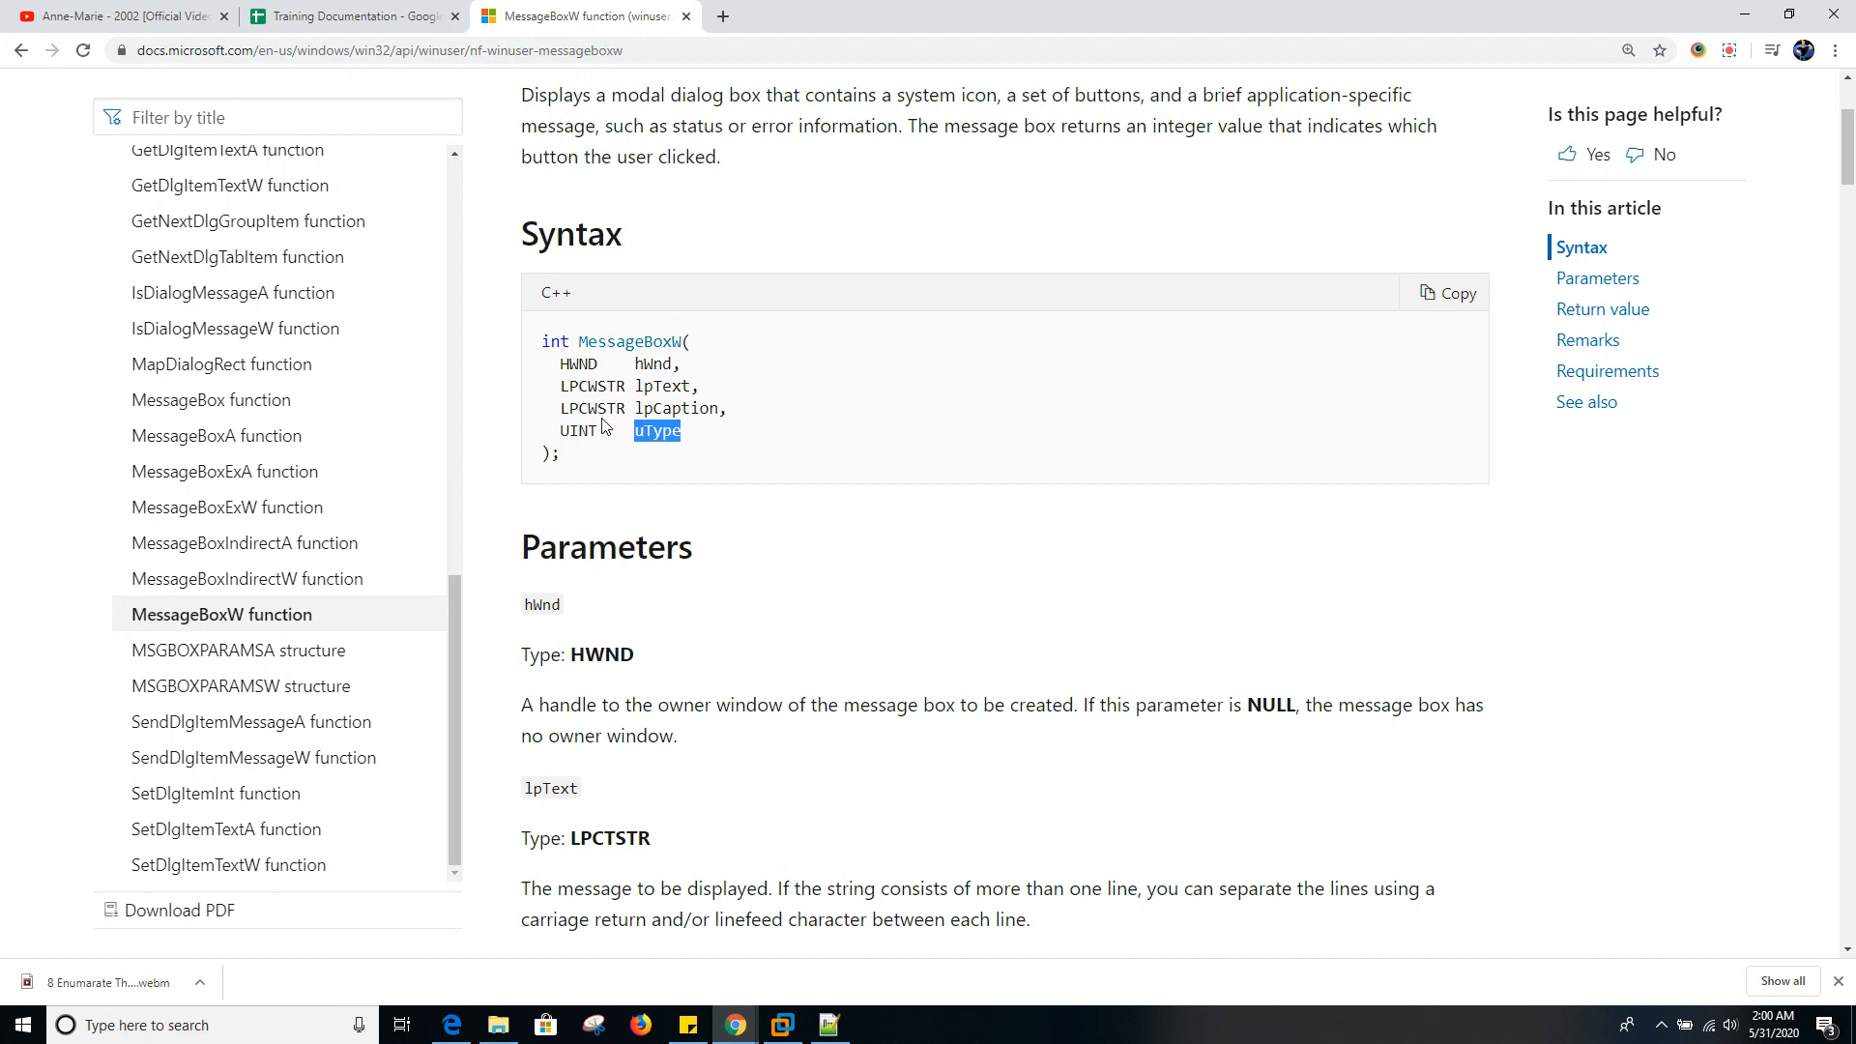
mouse_move(672, 464)
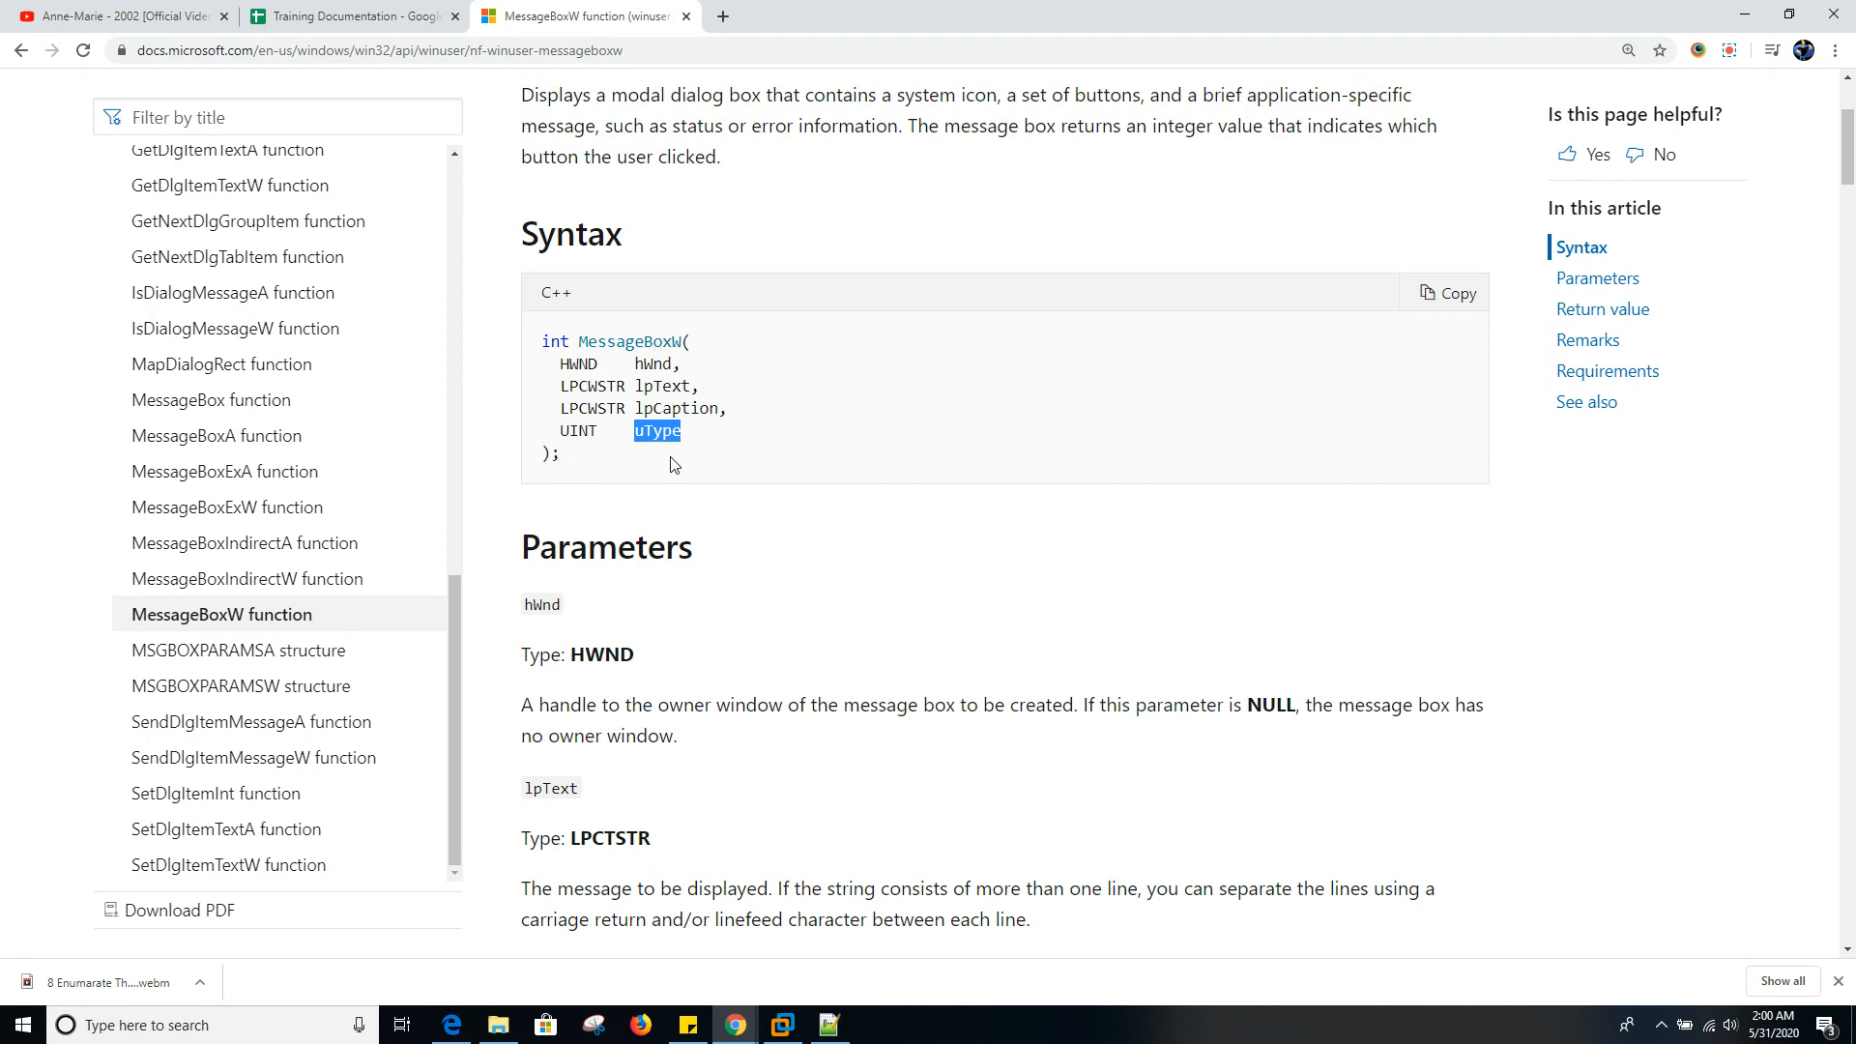
scroll(down, 3)
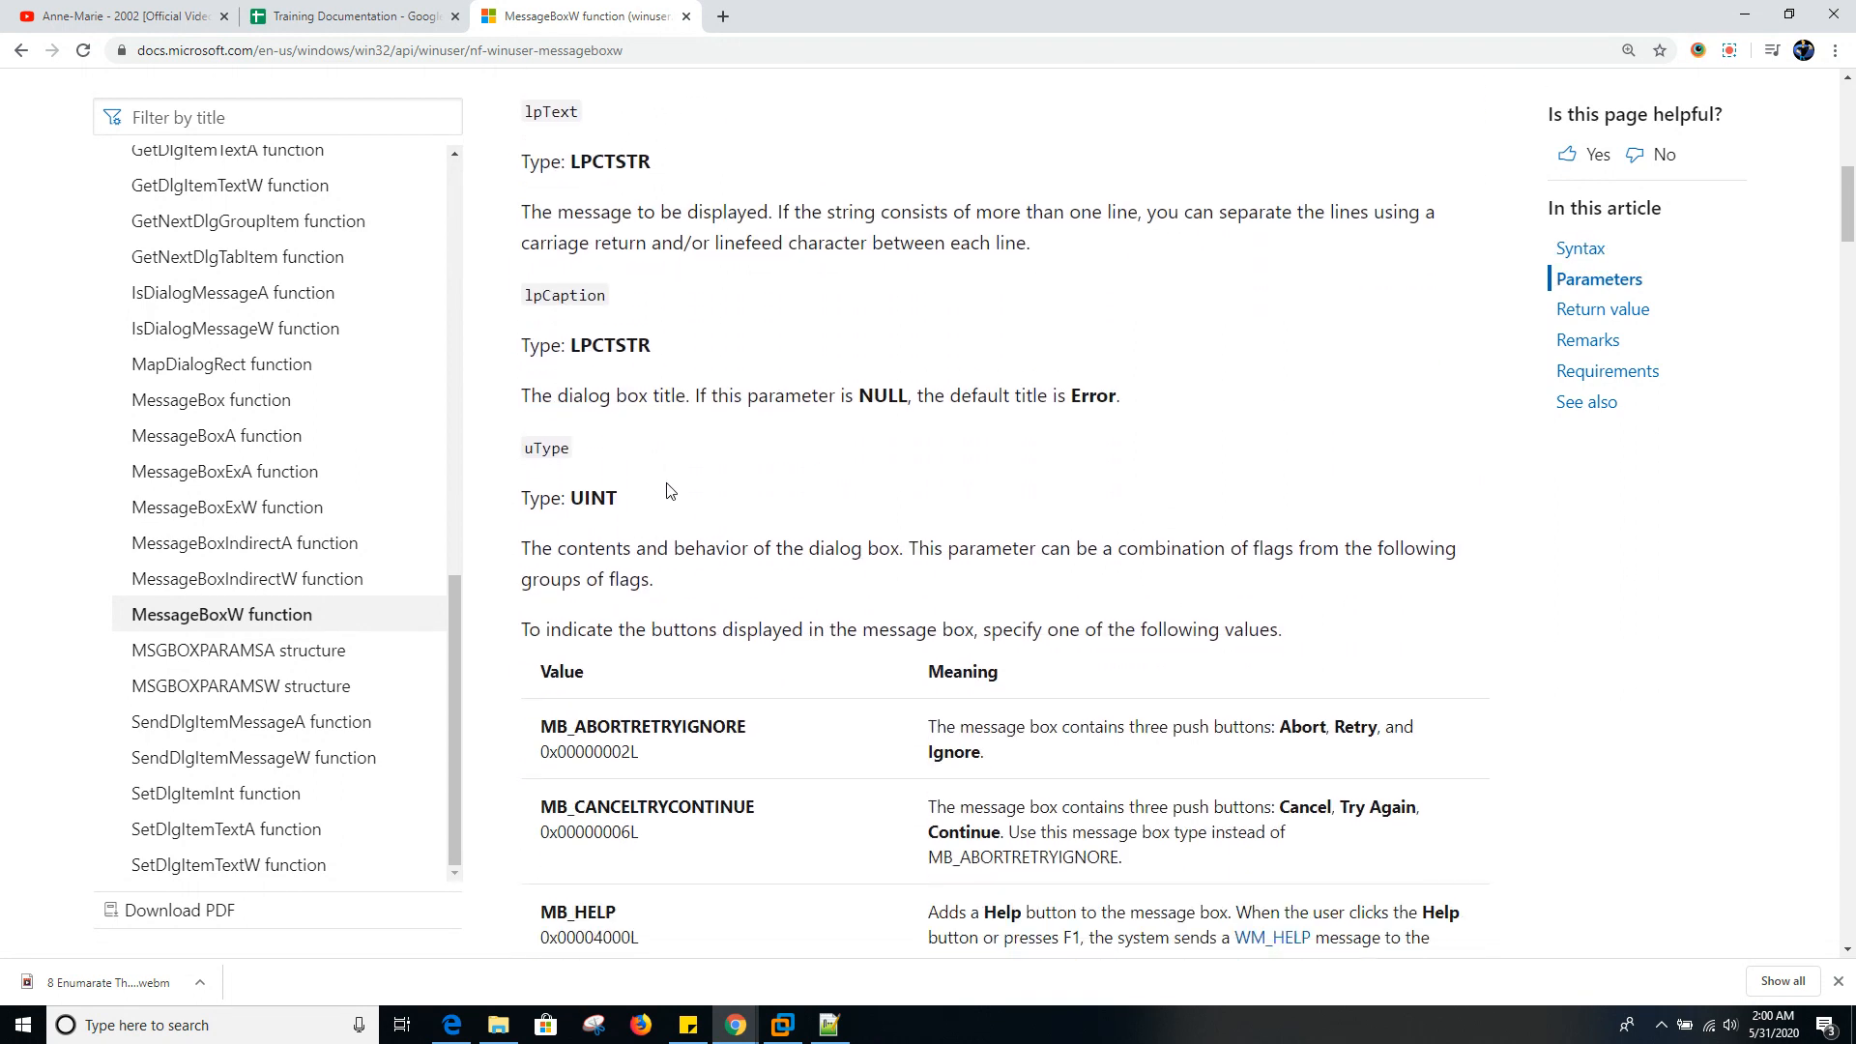
scroll(down, 3)
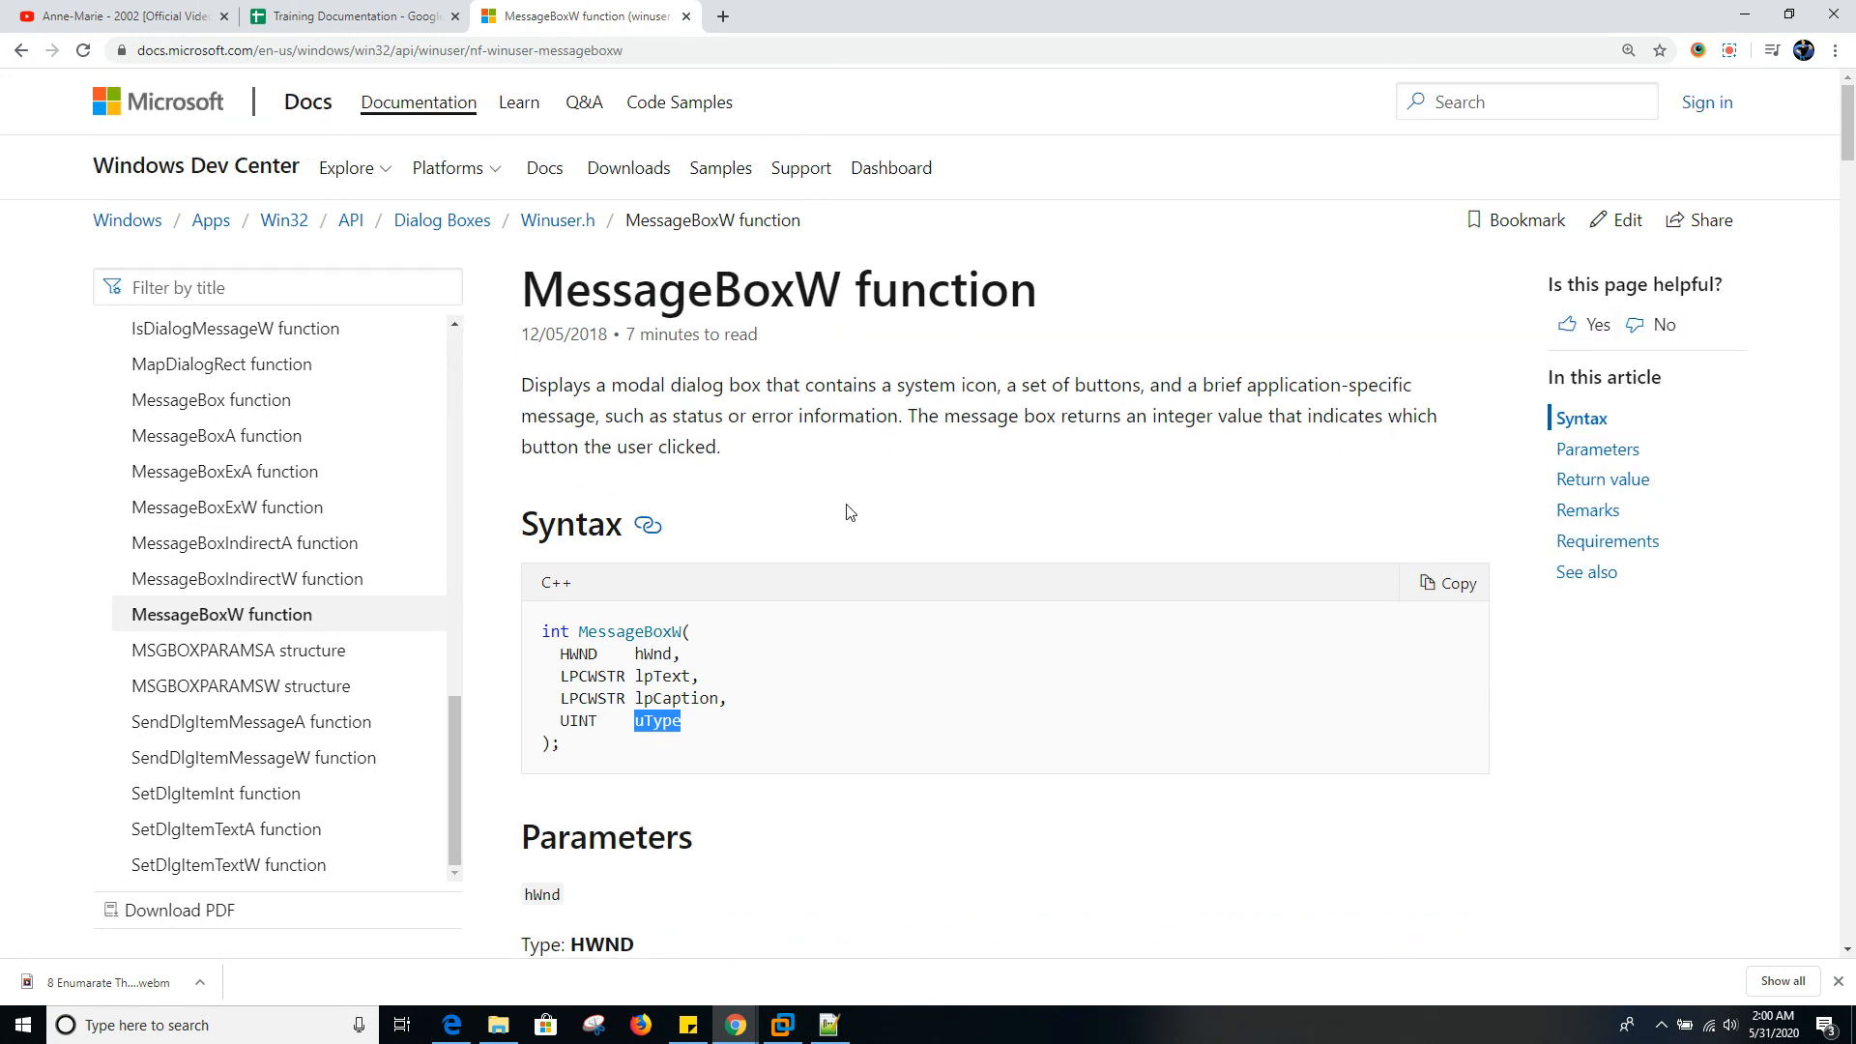
scroll(down, 3)
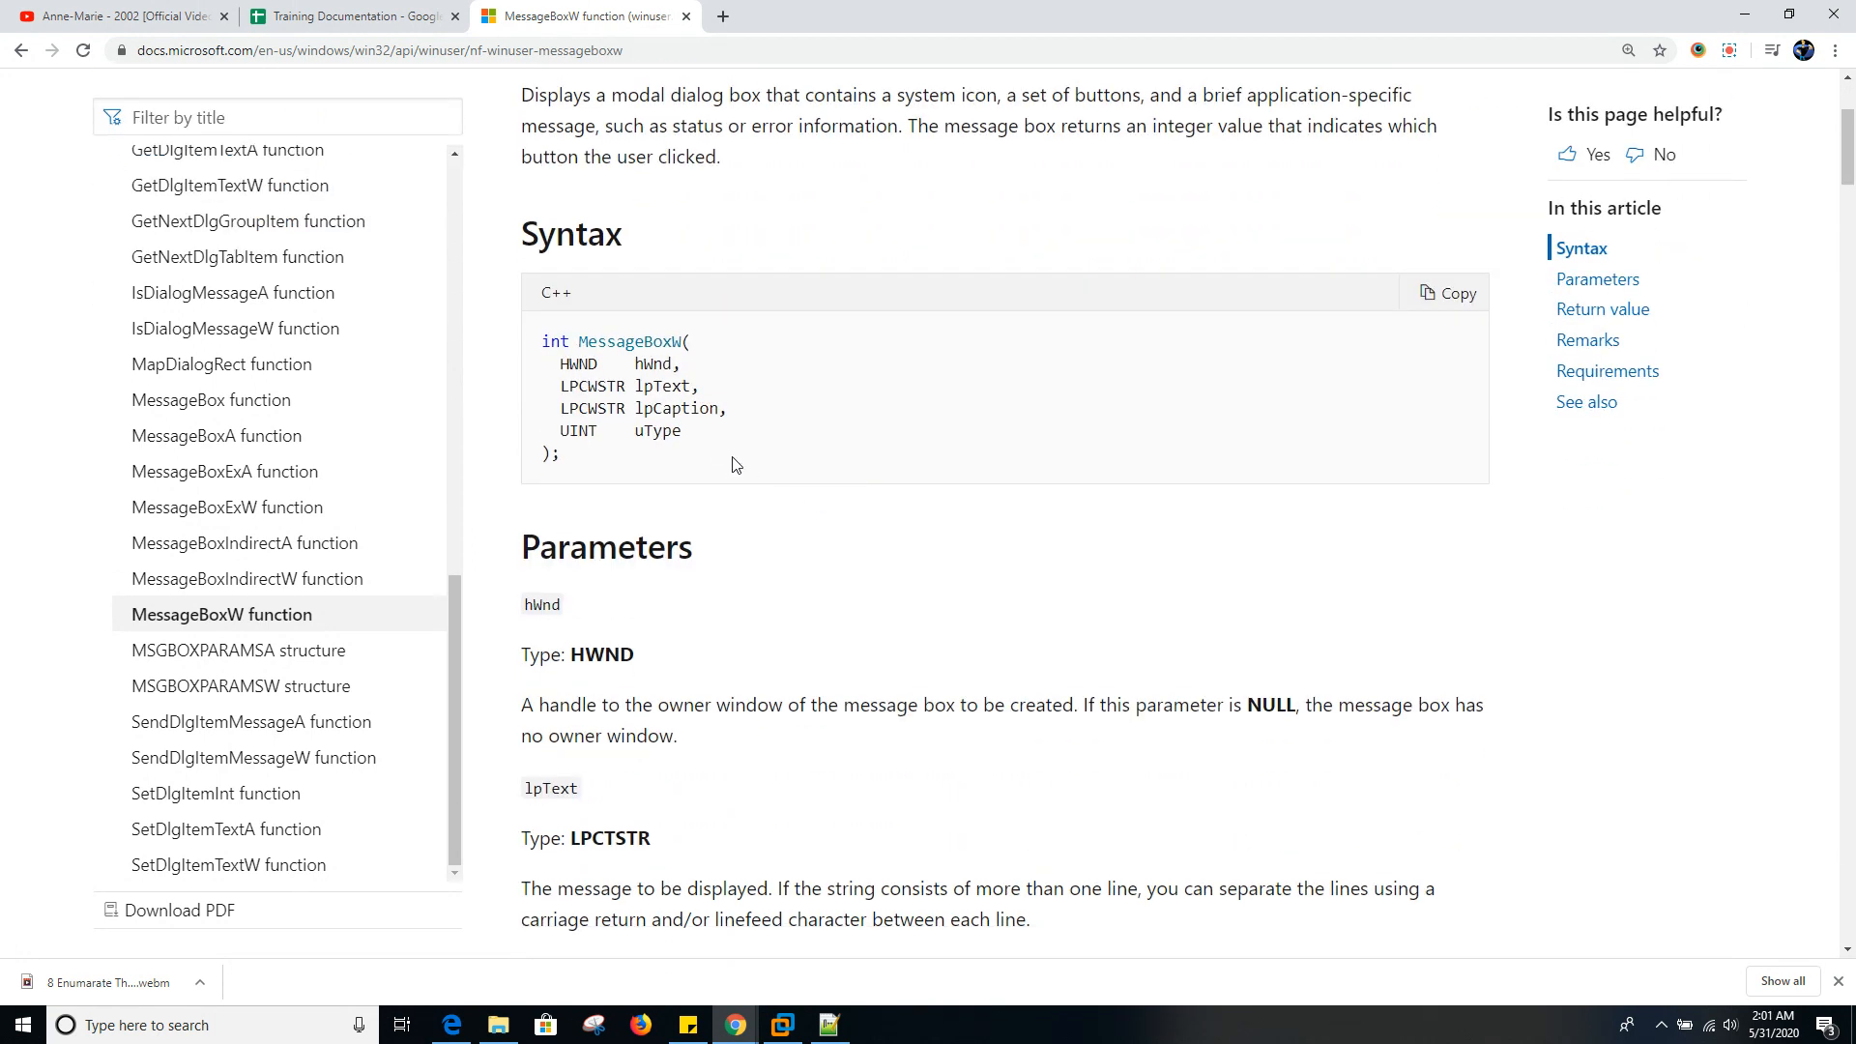
double_click(663, 386)
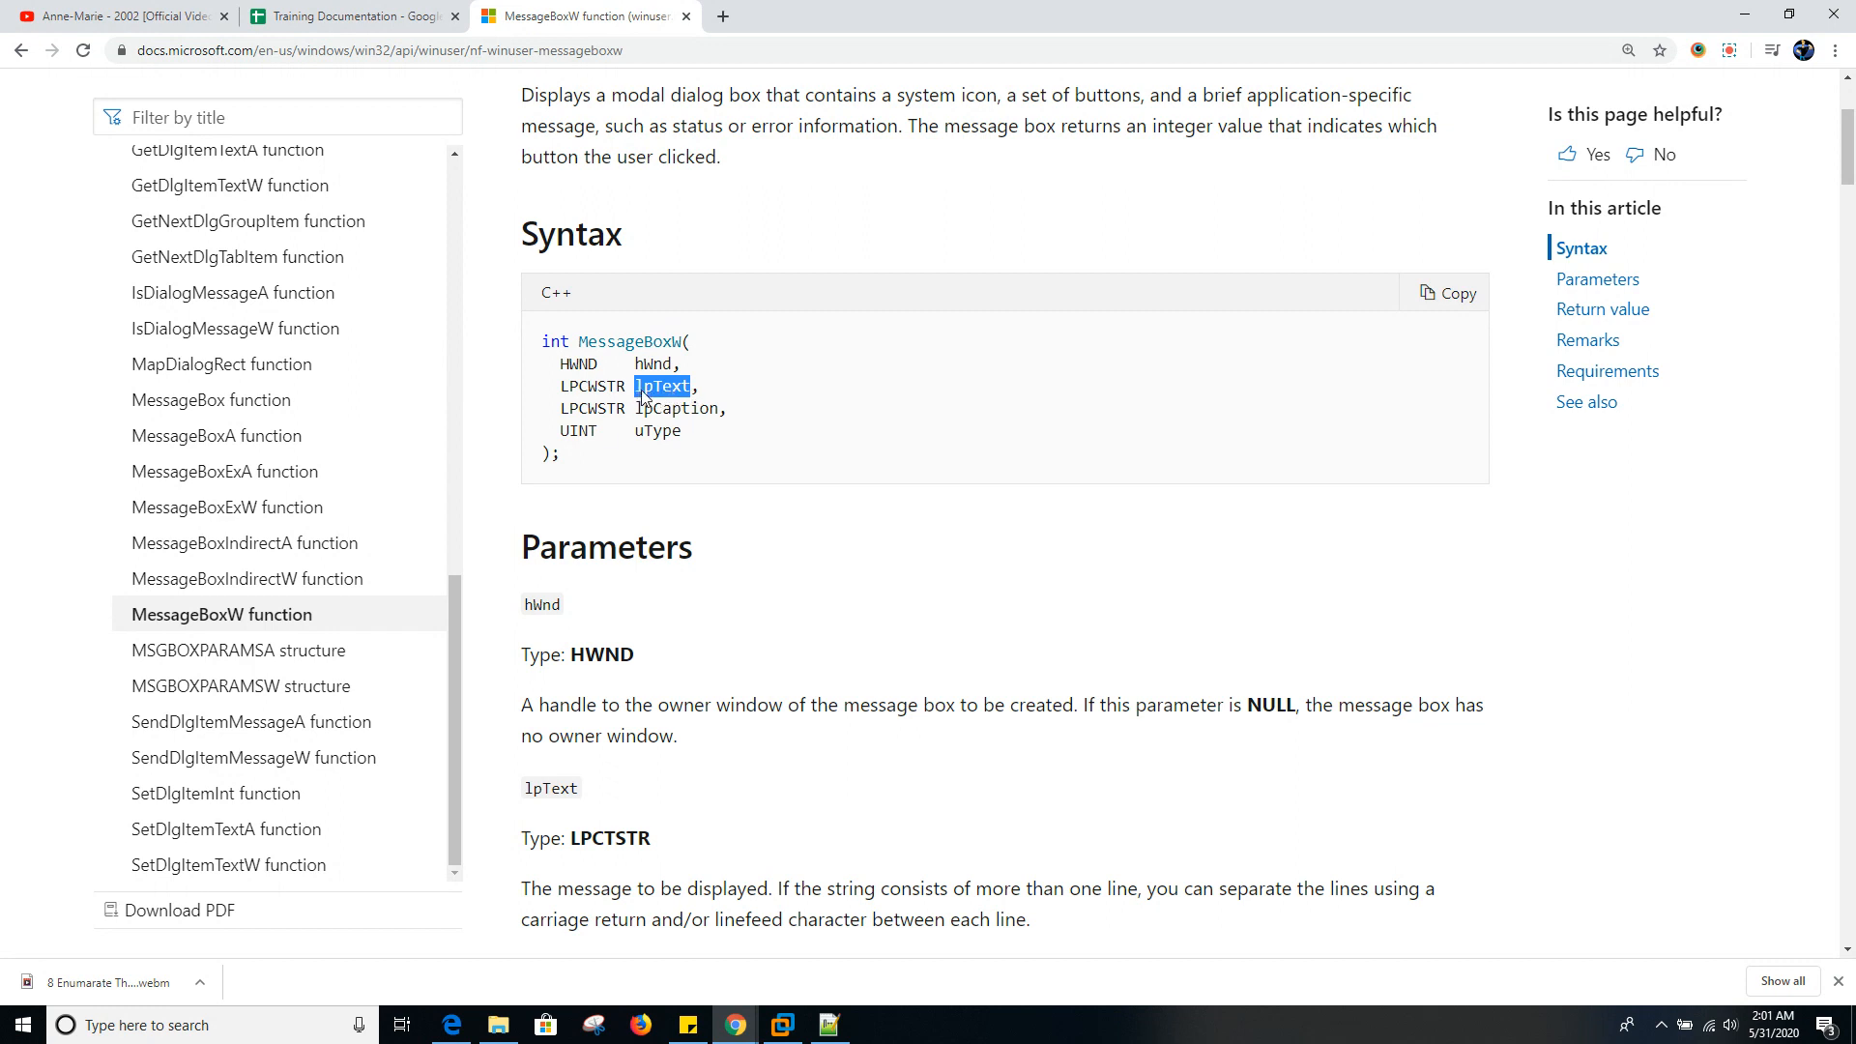
mouse_move(735, 388)
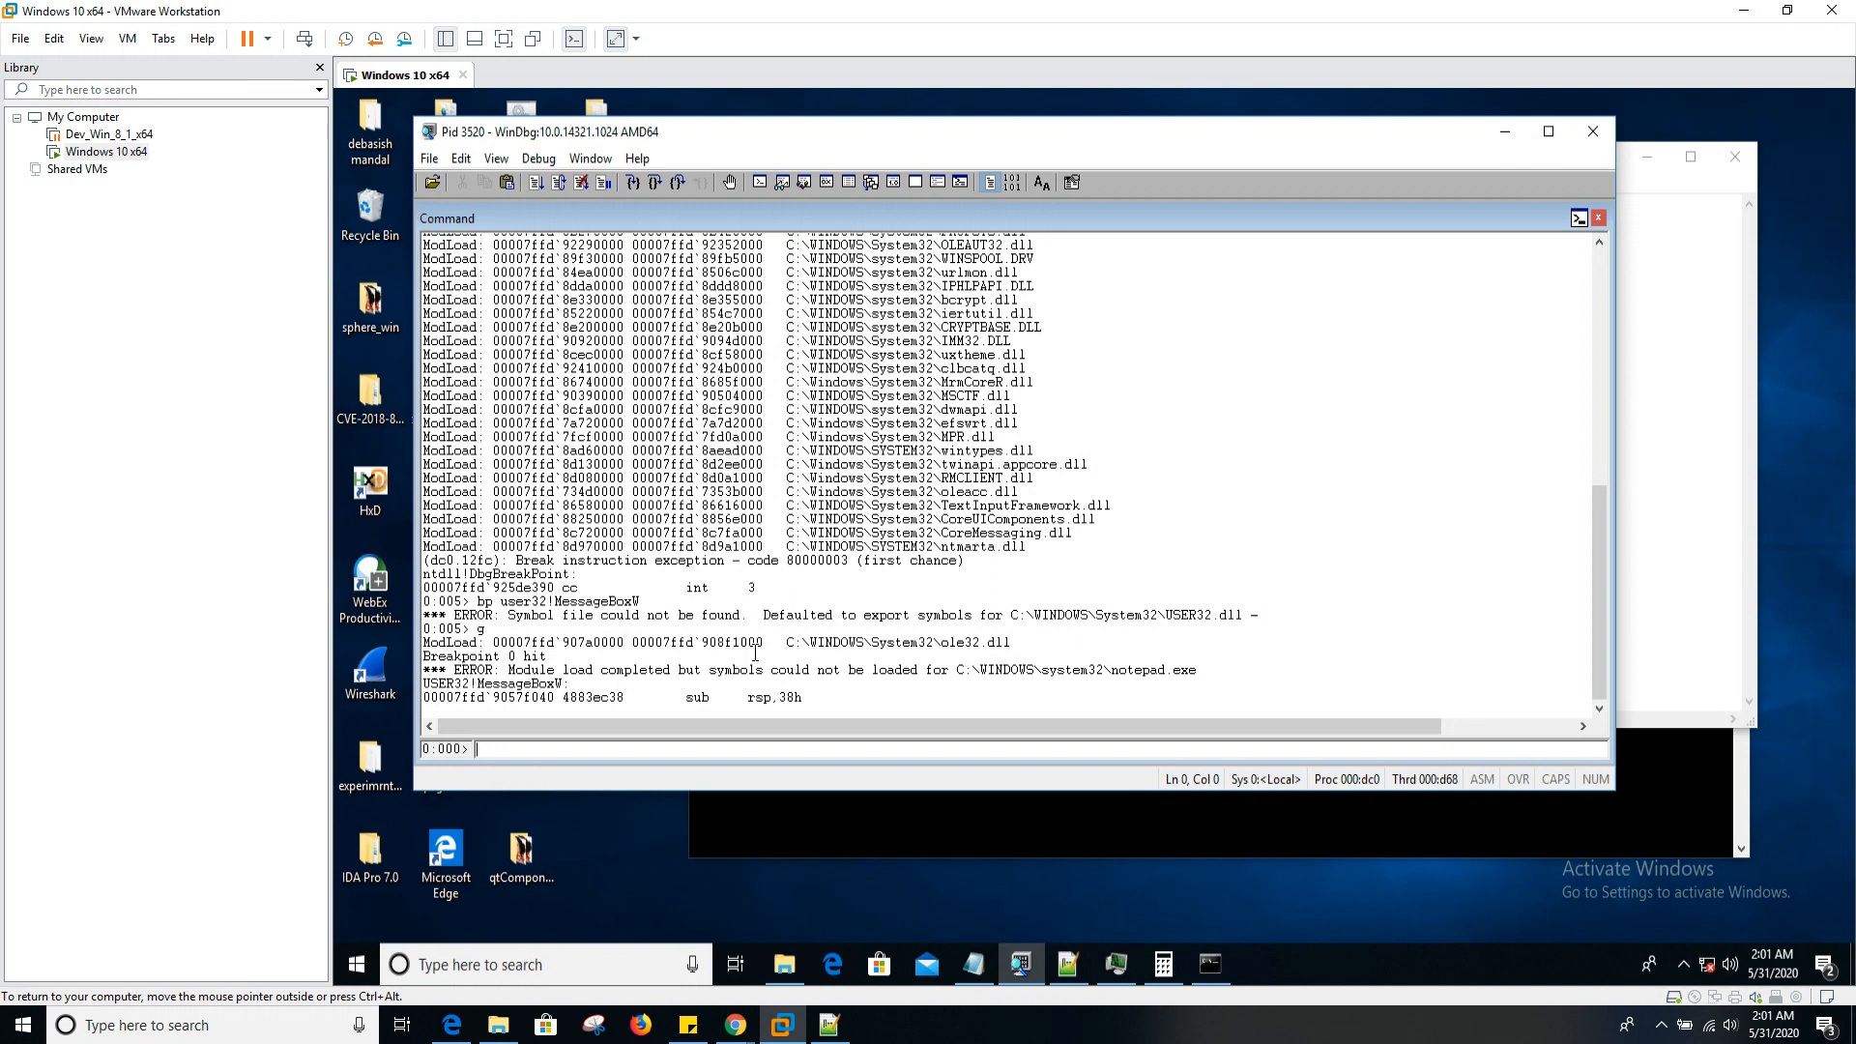
- Enter the argument registers rcx, rdx, r8 and r9, highlighting the rdx value
text(rcx rdx r8)
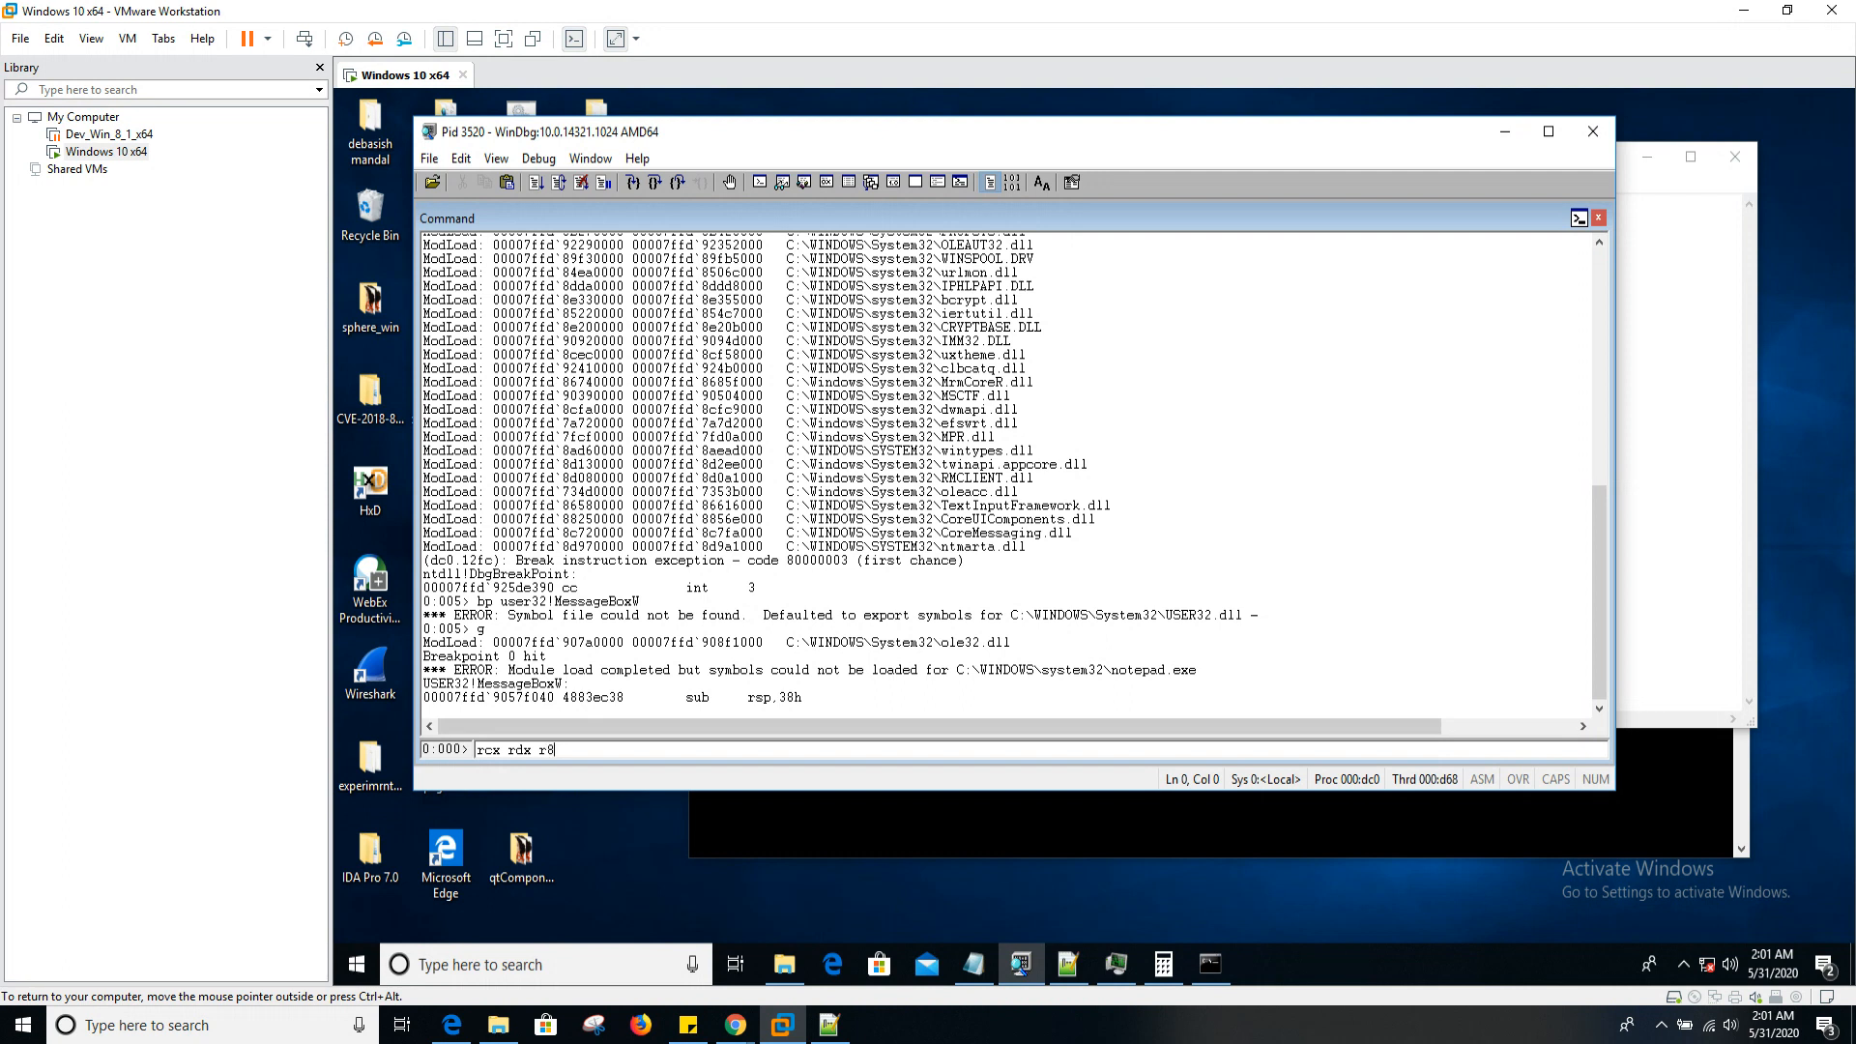
text(and r)
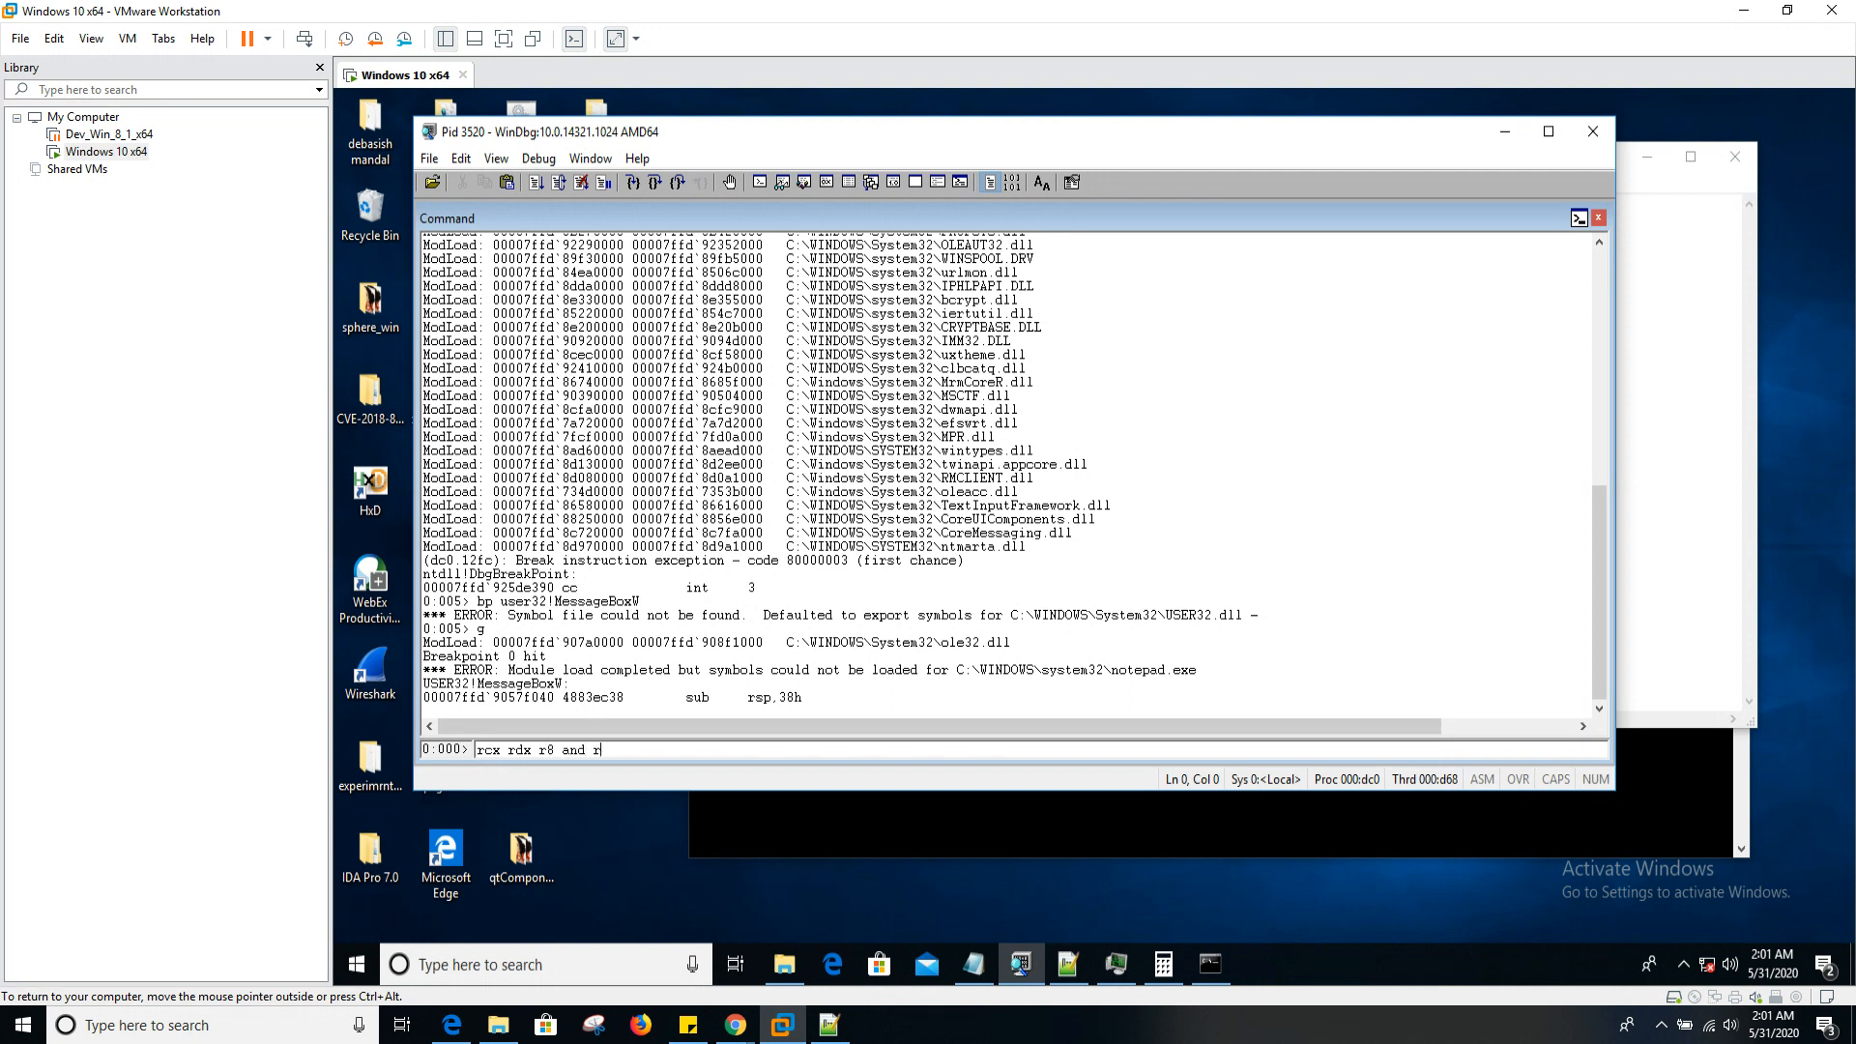
text(9)
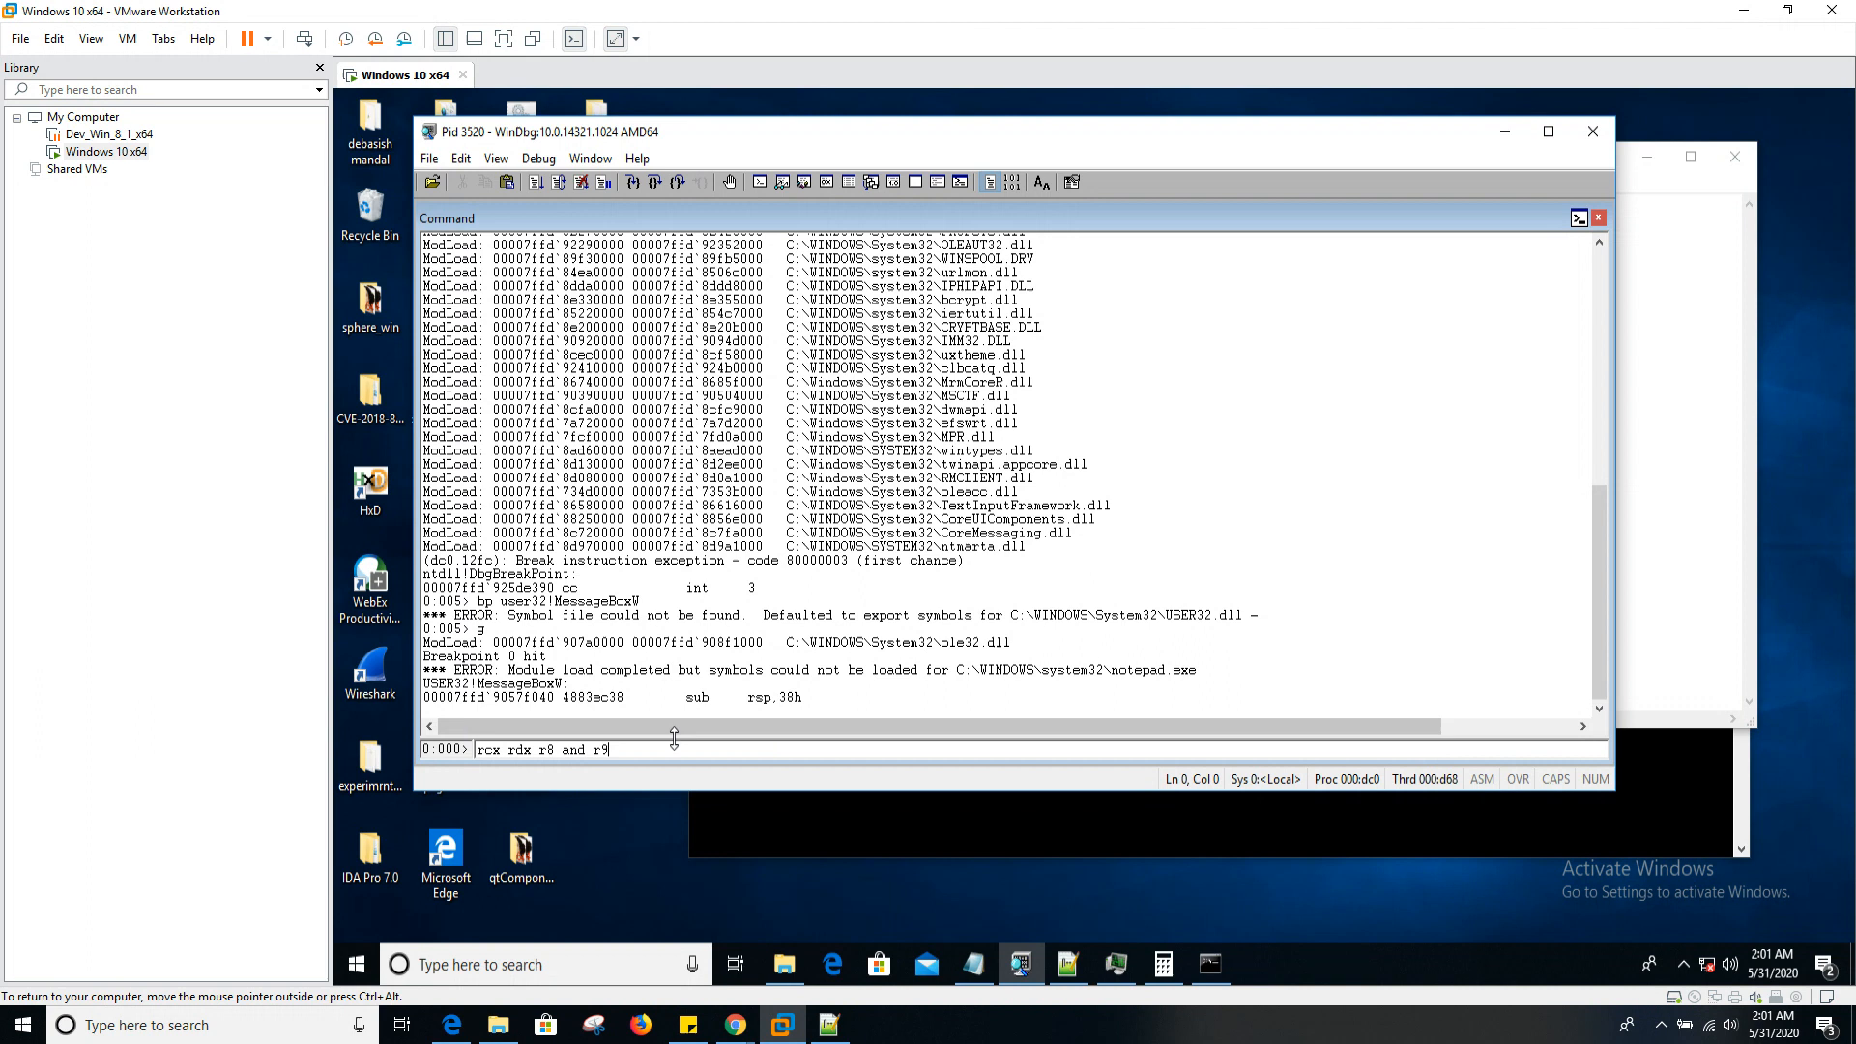
double_click(520, 751)
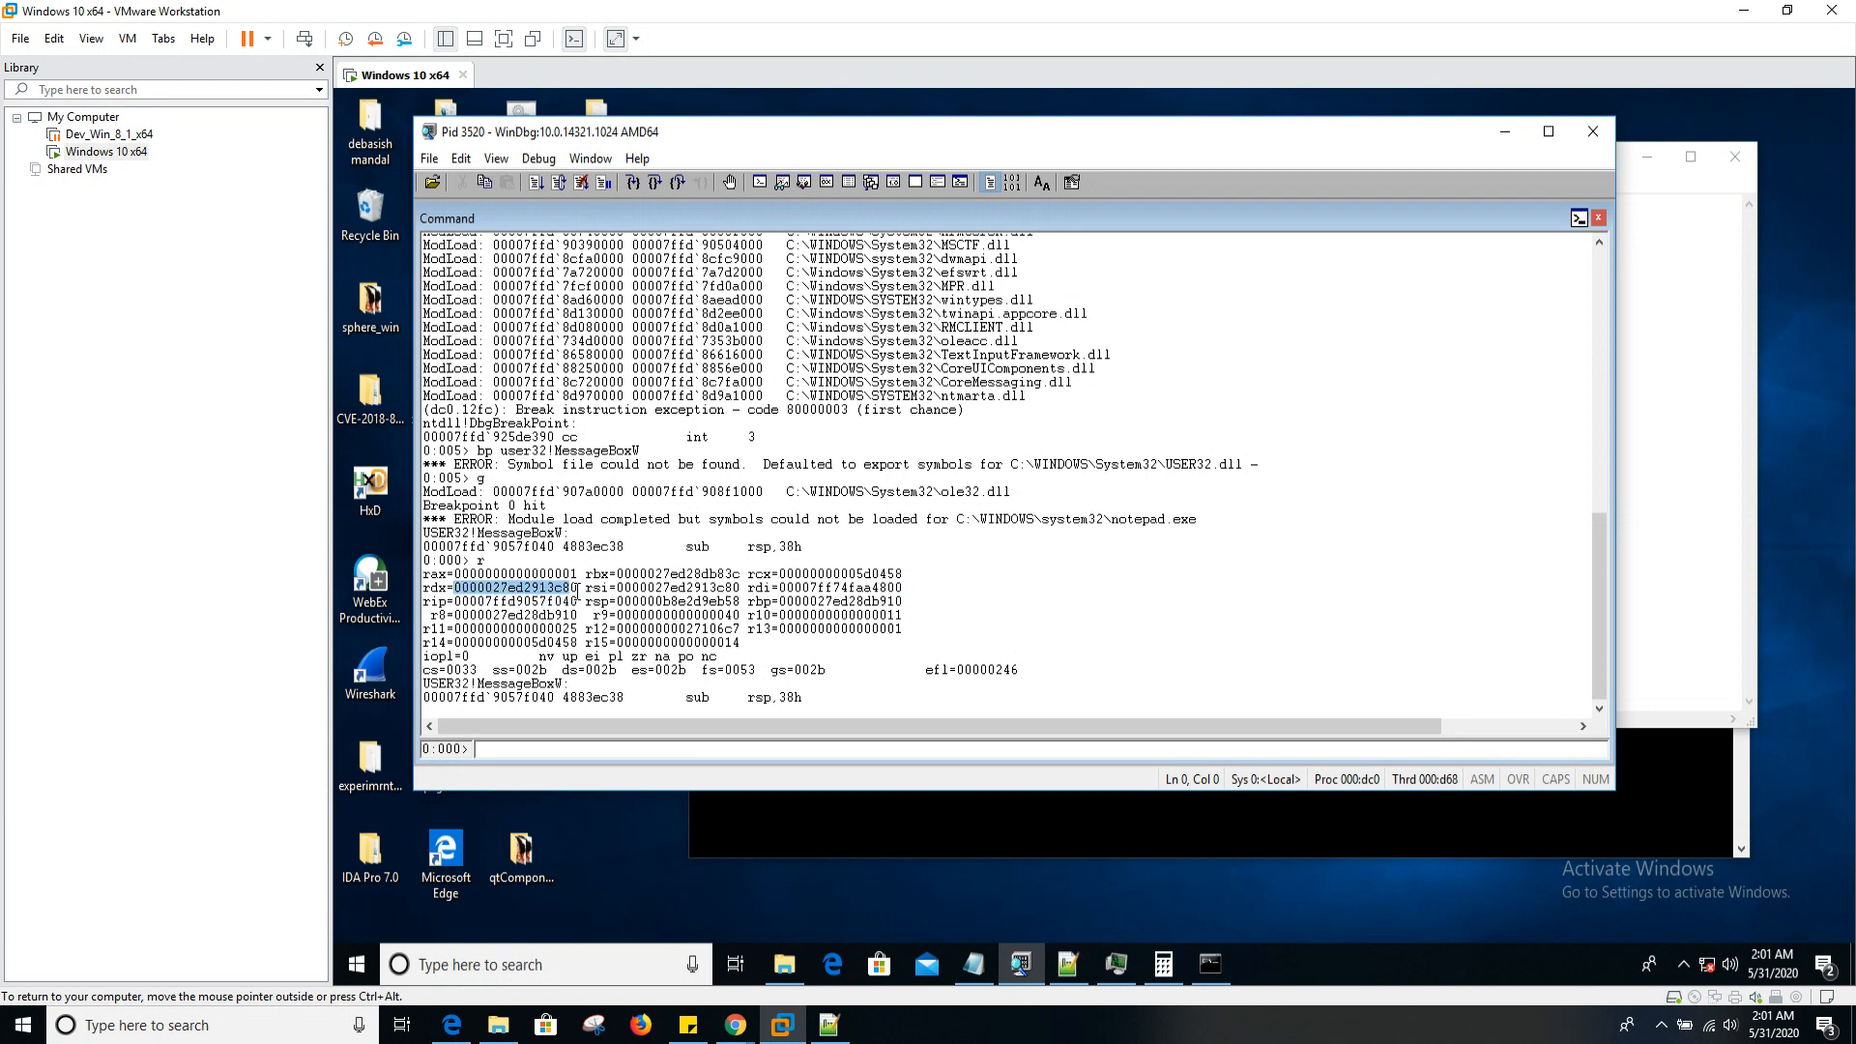
- Dump memory at 0000027ed2913c80, show rdx and r8 as Unicode strings, then resume with g
text(d)
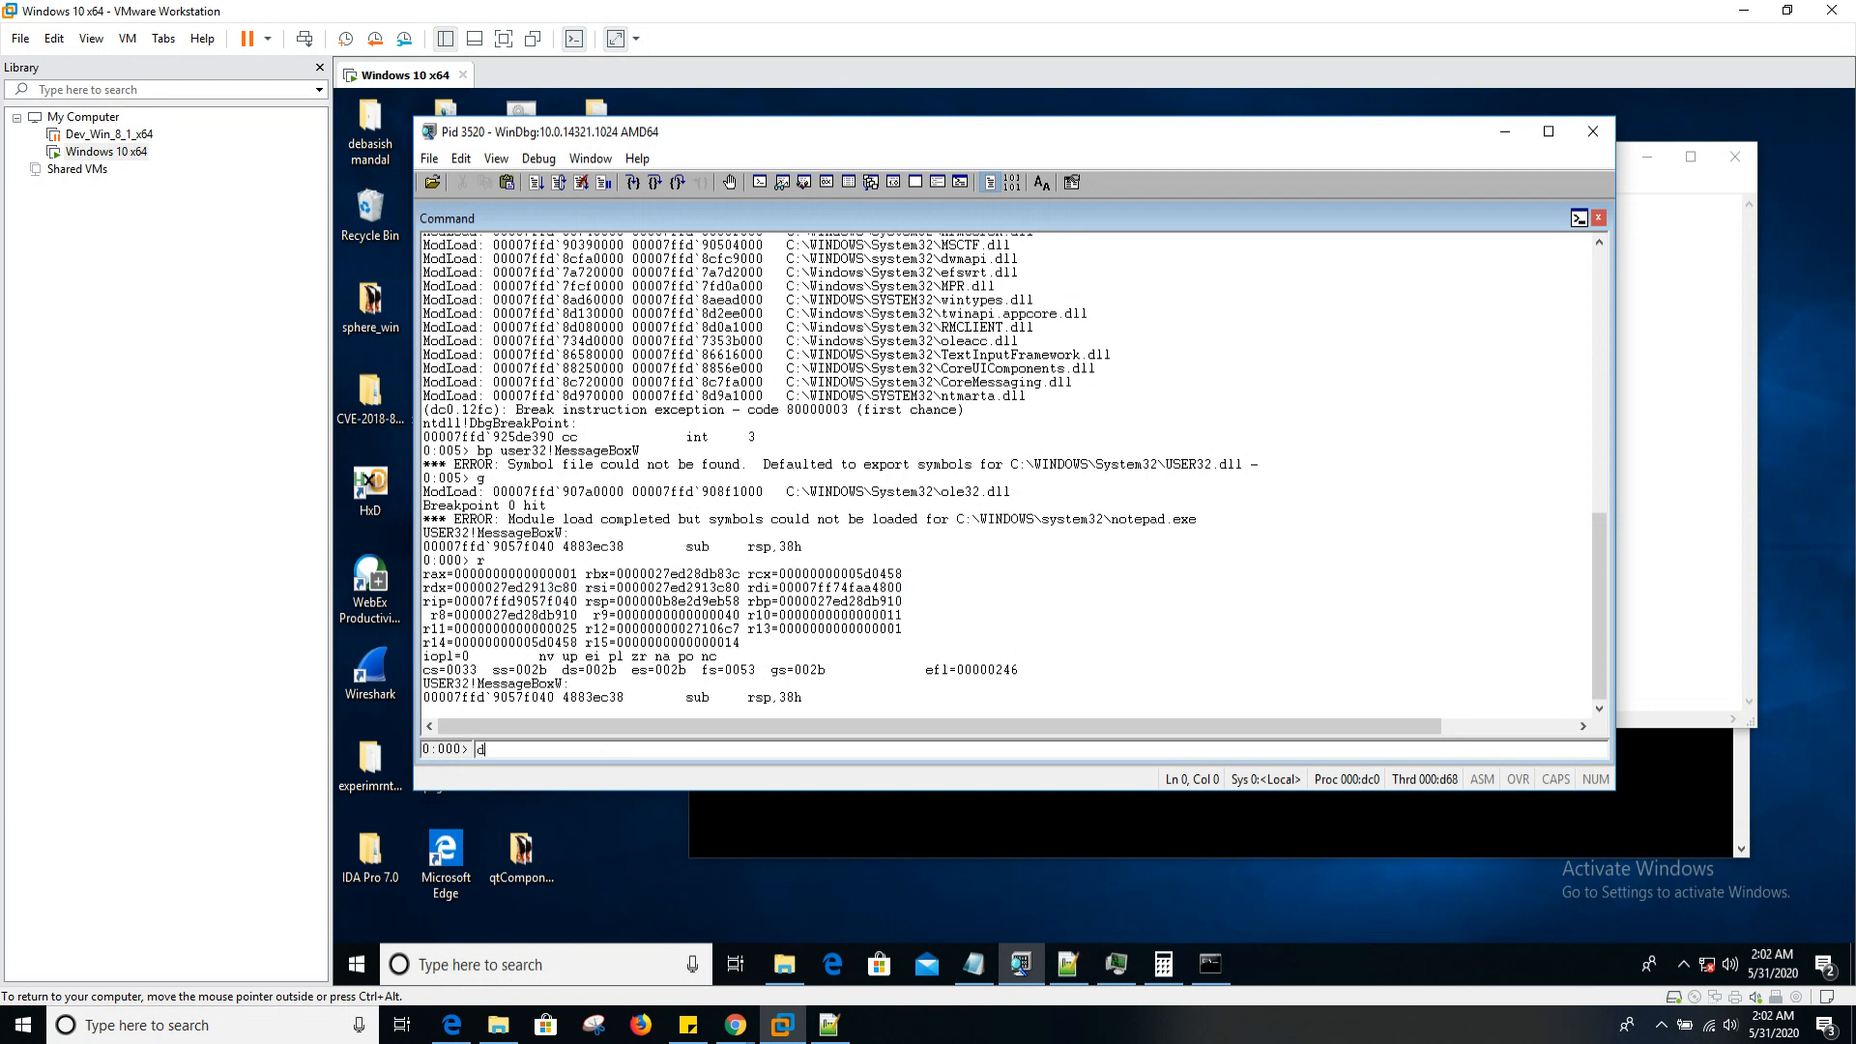
text(b 0000027ed2913c80)
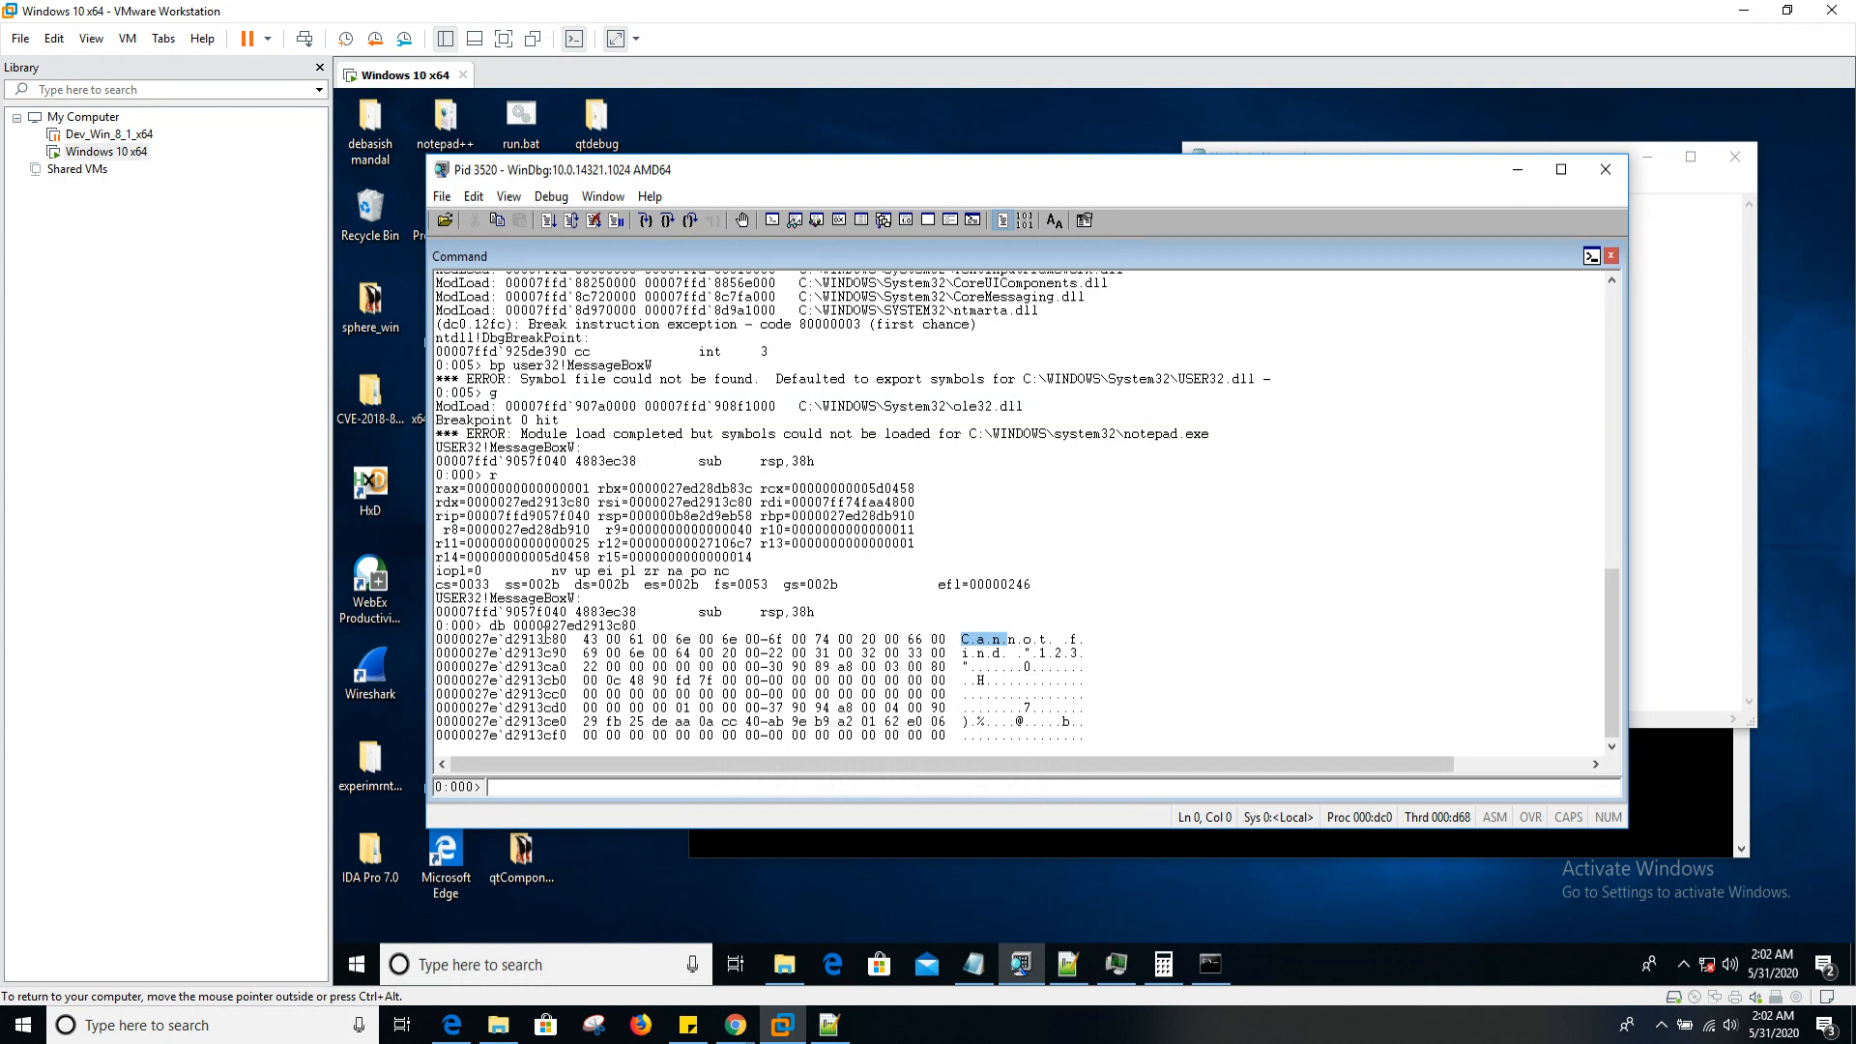
text(du)
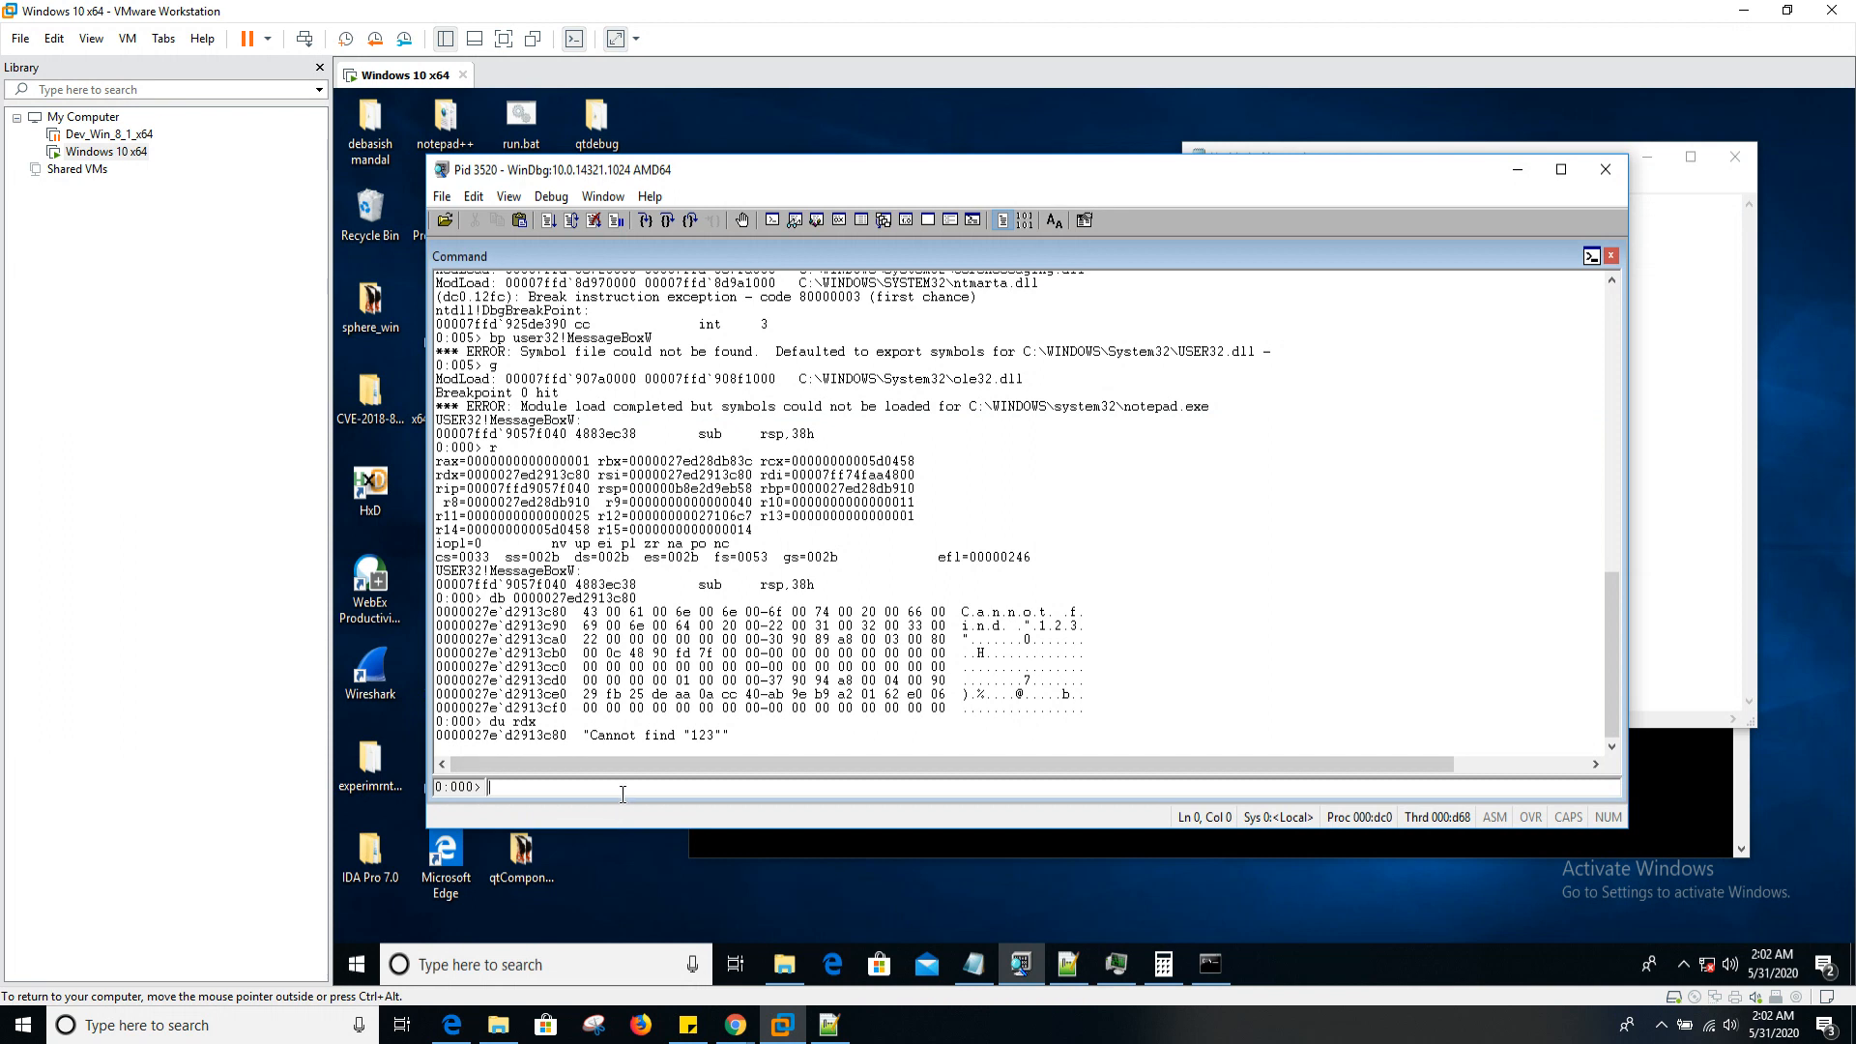
text(du)
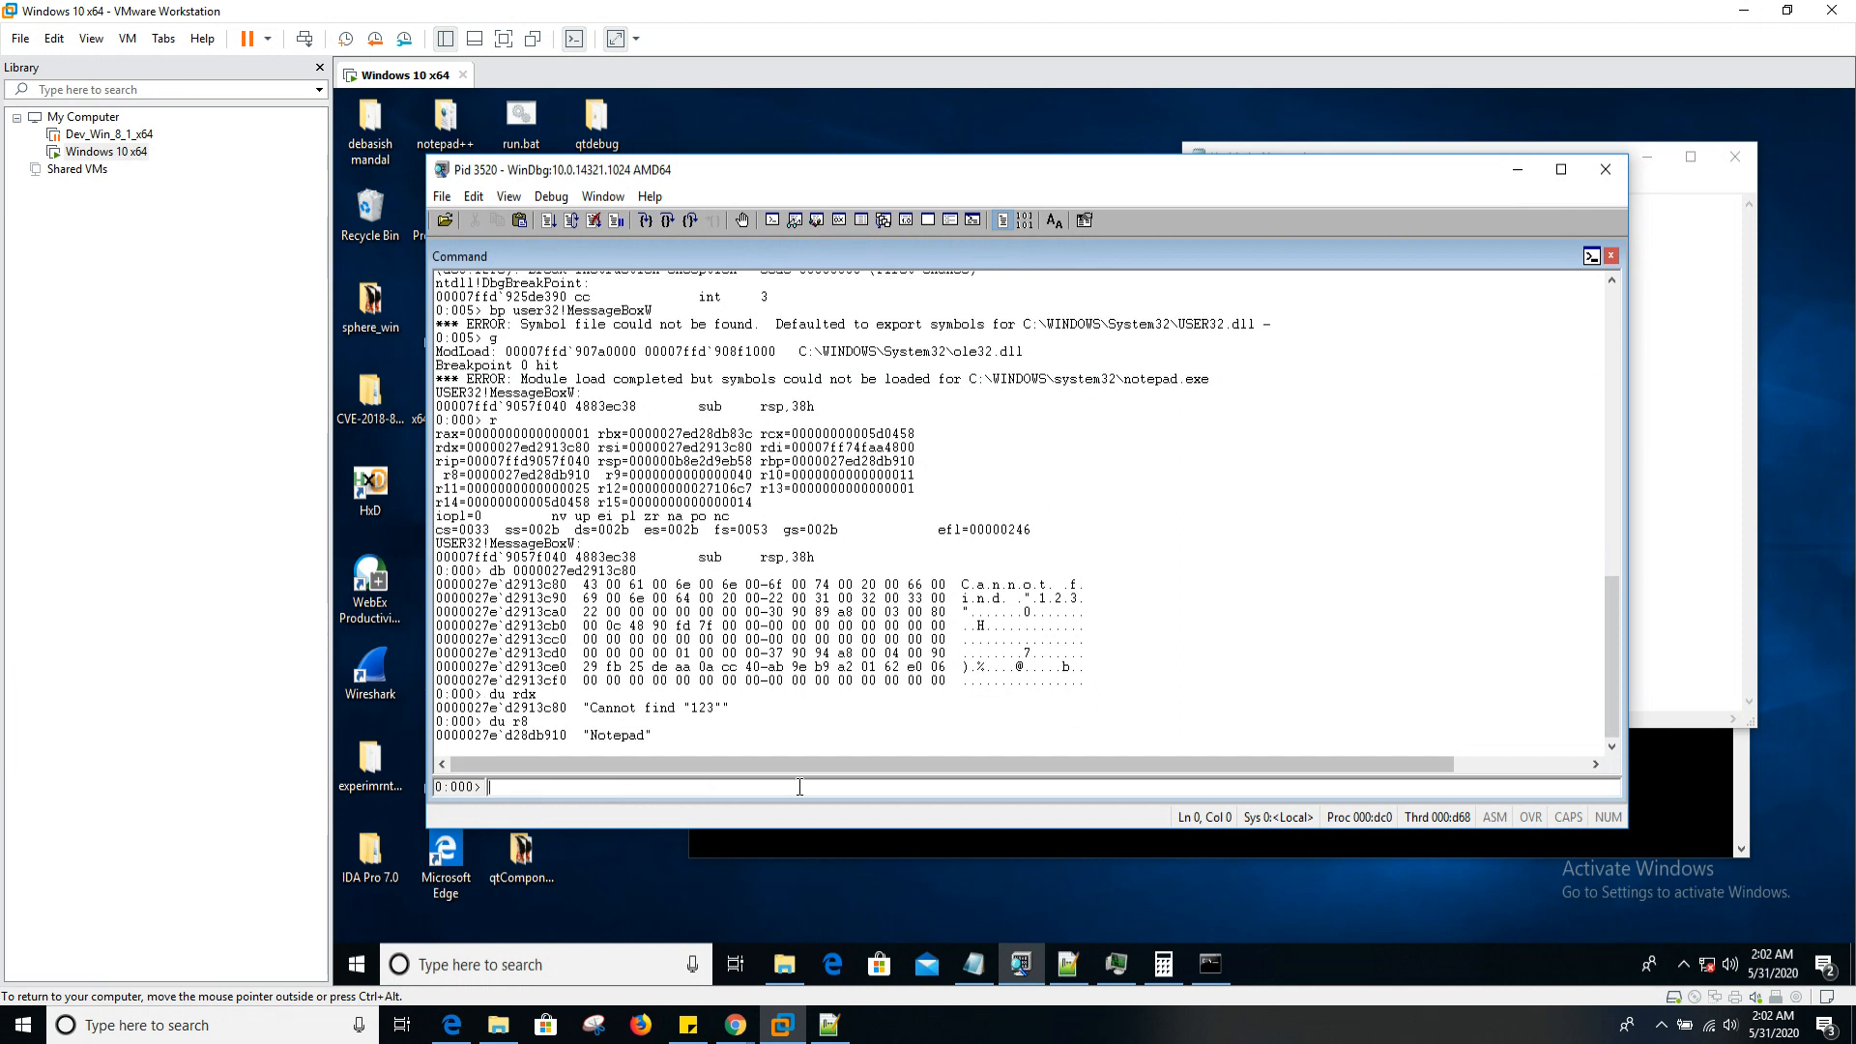
text(g)
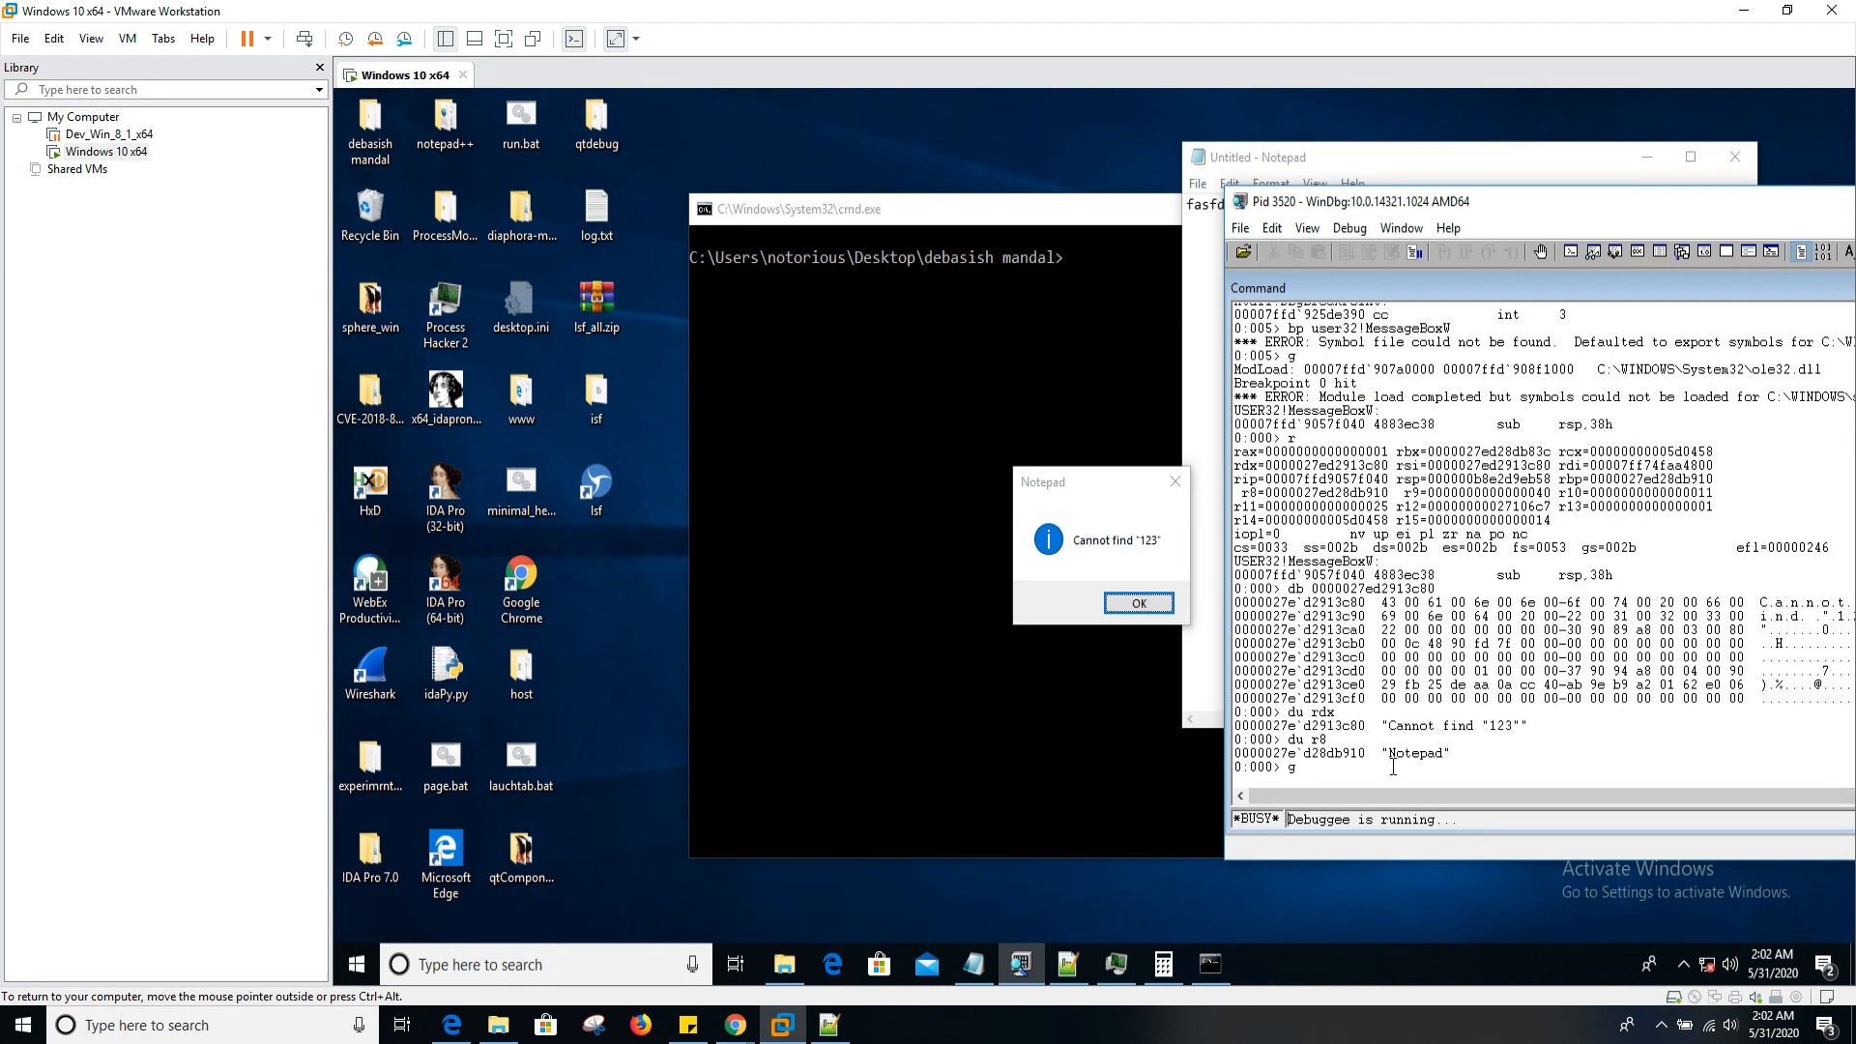
mouse_move(1479, 206)
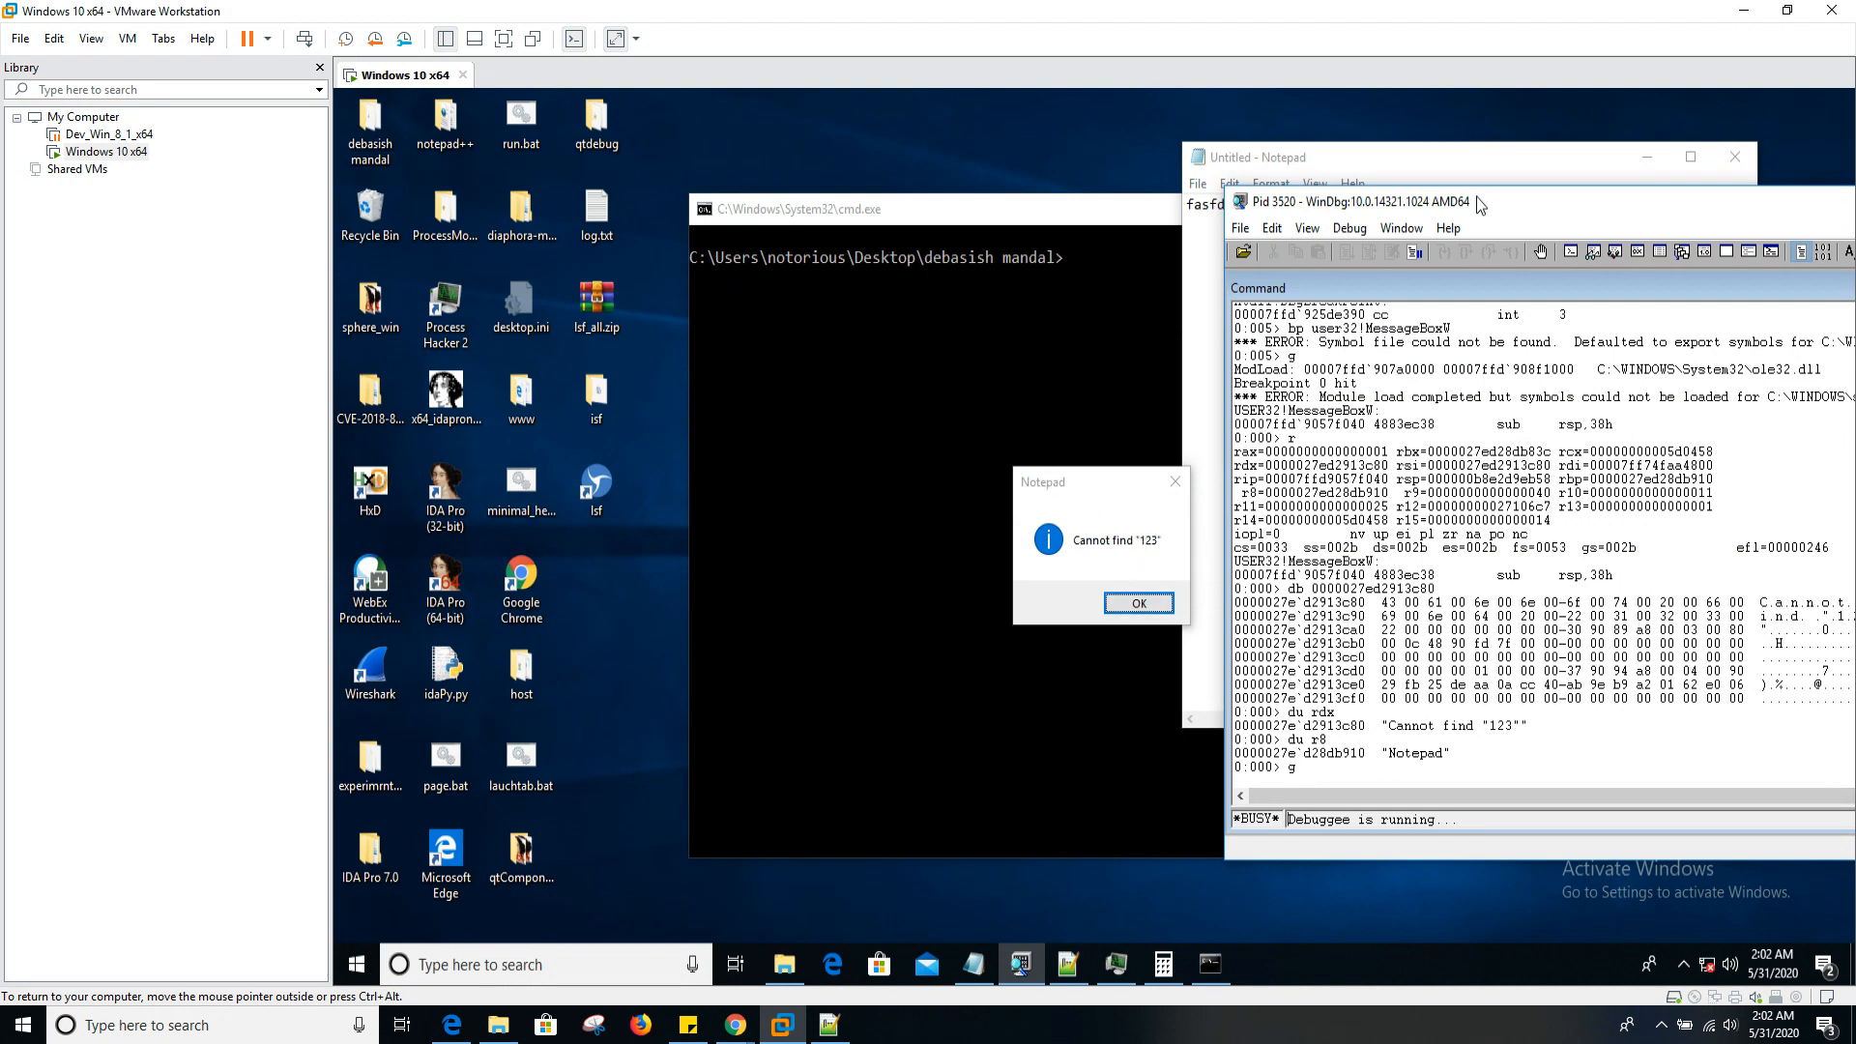
- Bring the WinDbg command window back to the front after Notepad's message box appears
click(1139, 603)
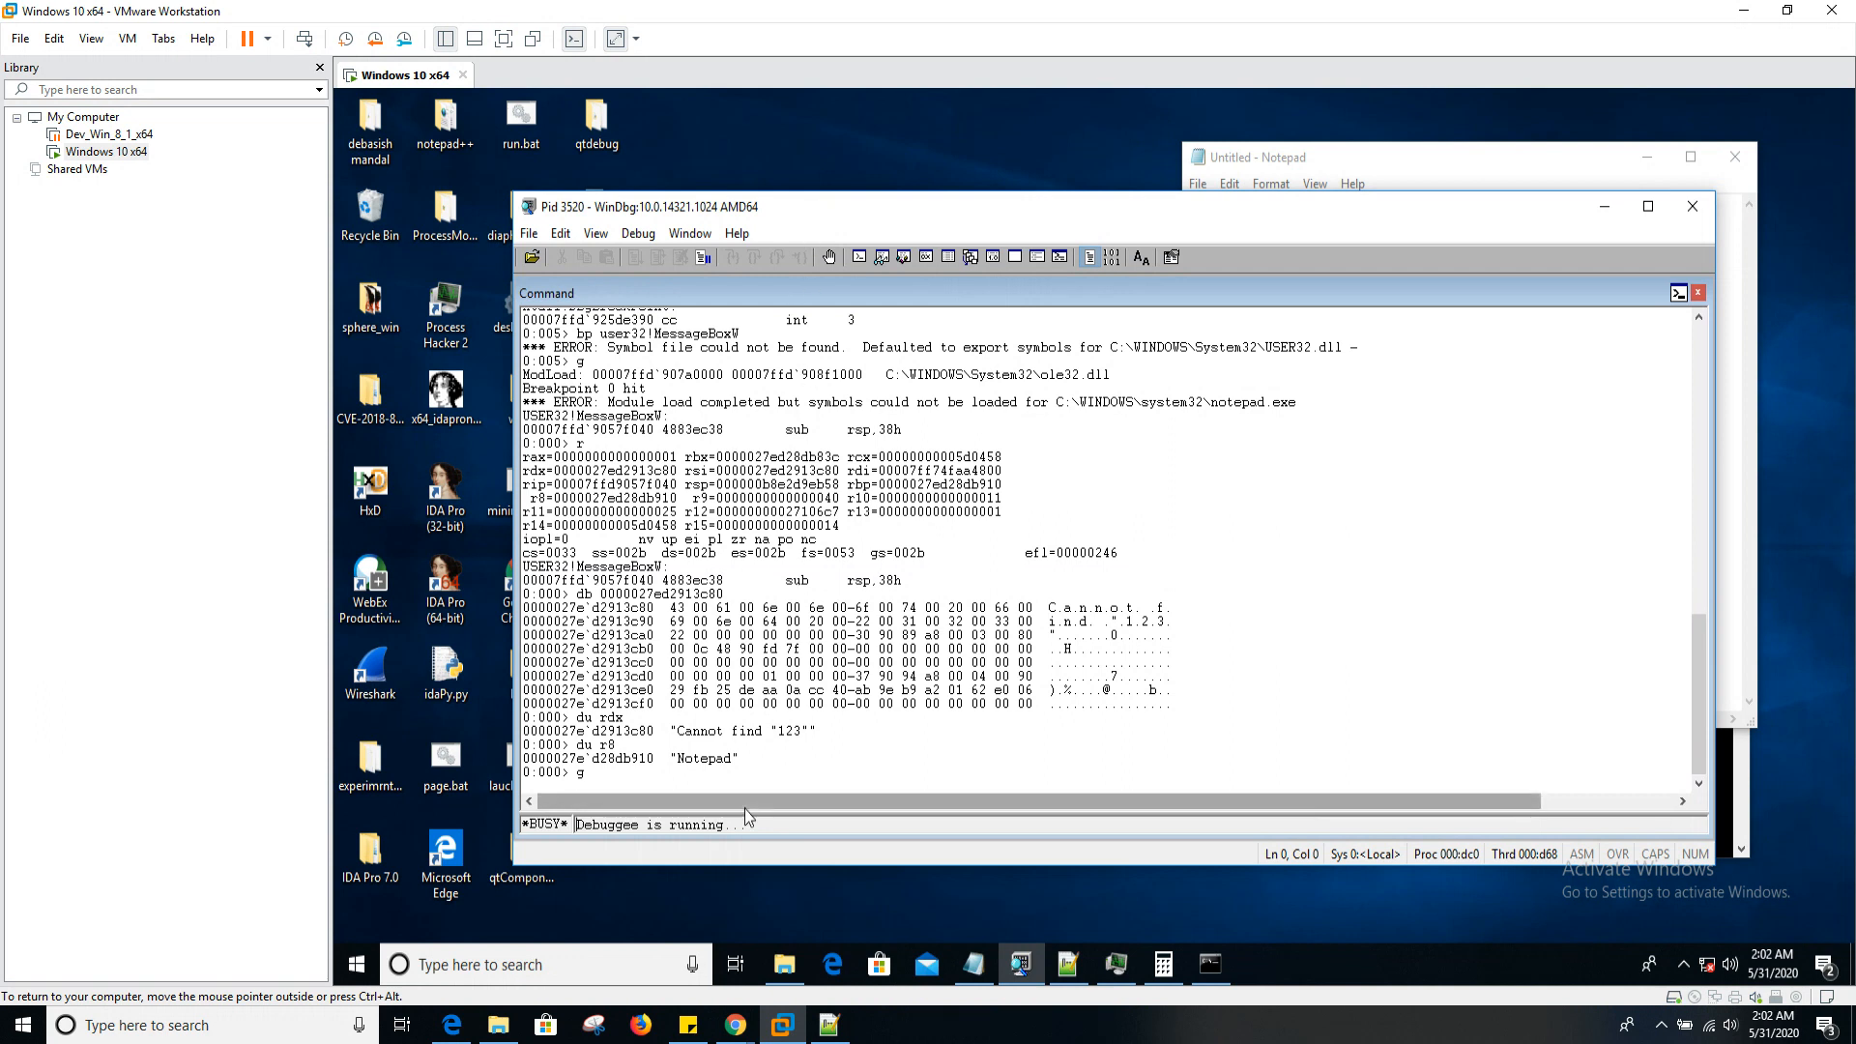
mouse_move(798, 768)
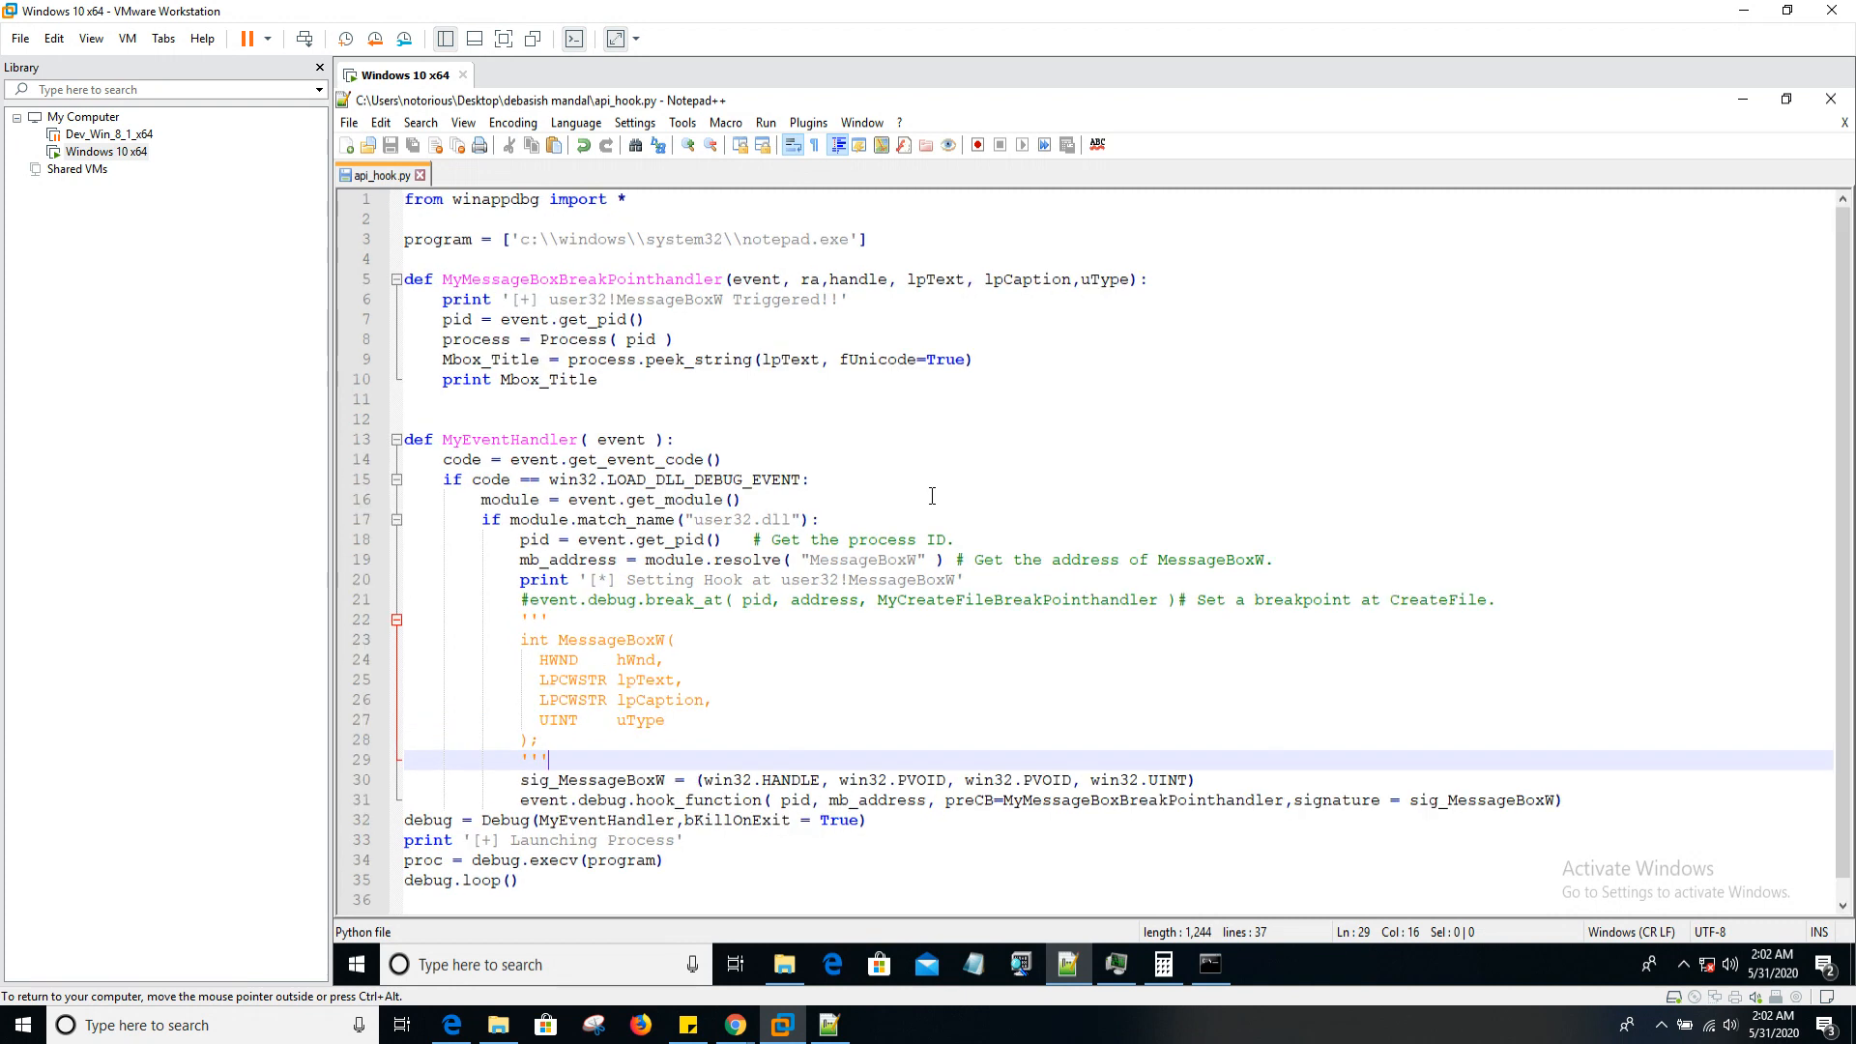
- Highlight the resolve call on line 19 and the hook_function call on line 31
scroll(down, 3)
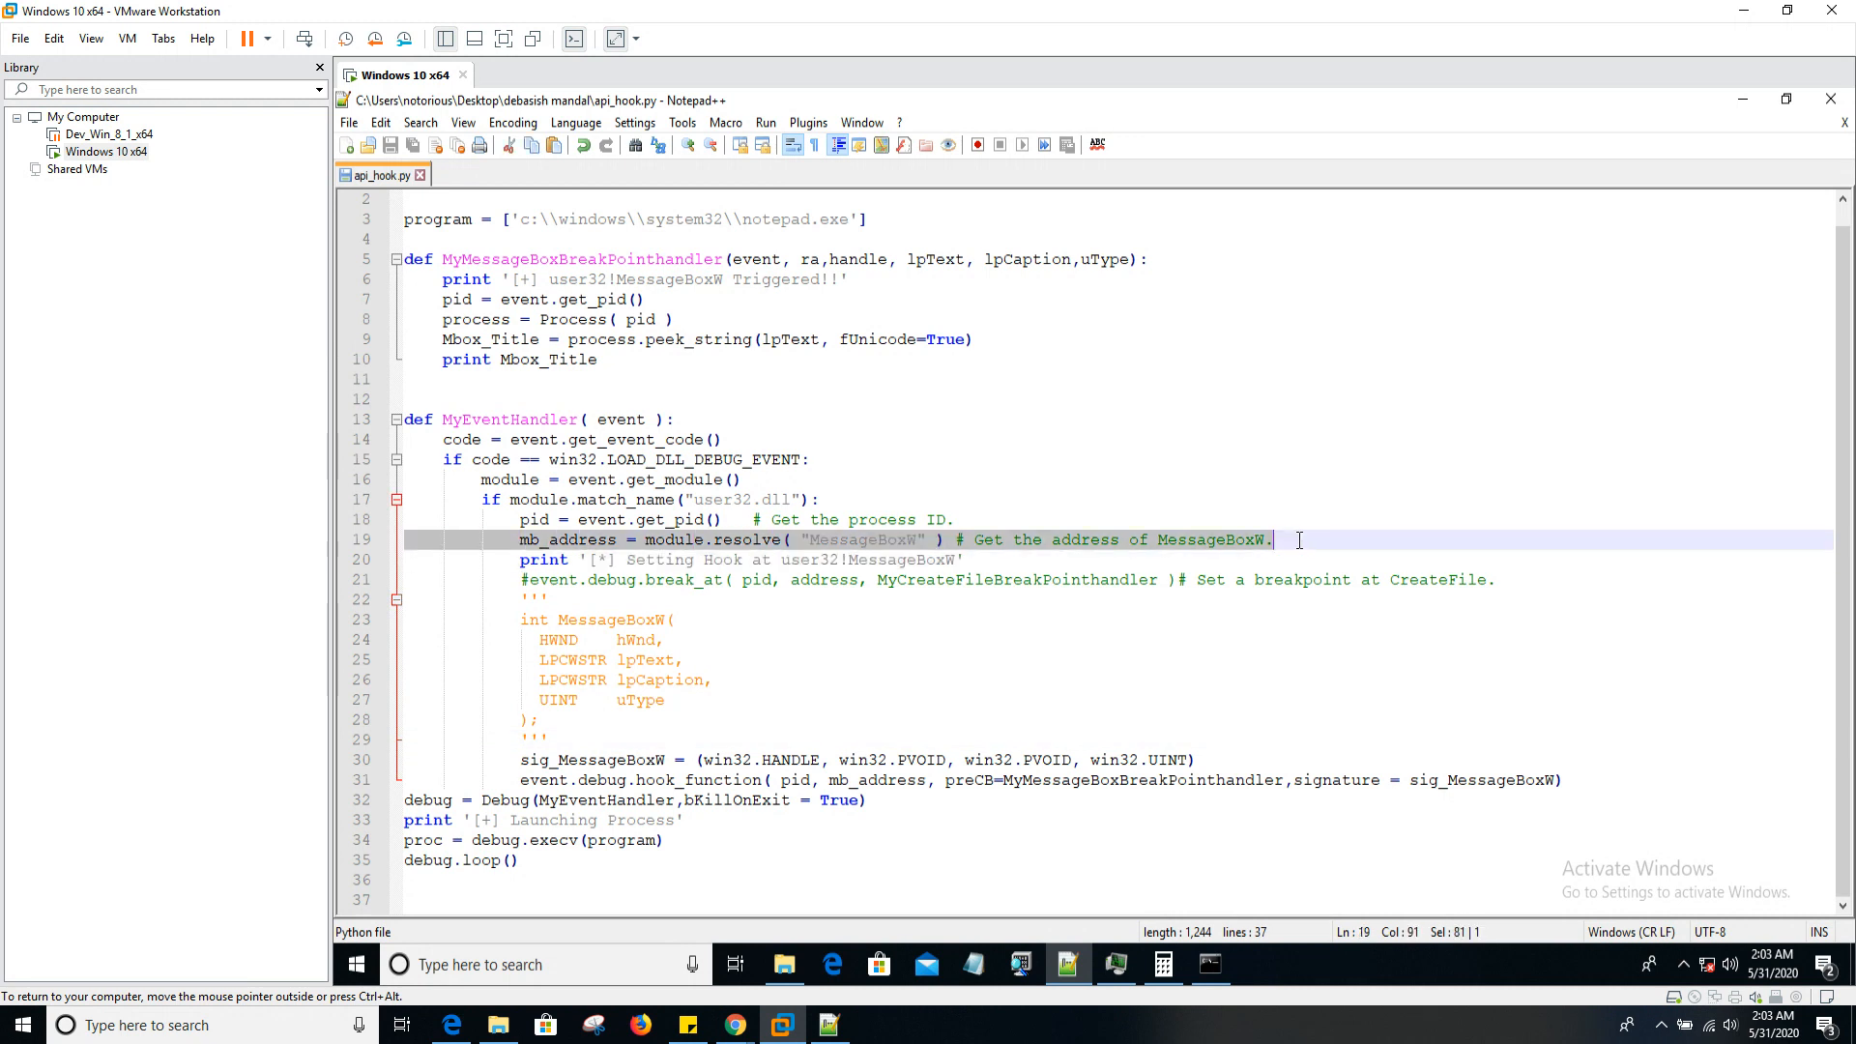
mouse_move(1079, 557)
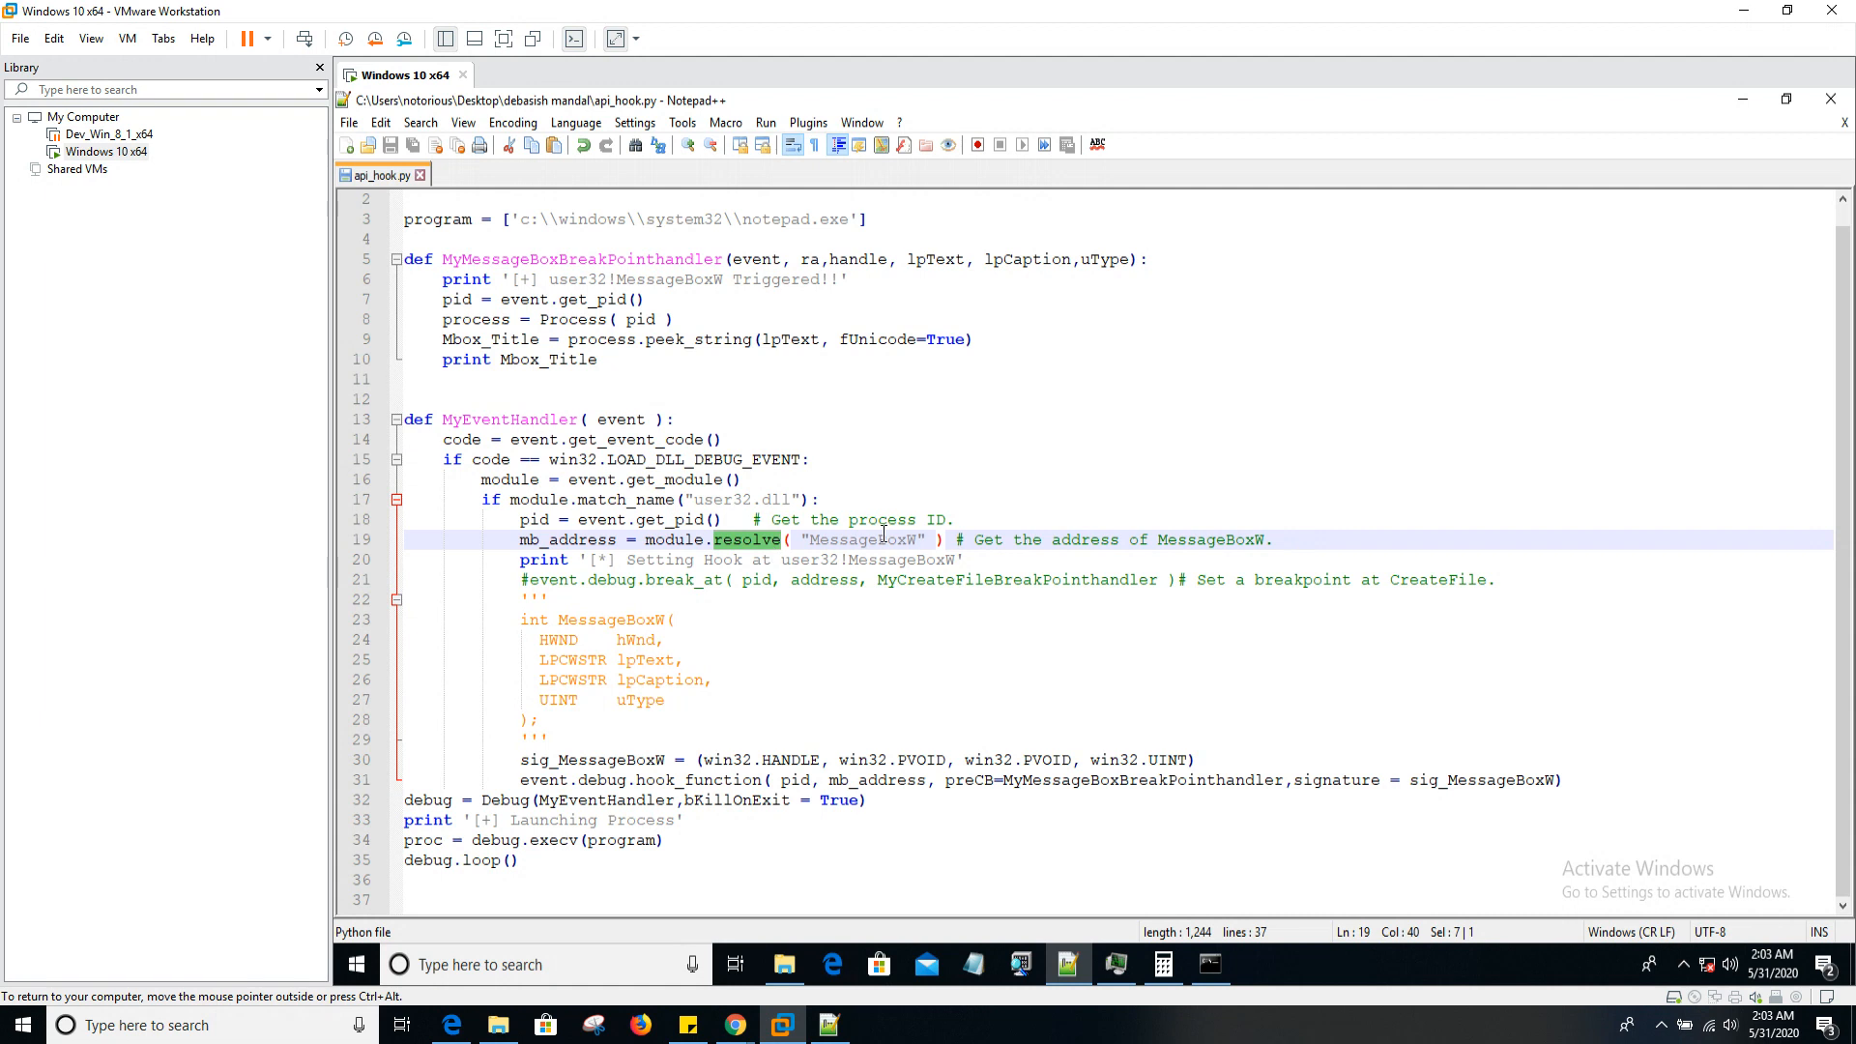
double_click(865, 539)
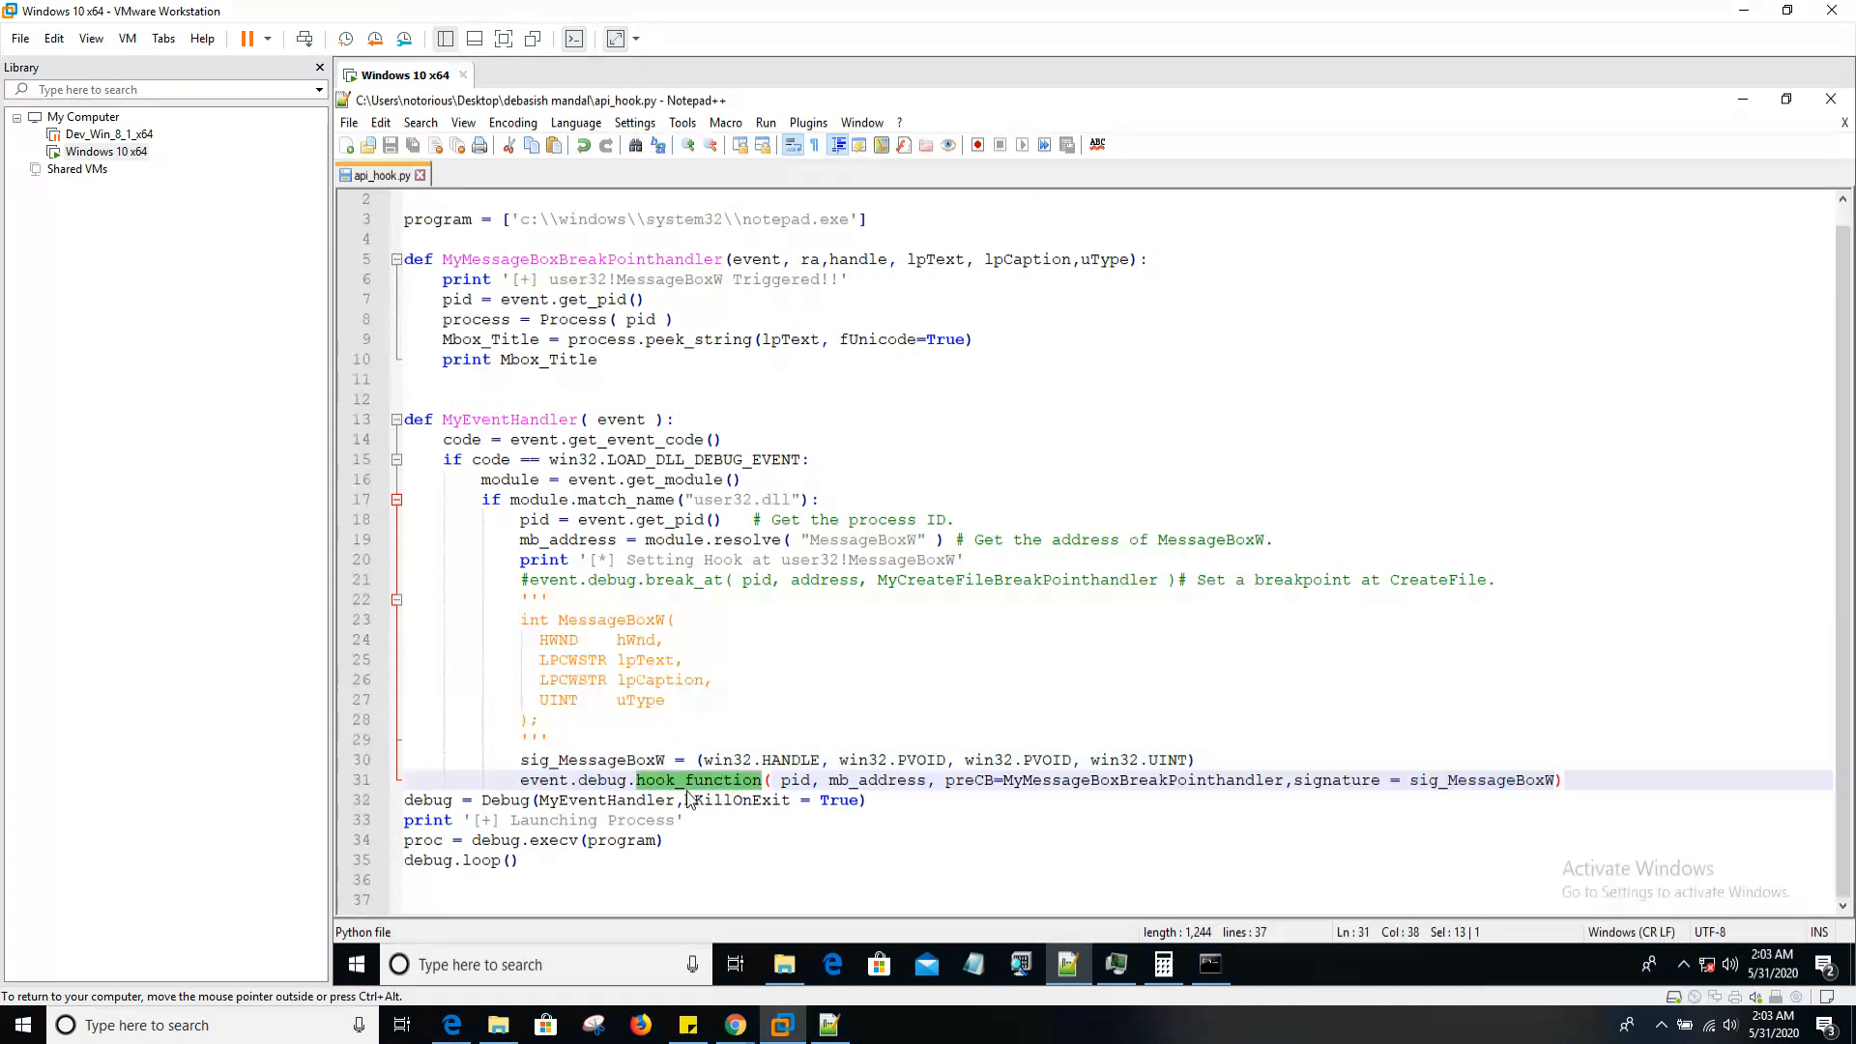
double_click(600, 780)
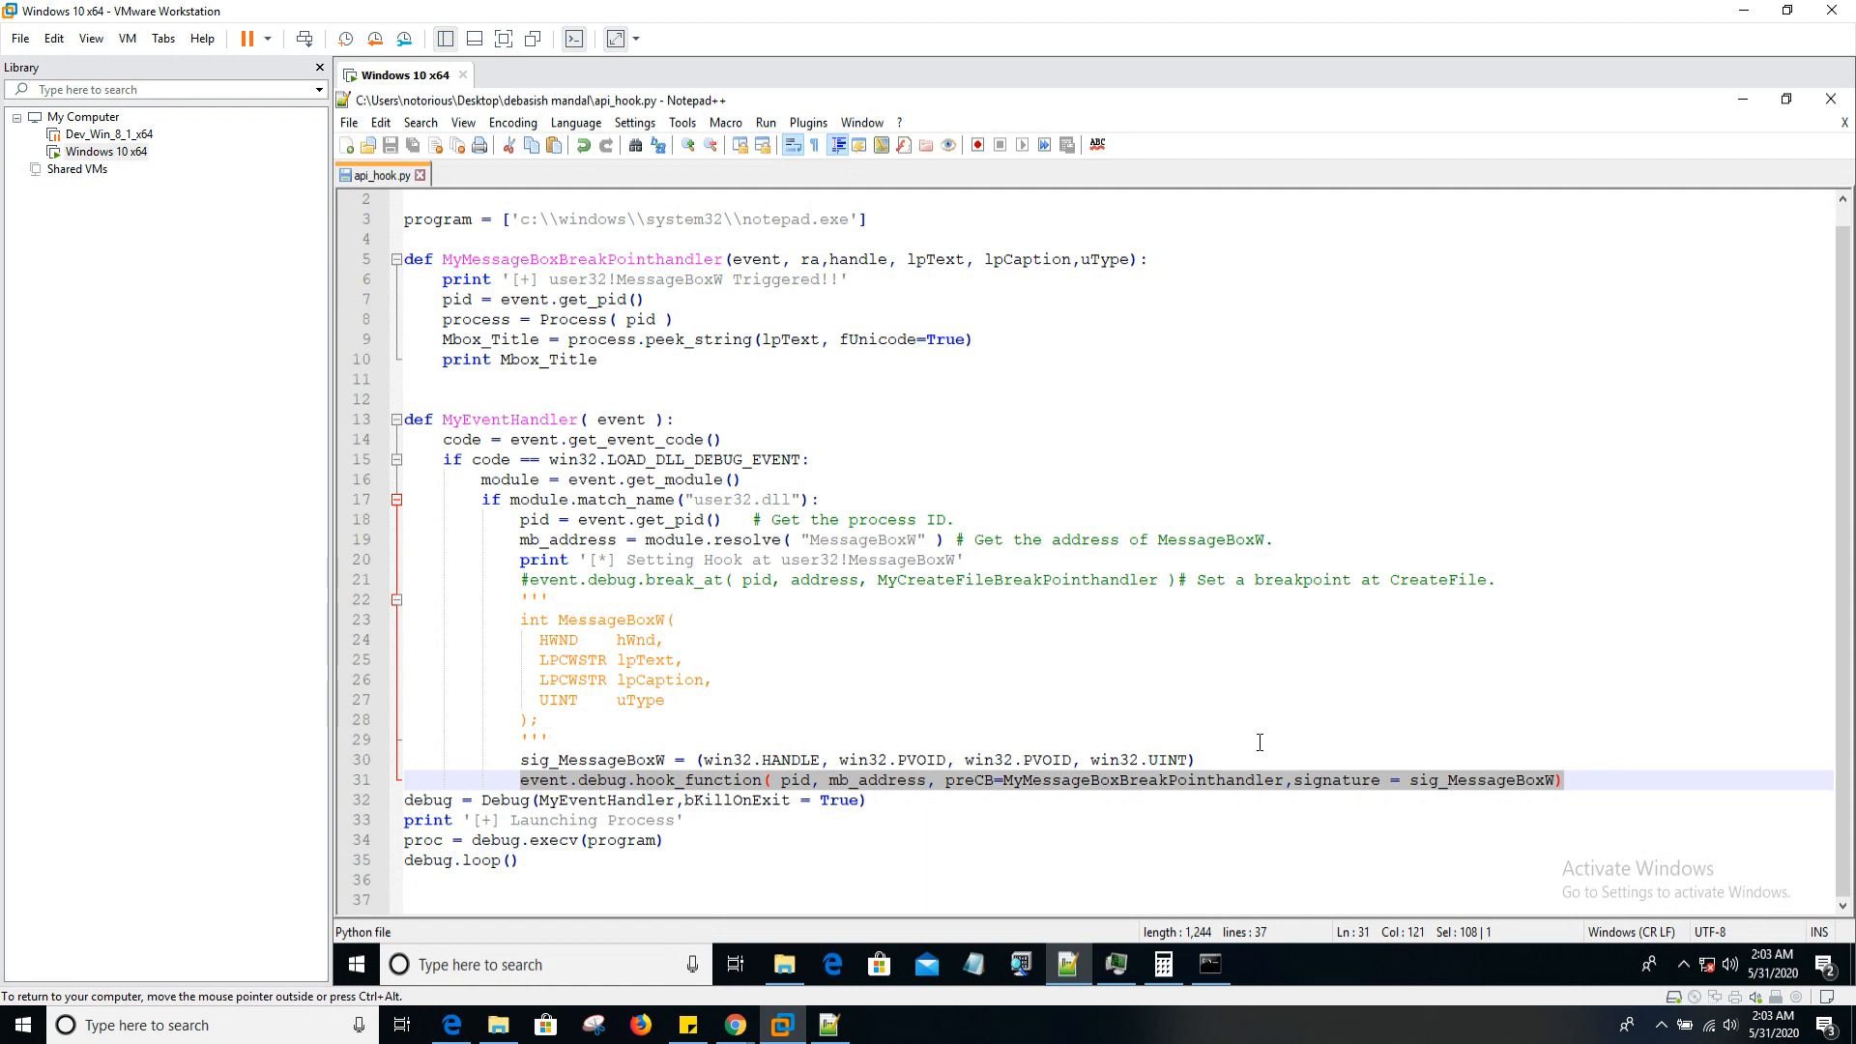
- Trace pid from its line 18 assignment to line 31, then highlight mb_address
double_click(876, 780)
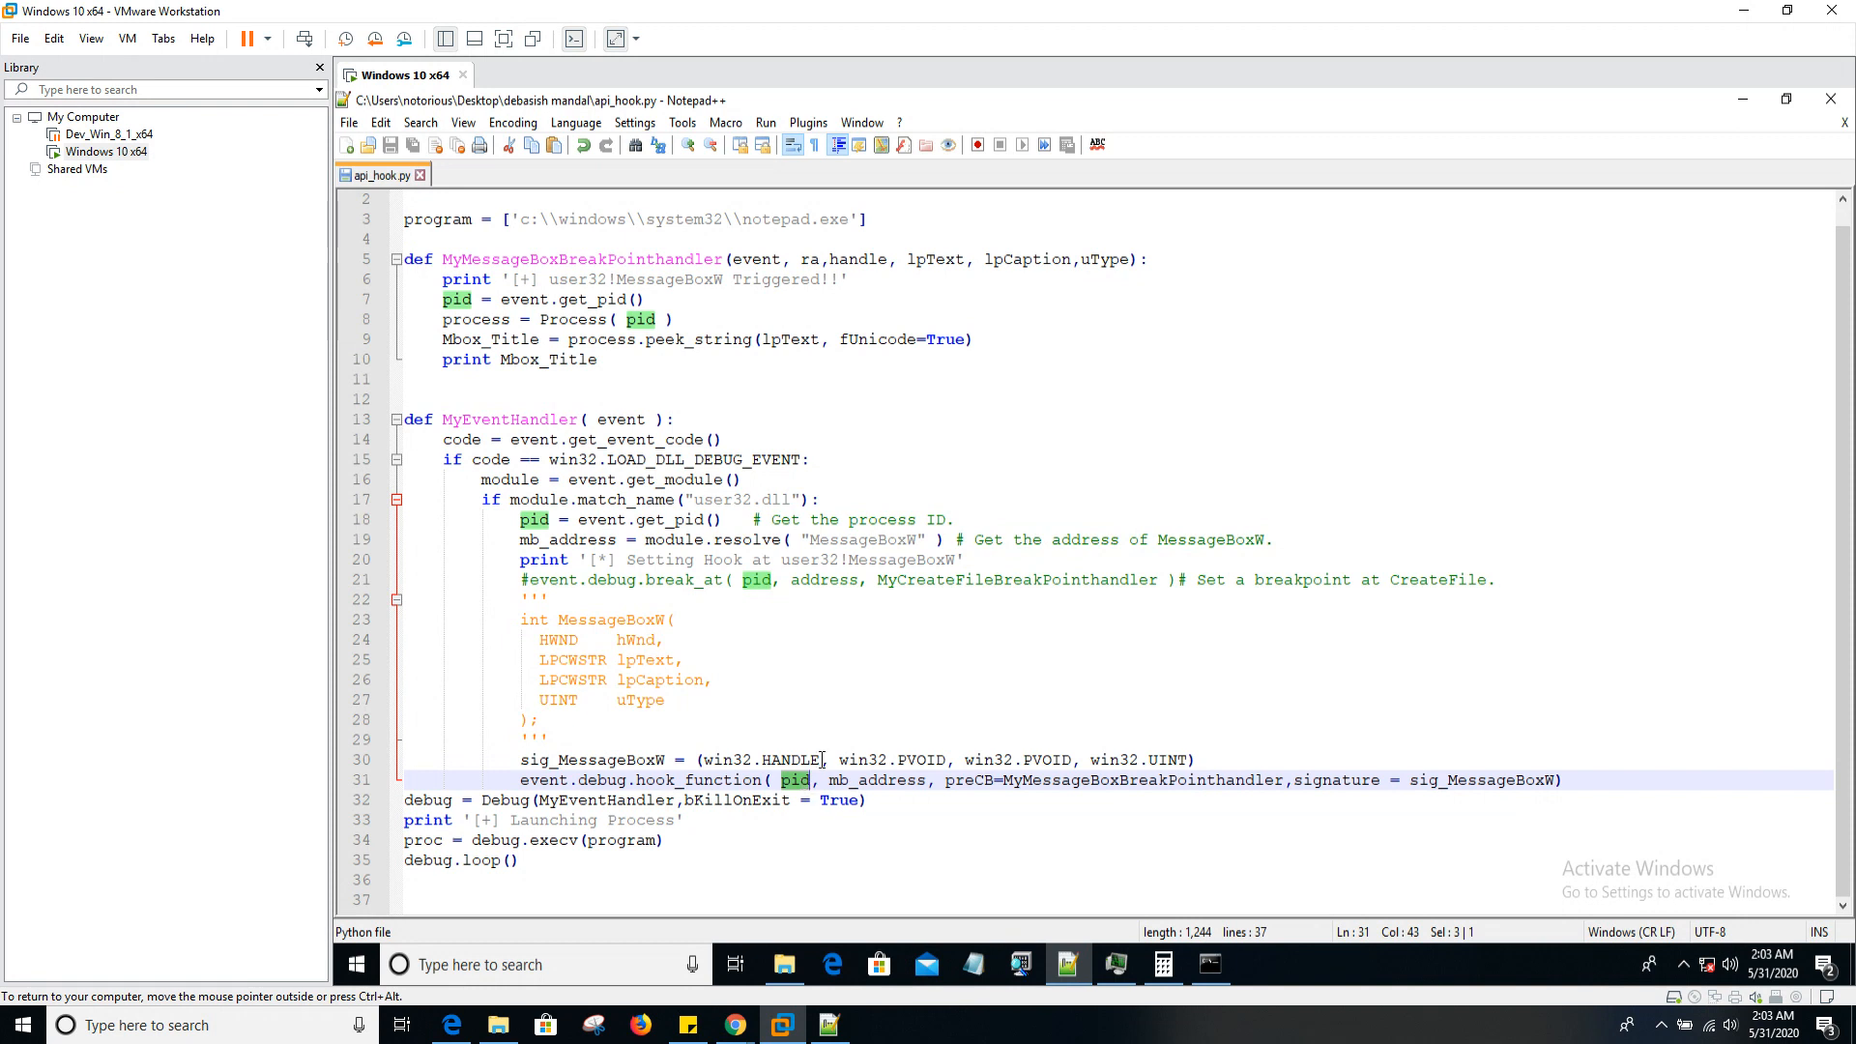
click(523, 520)
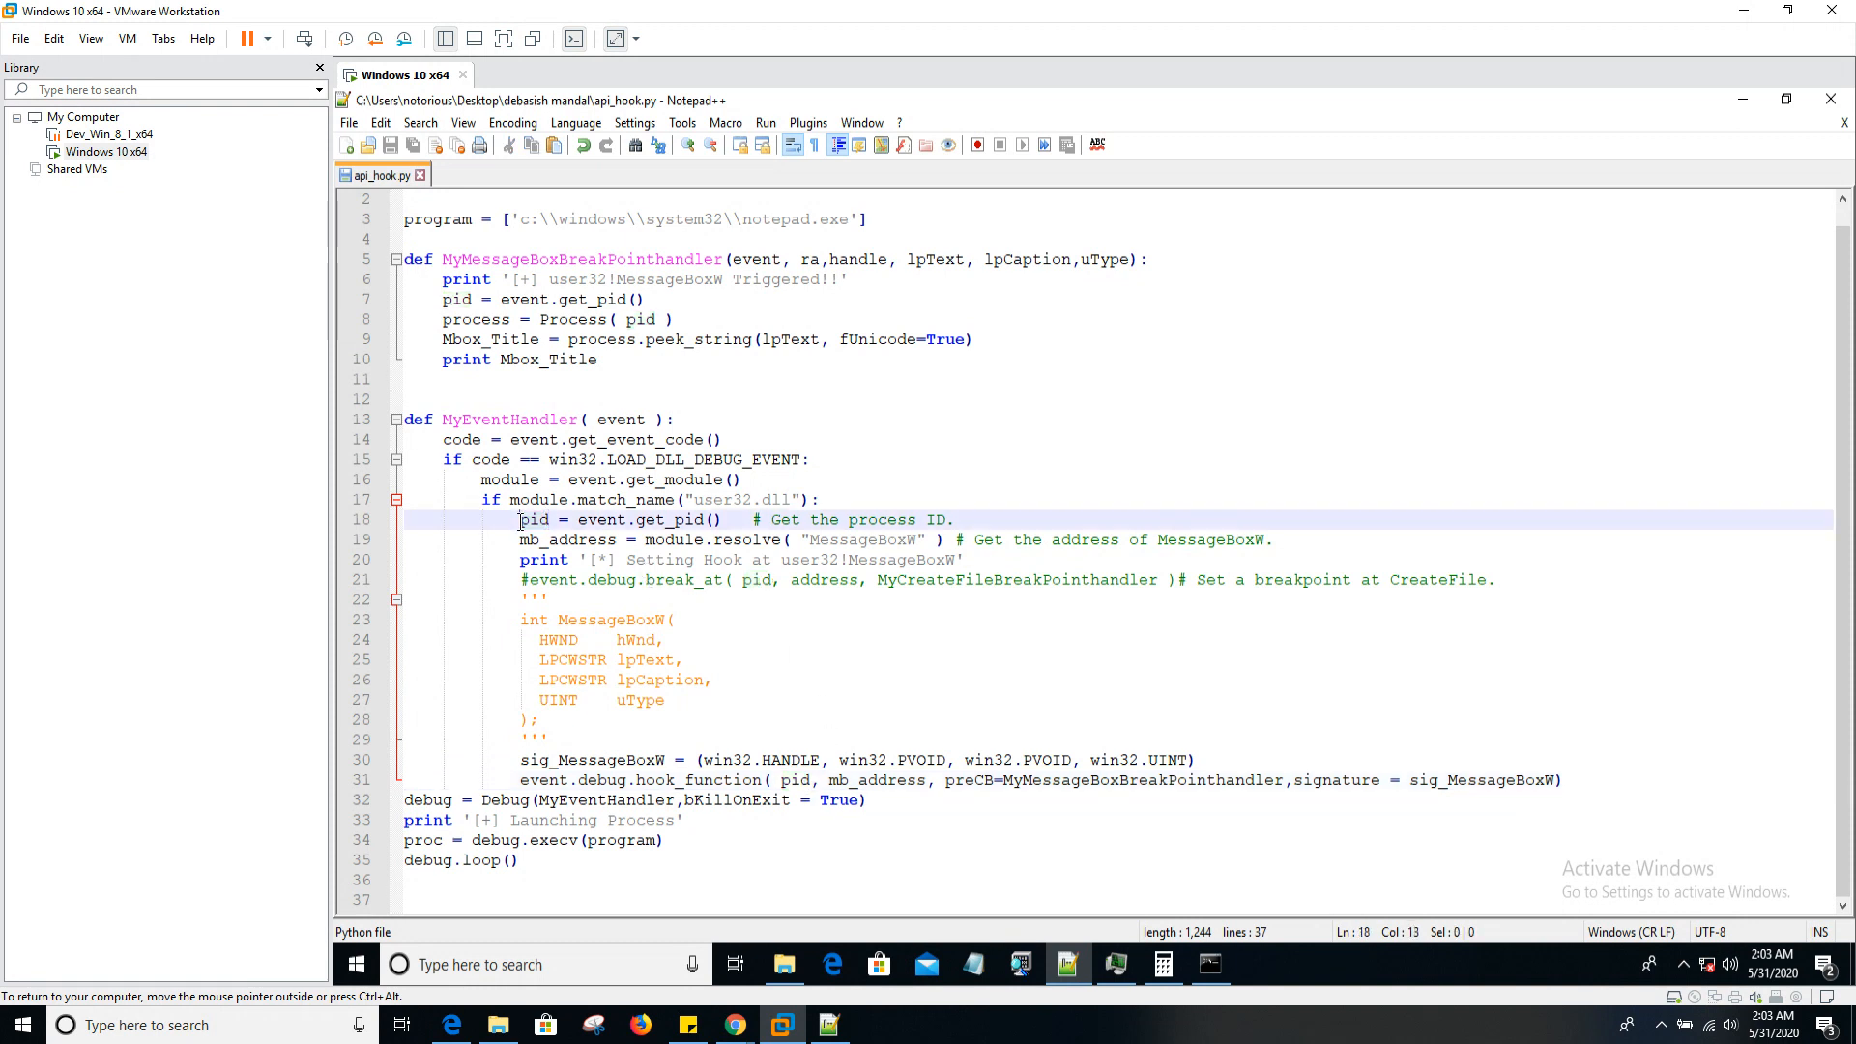
drag(519, 521, 728, 520)
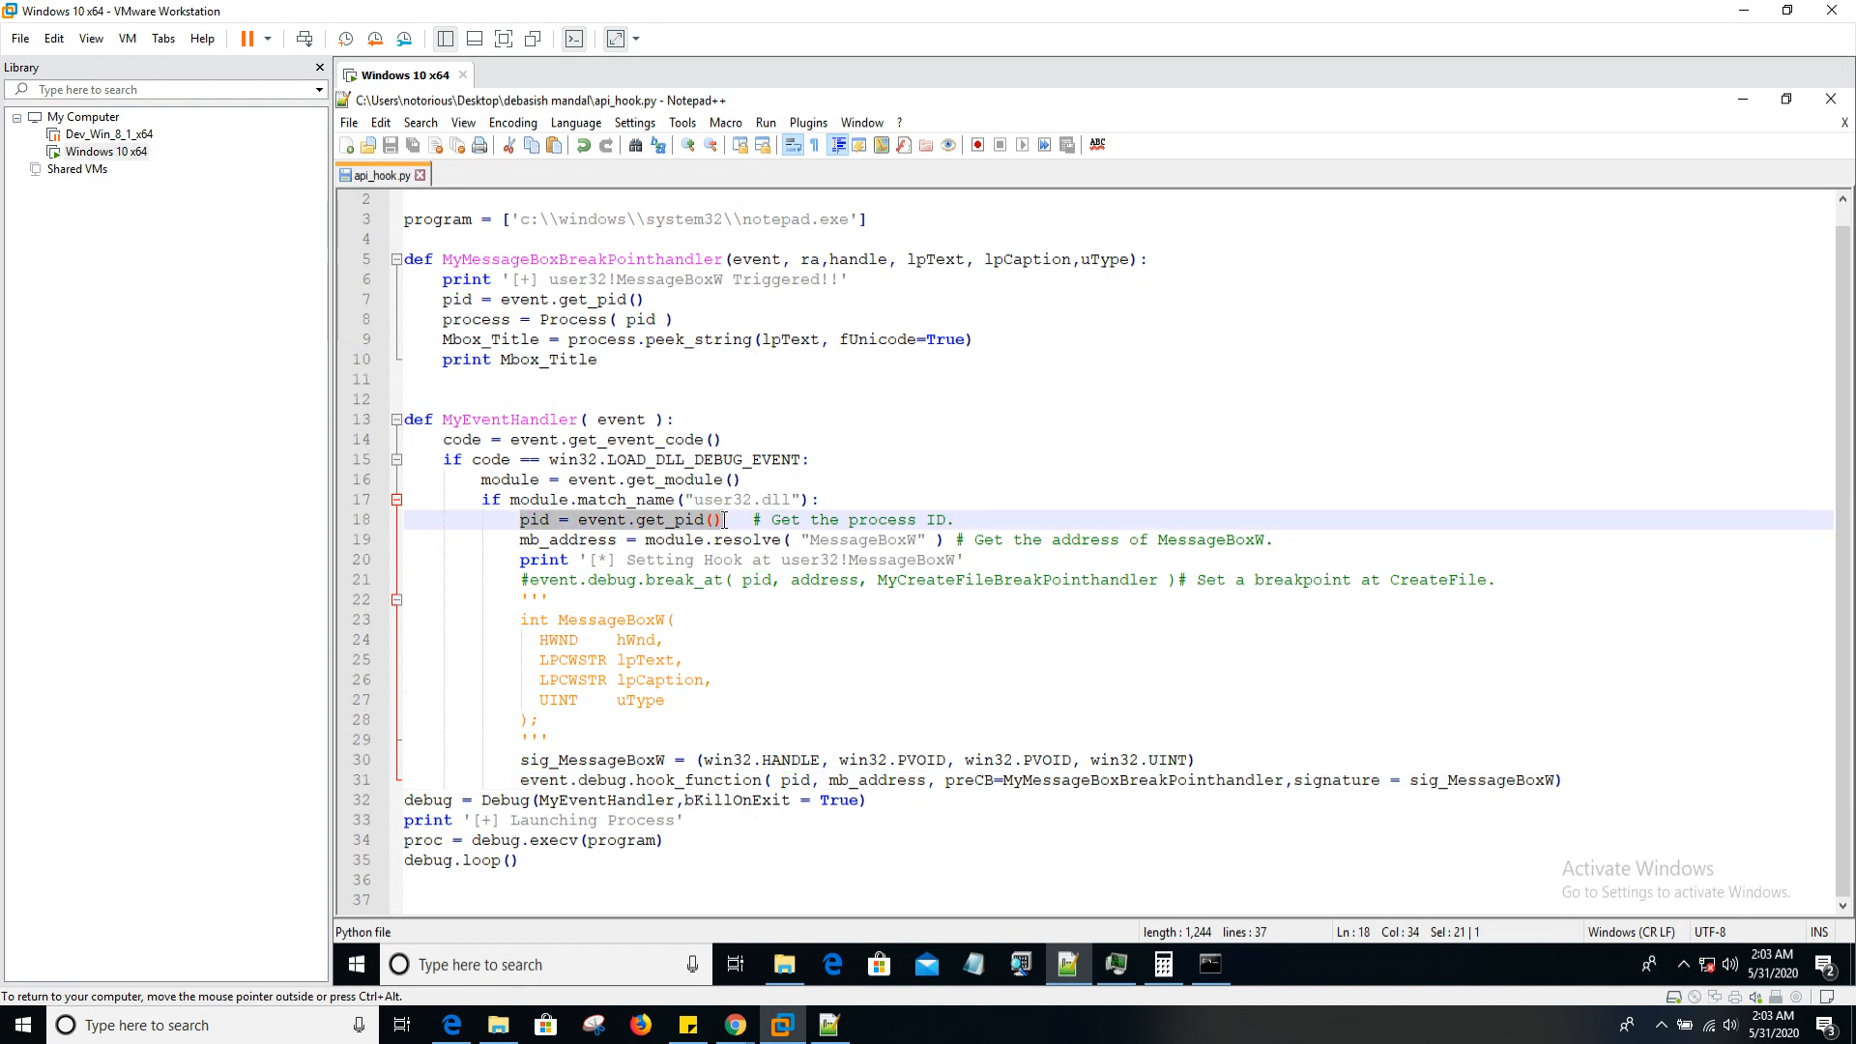
click(597, 520)
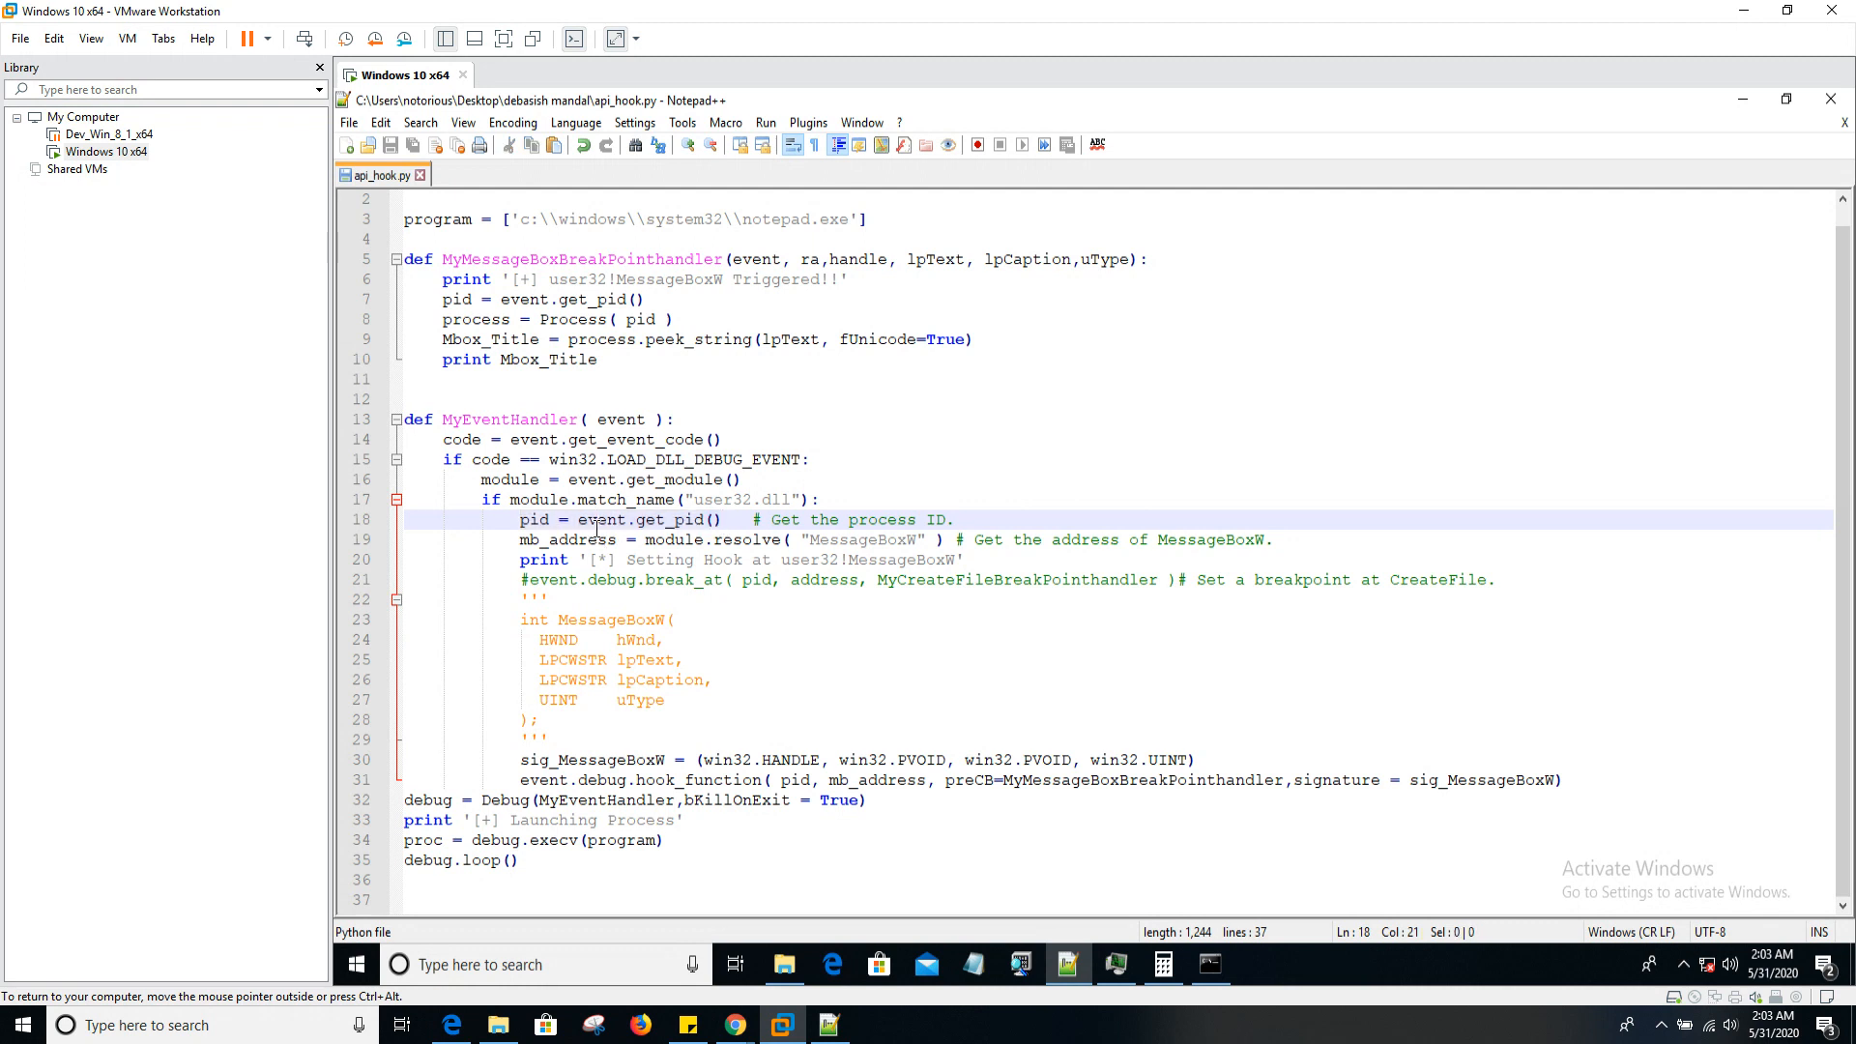
click(795, 780)
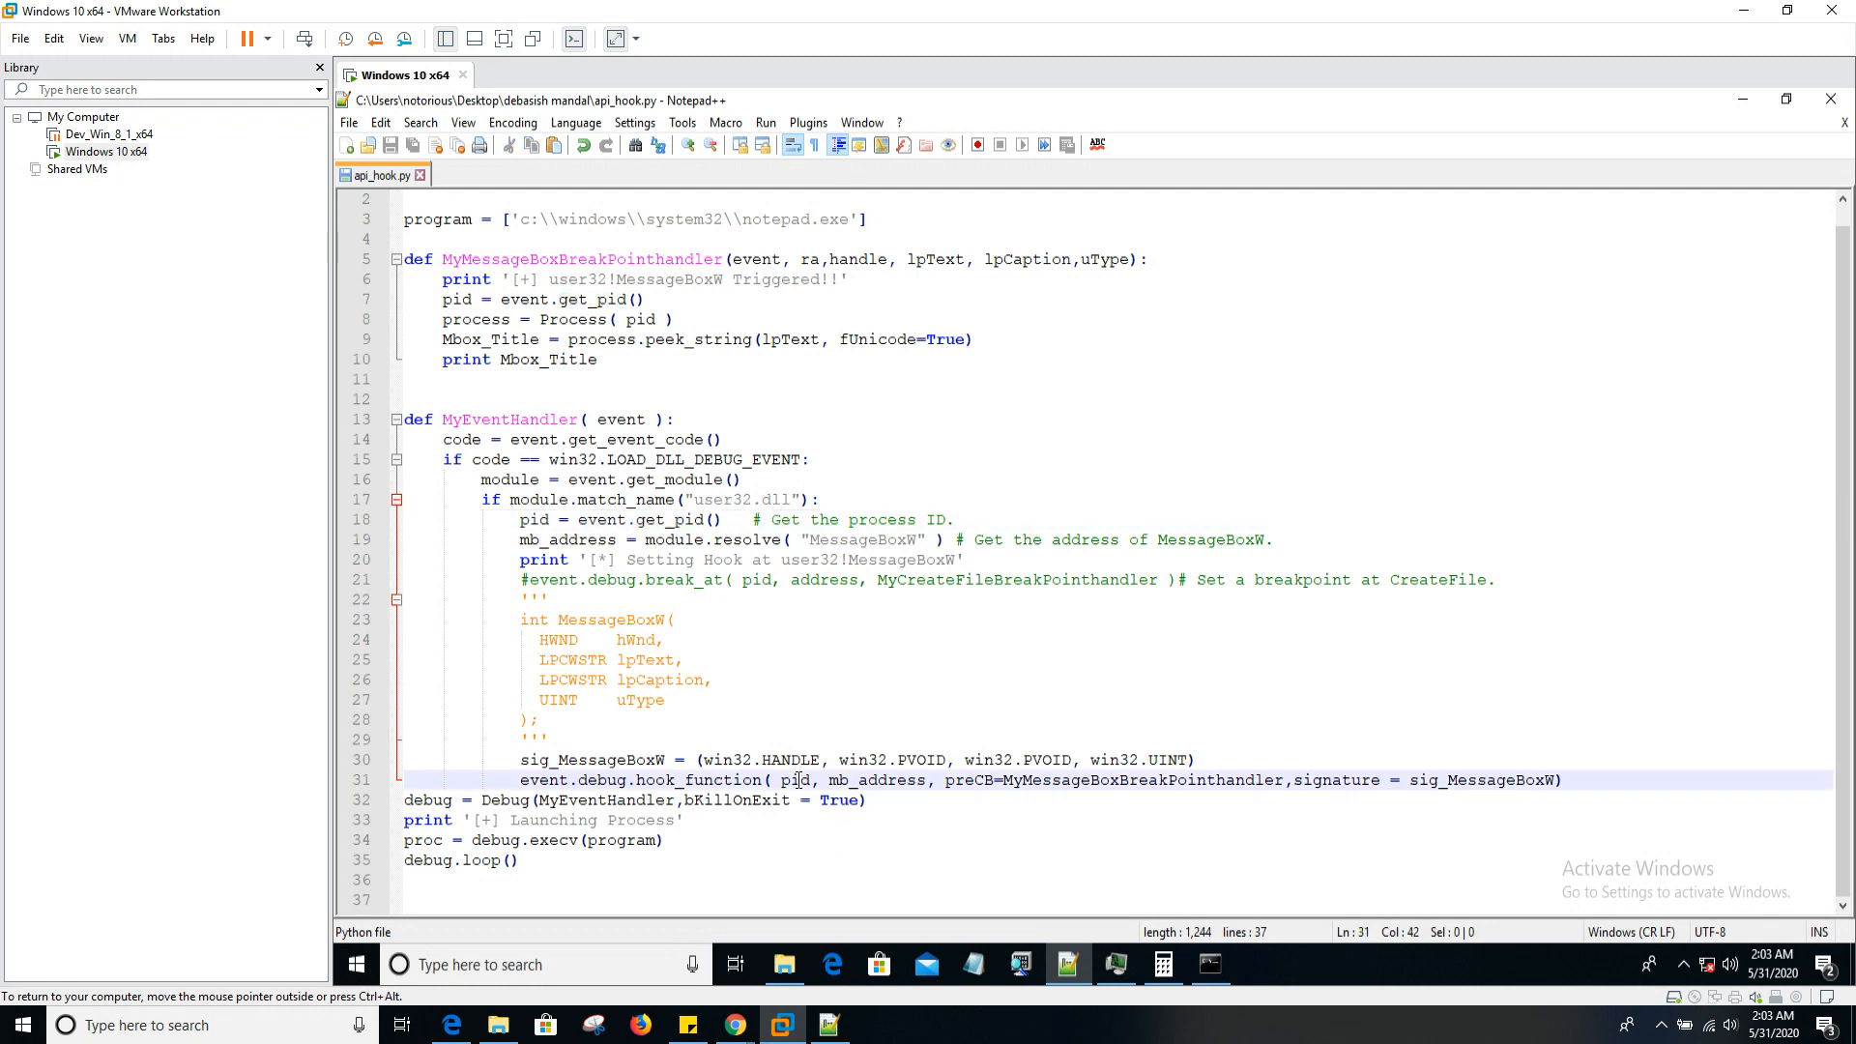
double_click(795, 781)
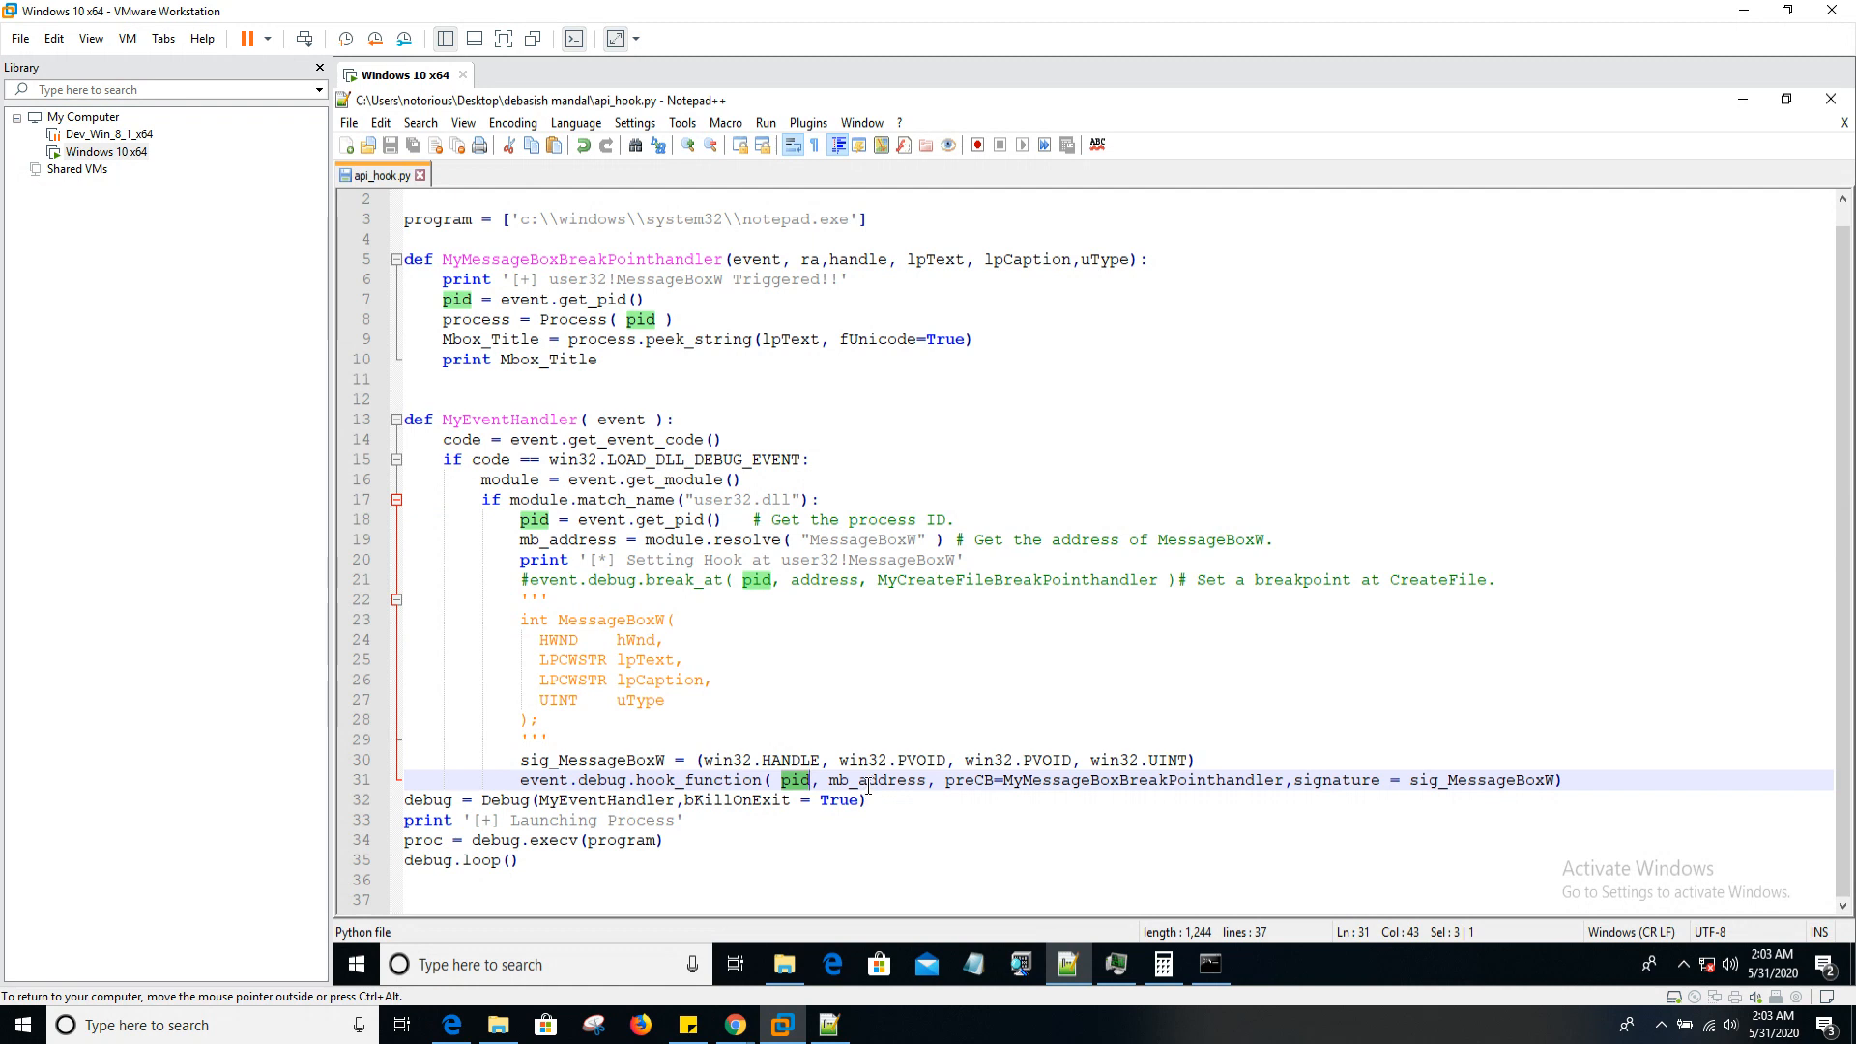
double_click(876, 780)
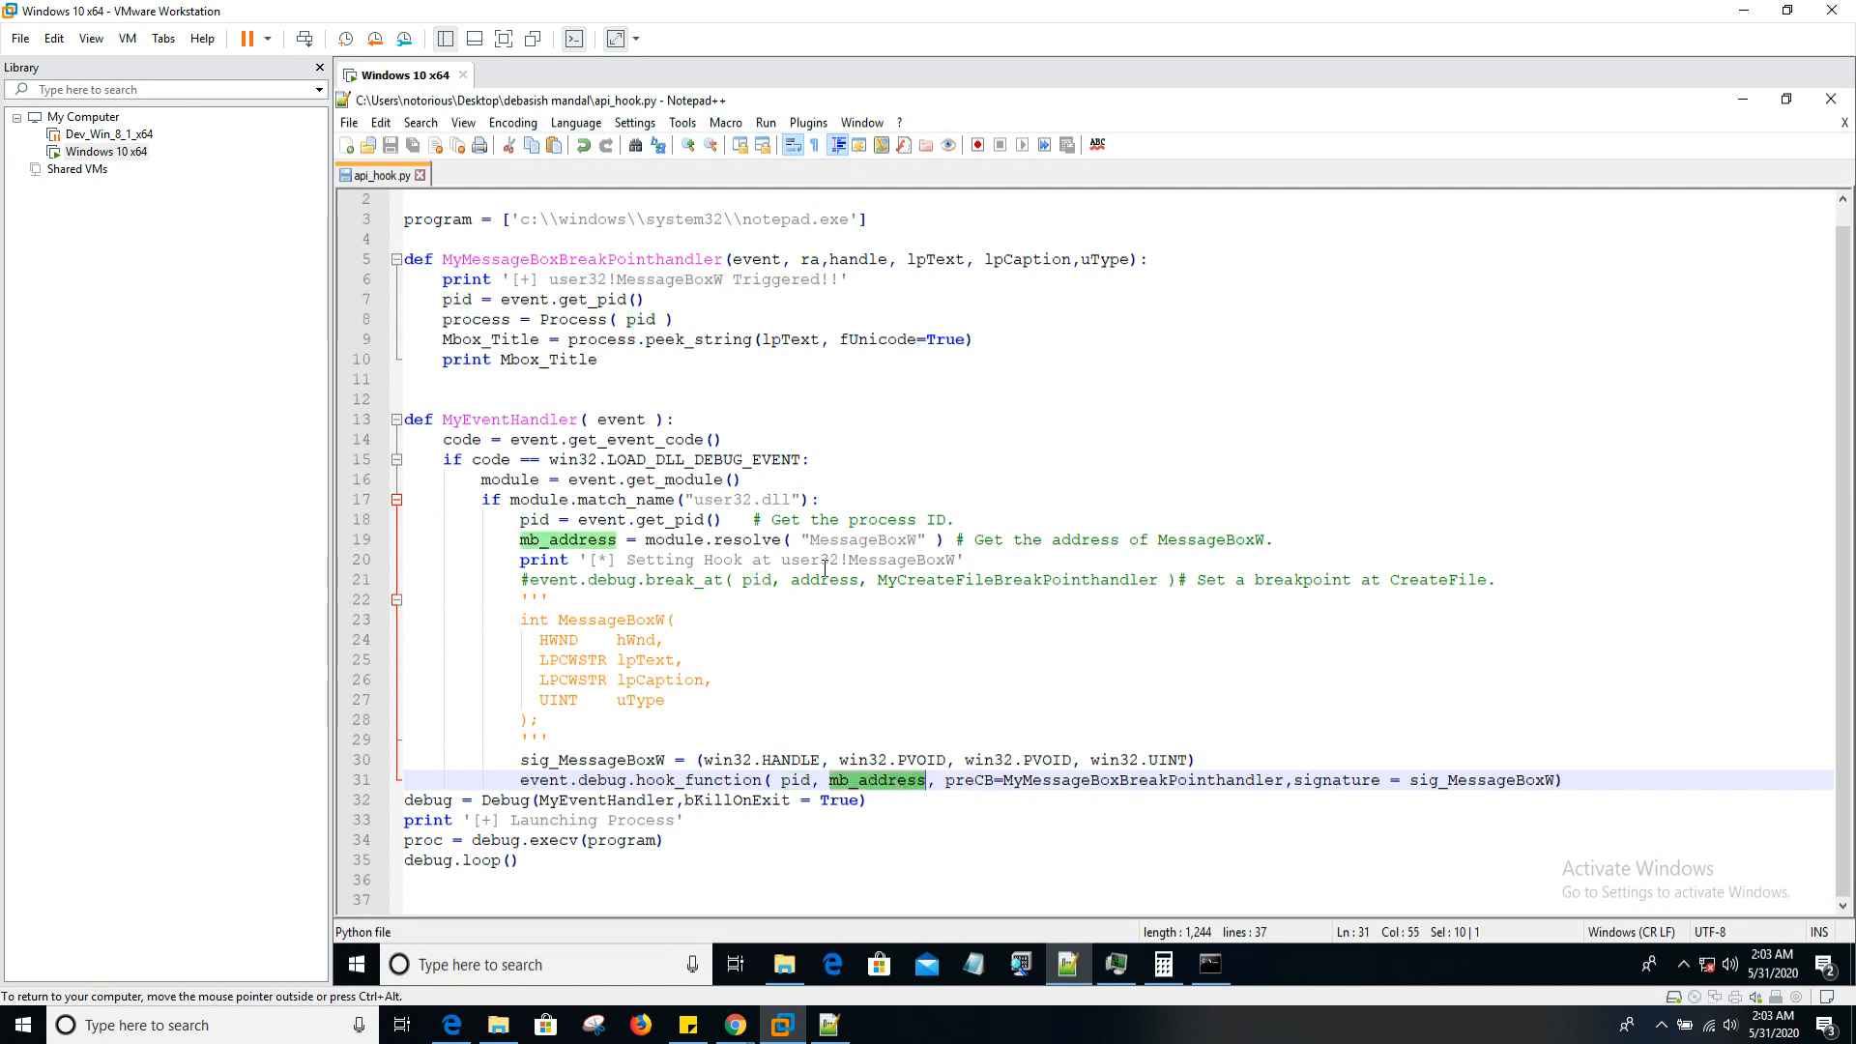
click(568, 540)
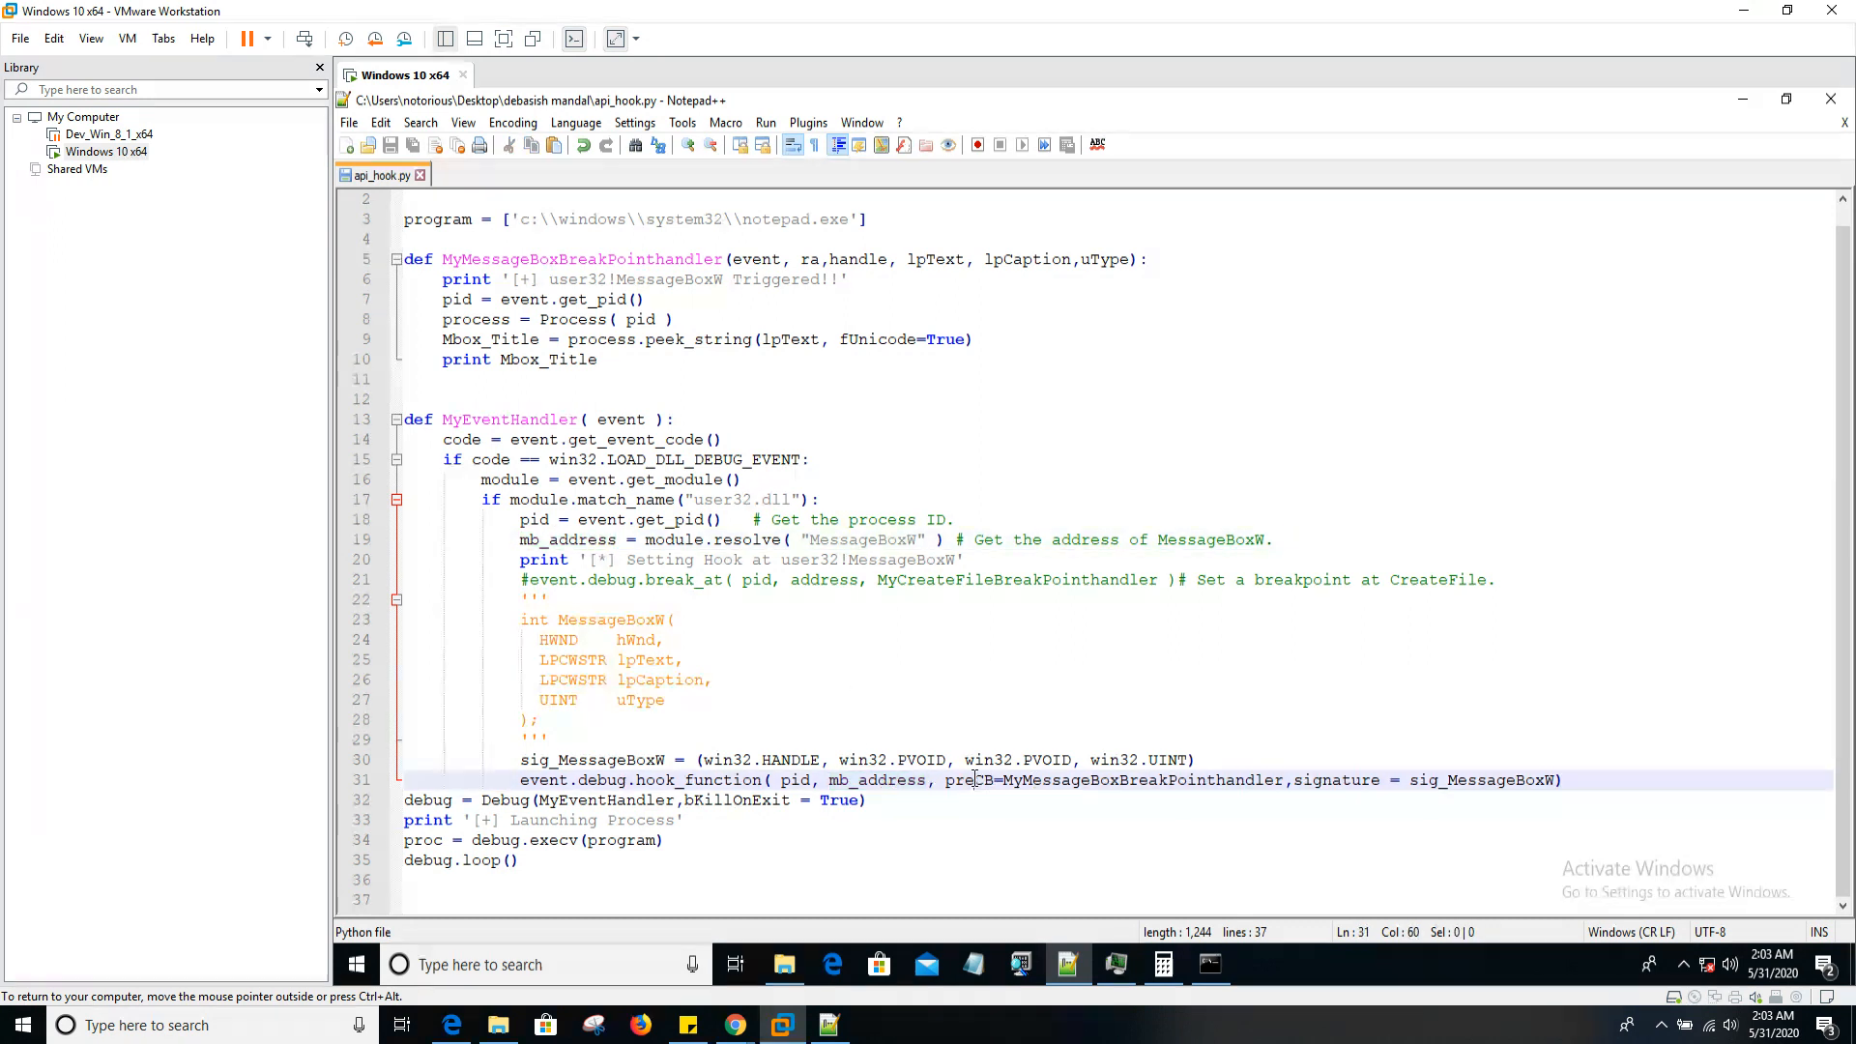
double_click(968, 780)
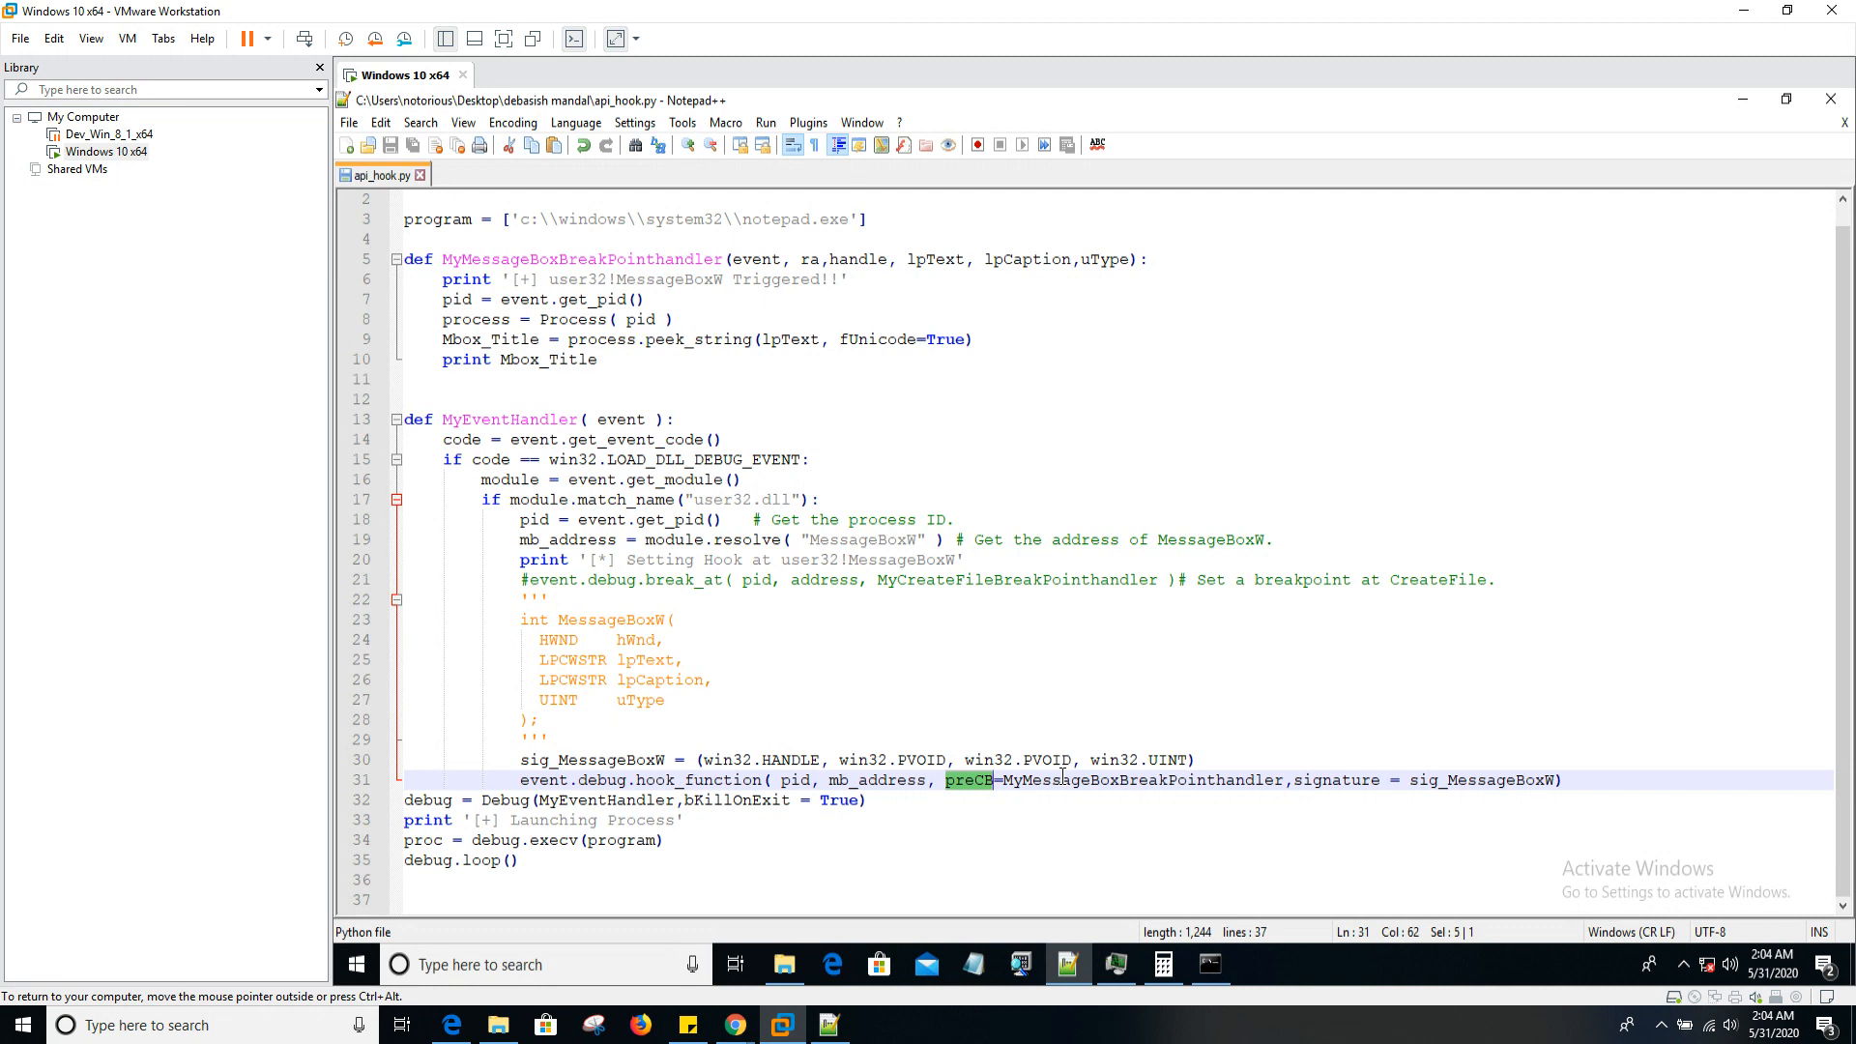
mouse_move(969, 791)
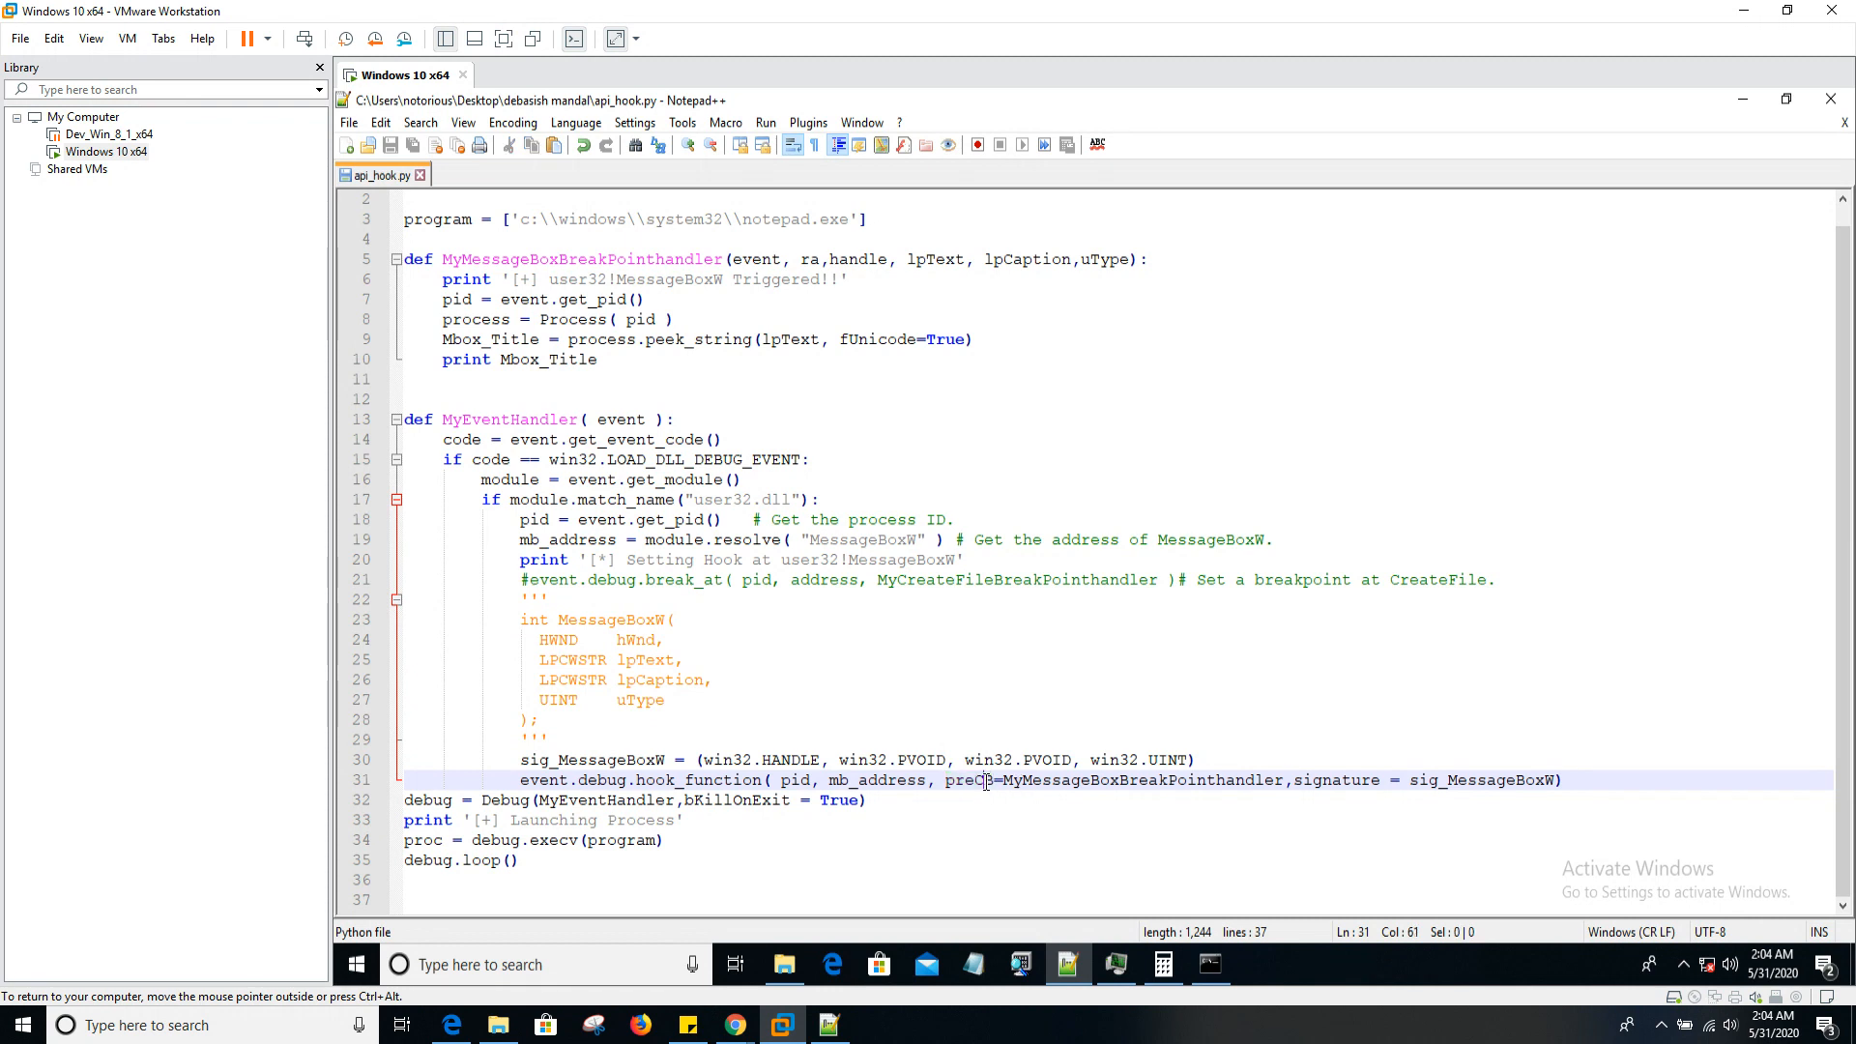
double_click(970, 780)
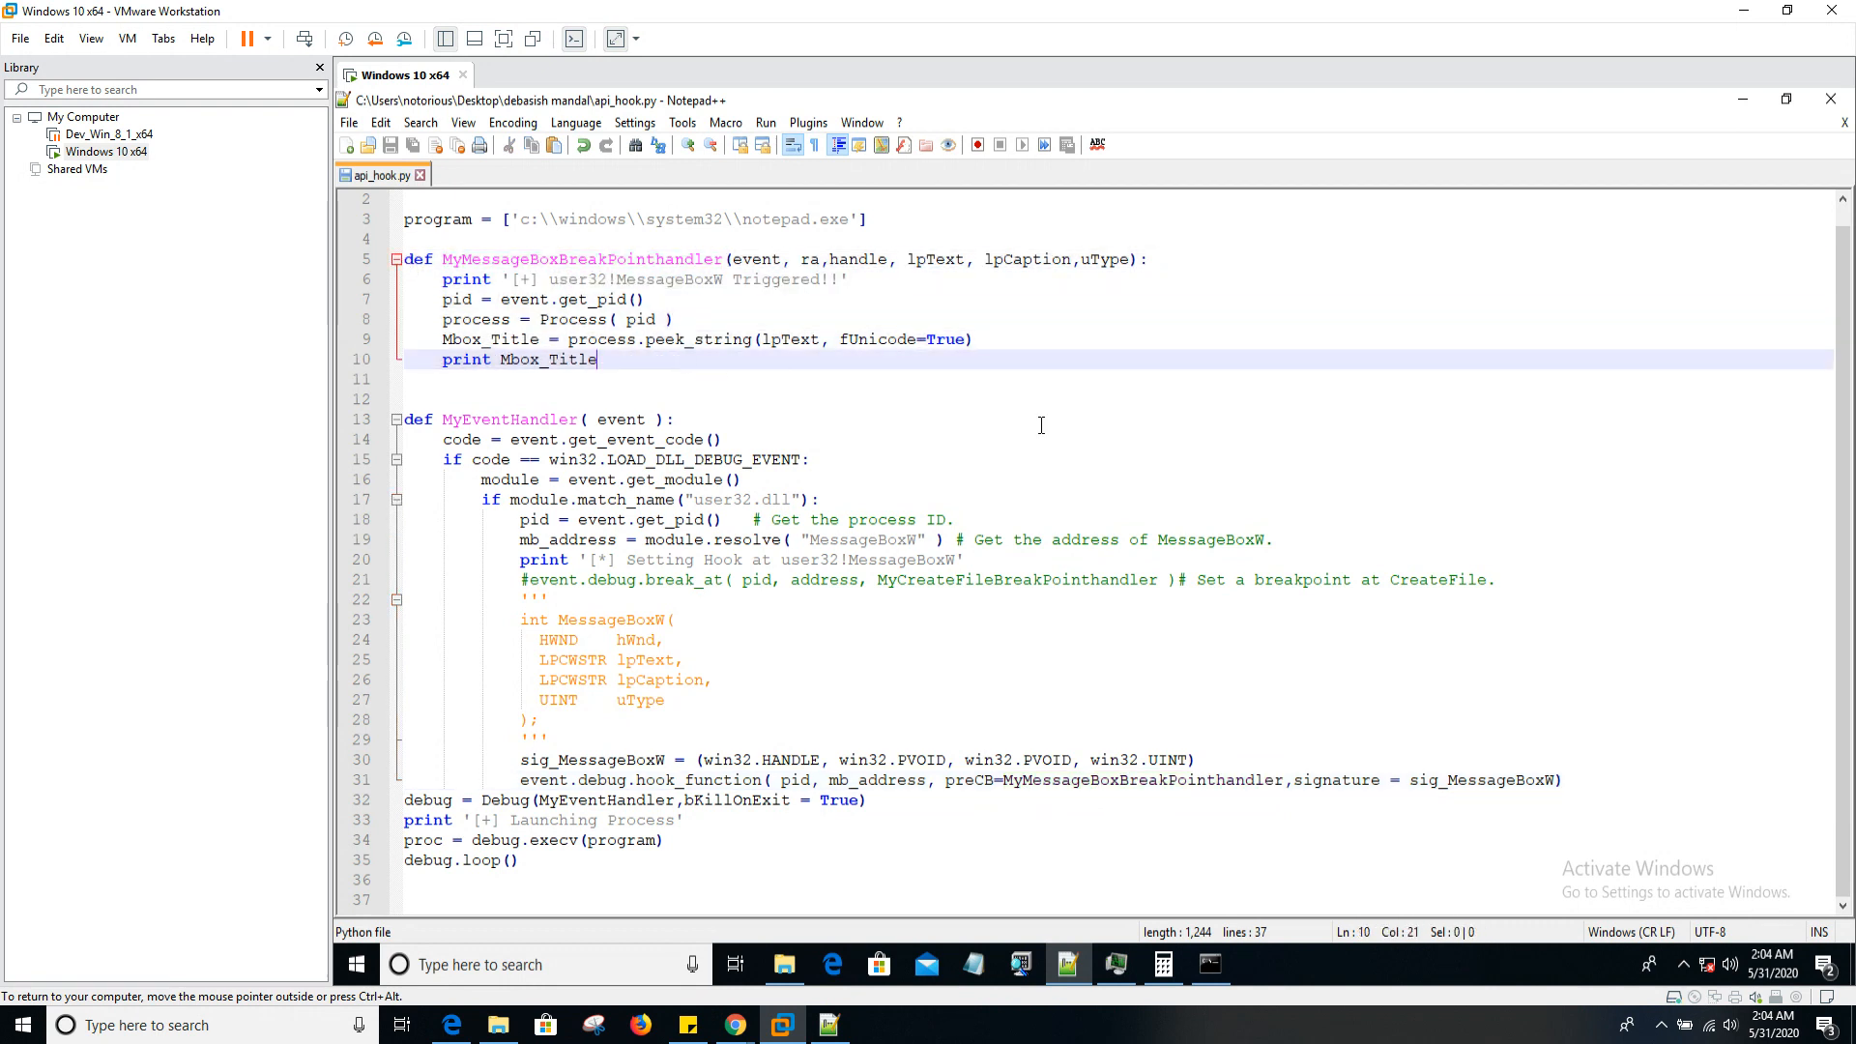
double_click(1336, 781)
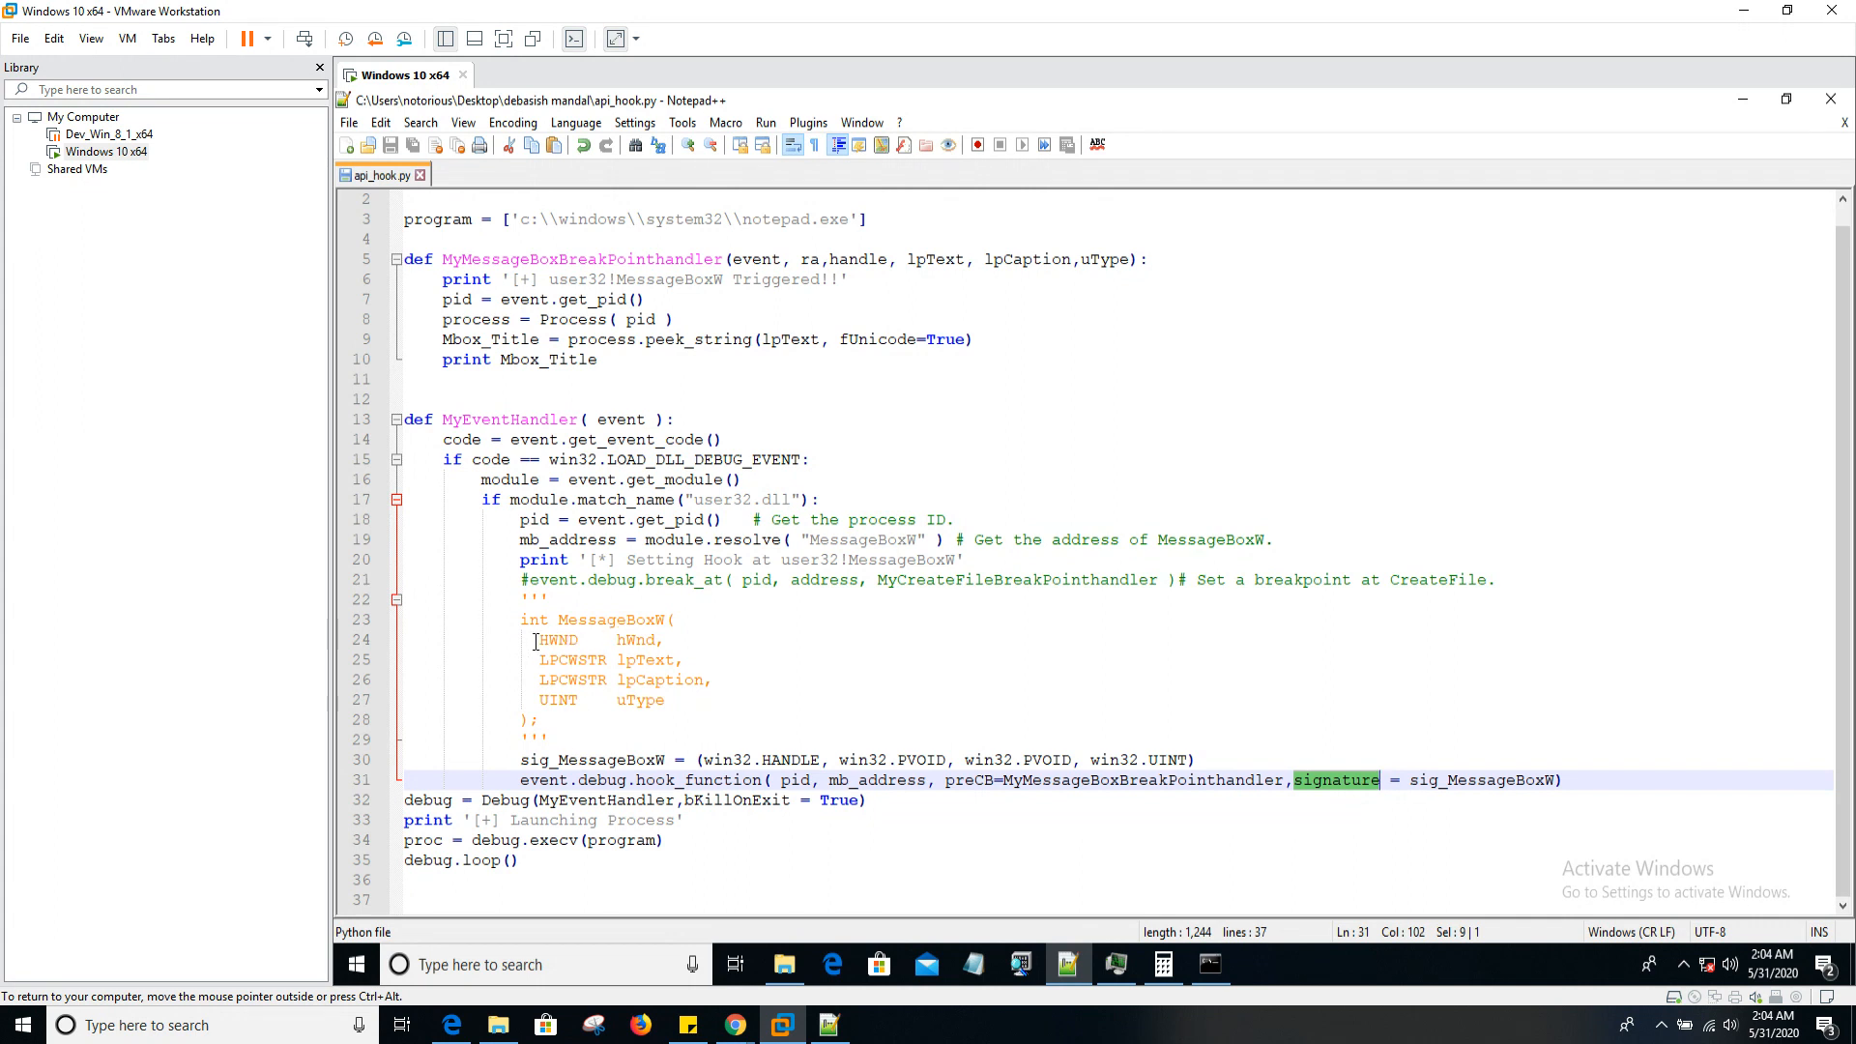
click(601, 659)
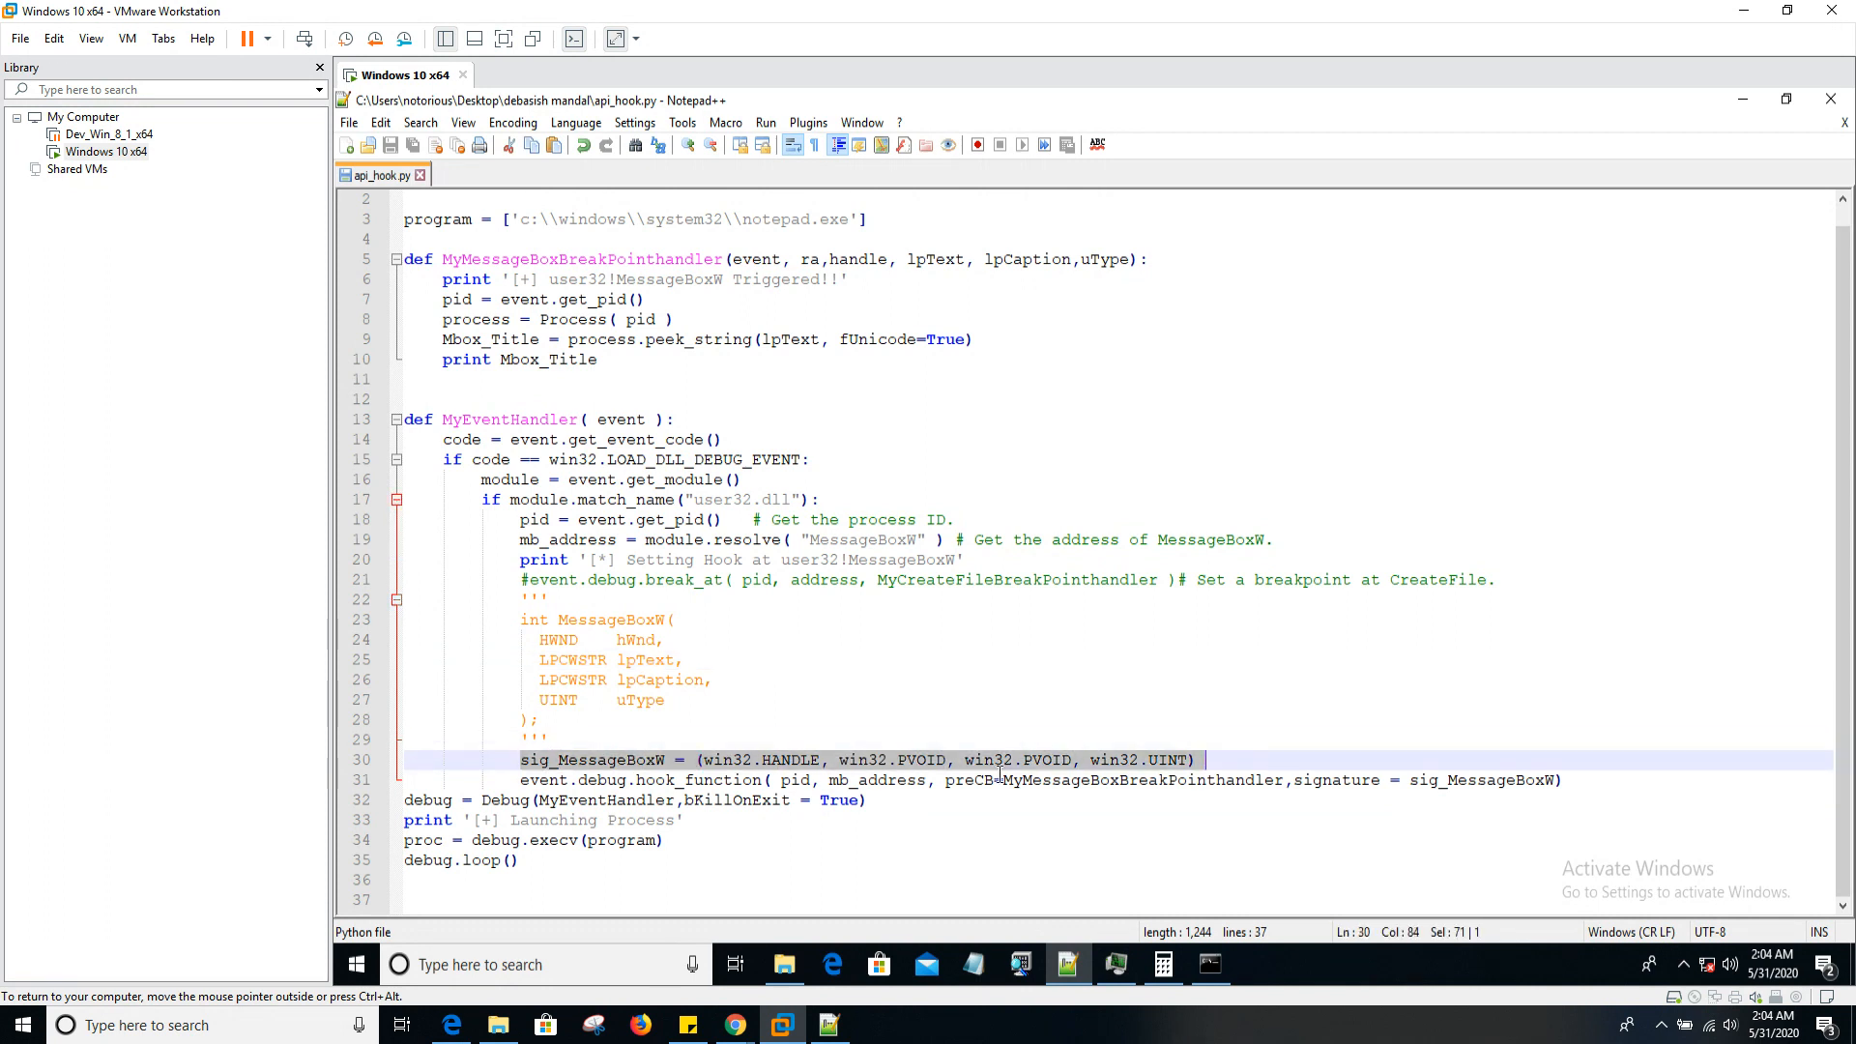
double_click(790, 760)
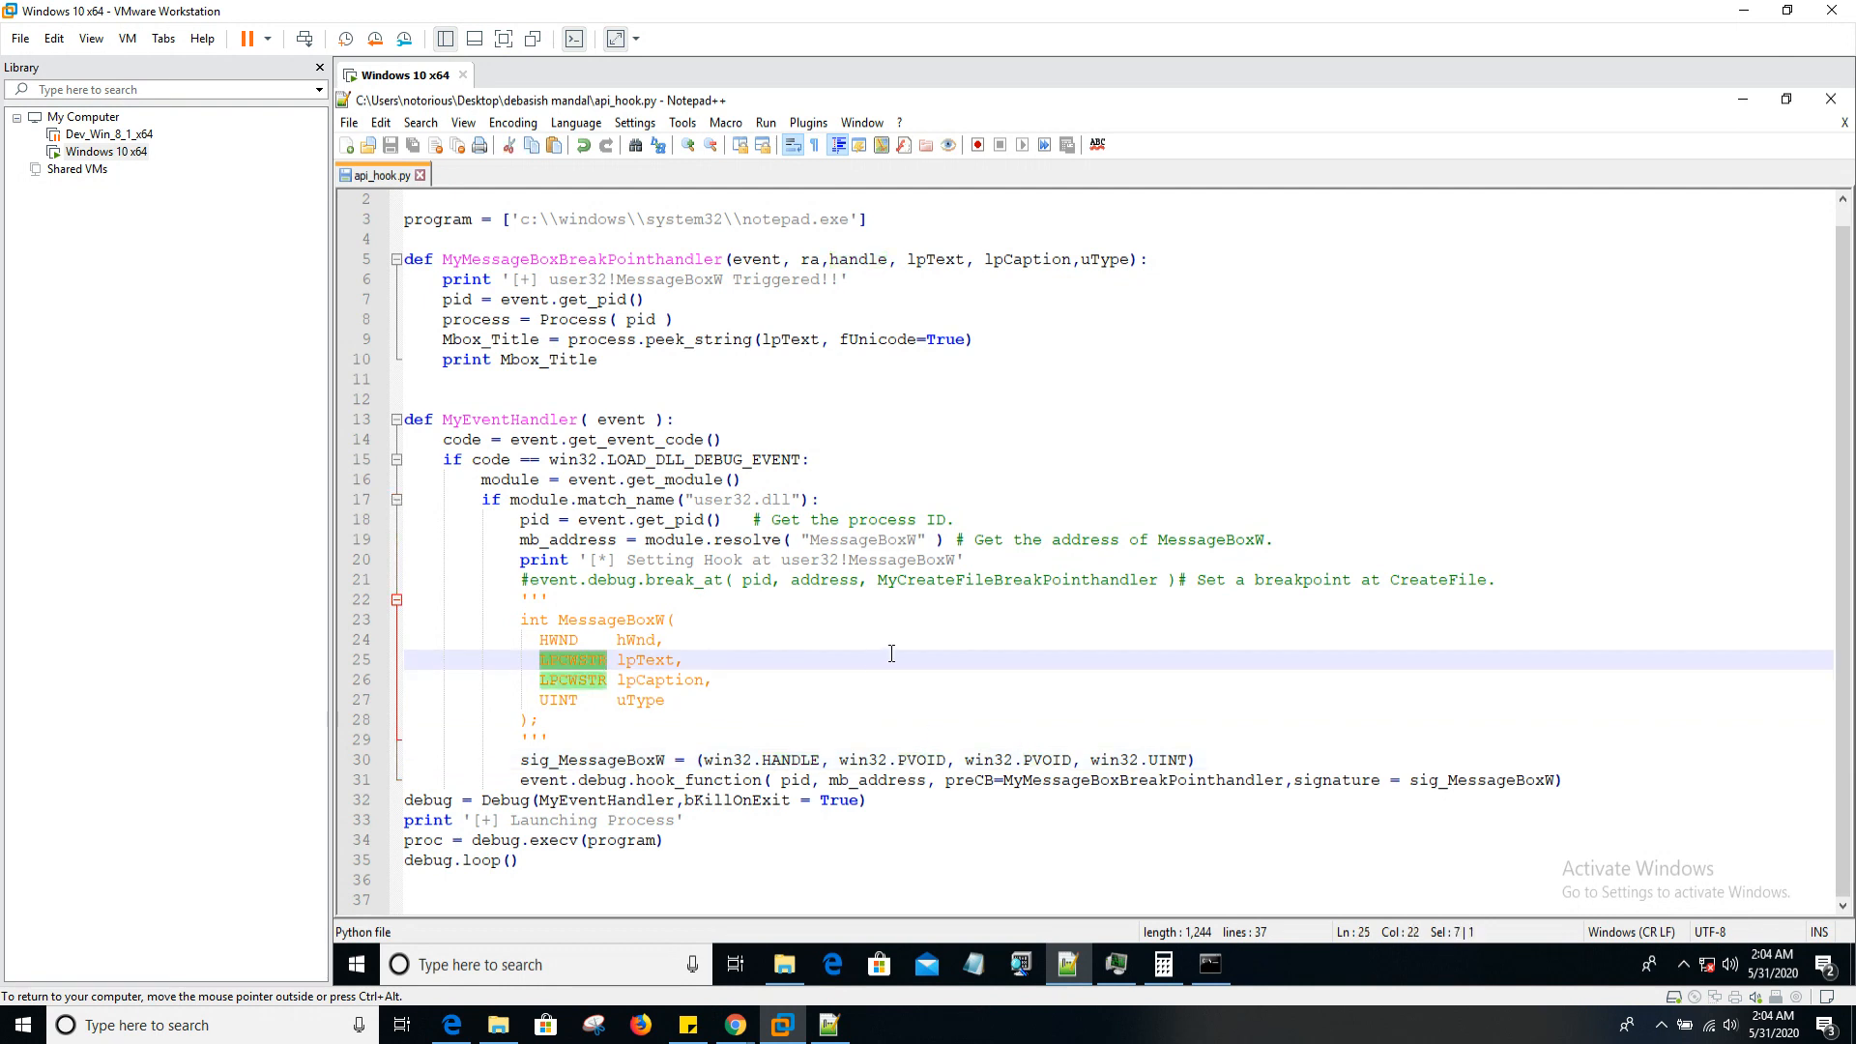
mouse_move(931, 767)
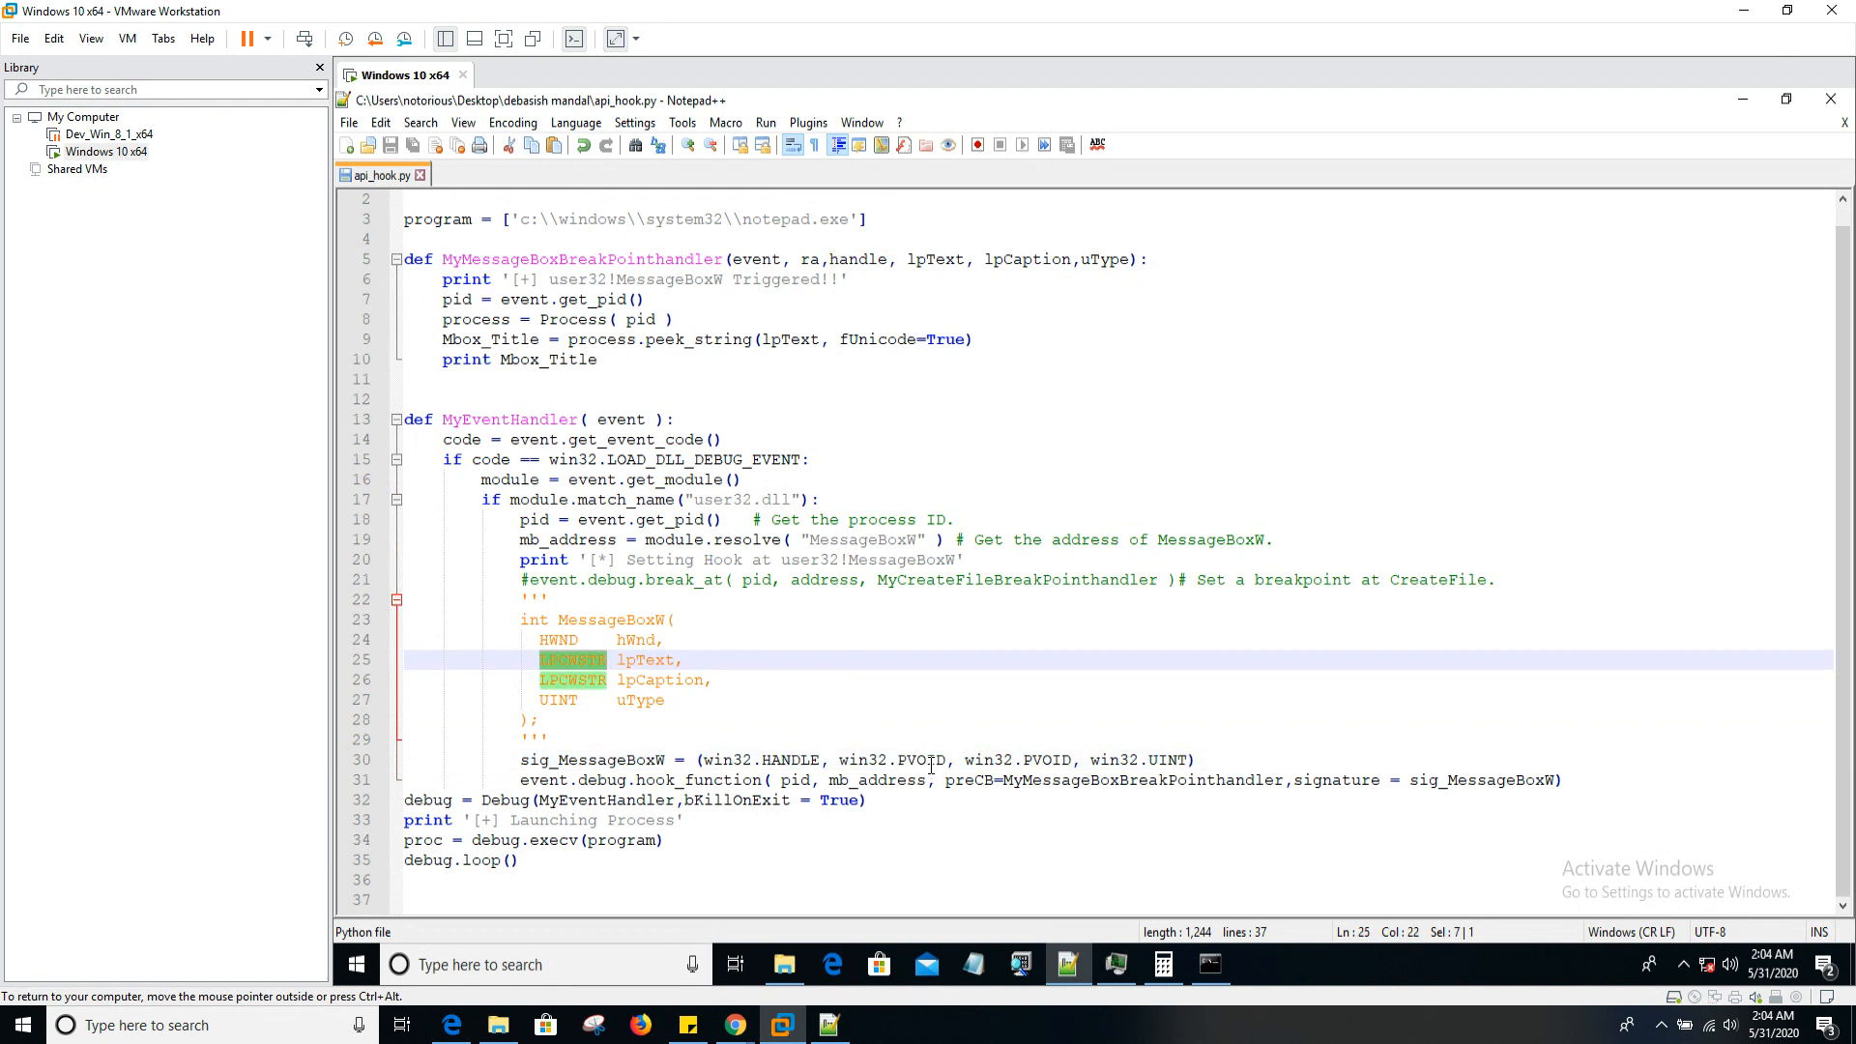
double_click(921, 760)
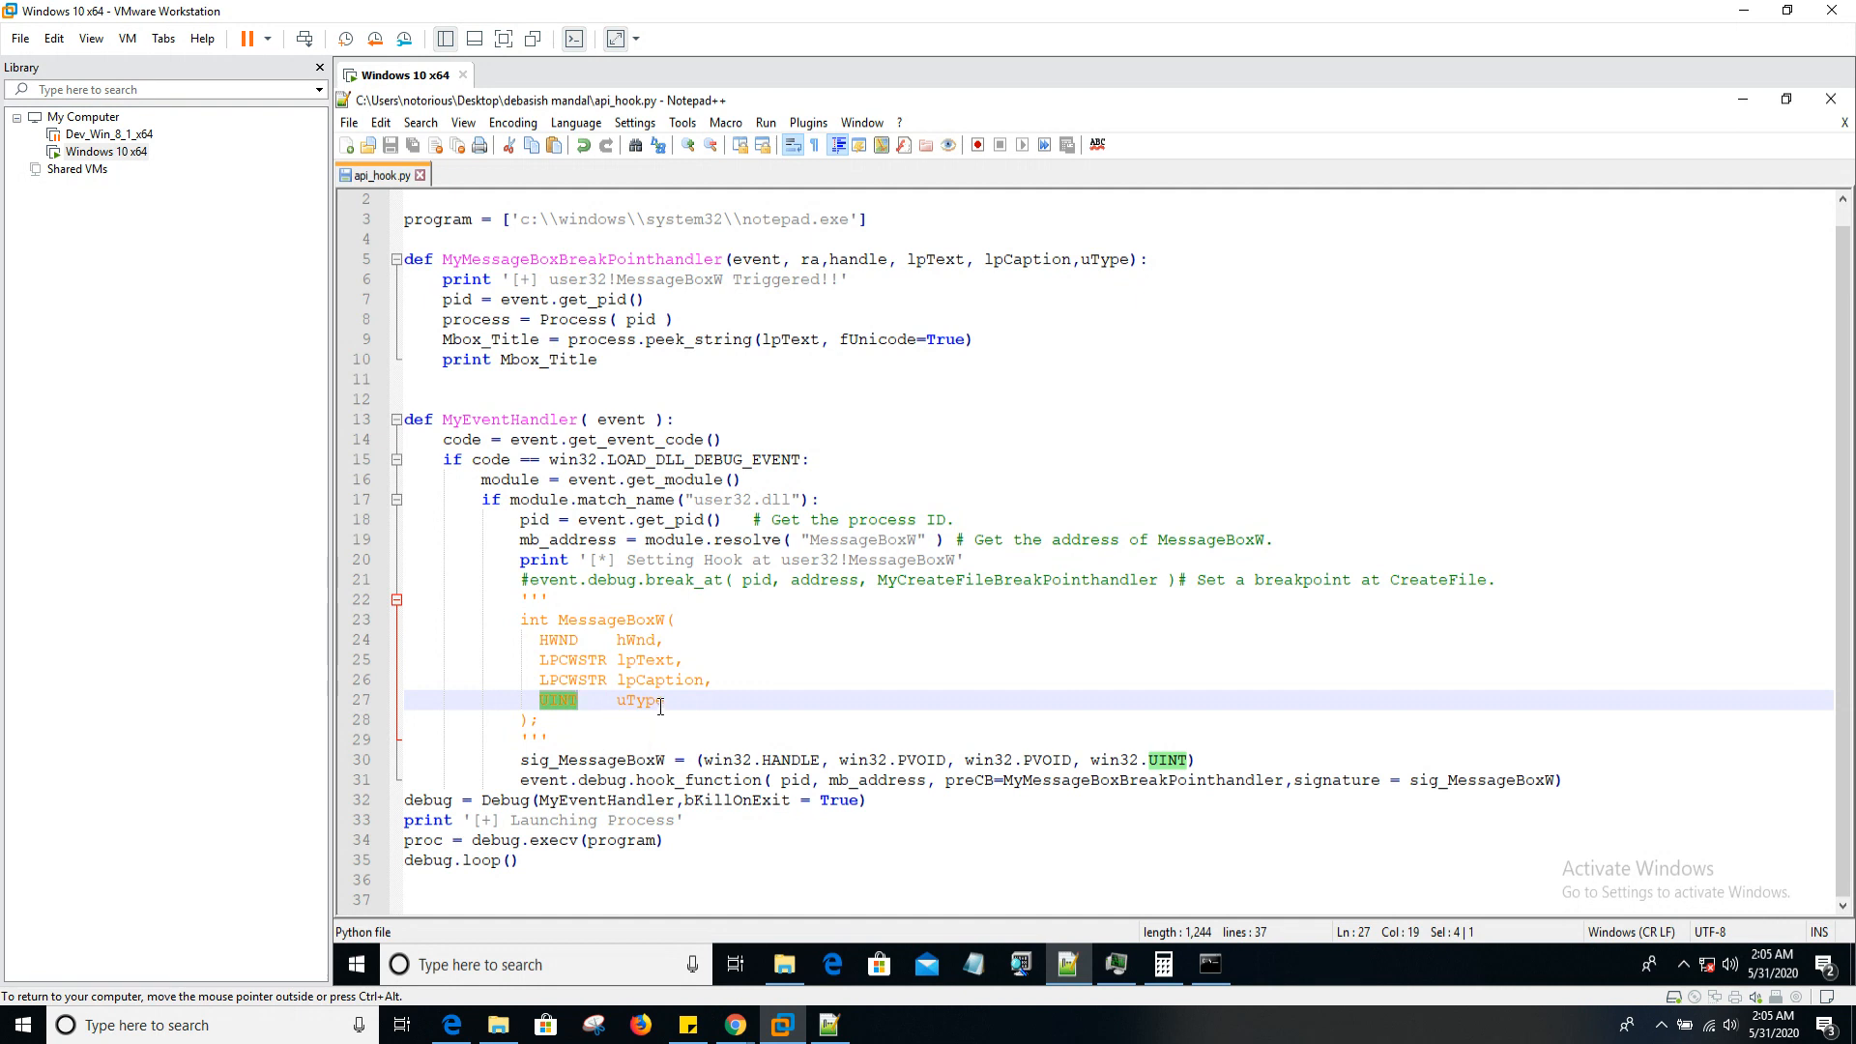
mouse_move(684, 679)
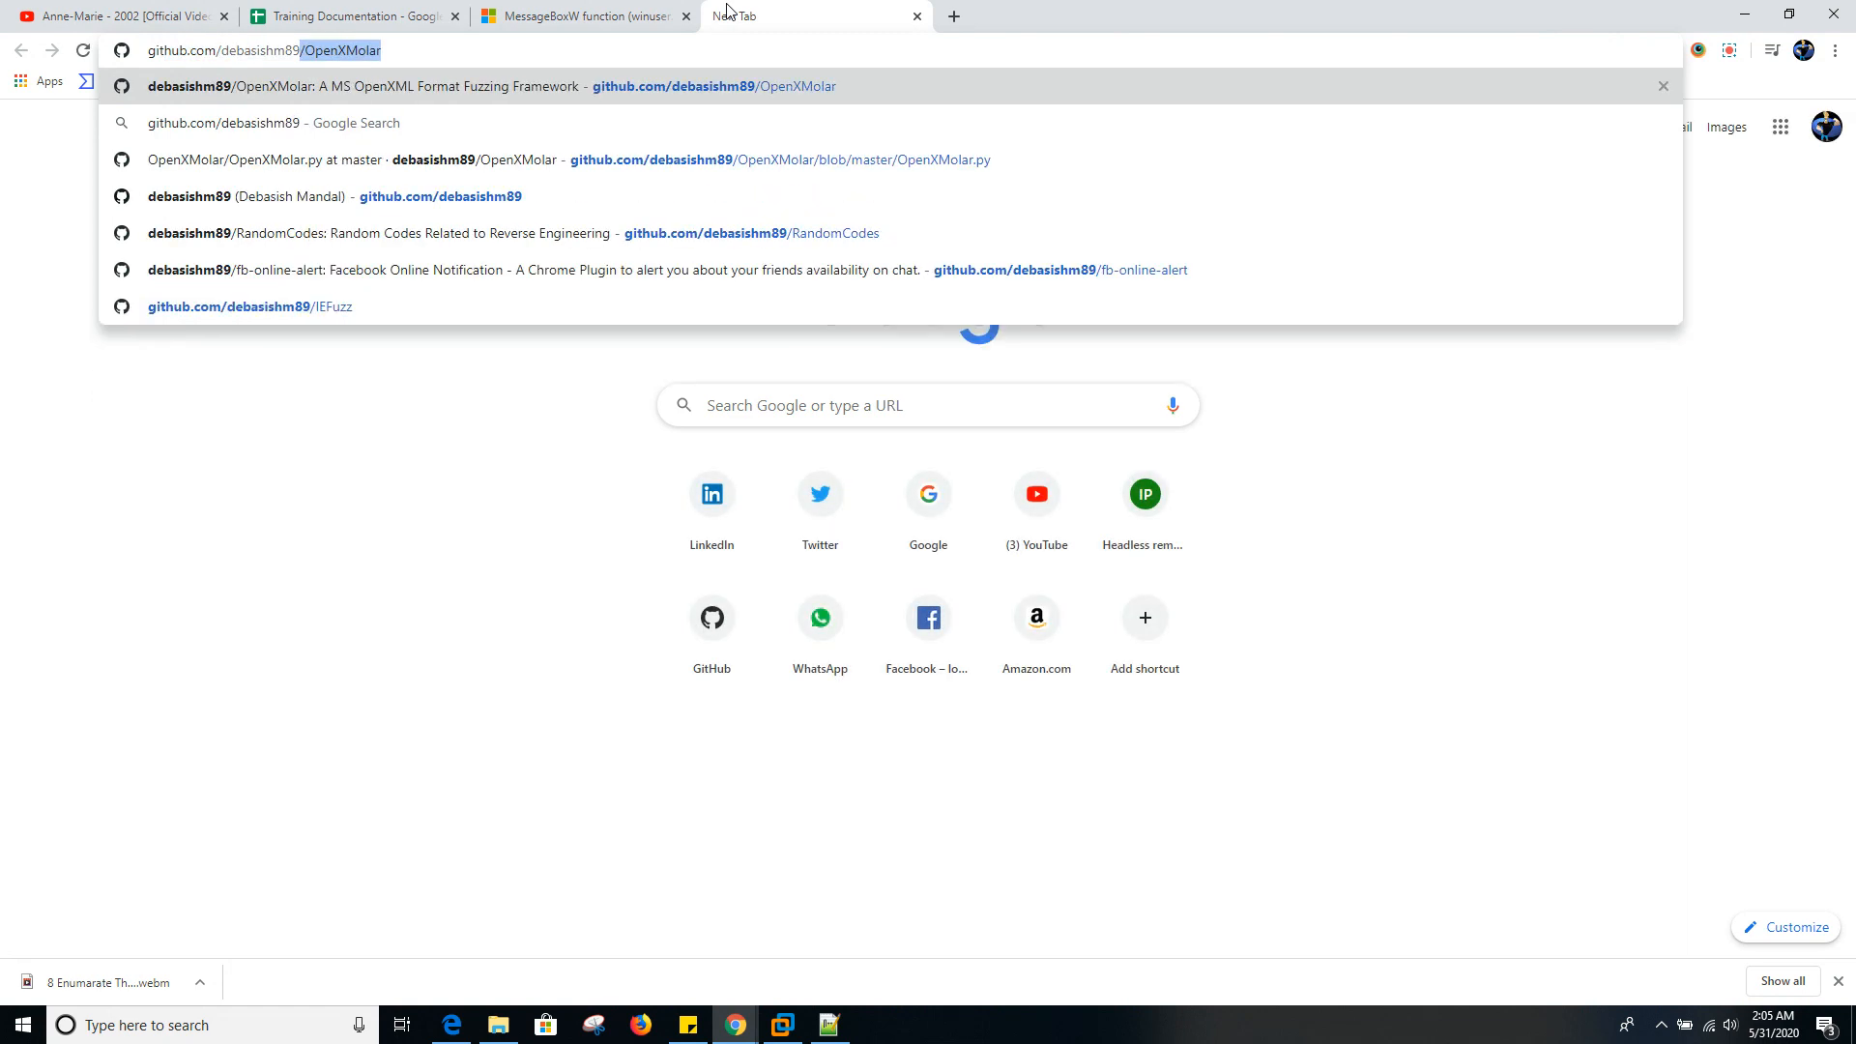
- Search for winappdbg and open the MarioVilas/winappdbg GitHub repository
text(windbg list threads)
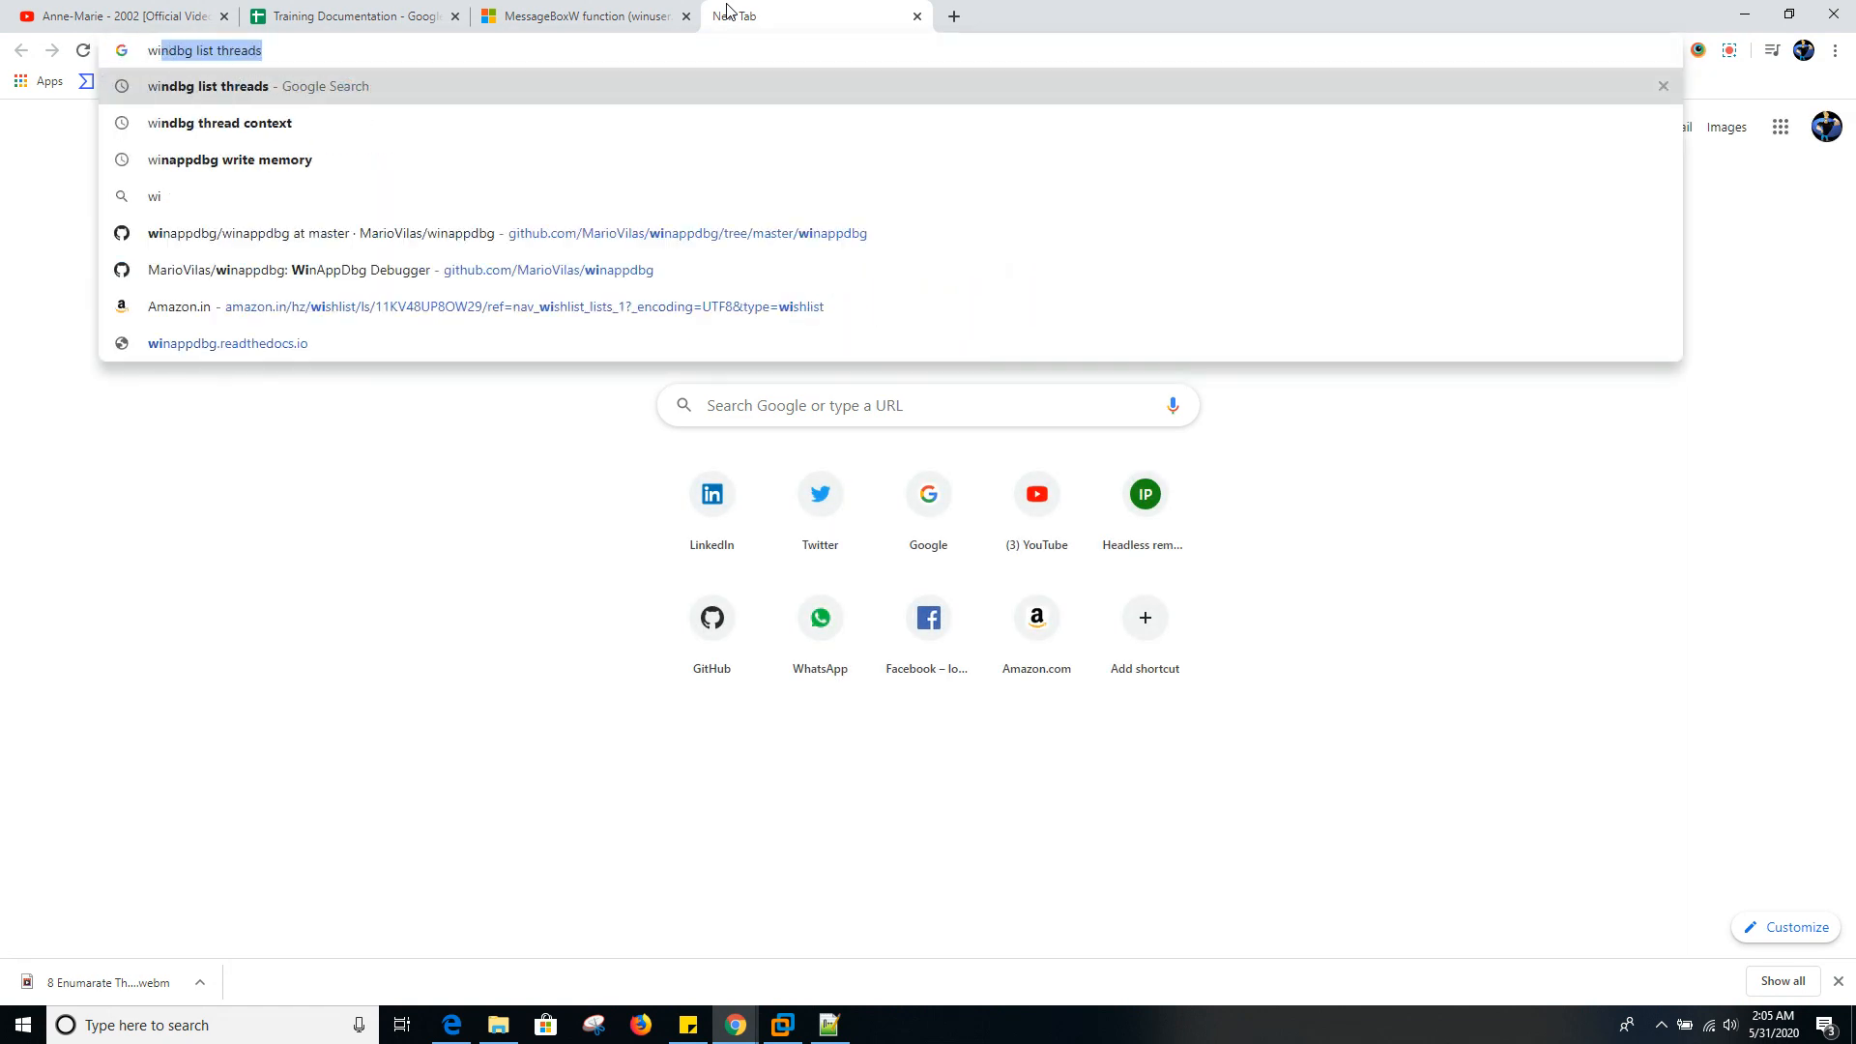
text(windappdbg+github&aqs=chrome..69i57j0l2.7611j0j7&sourceid=chrome&ie=UTF-8)
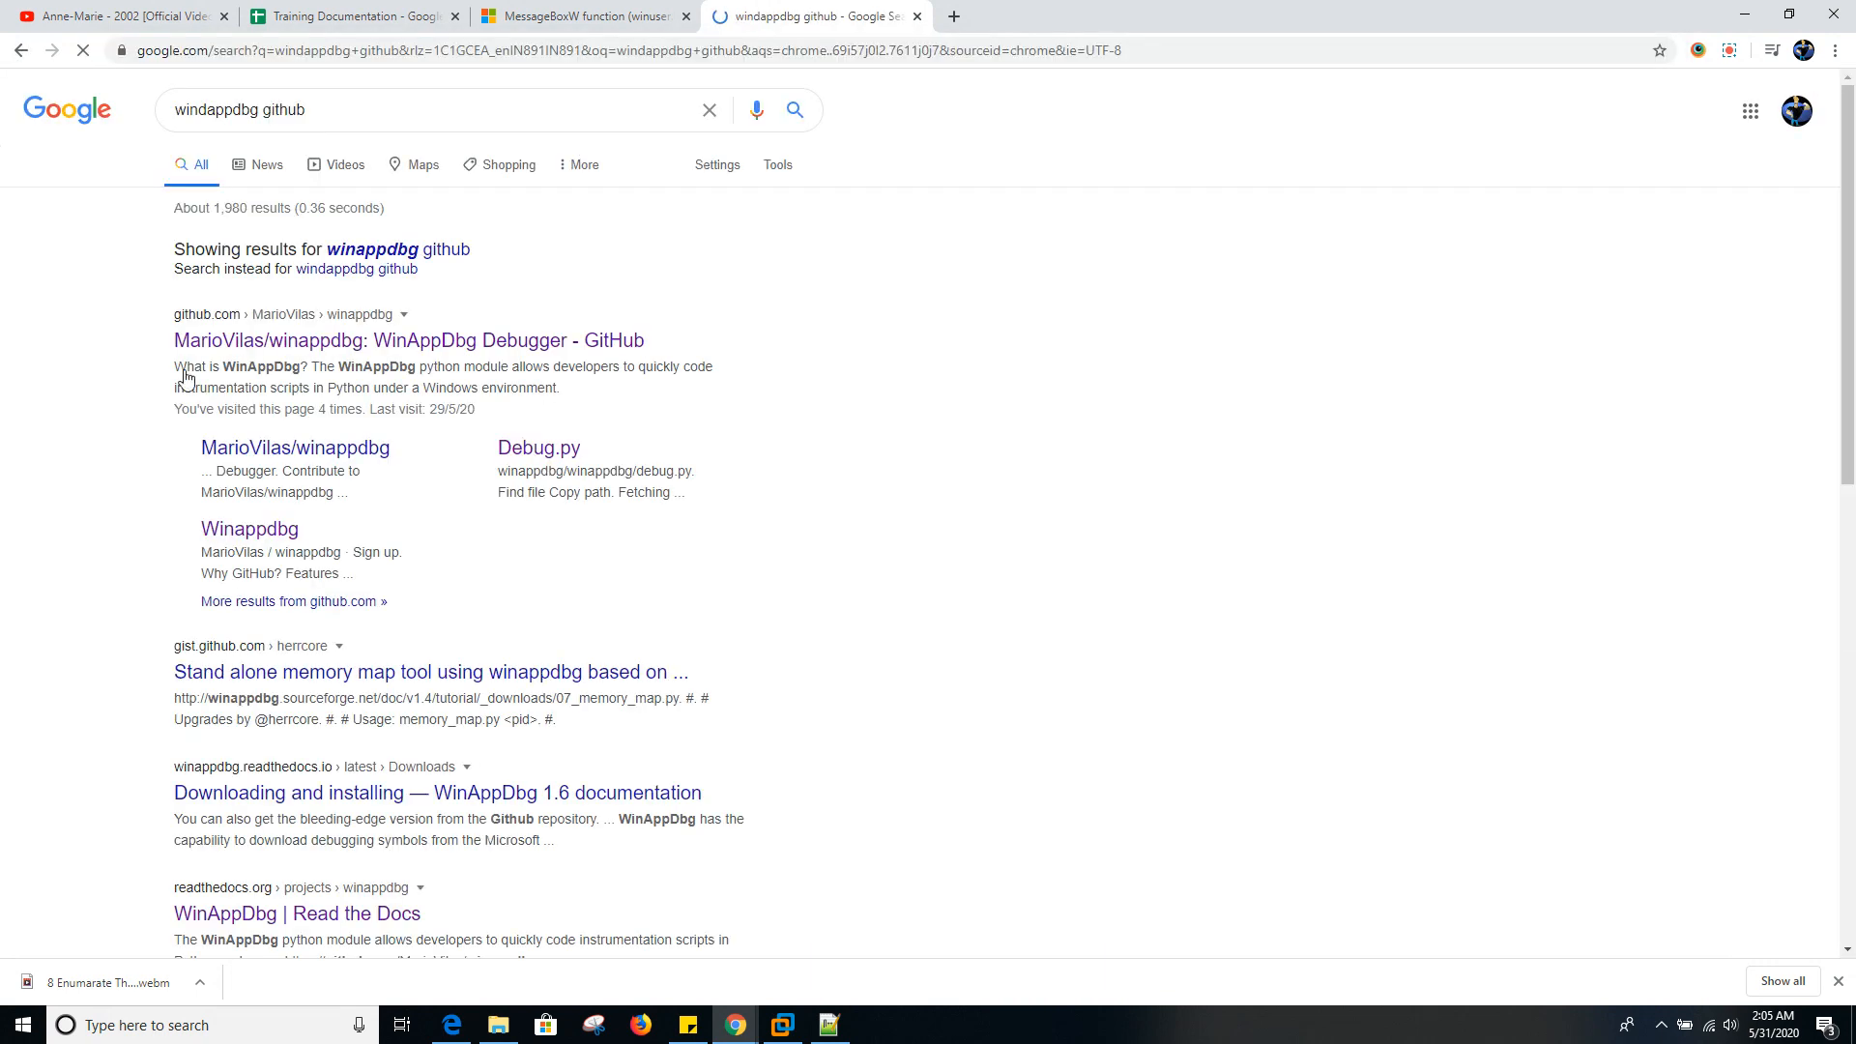
click(407, 339)
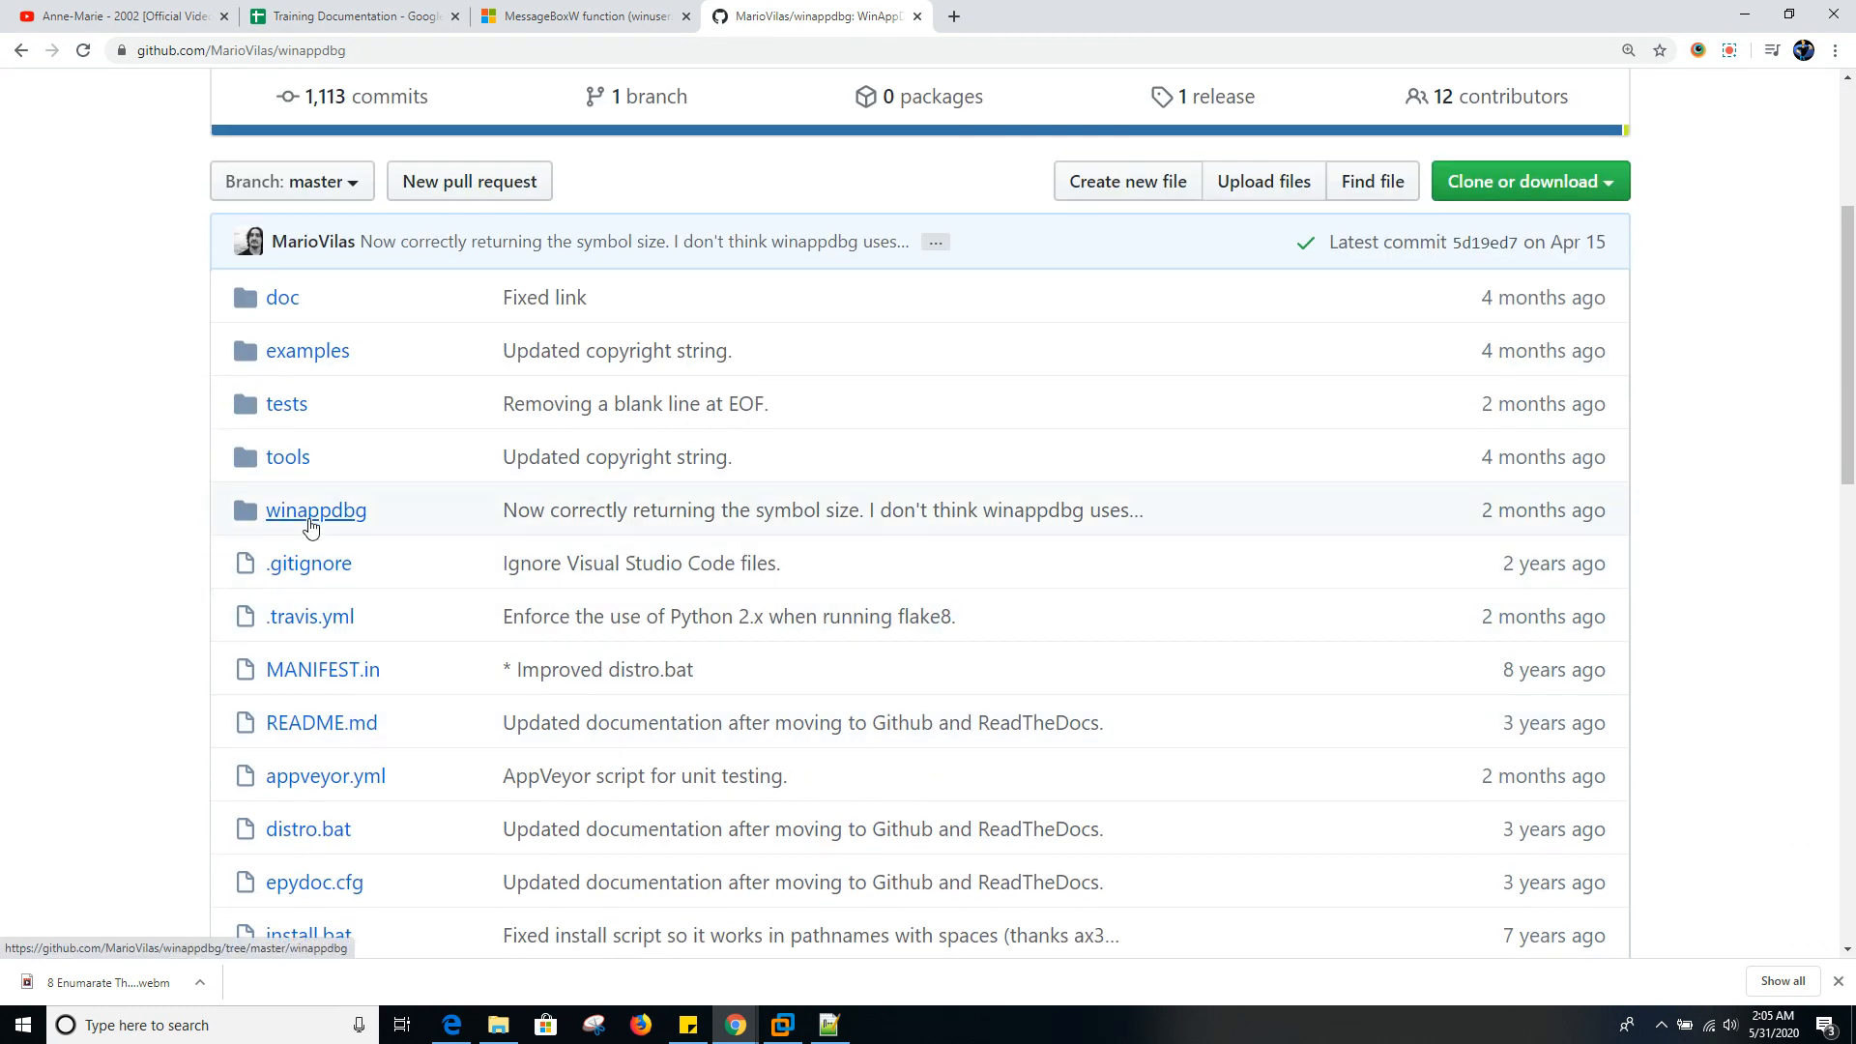
- Browse to winappdbg > win32 and scroll ntdll.py's process and thread constants
click(316, 510)
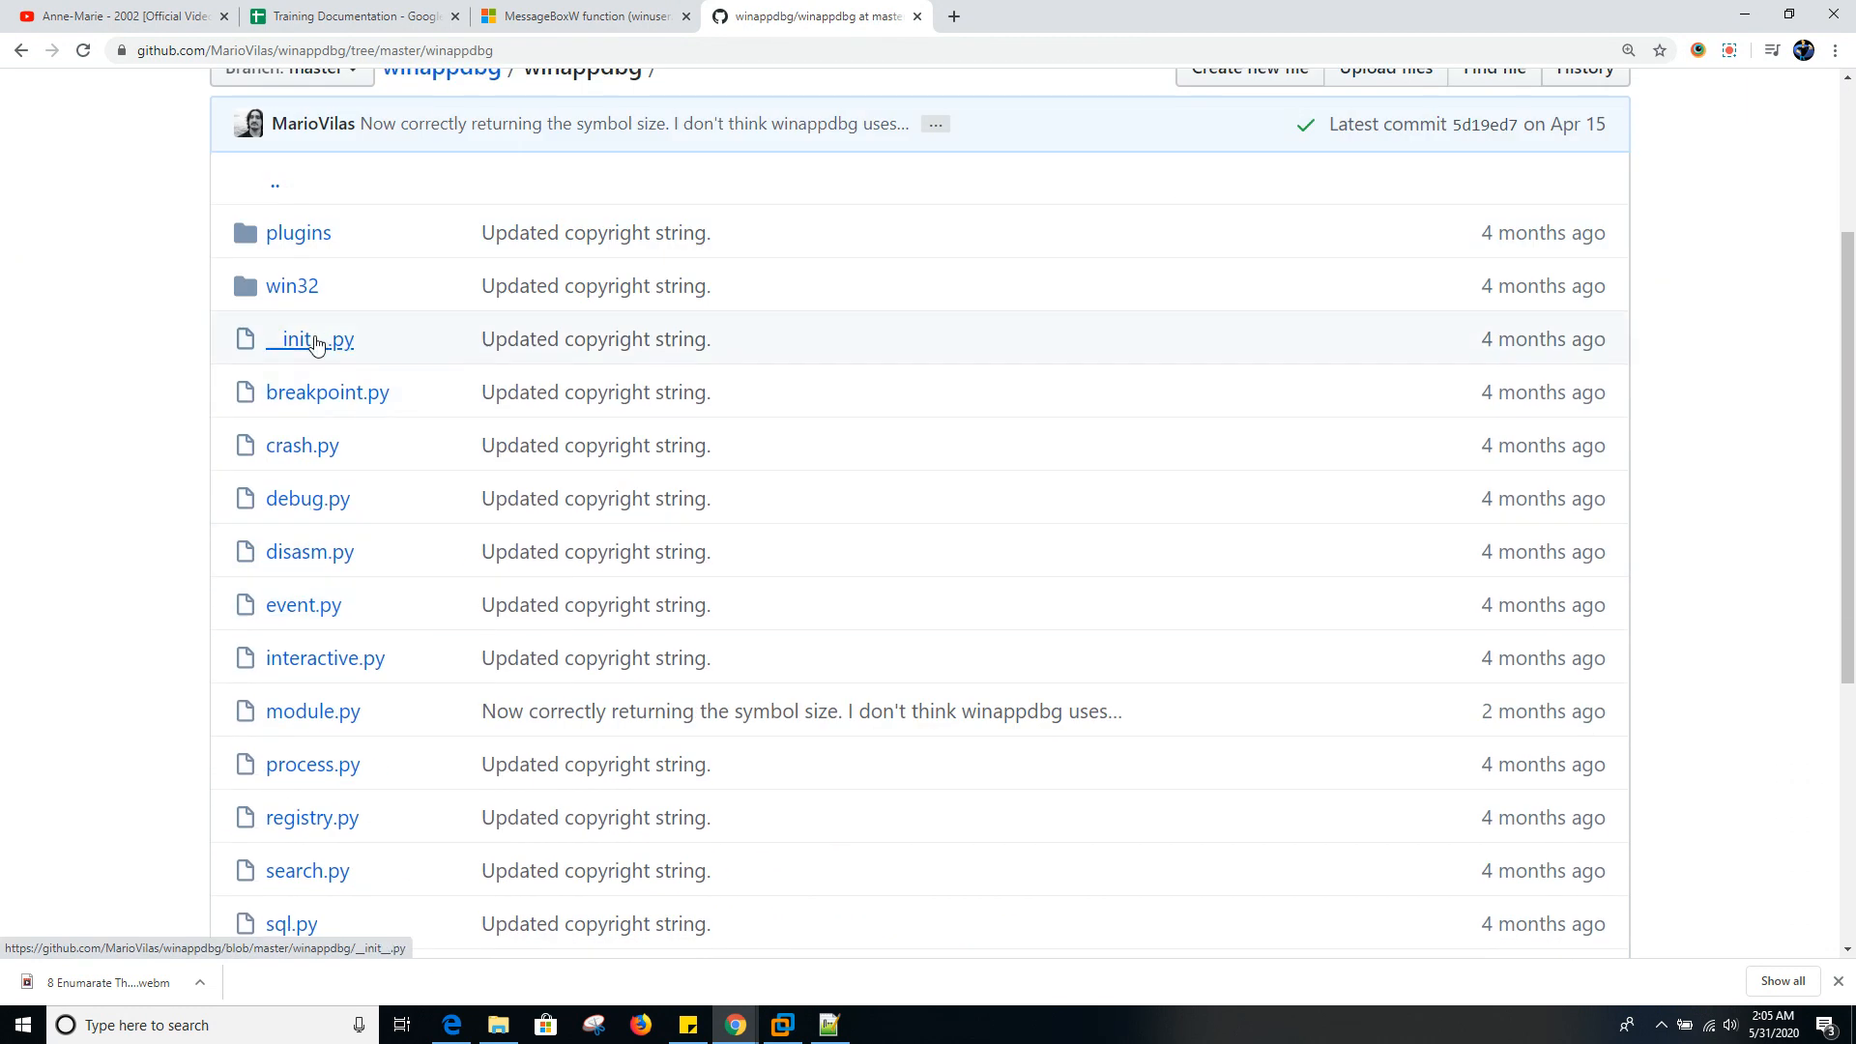
click(291, 285)
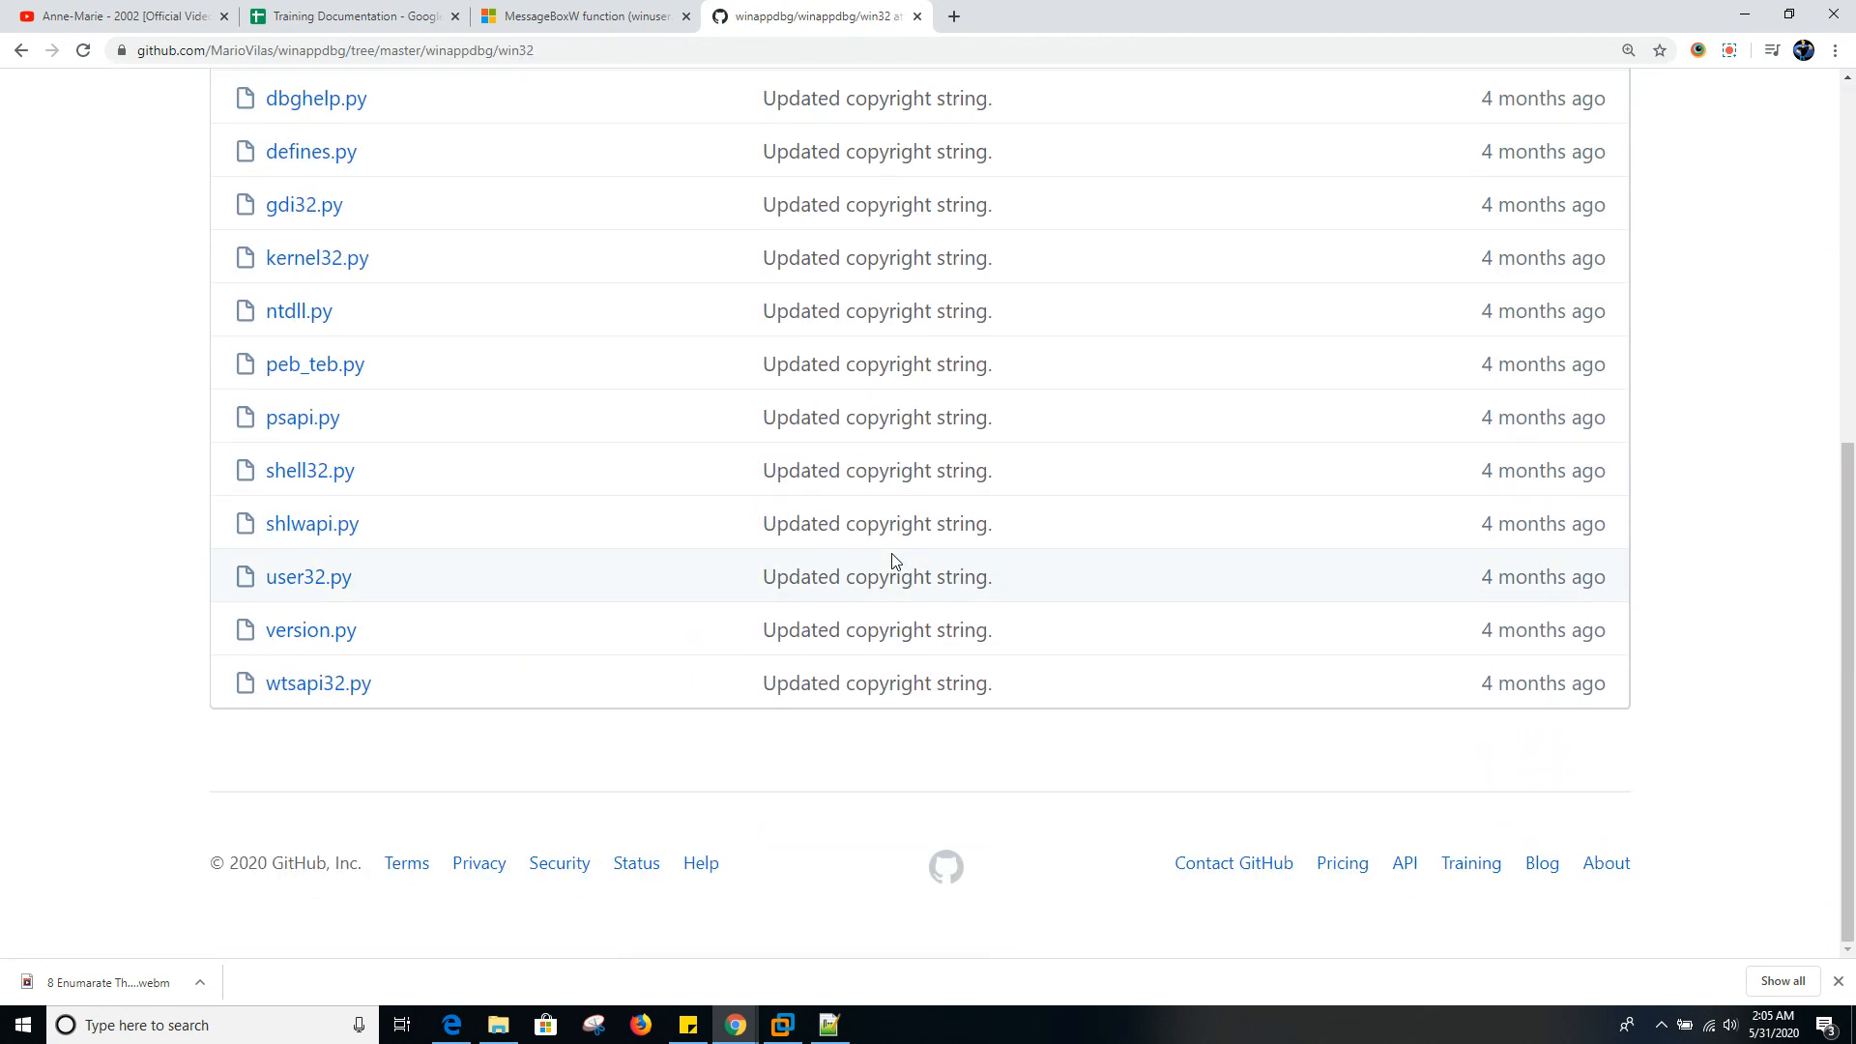
scroll(up, 3)
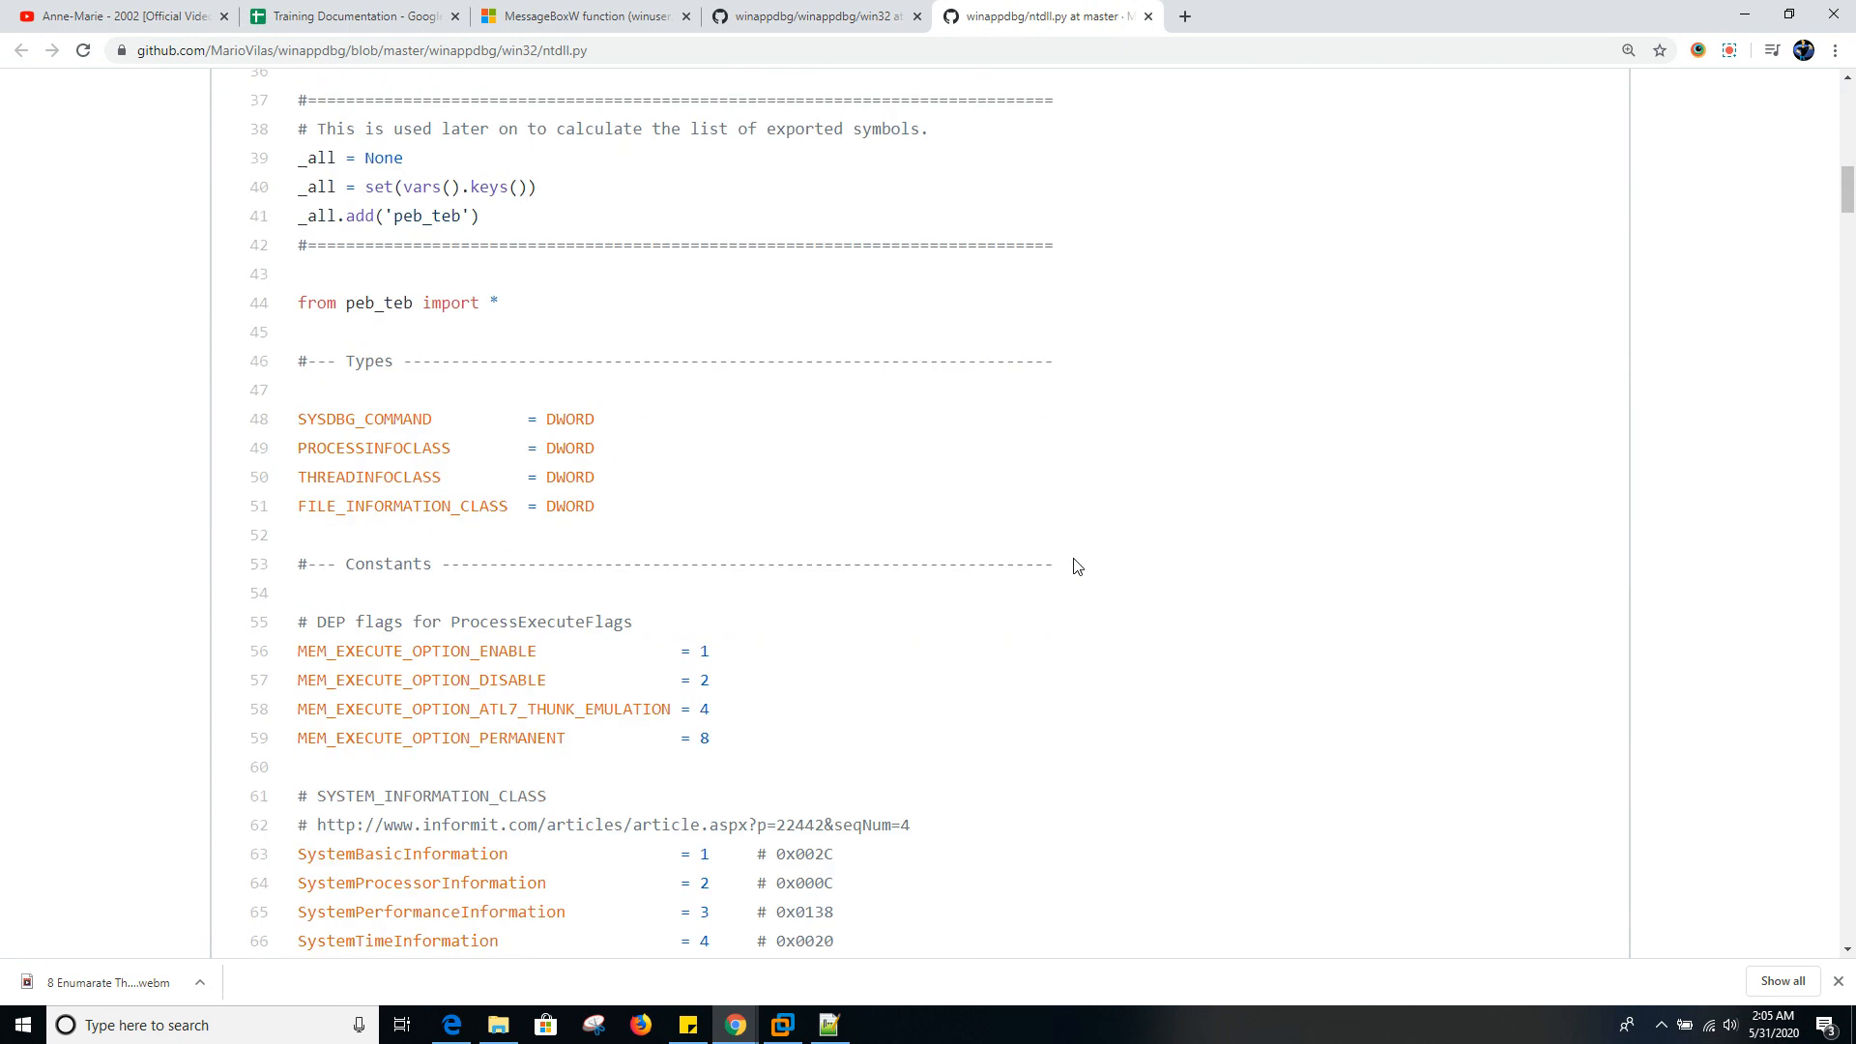
scroll(down, 3)
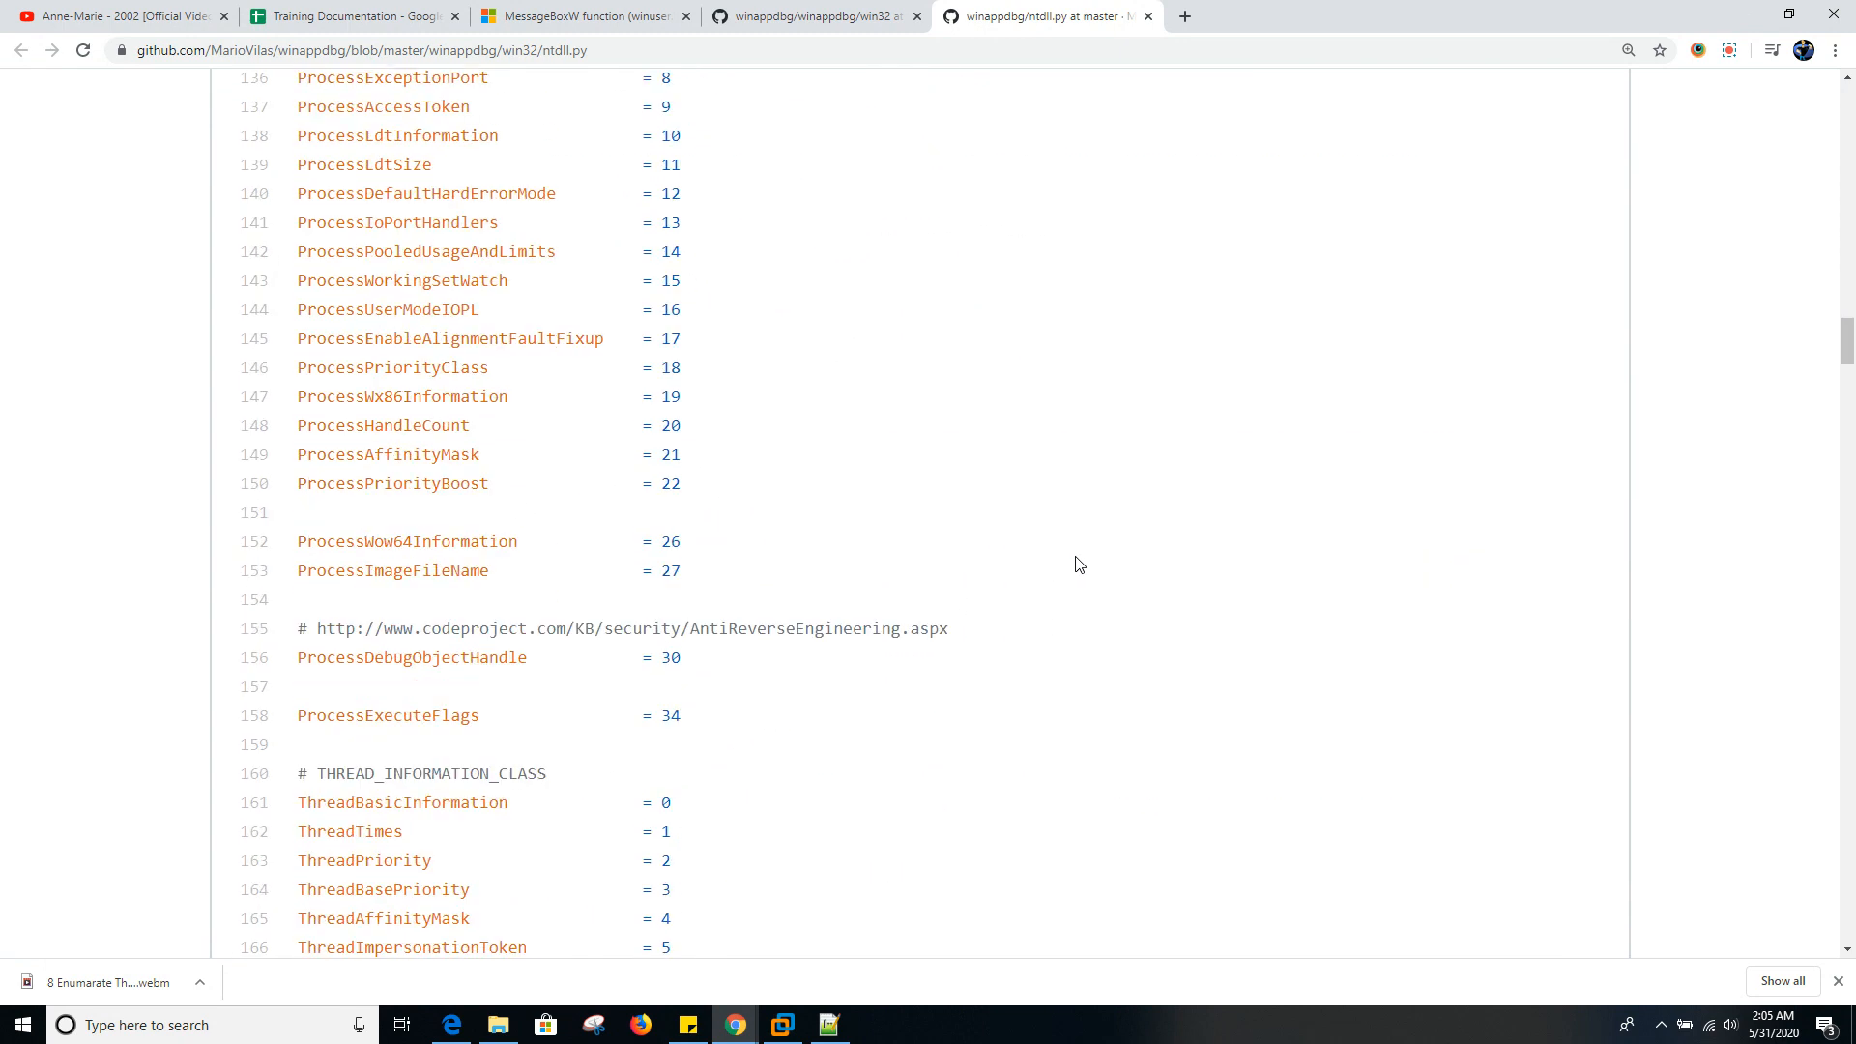
mouse_move(1005, 390)
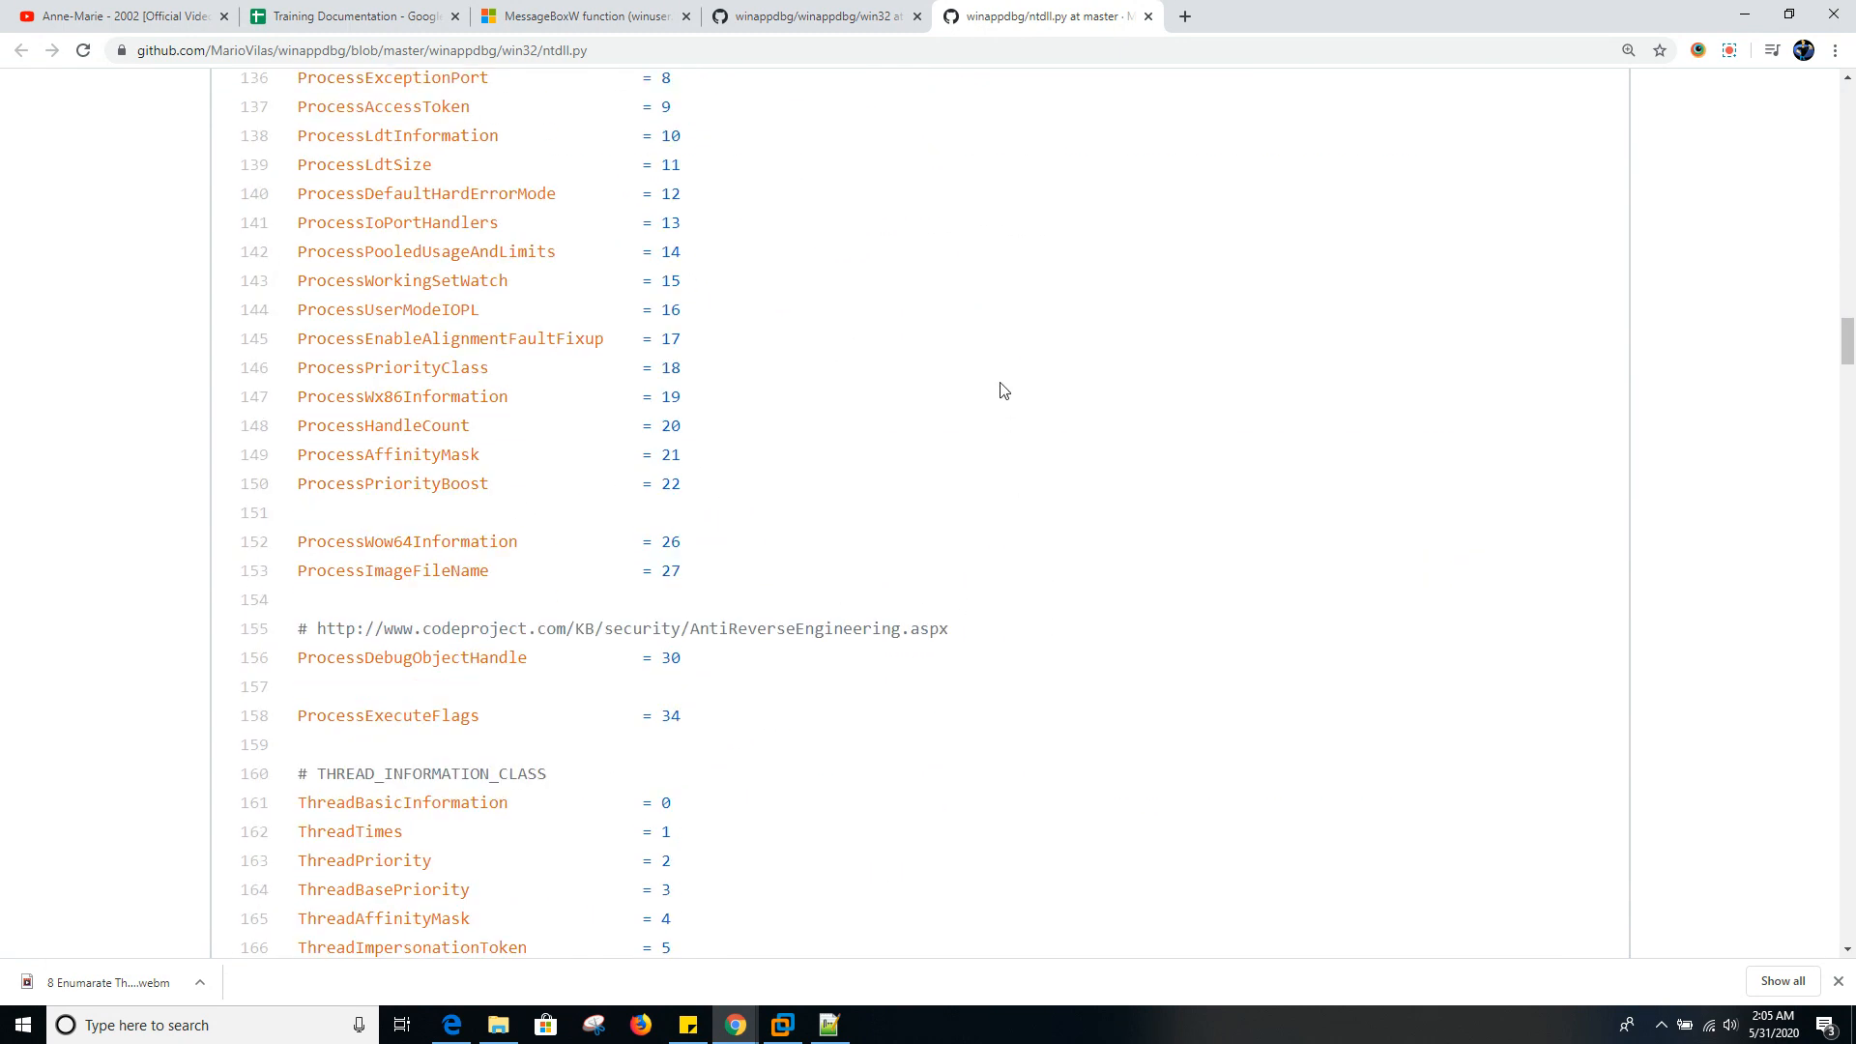
scroll(down, 3)
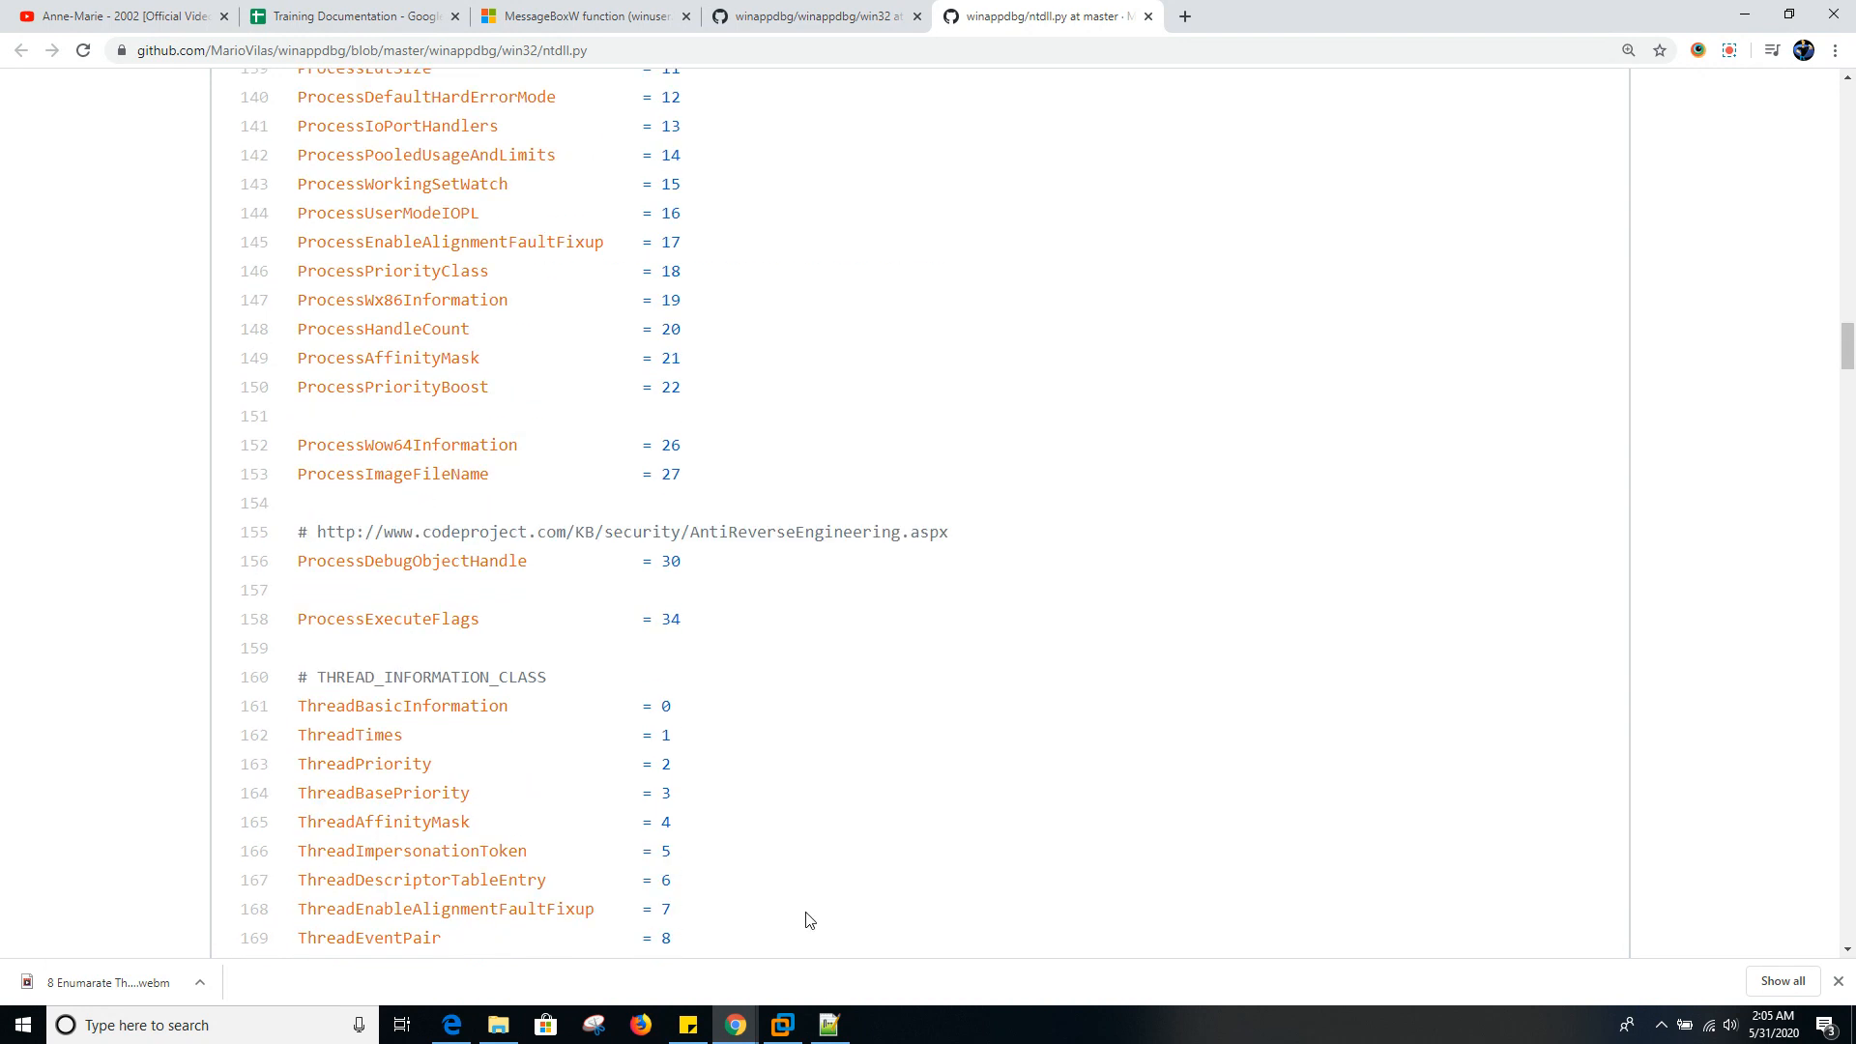
mouse_move(781, 1025)
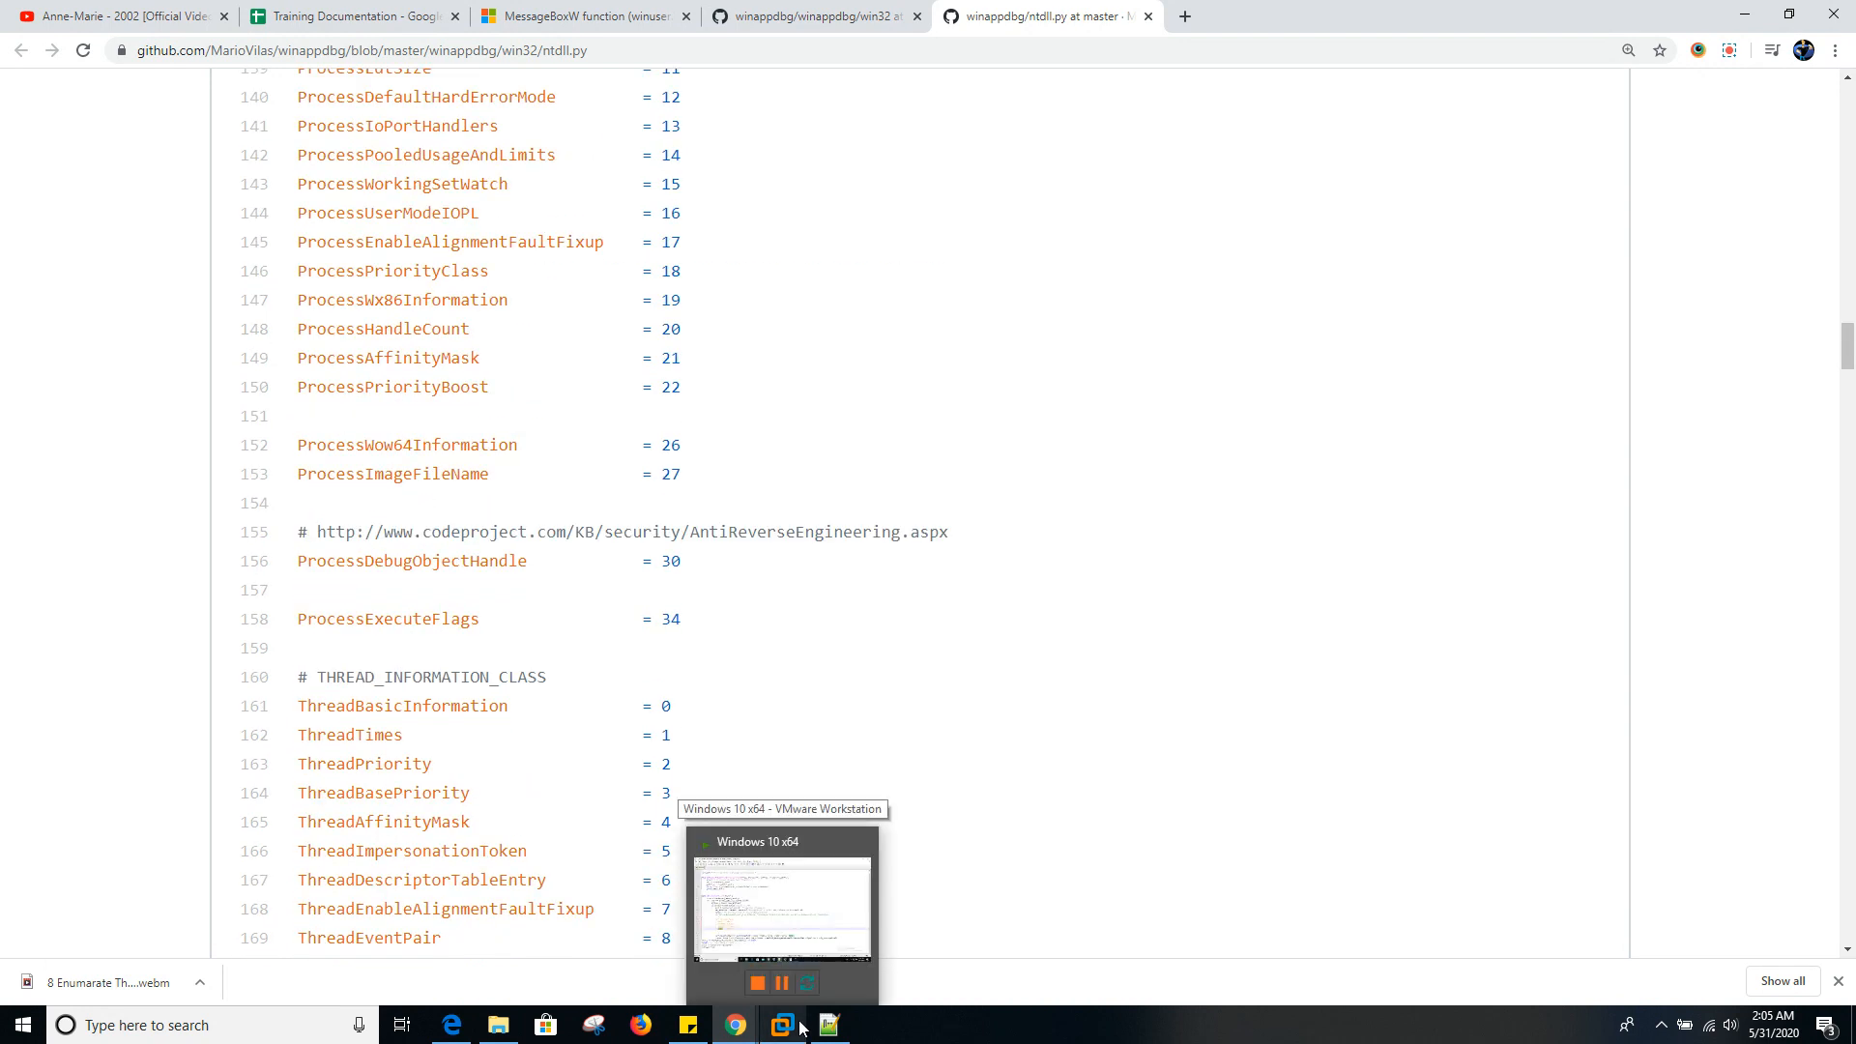
click(782, 1024)
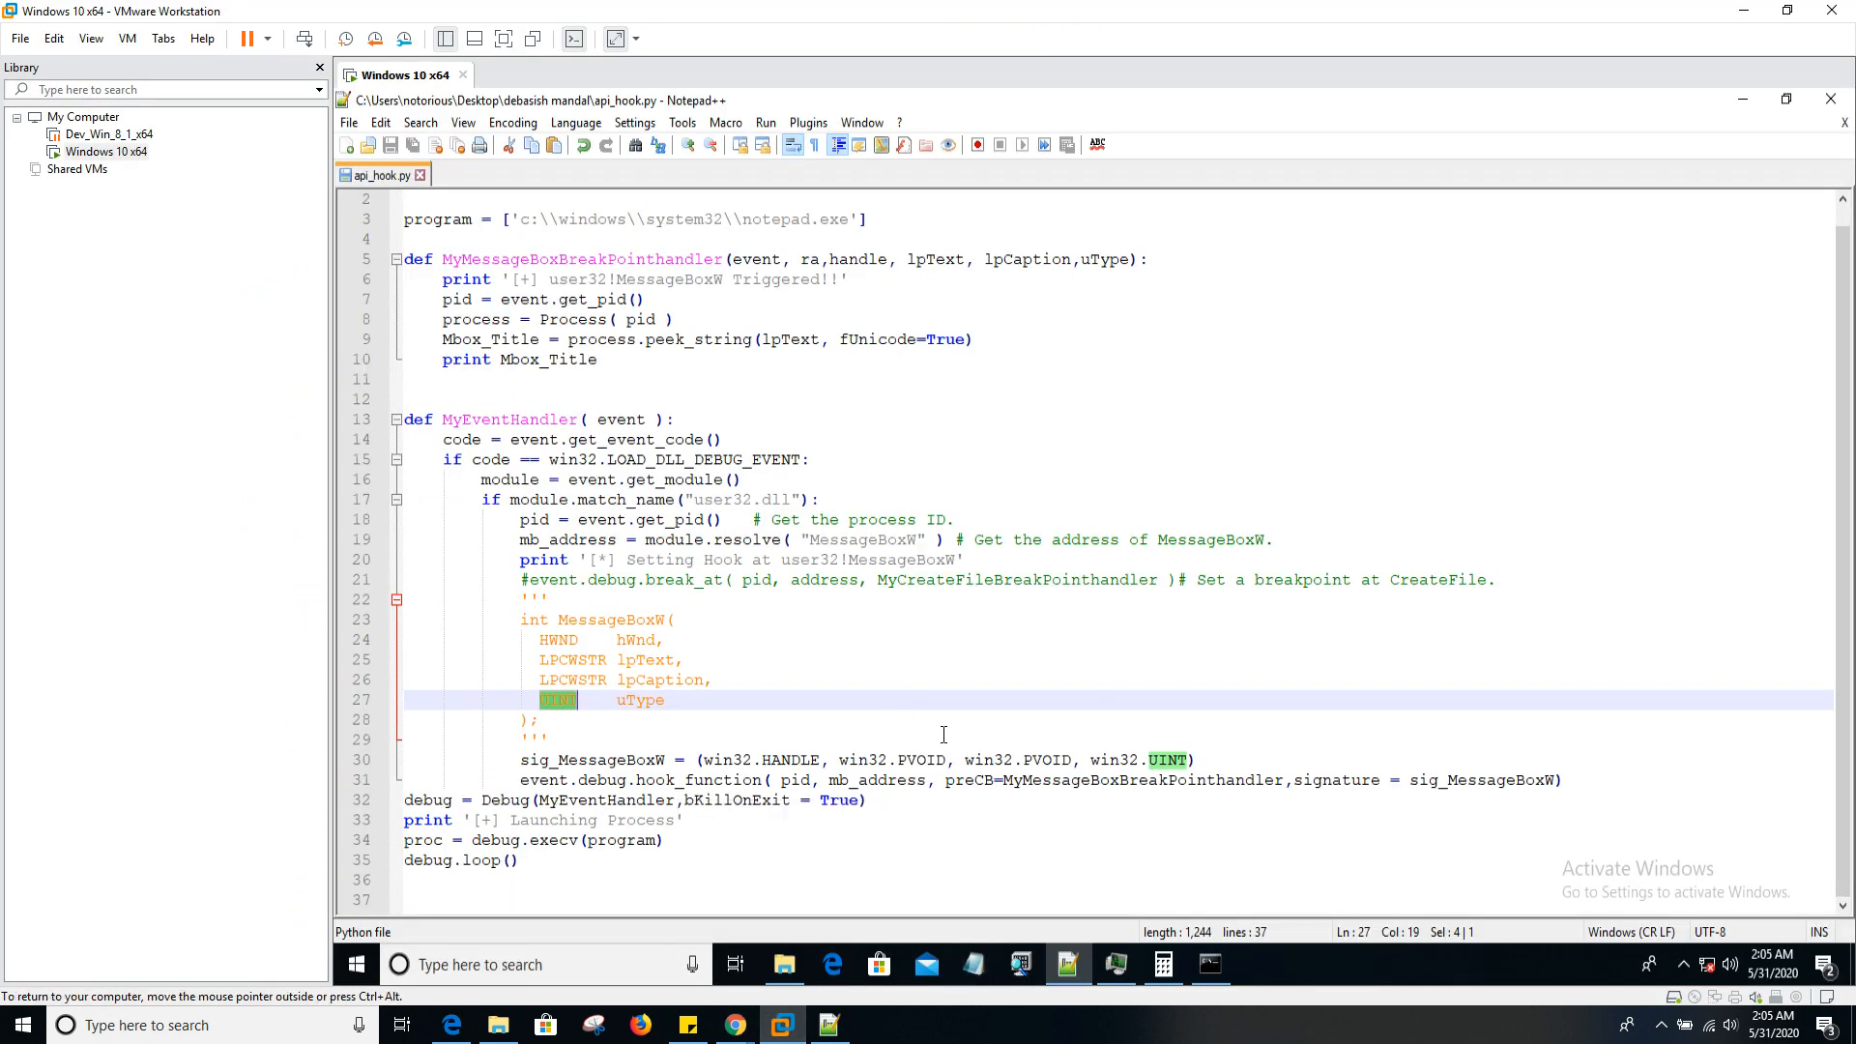
double_click(1336, 781)
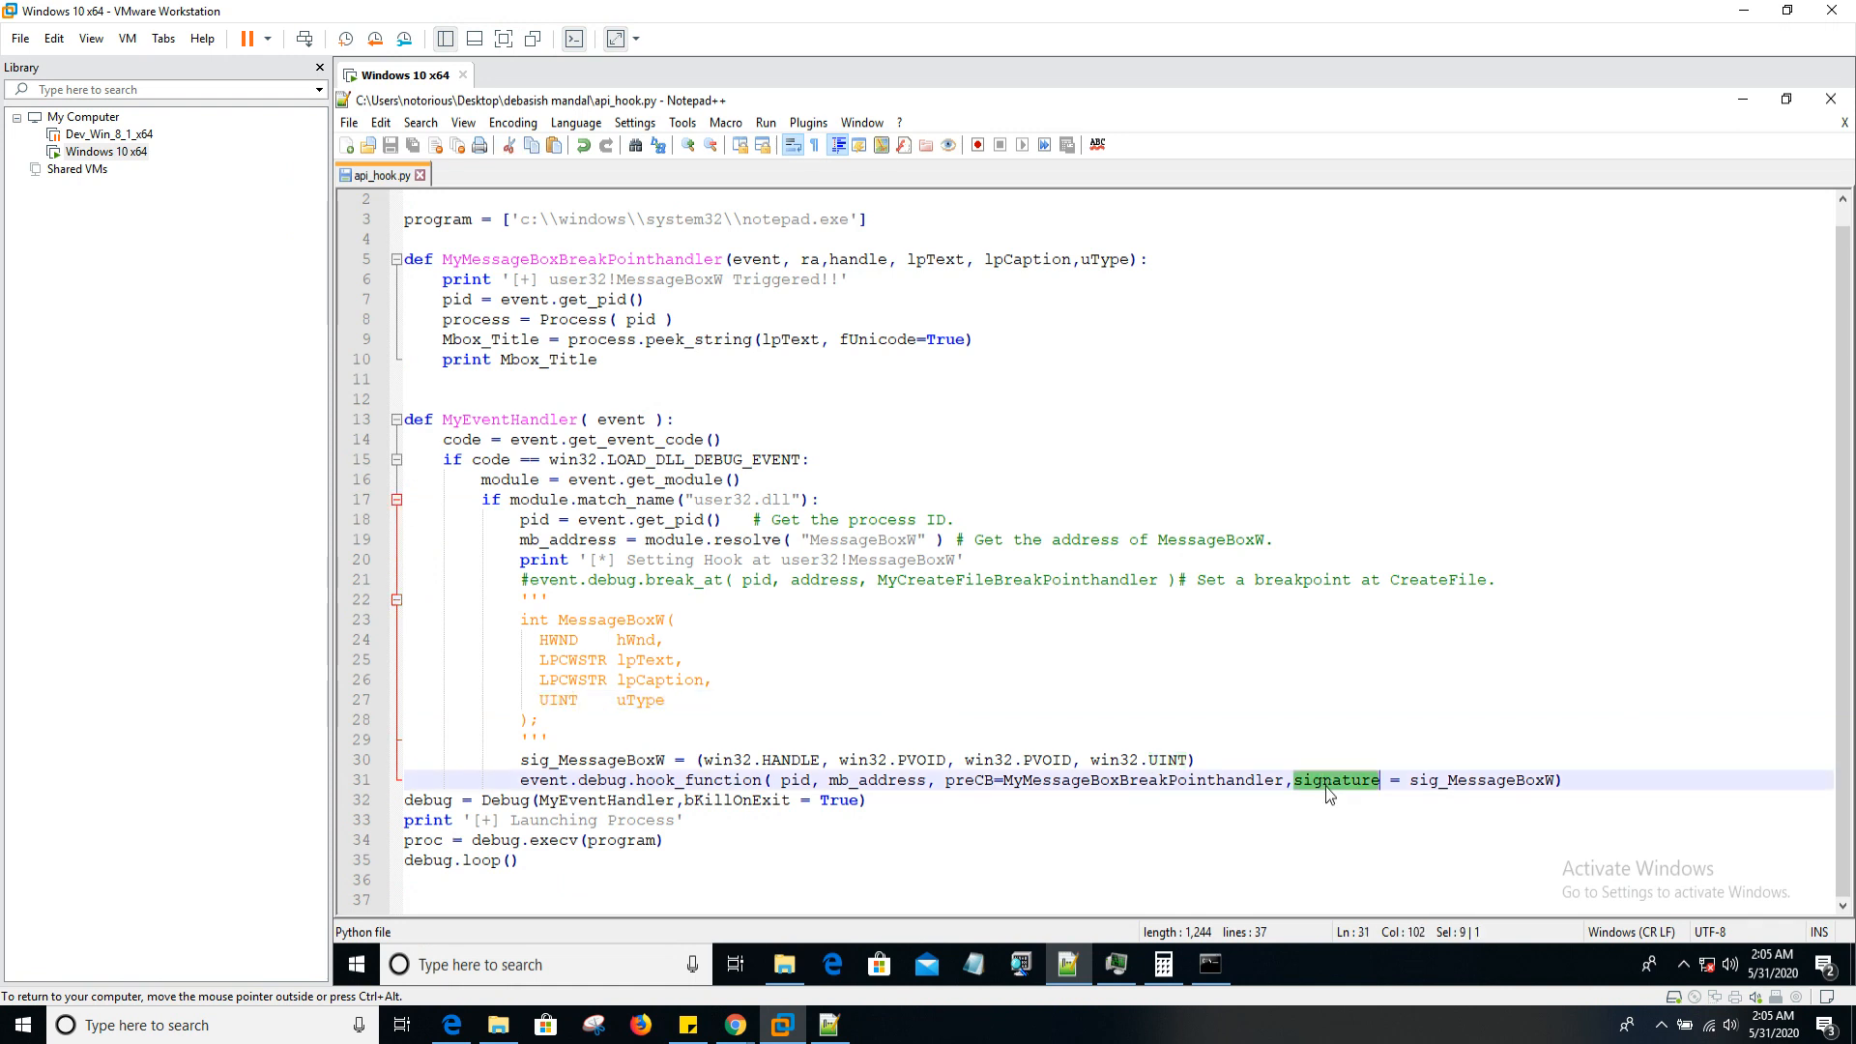
mouse_move(1382, 796)
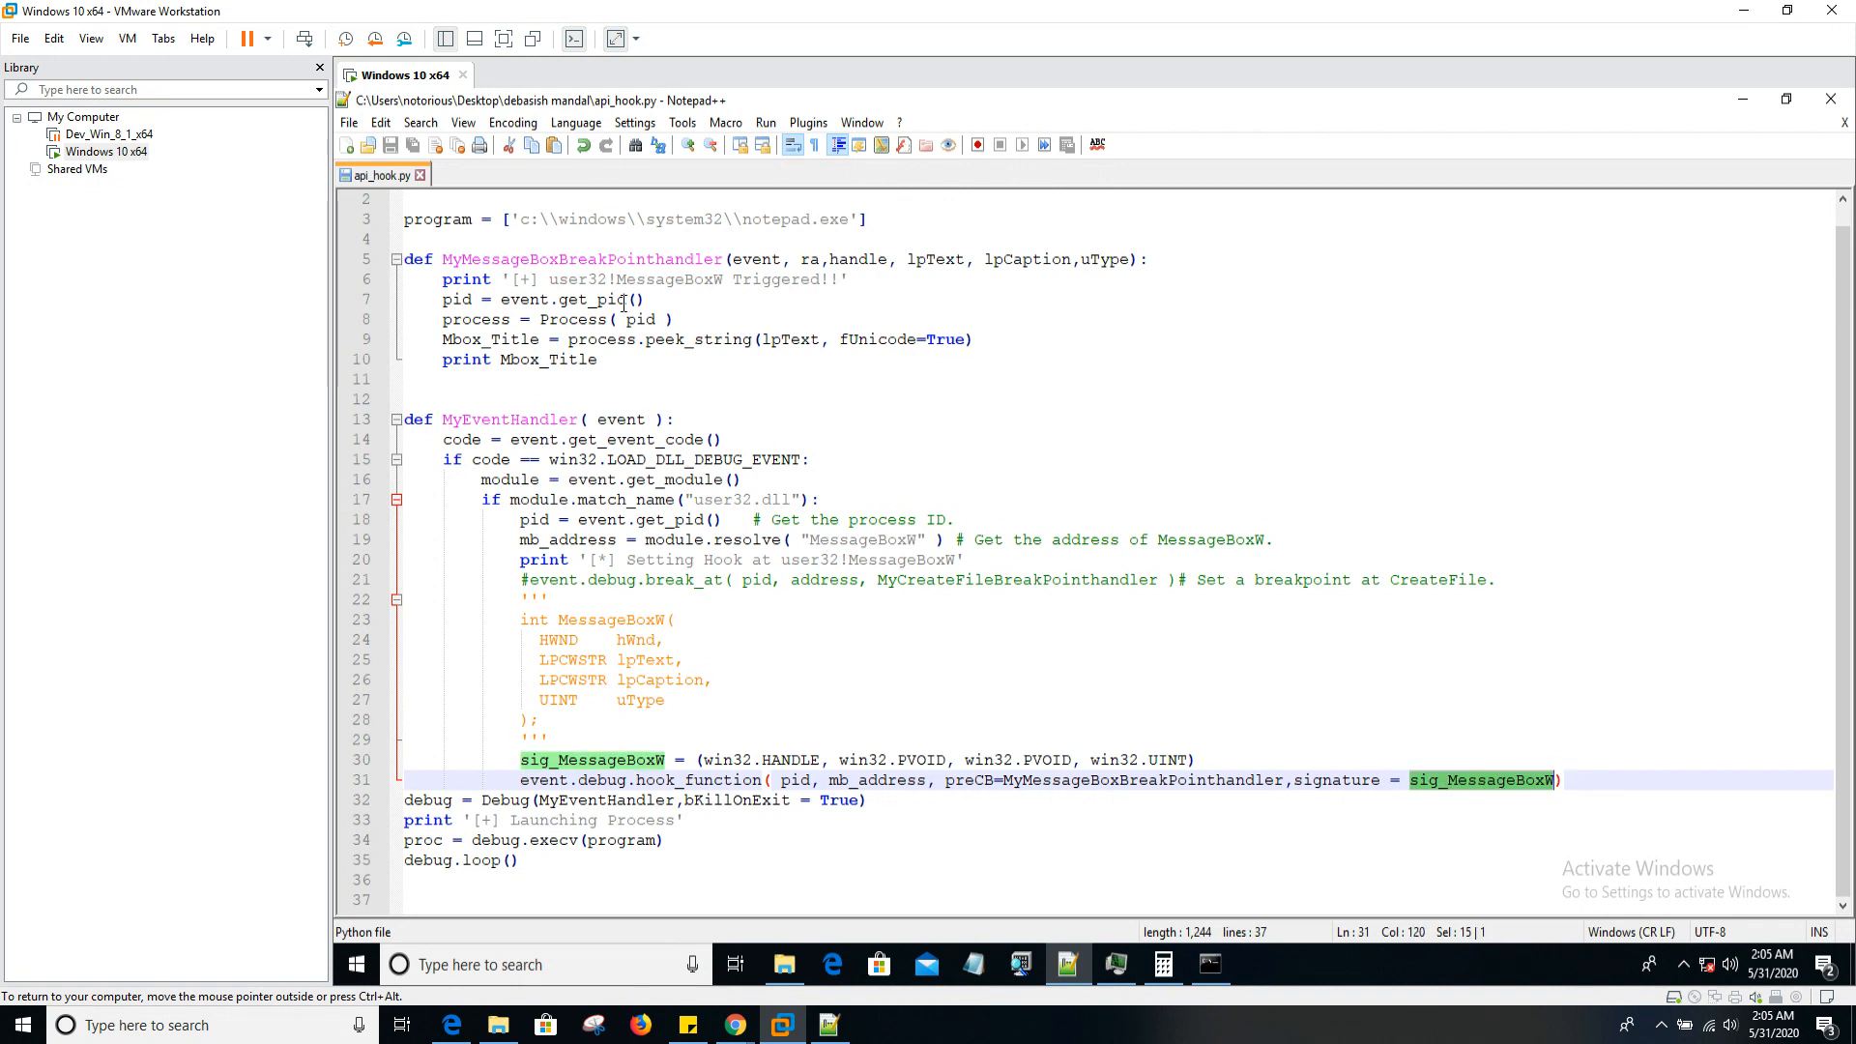
click(580, 360)
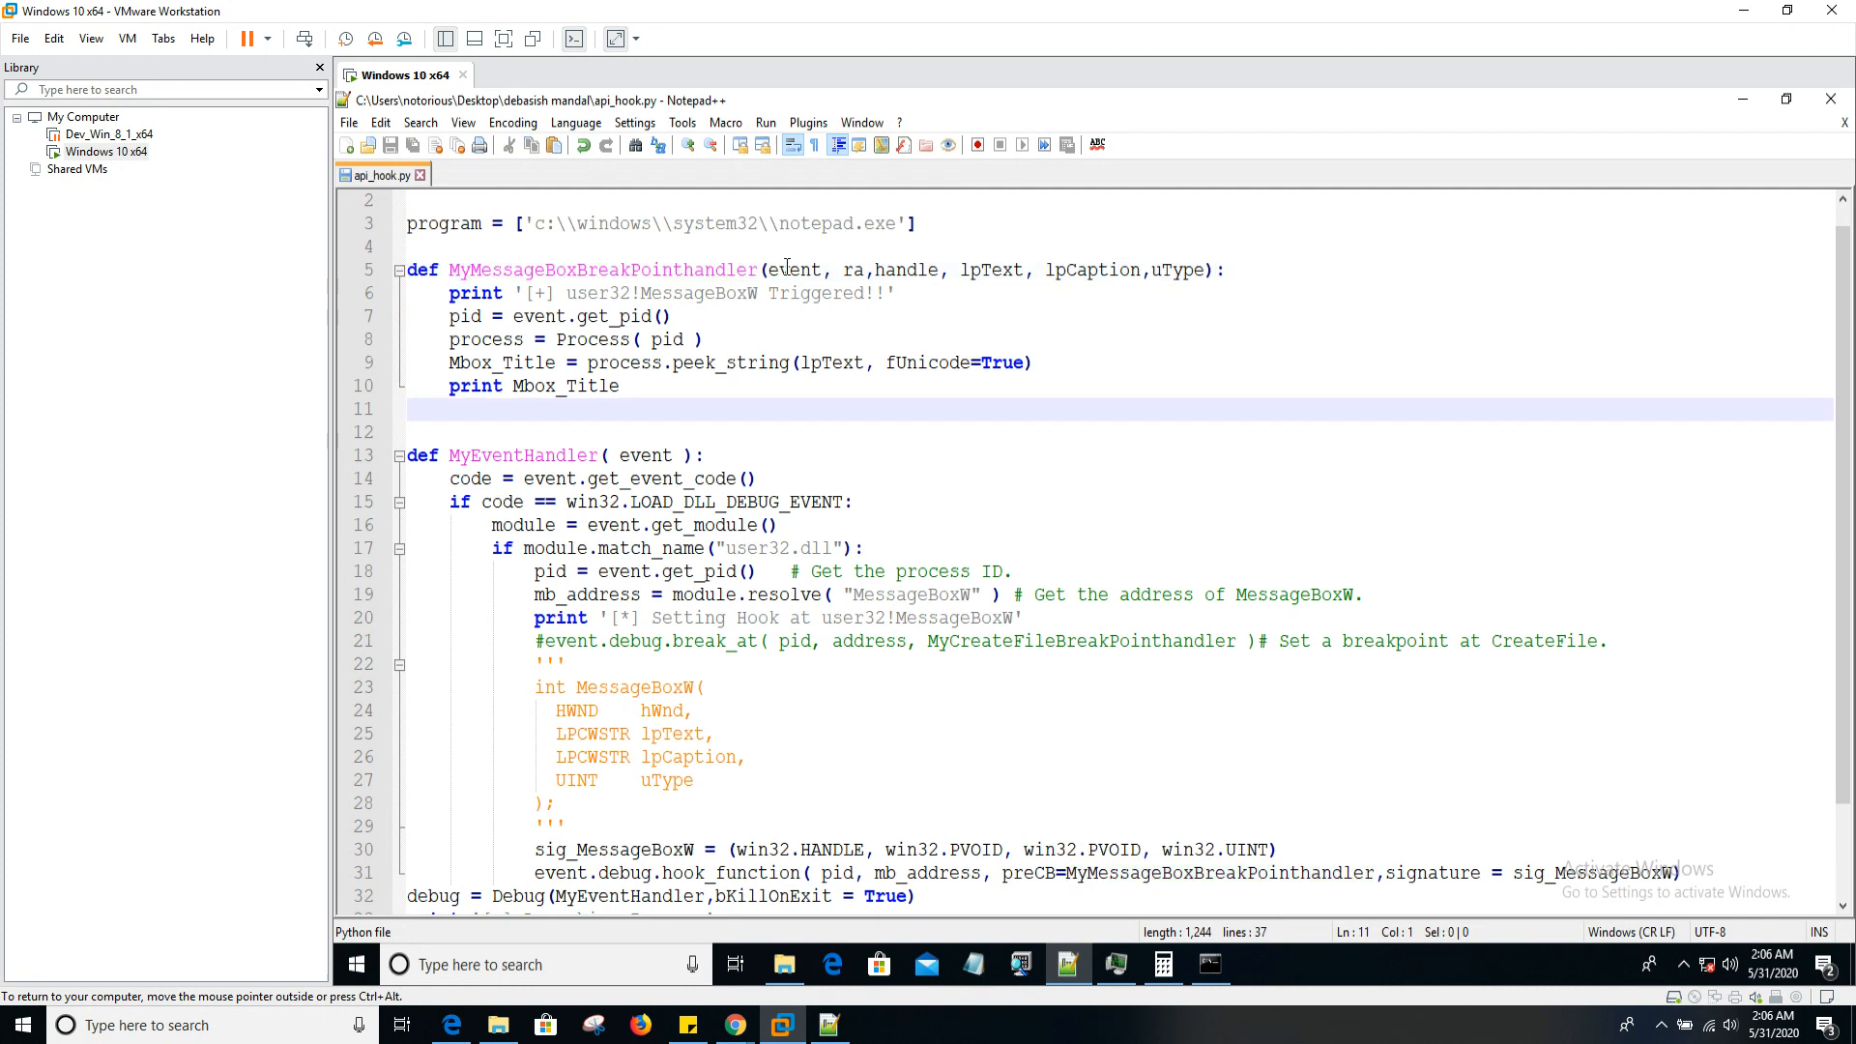
- Highlight event, lpCaption and uType in the handler against the commented MessageBoxW prototype
double_click(796, 270)
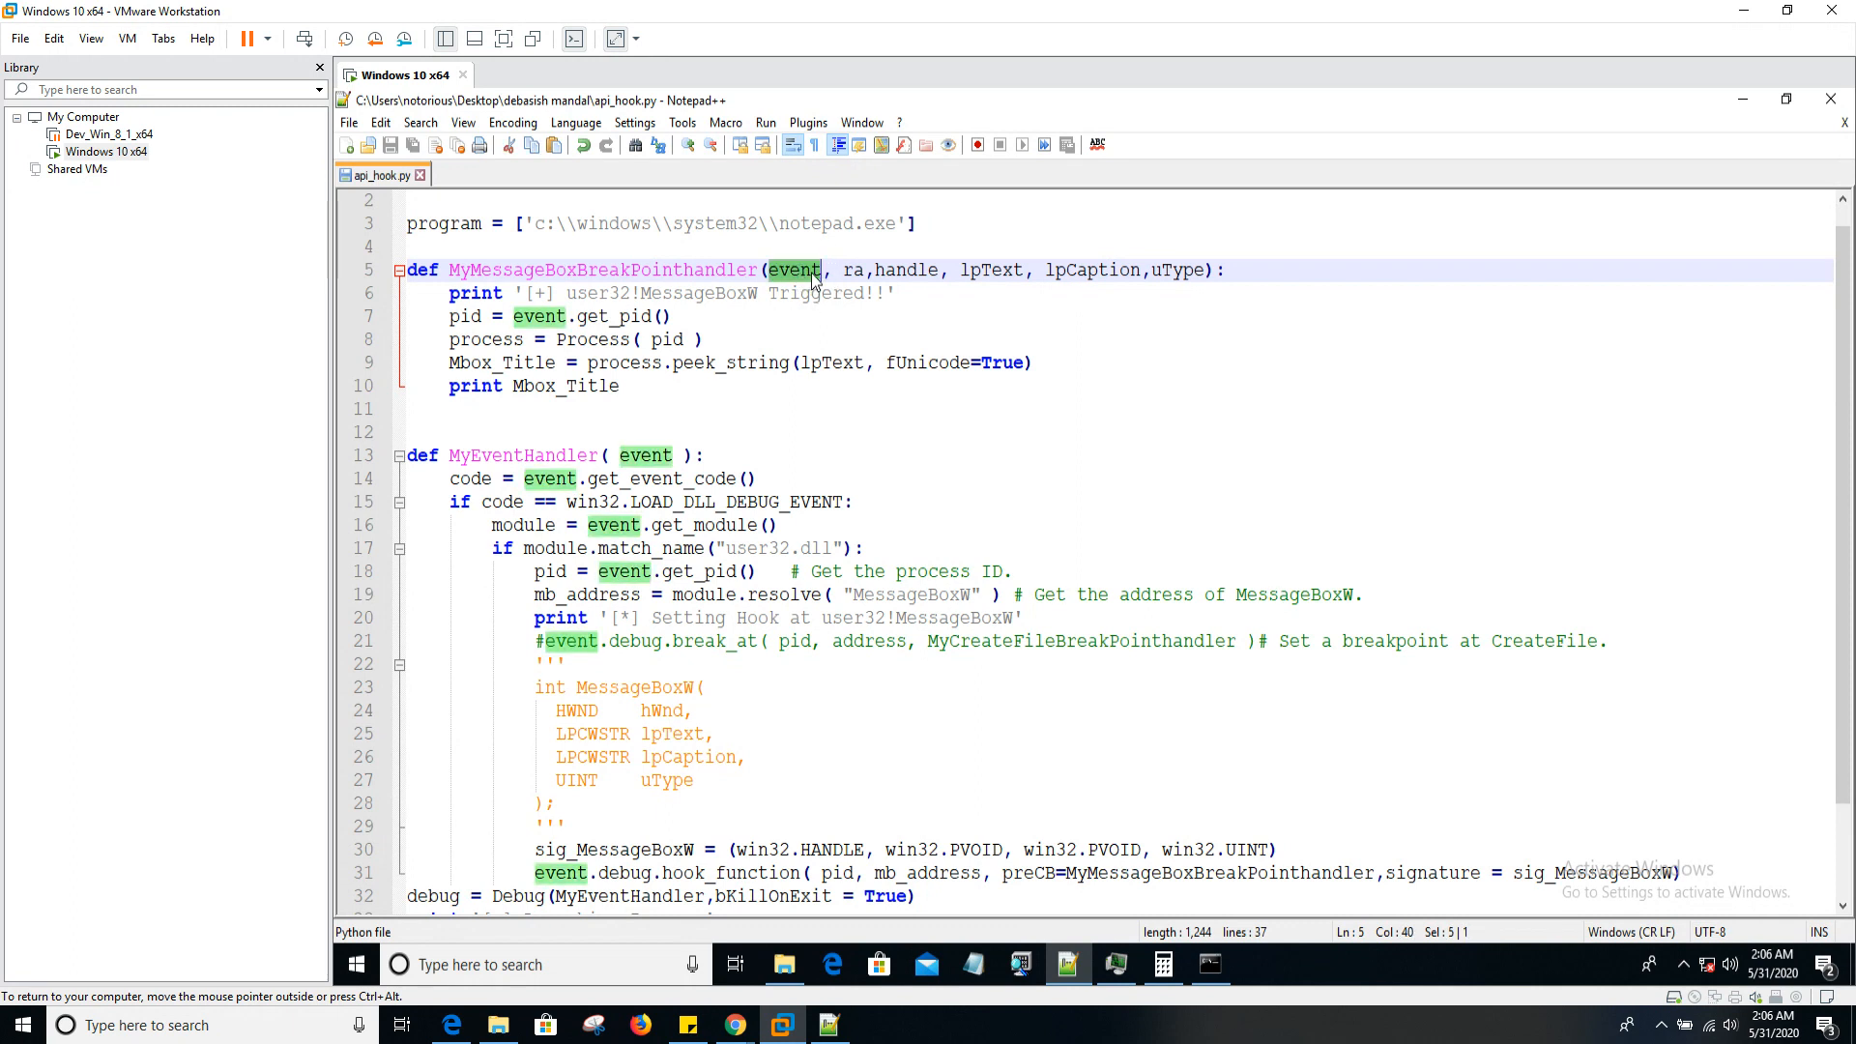
double_click(853, 270)
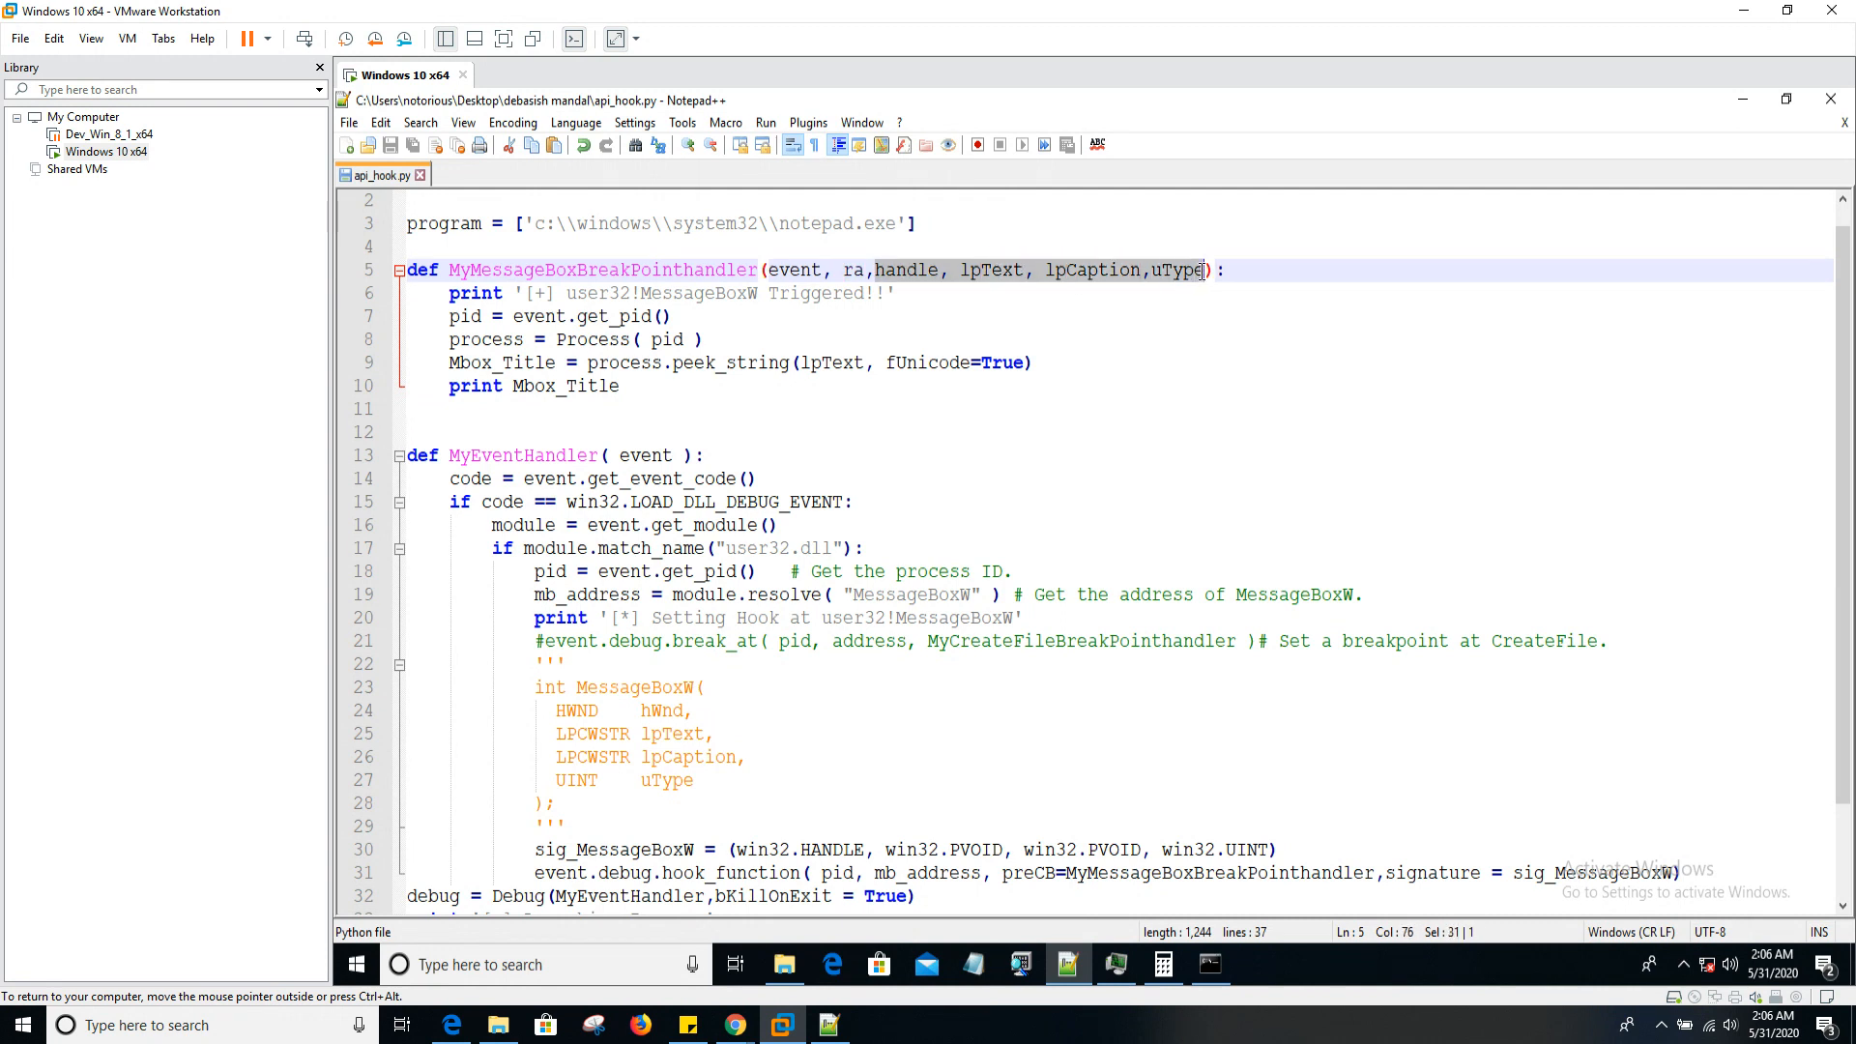
scroll(down, 3)
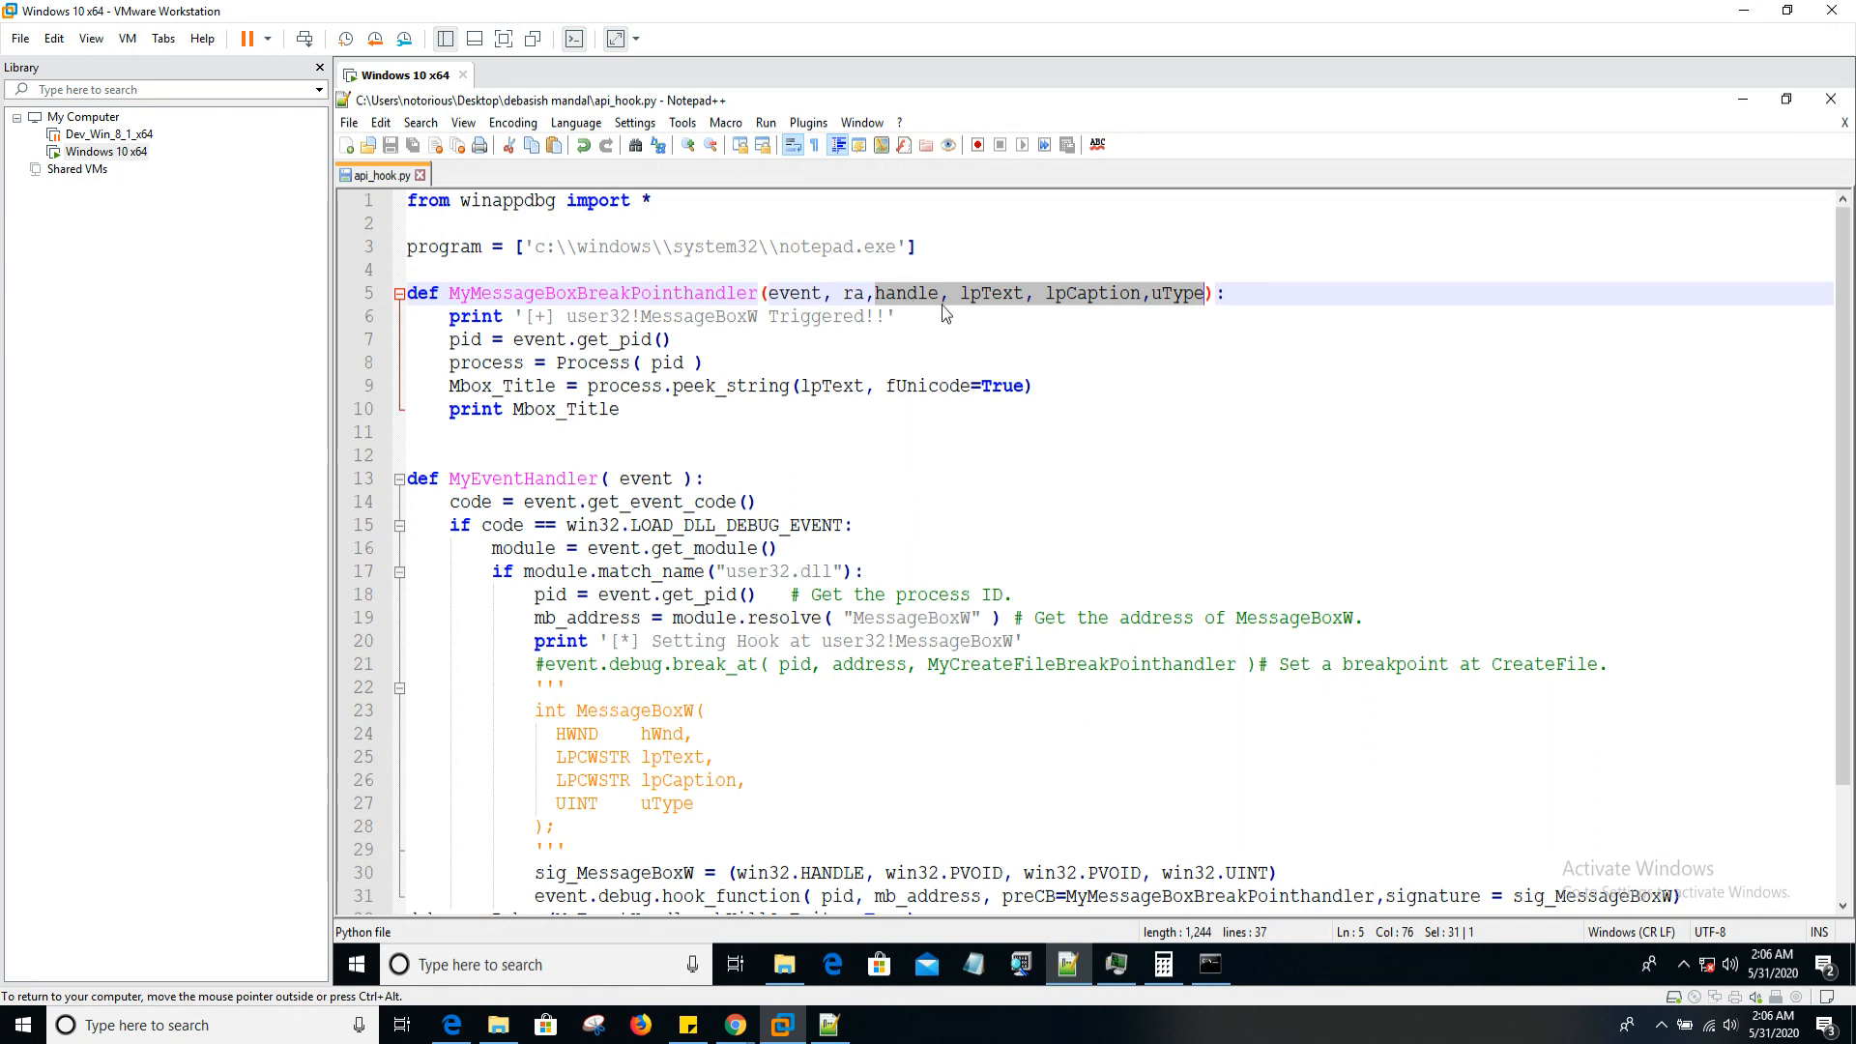
double_click(991, 293)
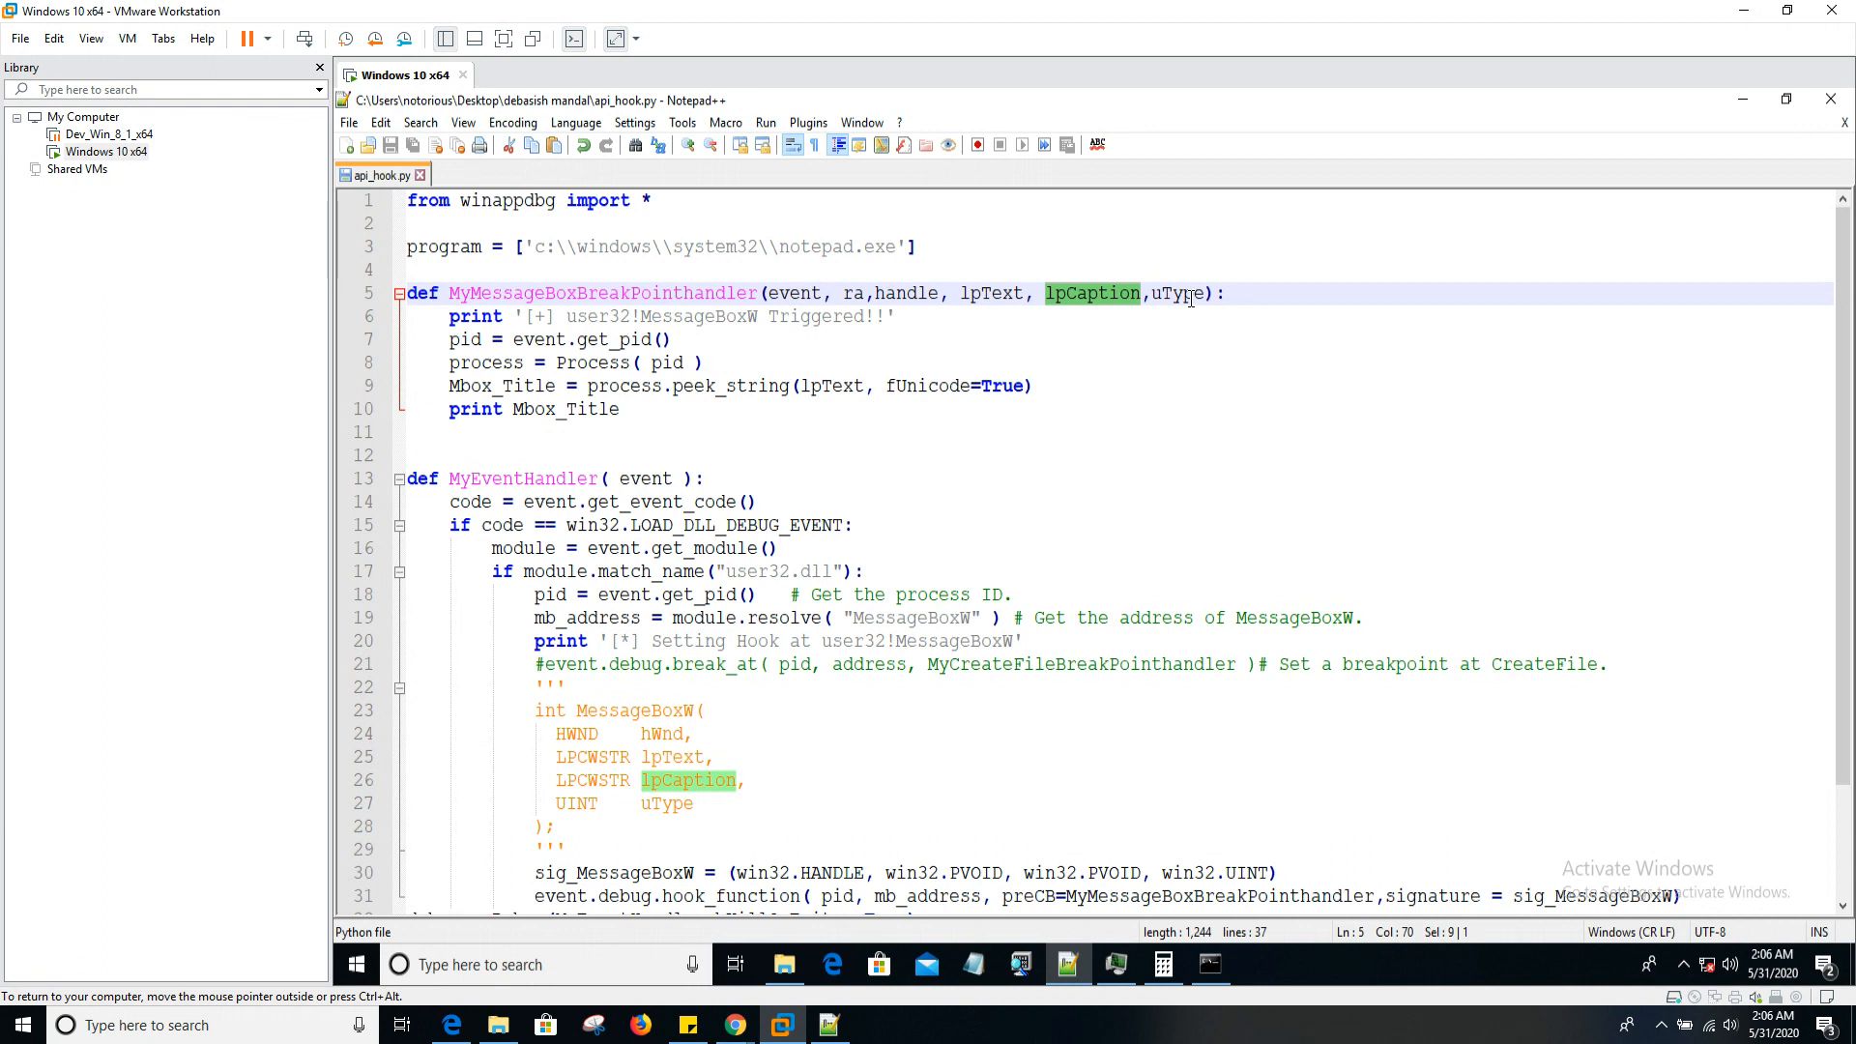
double_click(1180, 293)
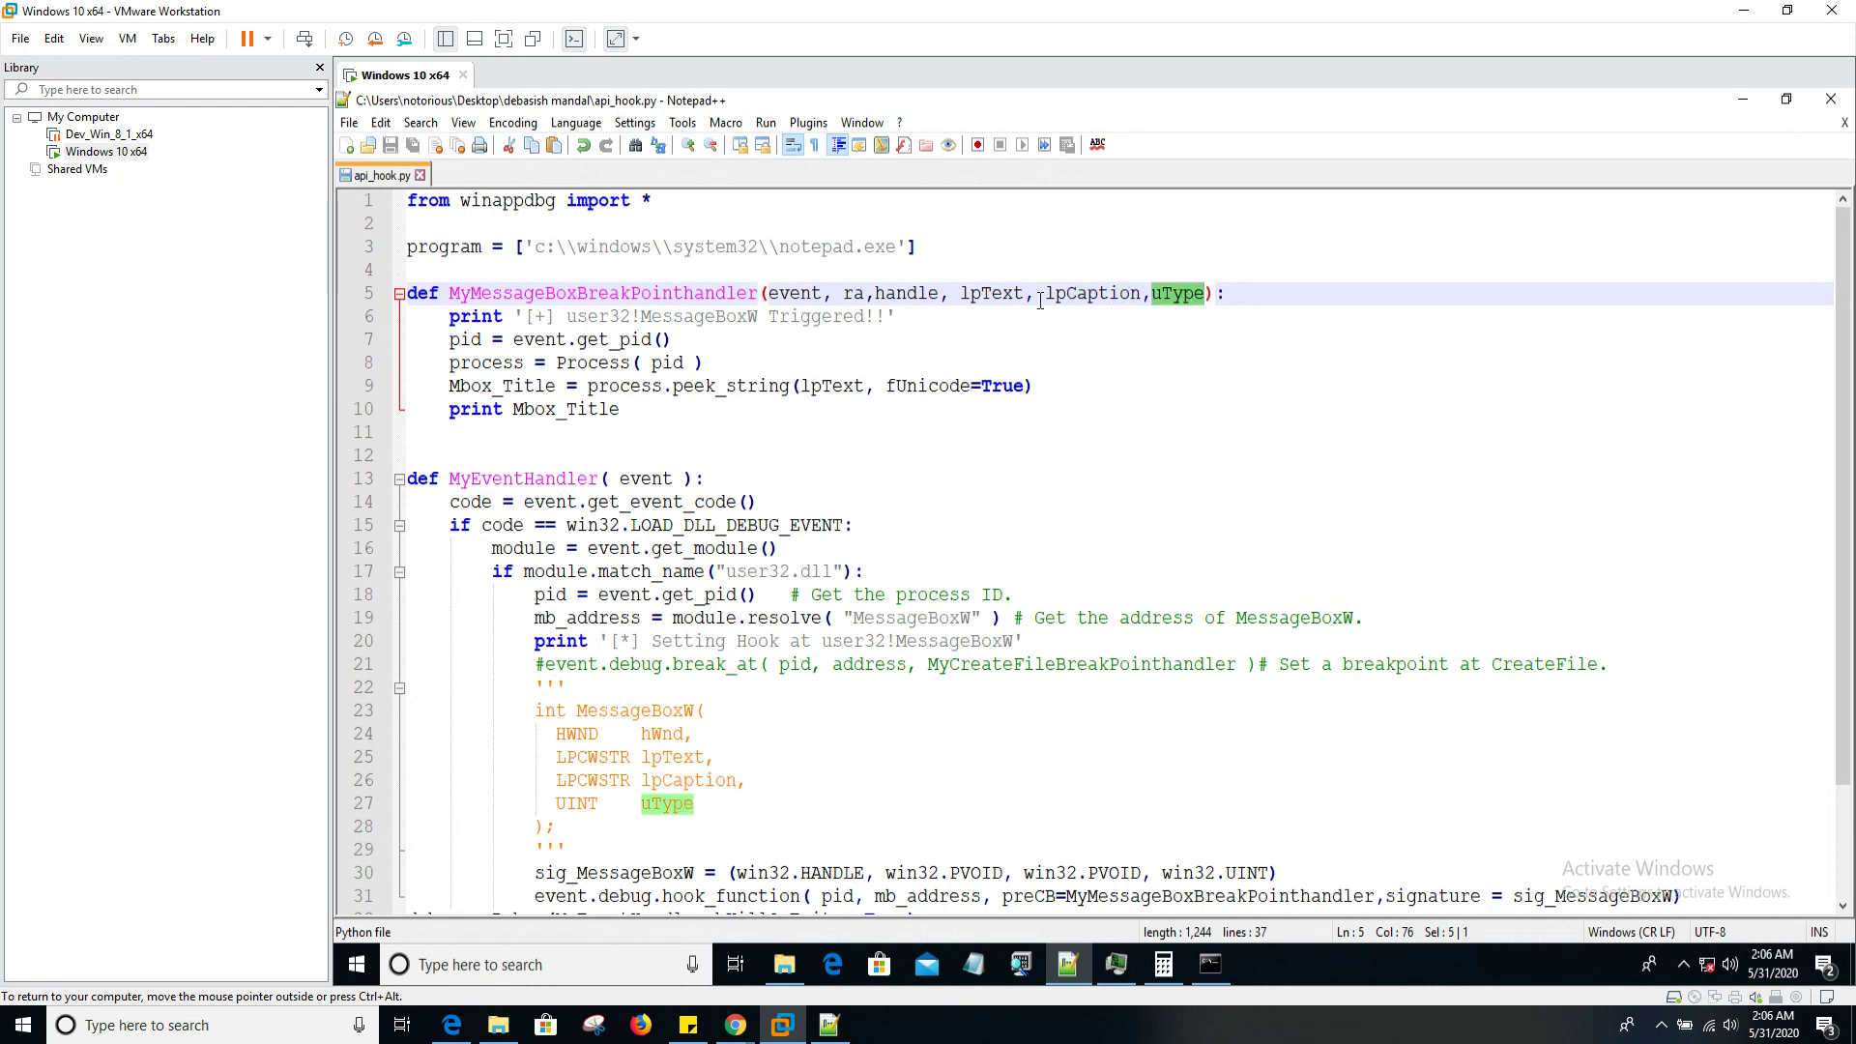
scroll(down, 3)
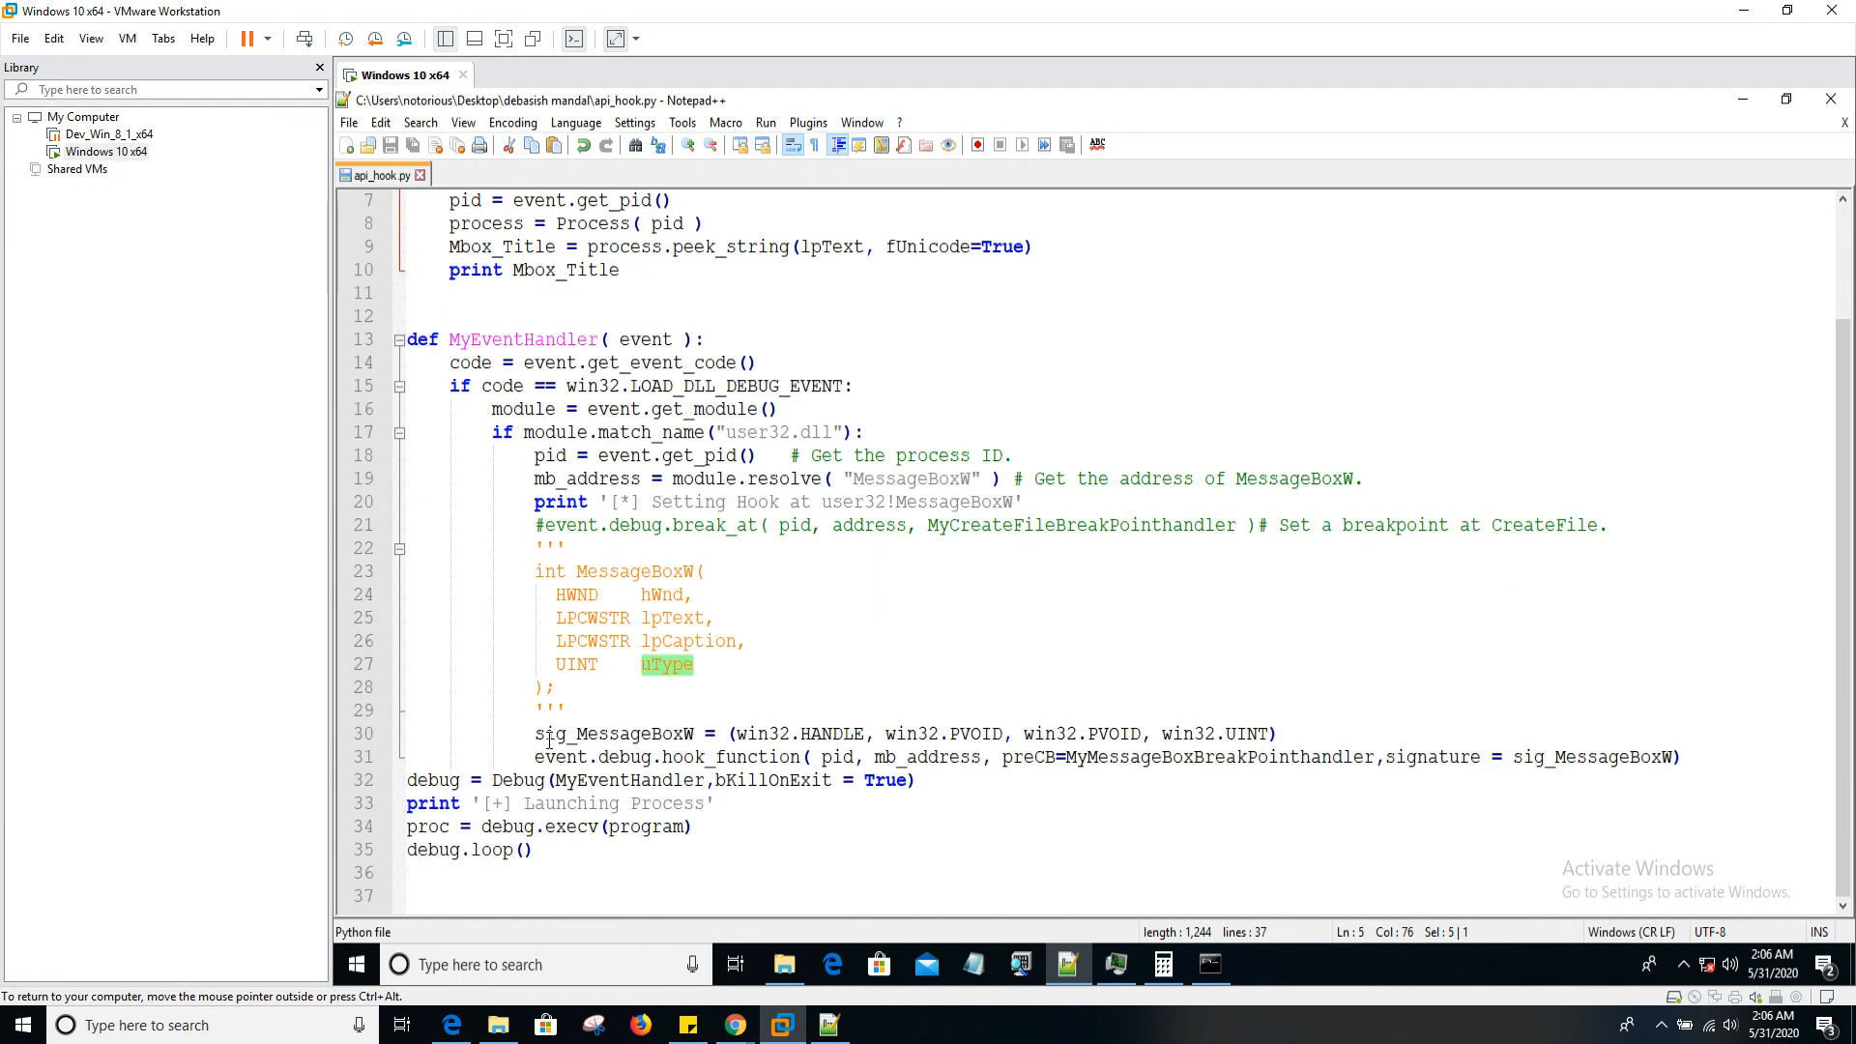
scroll(up, 3)
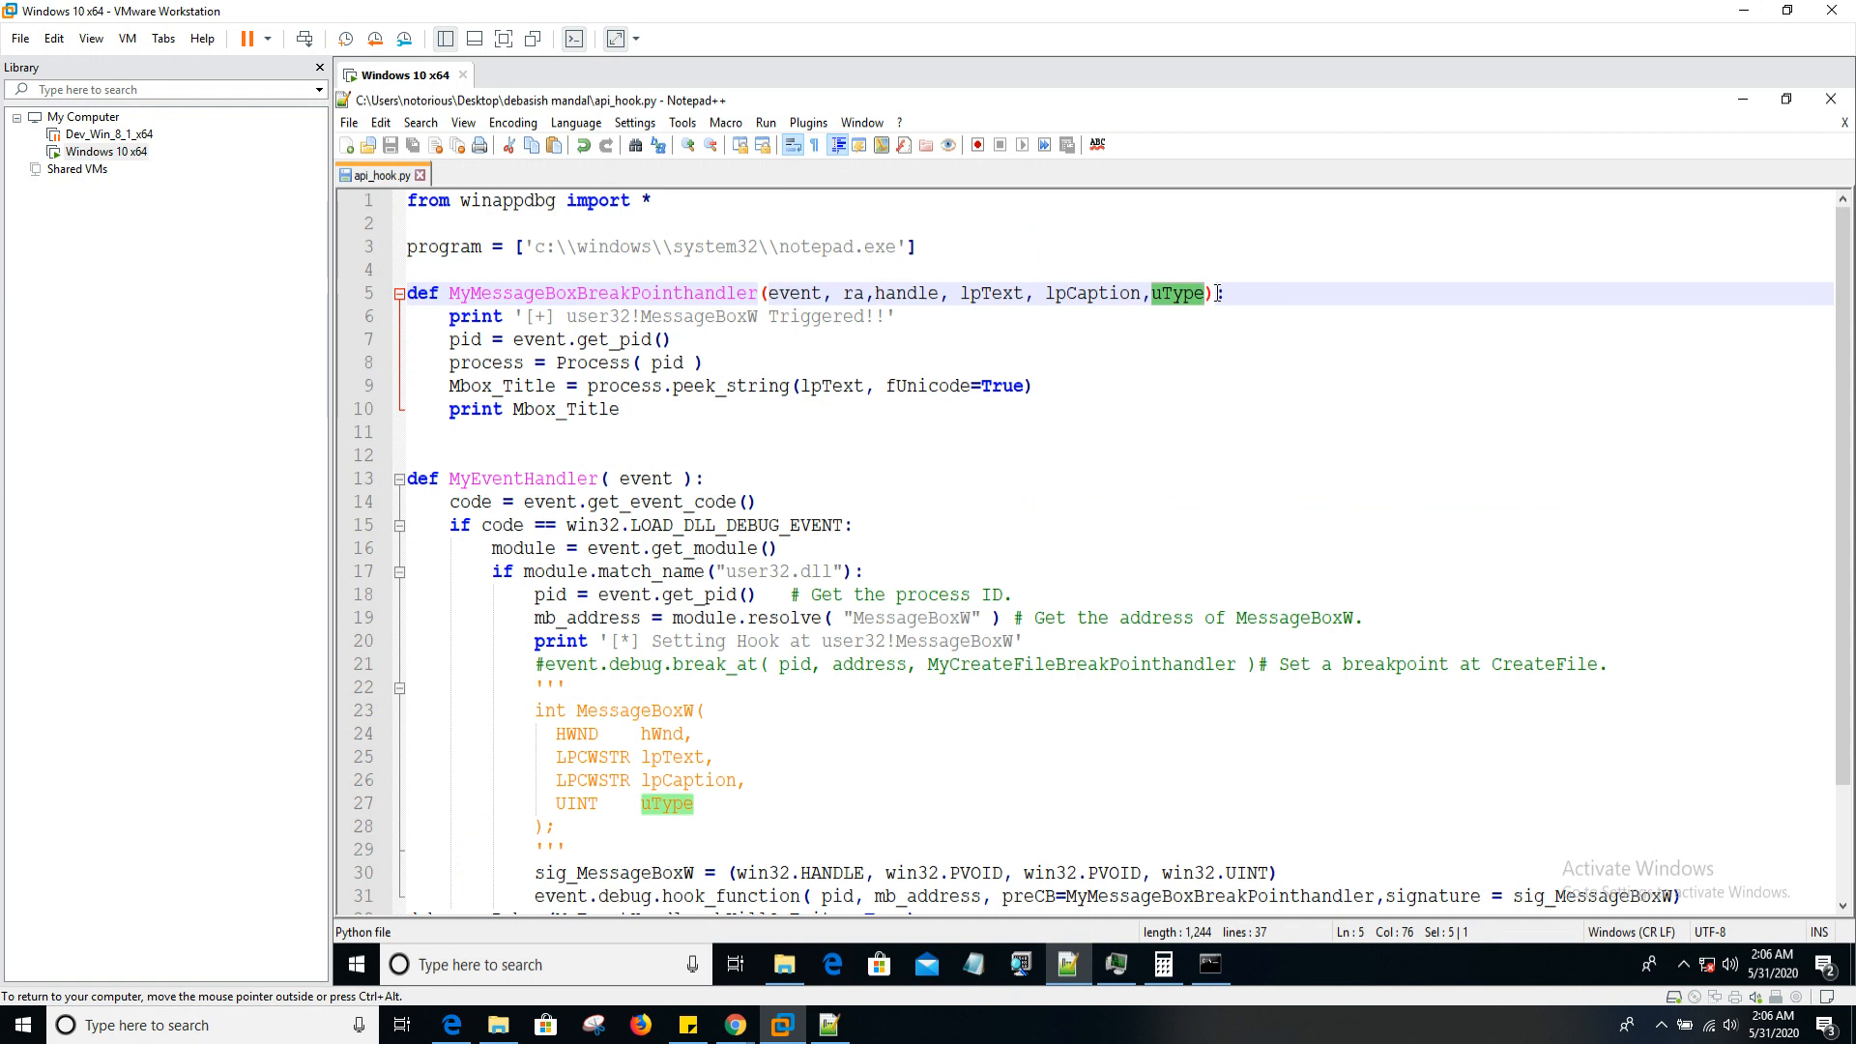
mouse_move(958, 323)
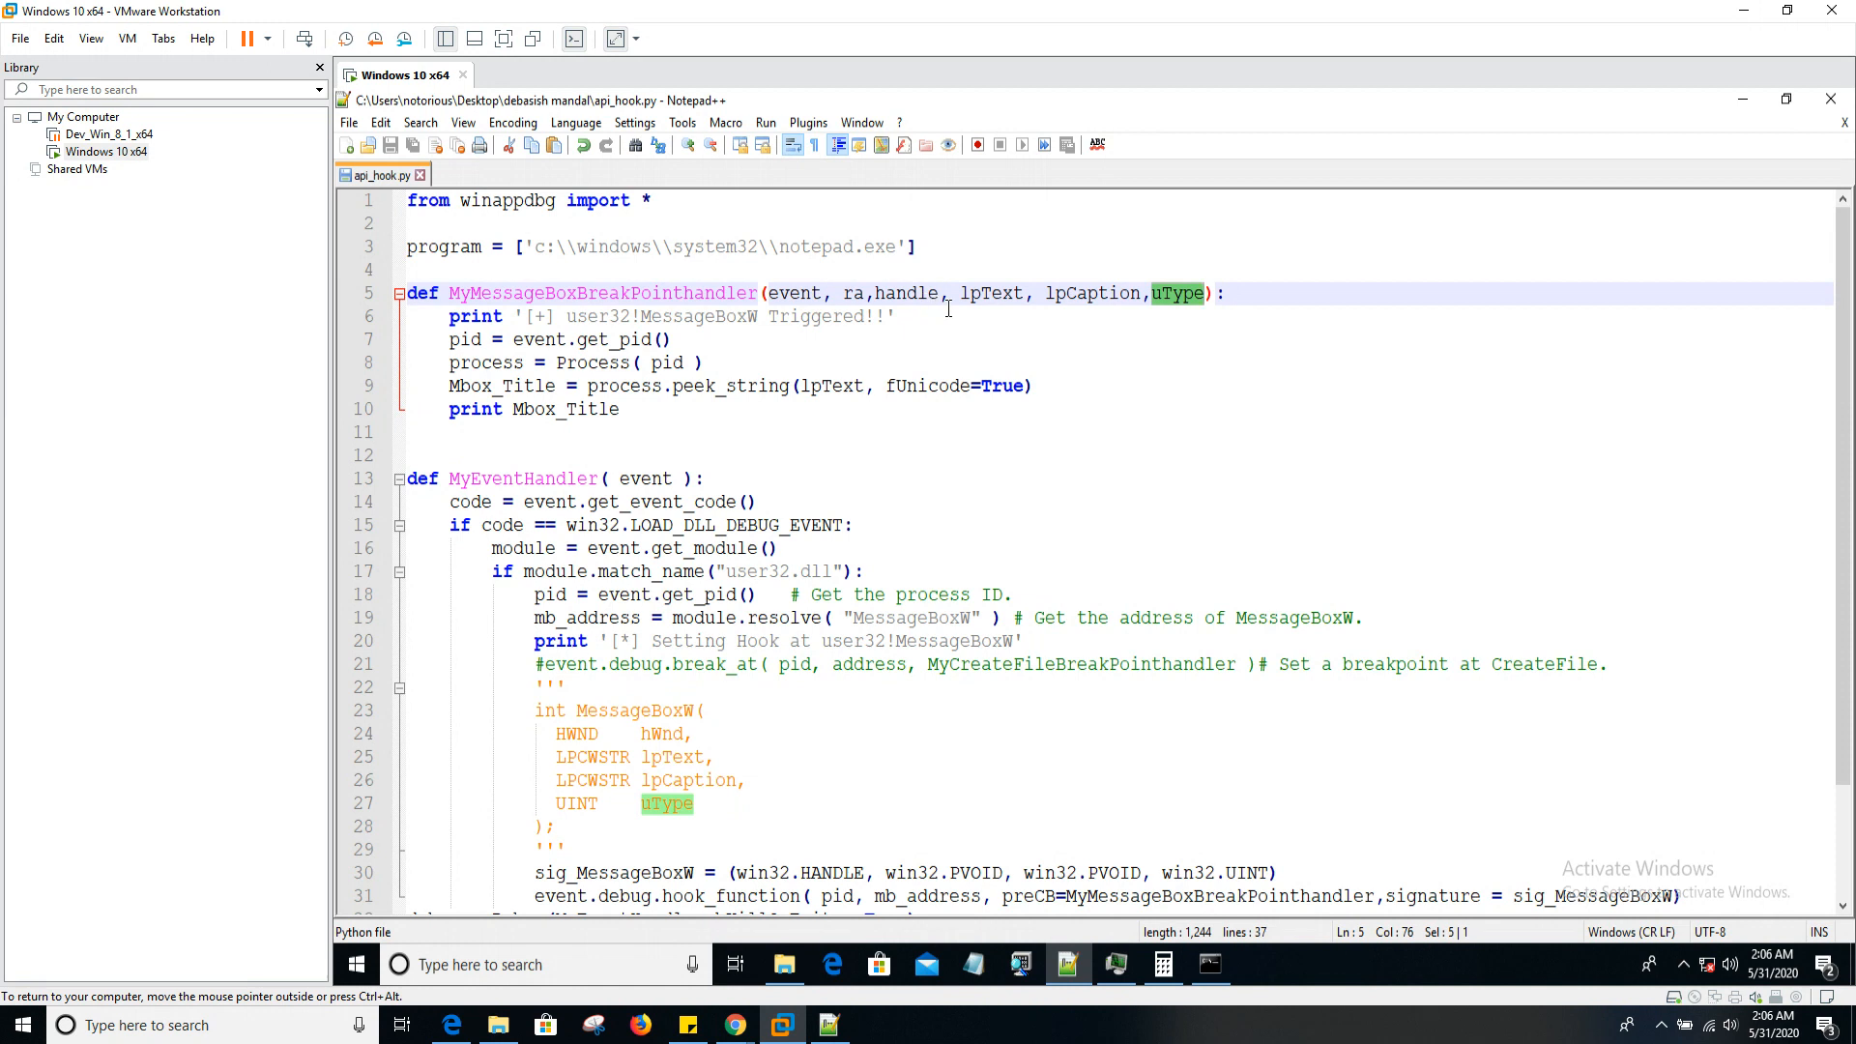
click(907, 293)
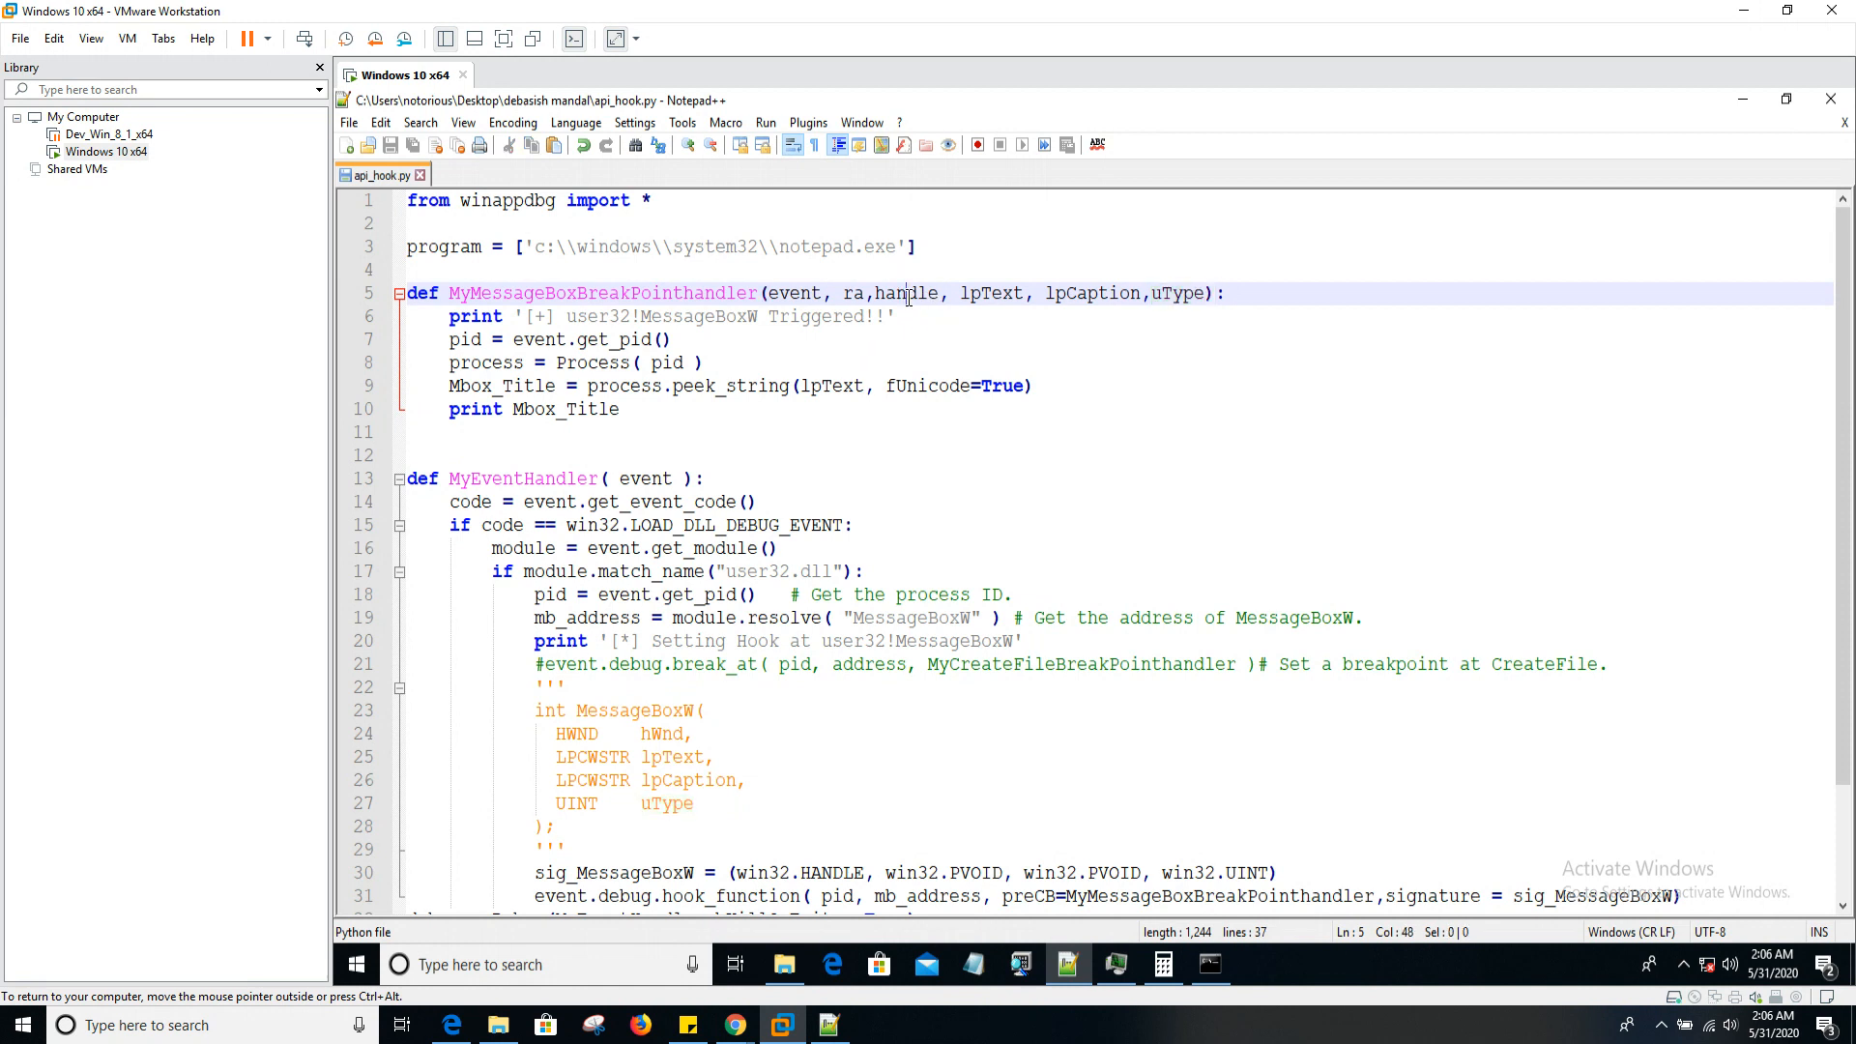
double_click(906, 293)
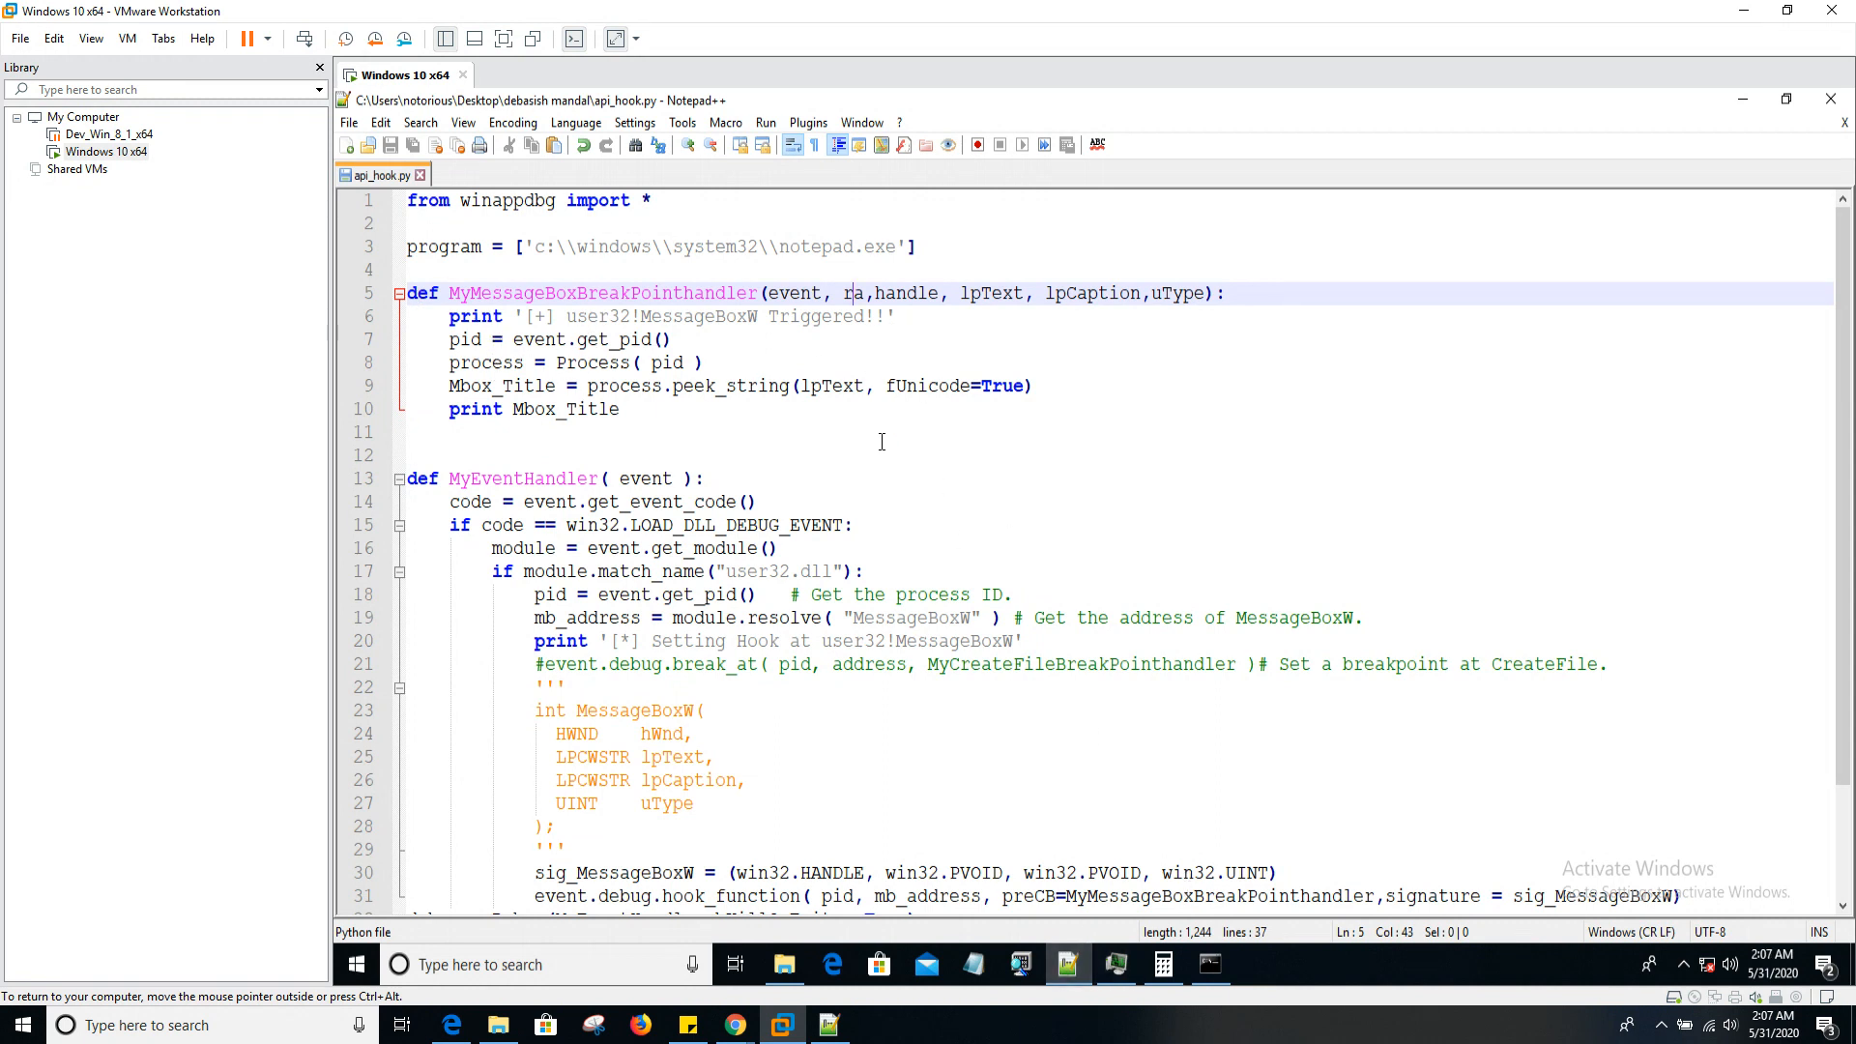
mouse_move(1136, 300)
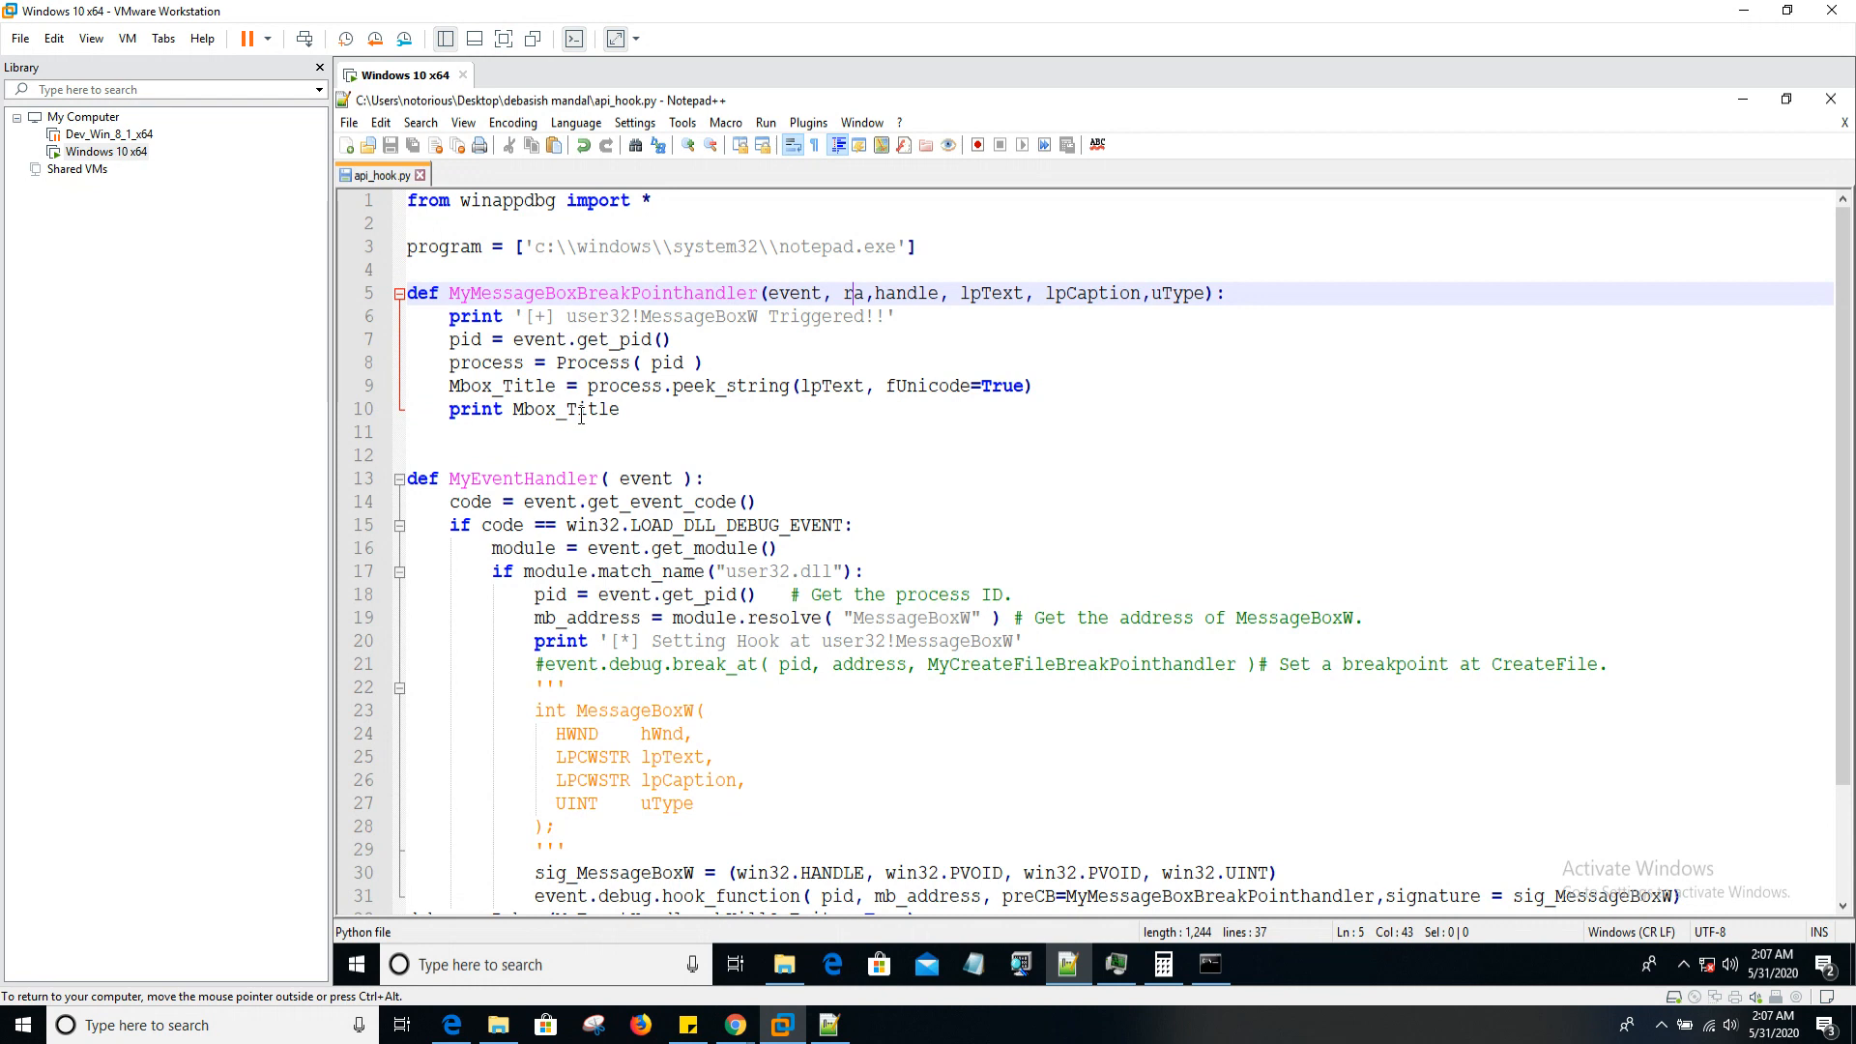
double_click(464, 339)
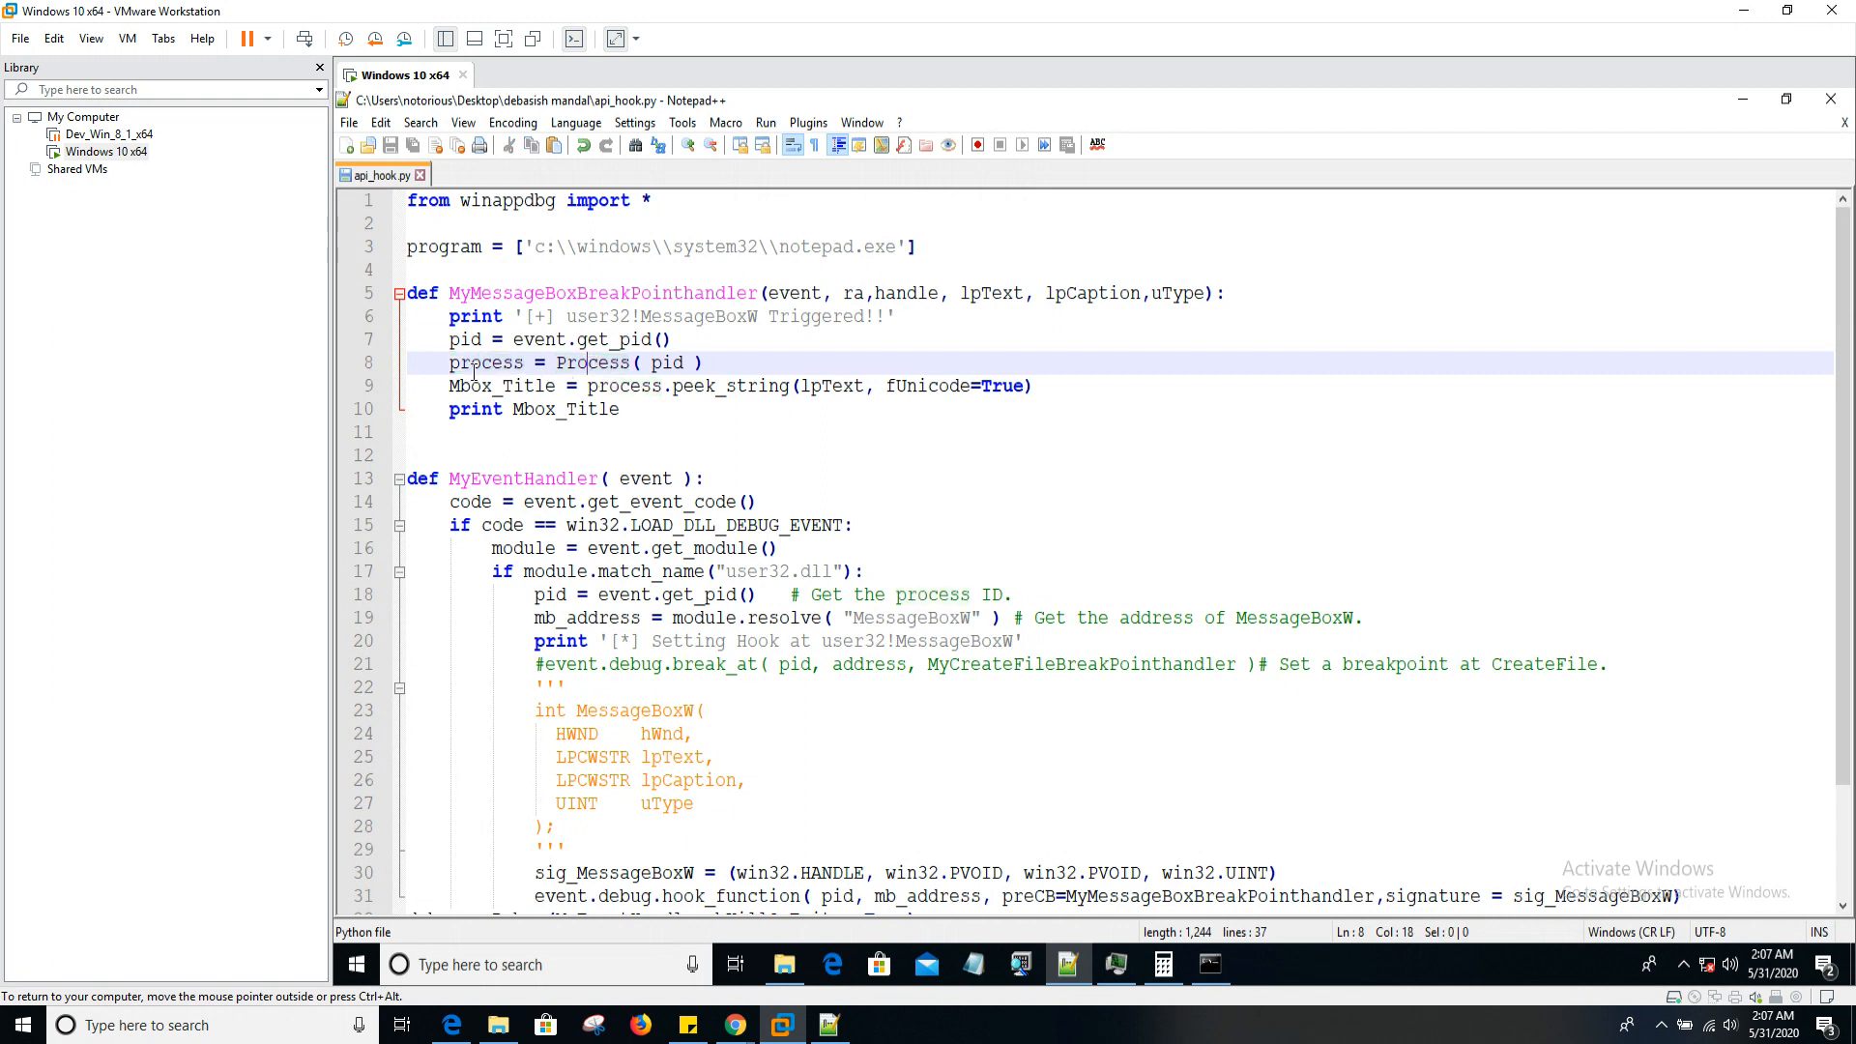
double_click(667, 362)
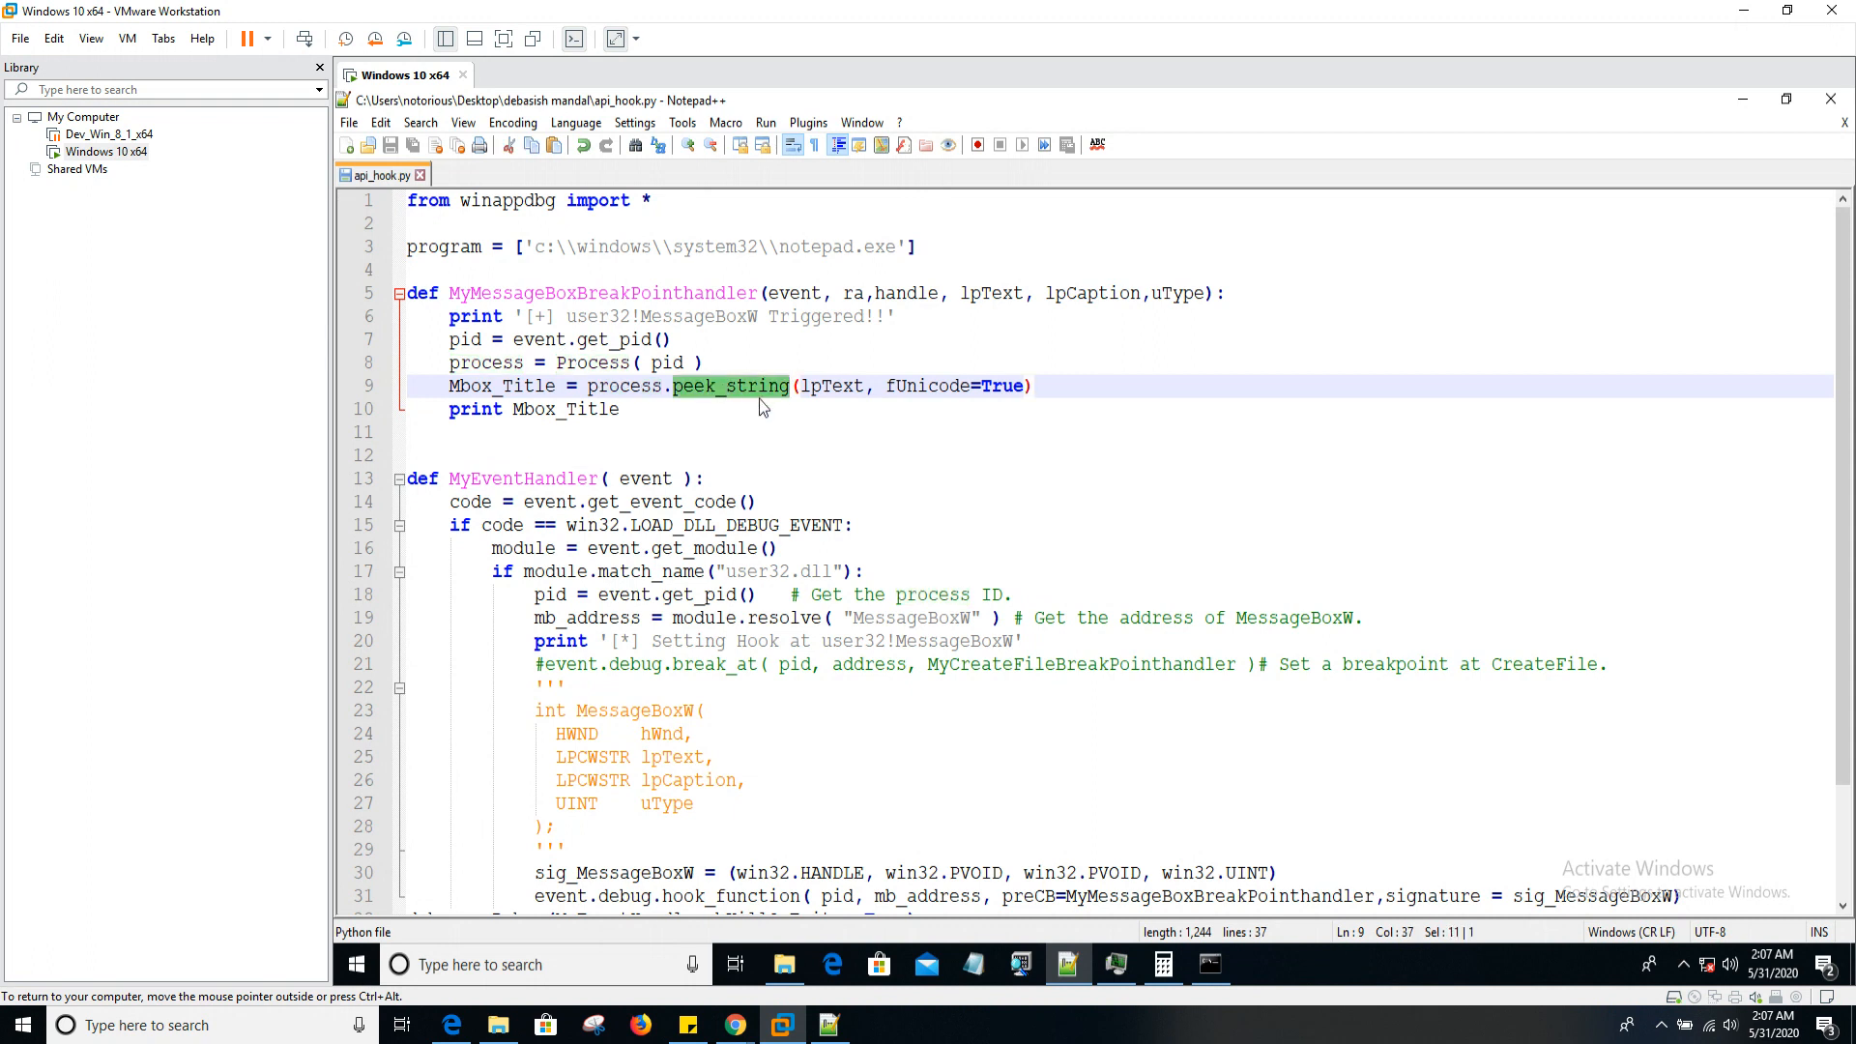
double_click(831, 386)
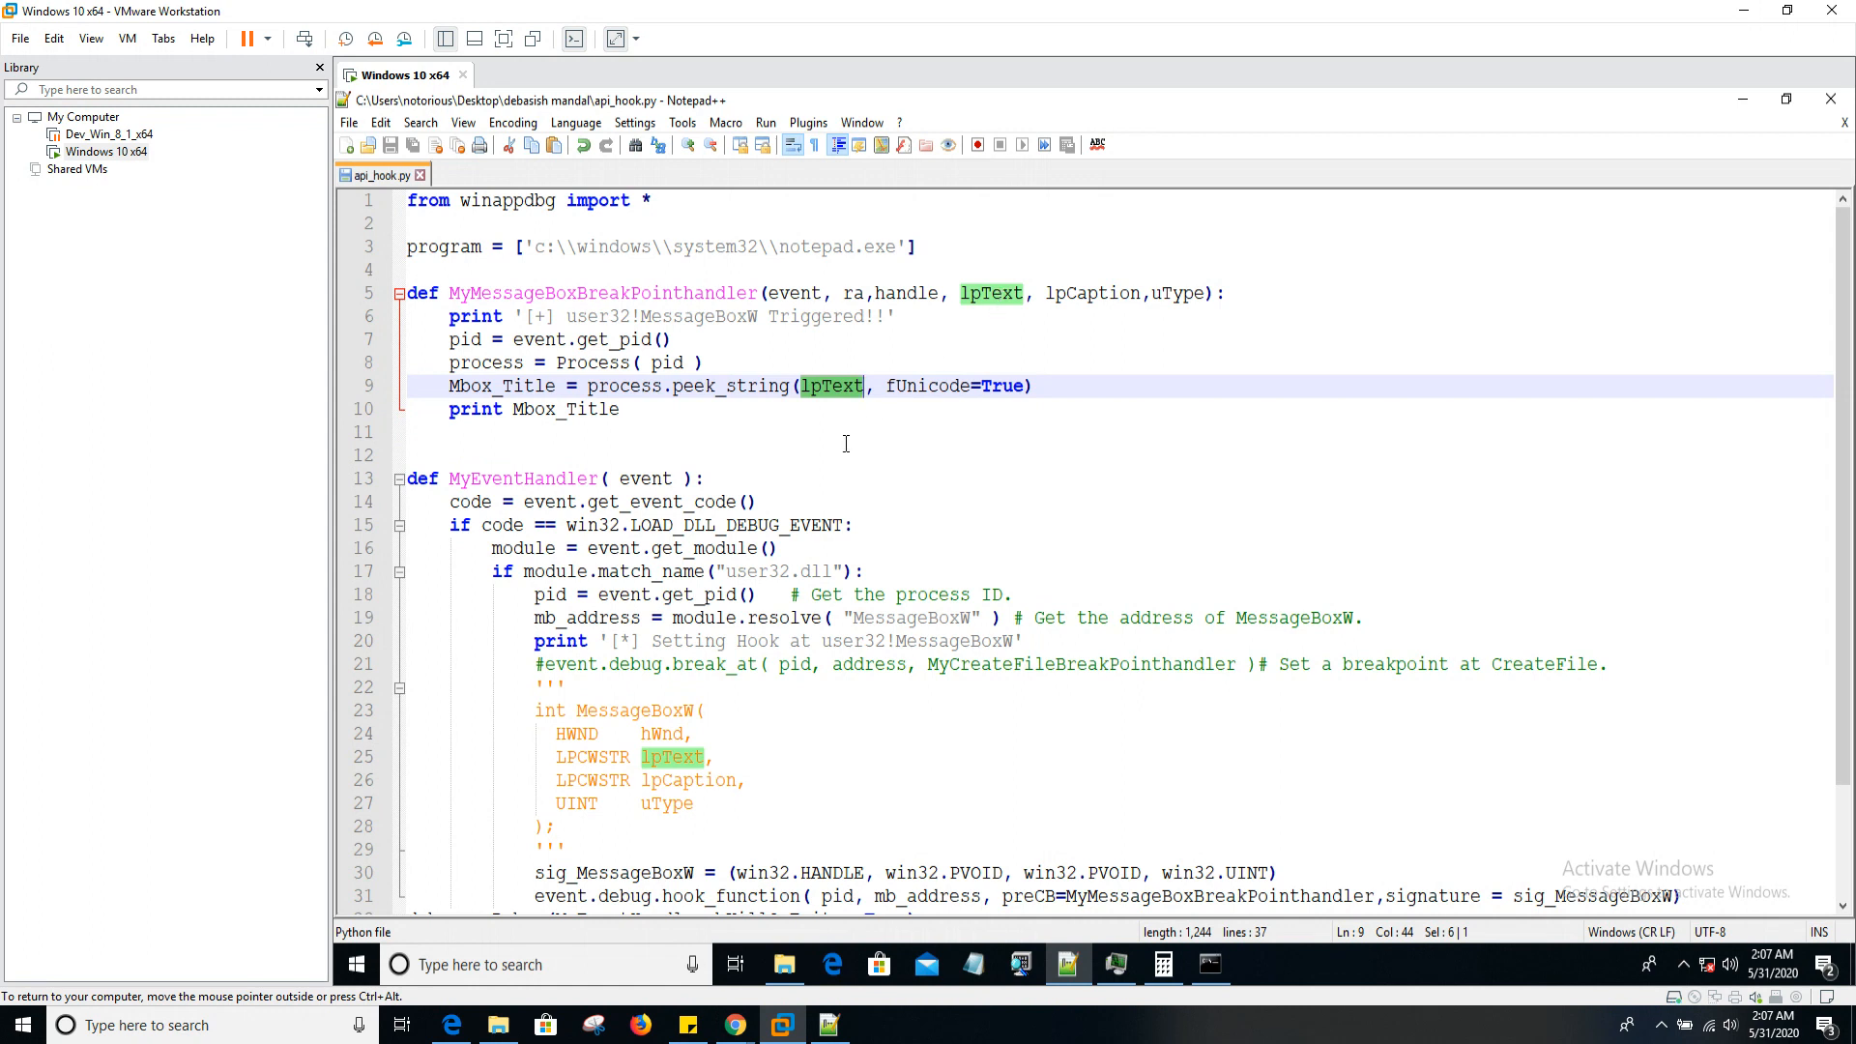
mouse_move(842, 428)
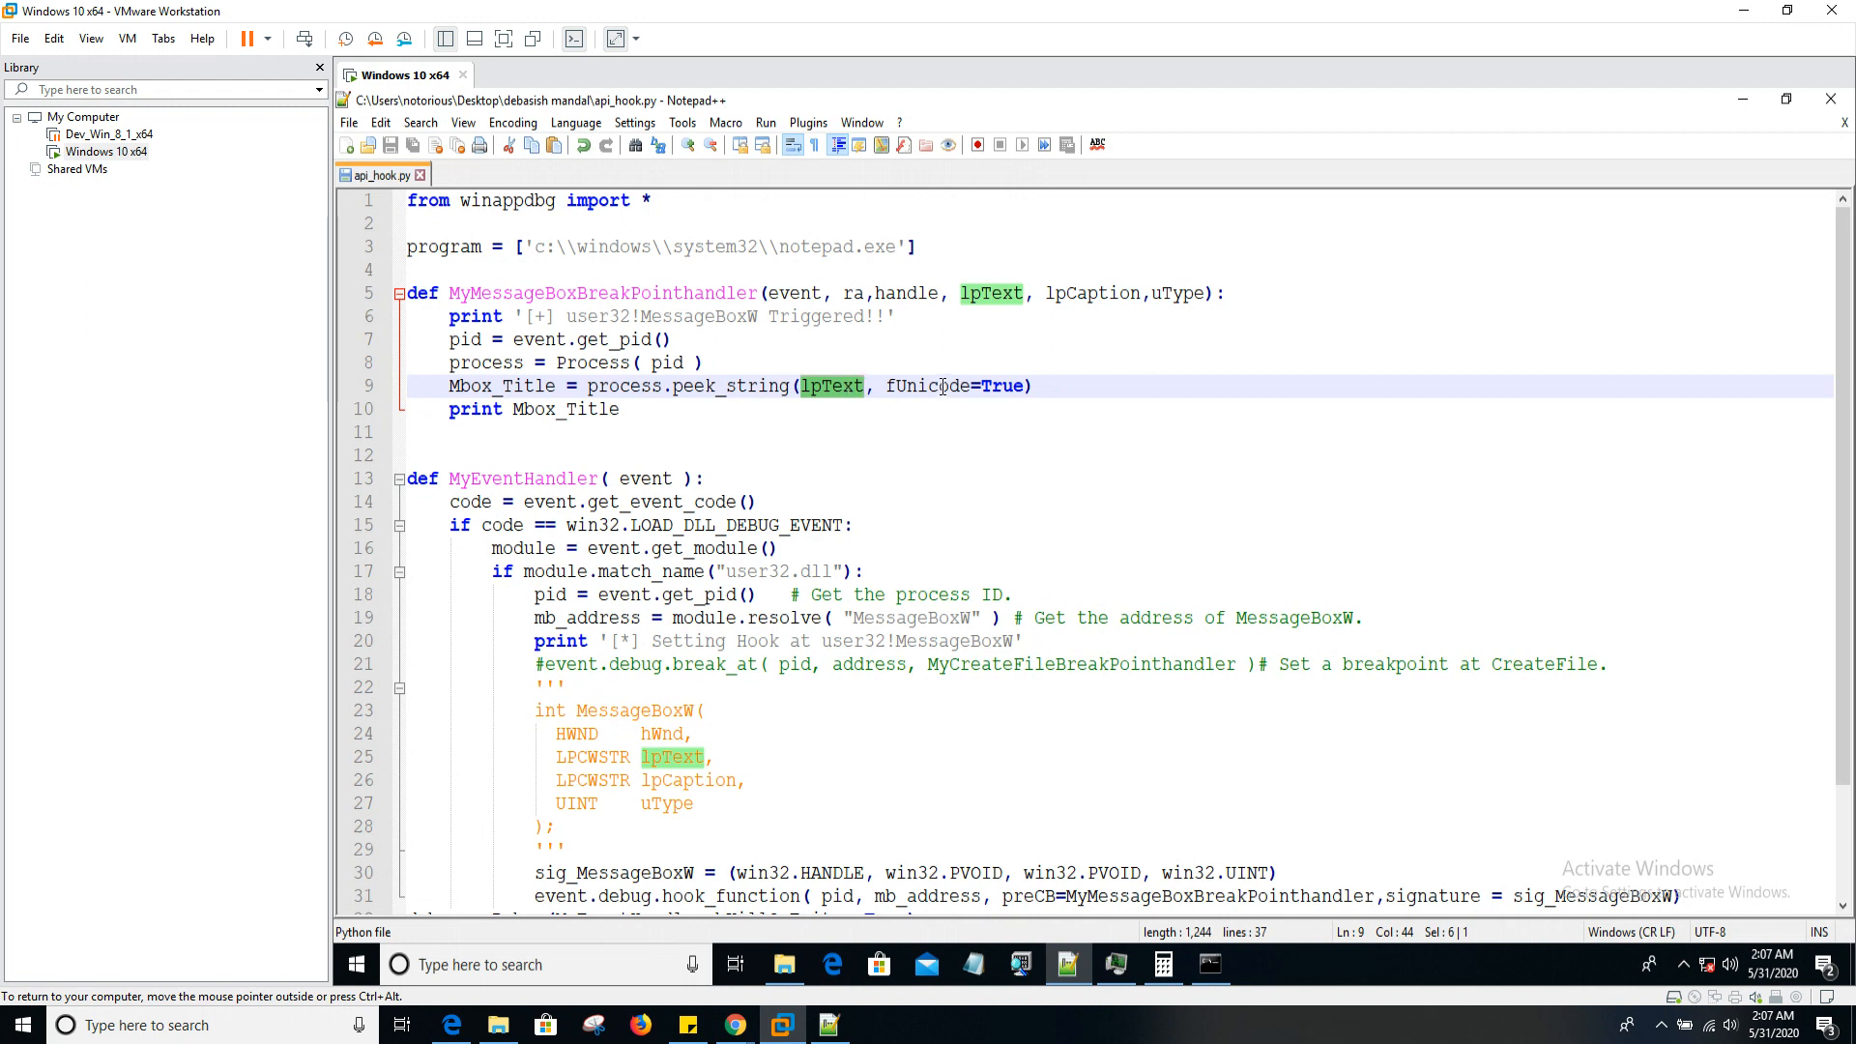
double_click(730, 386)
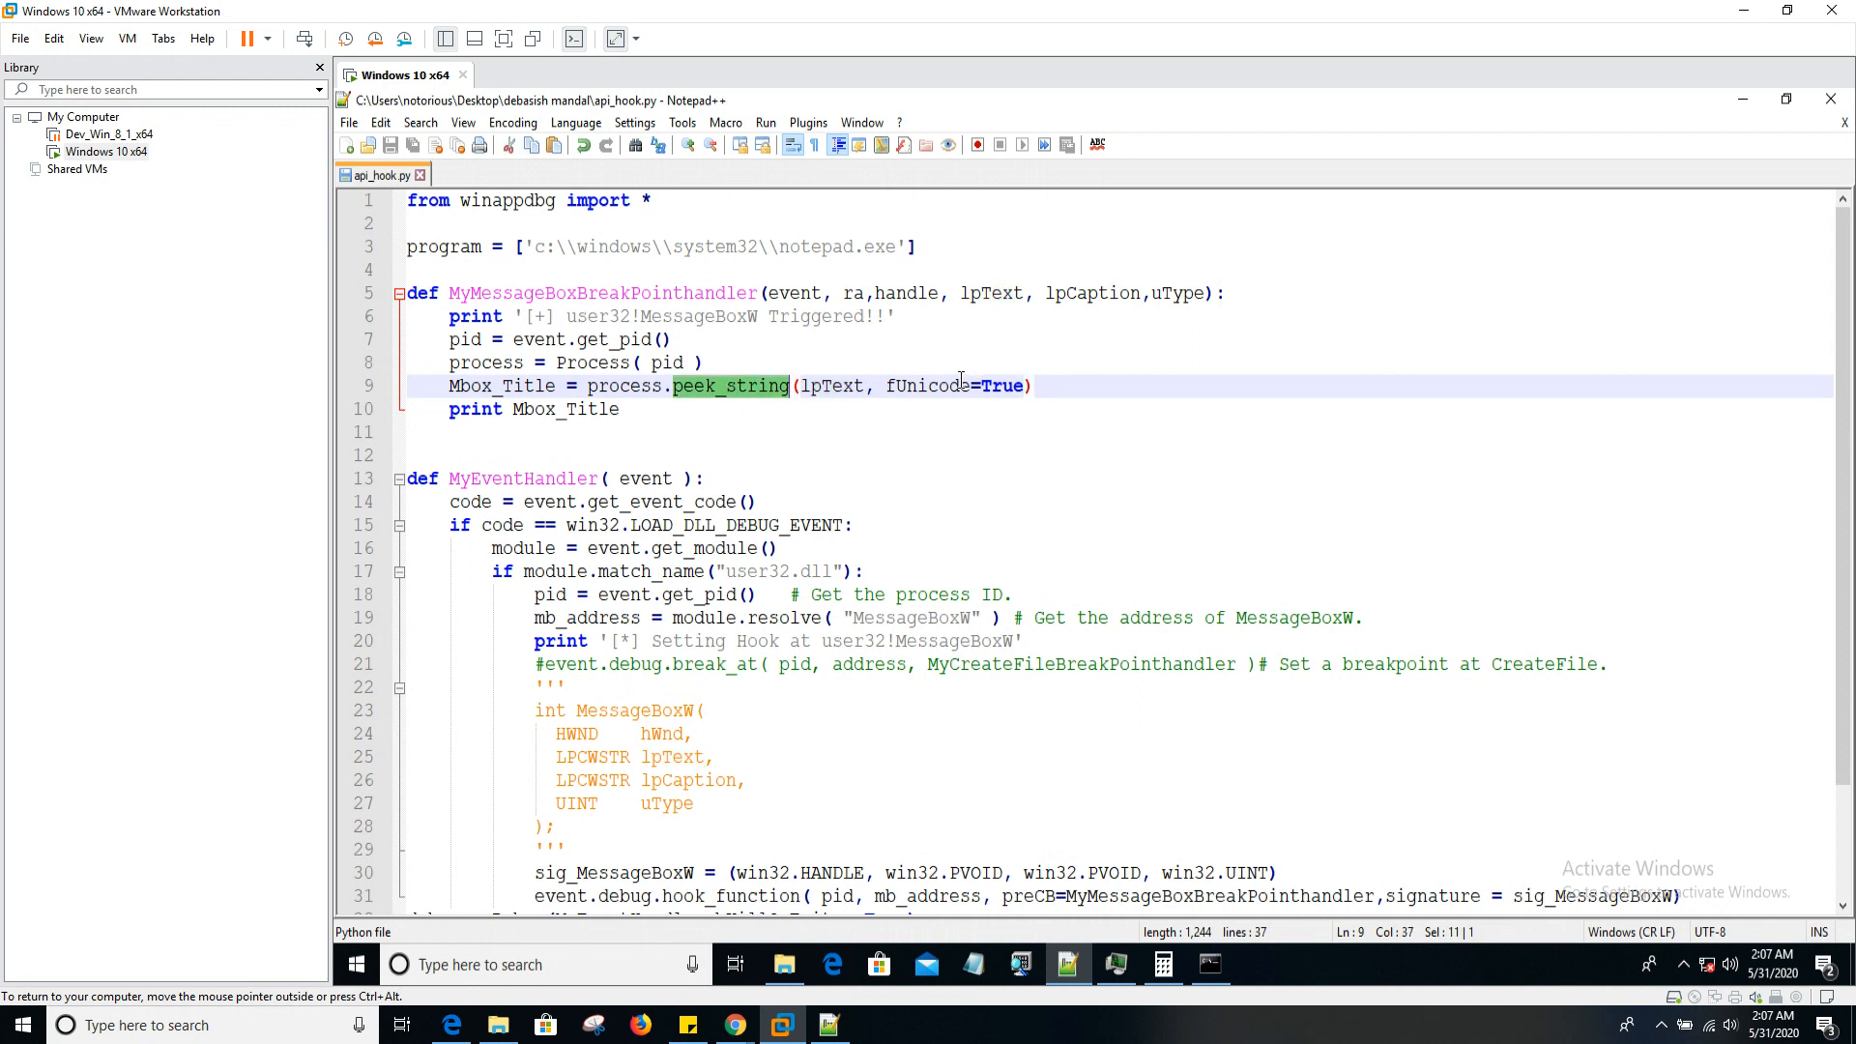
double_click(926, 386)
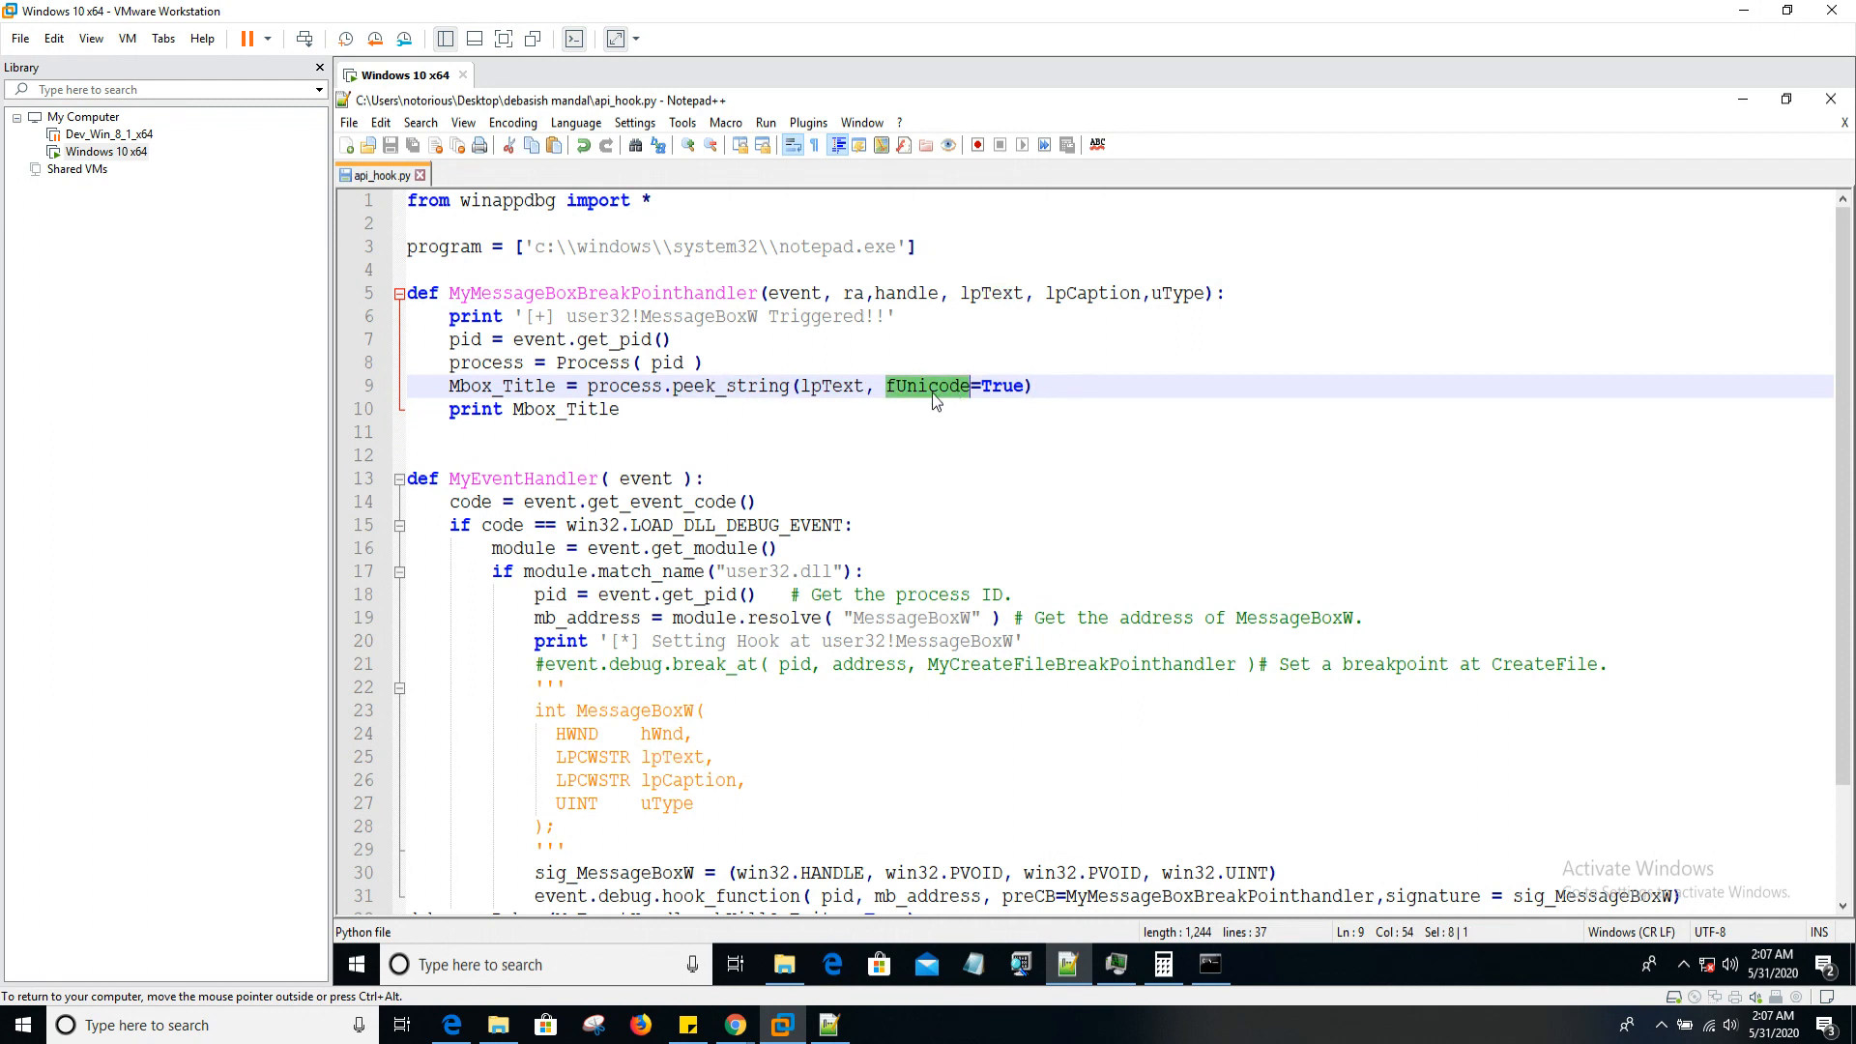
mouse_move(889, 397)
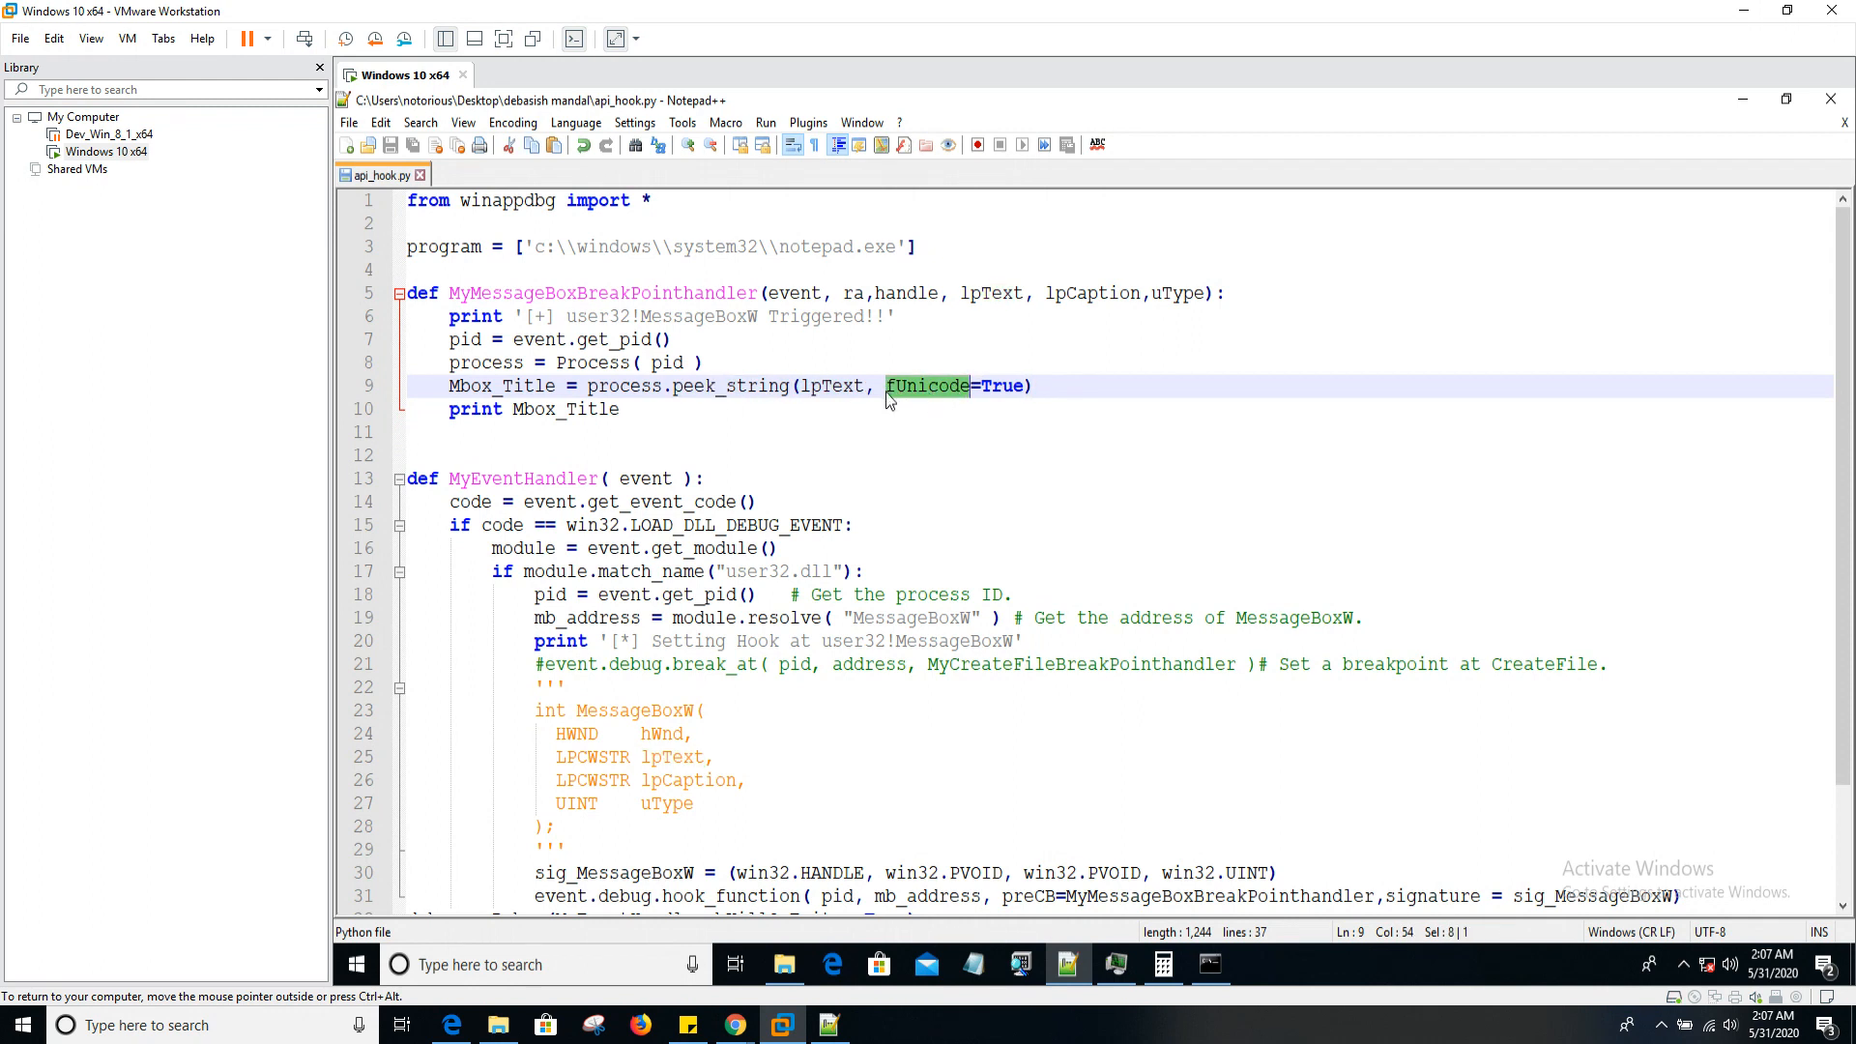
mouse_move(908, 400)
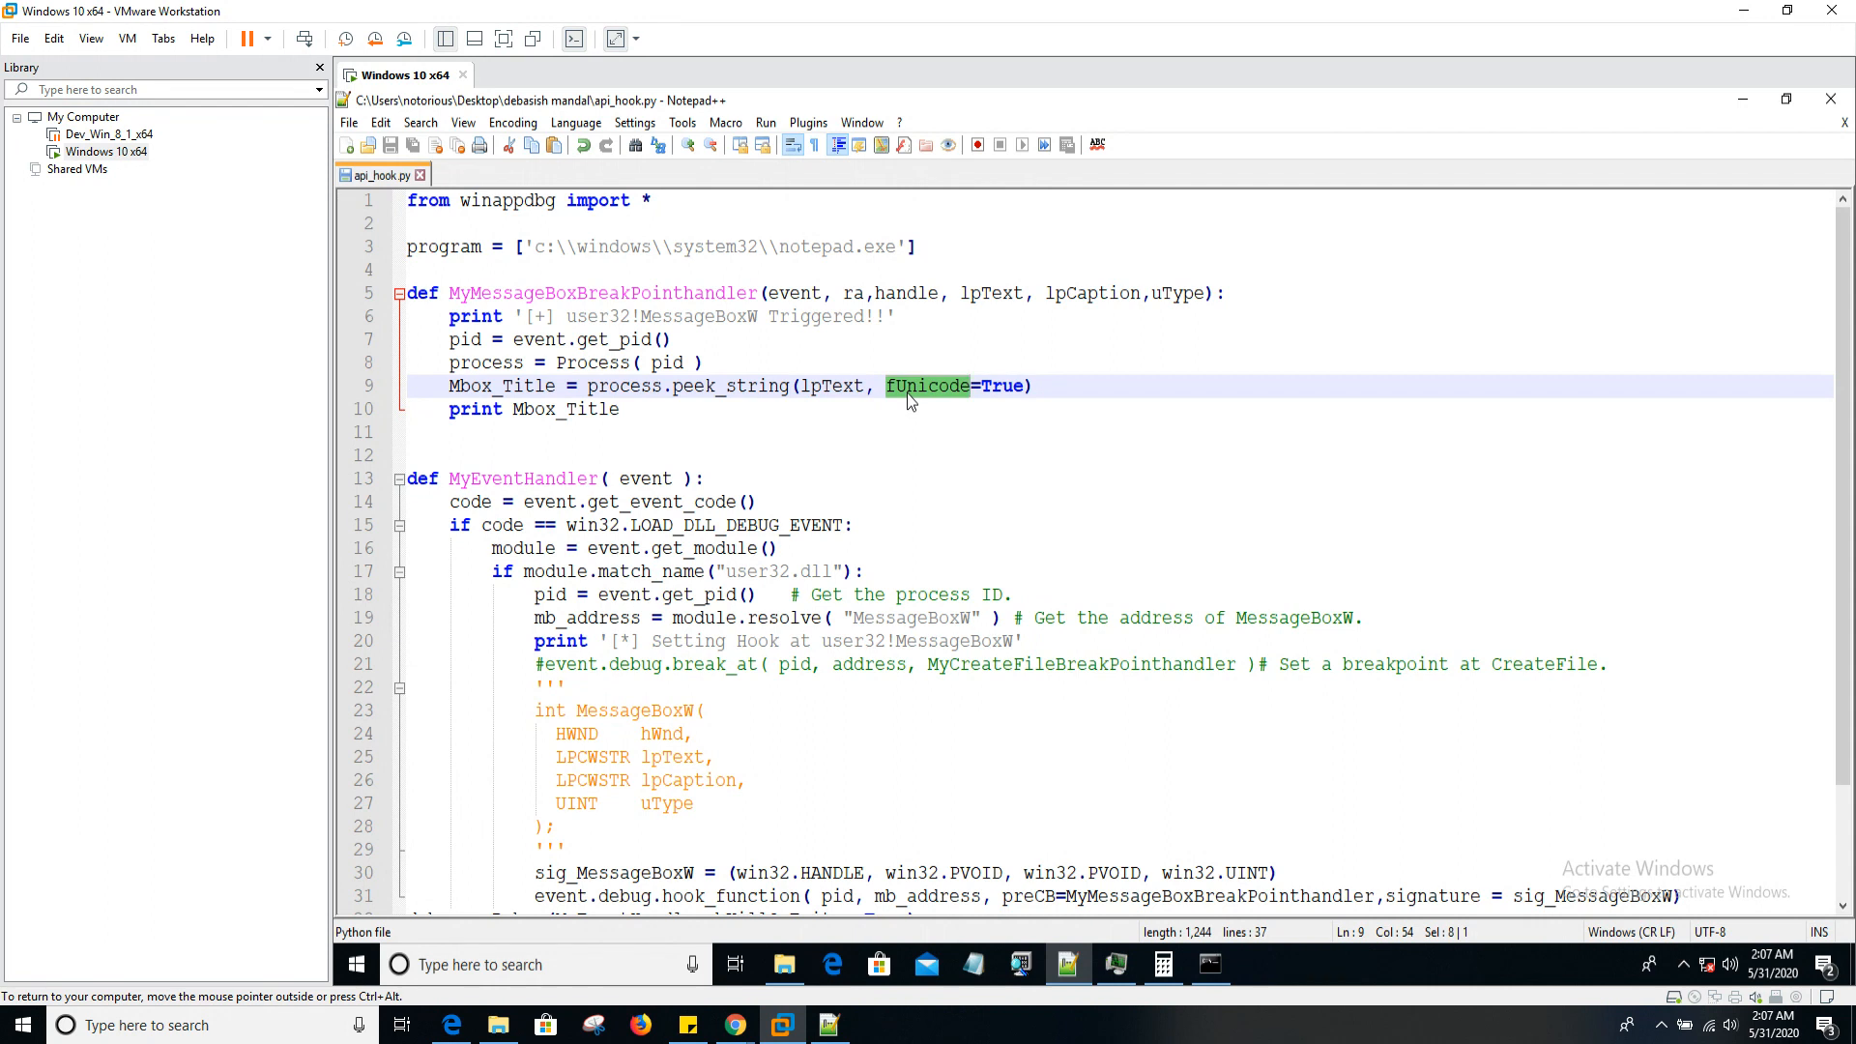
mouse_move(1011, 386)
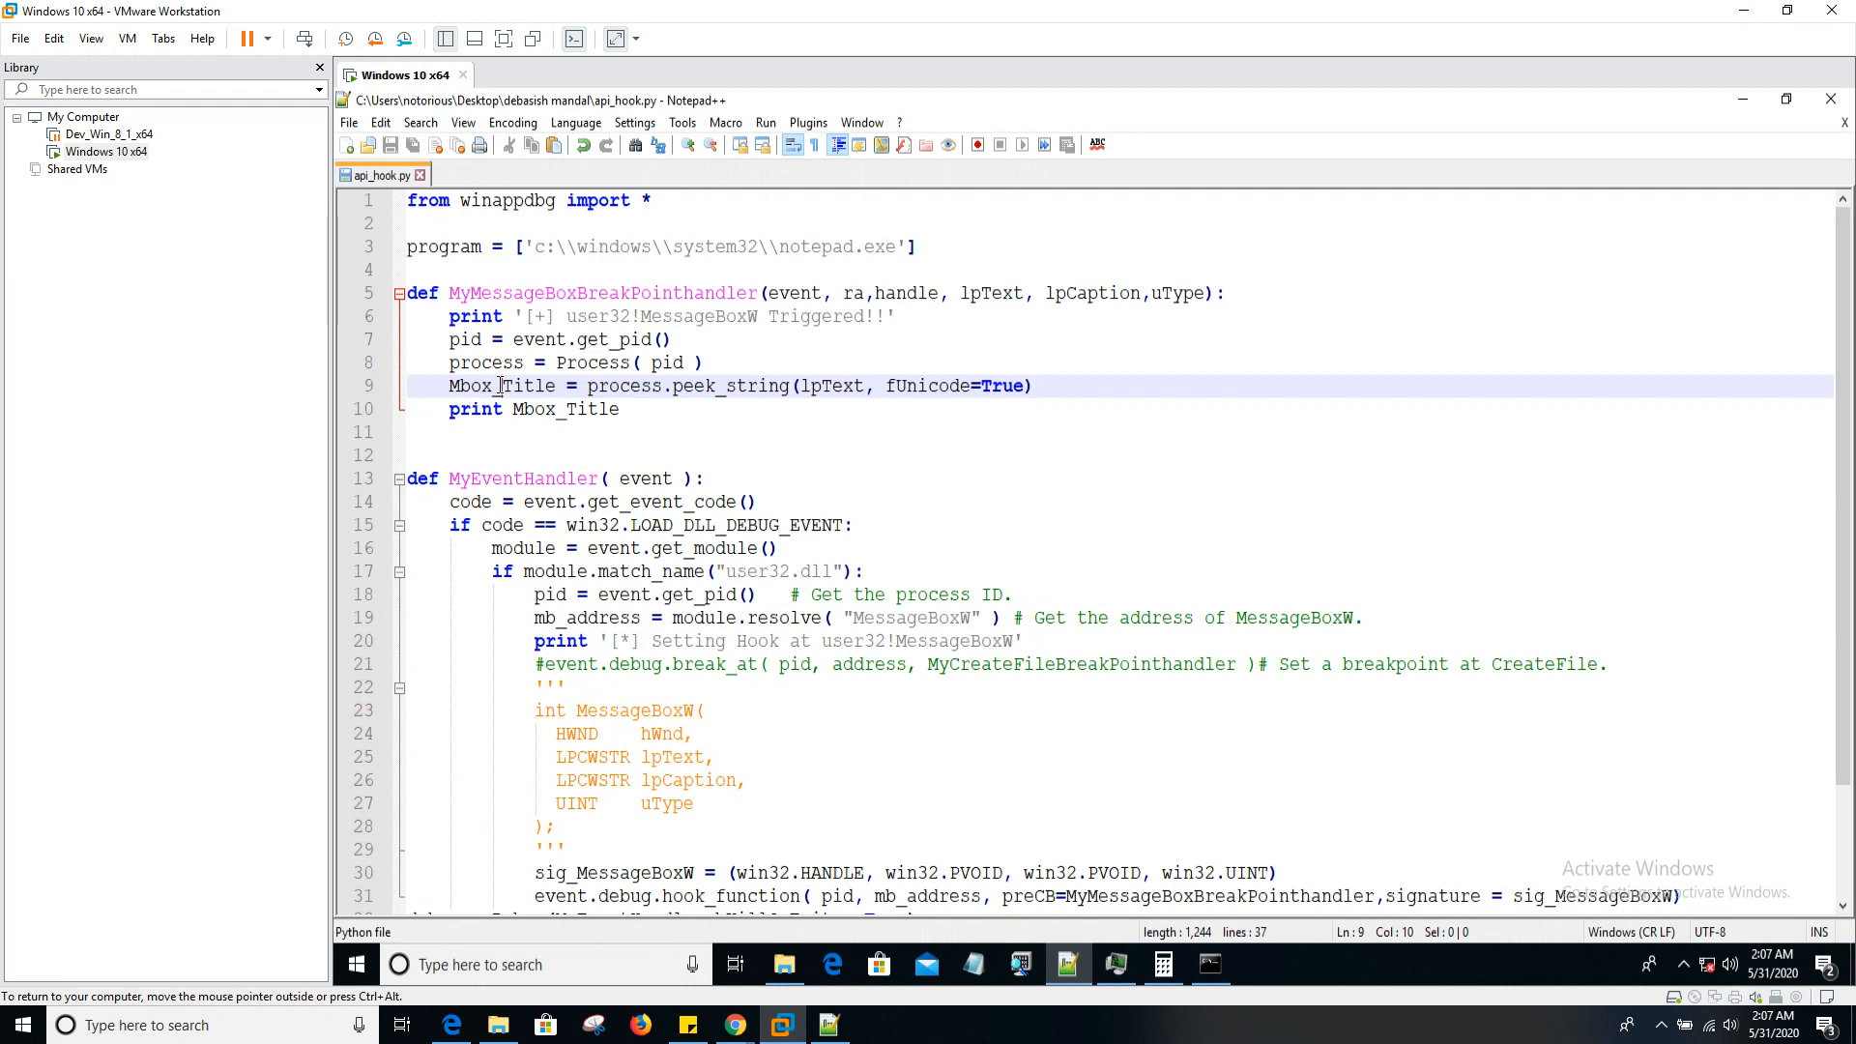
double_click(500, 386)
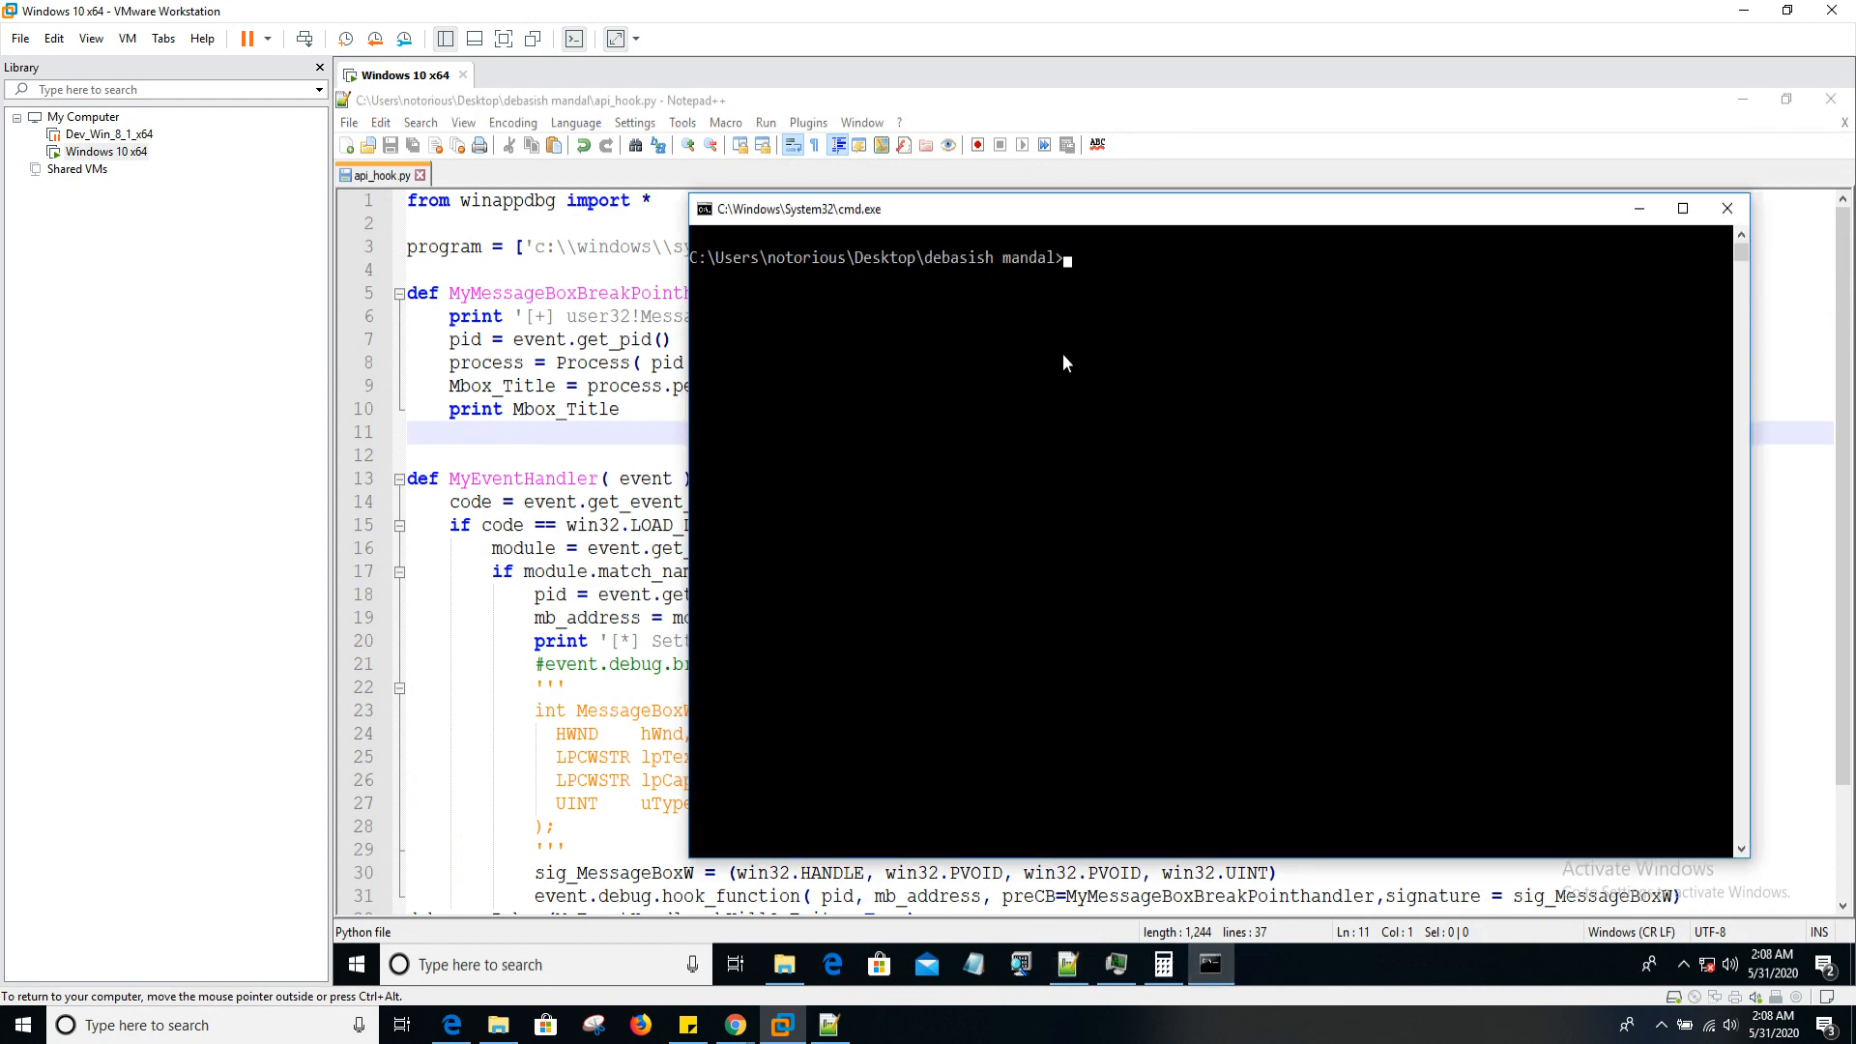
- Run python api_hook.py, type 'fdasfsadfasdf' into the launched Notepad, and start a search
text(python)
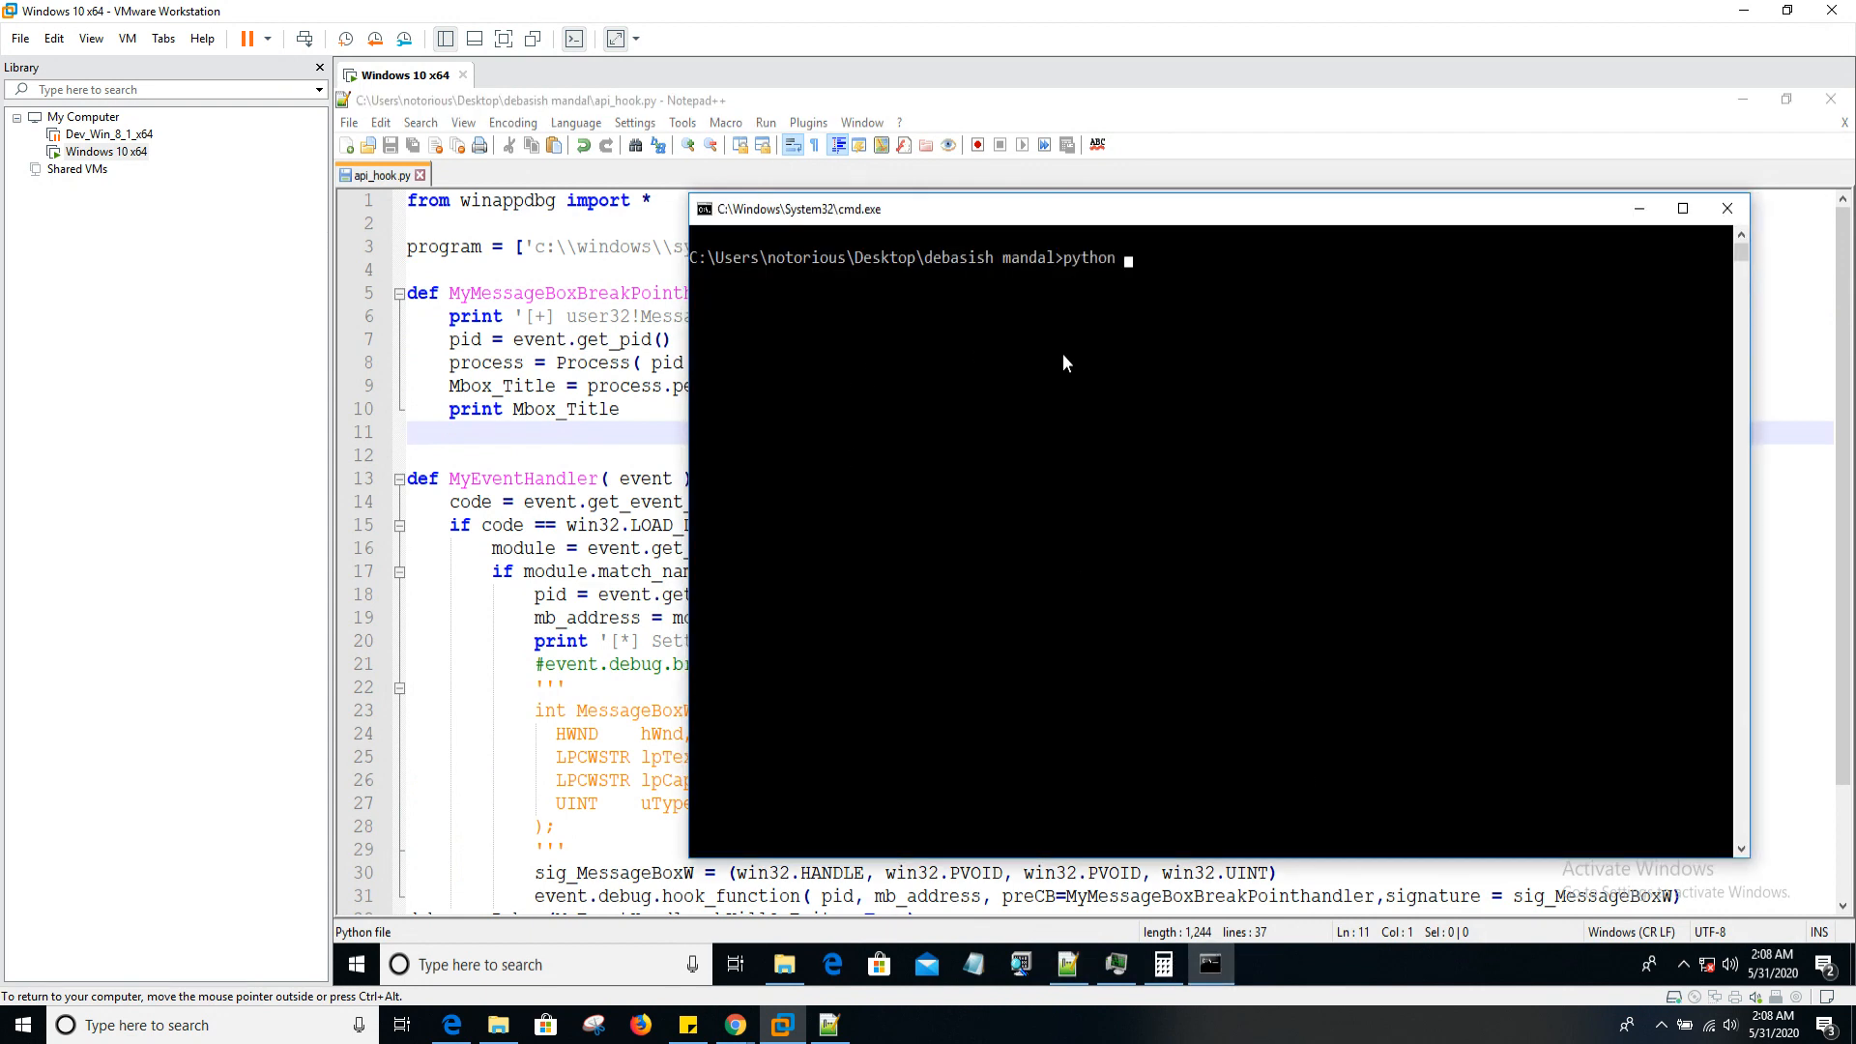
text(api_hook.py)
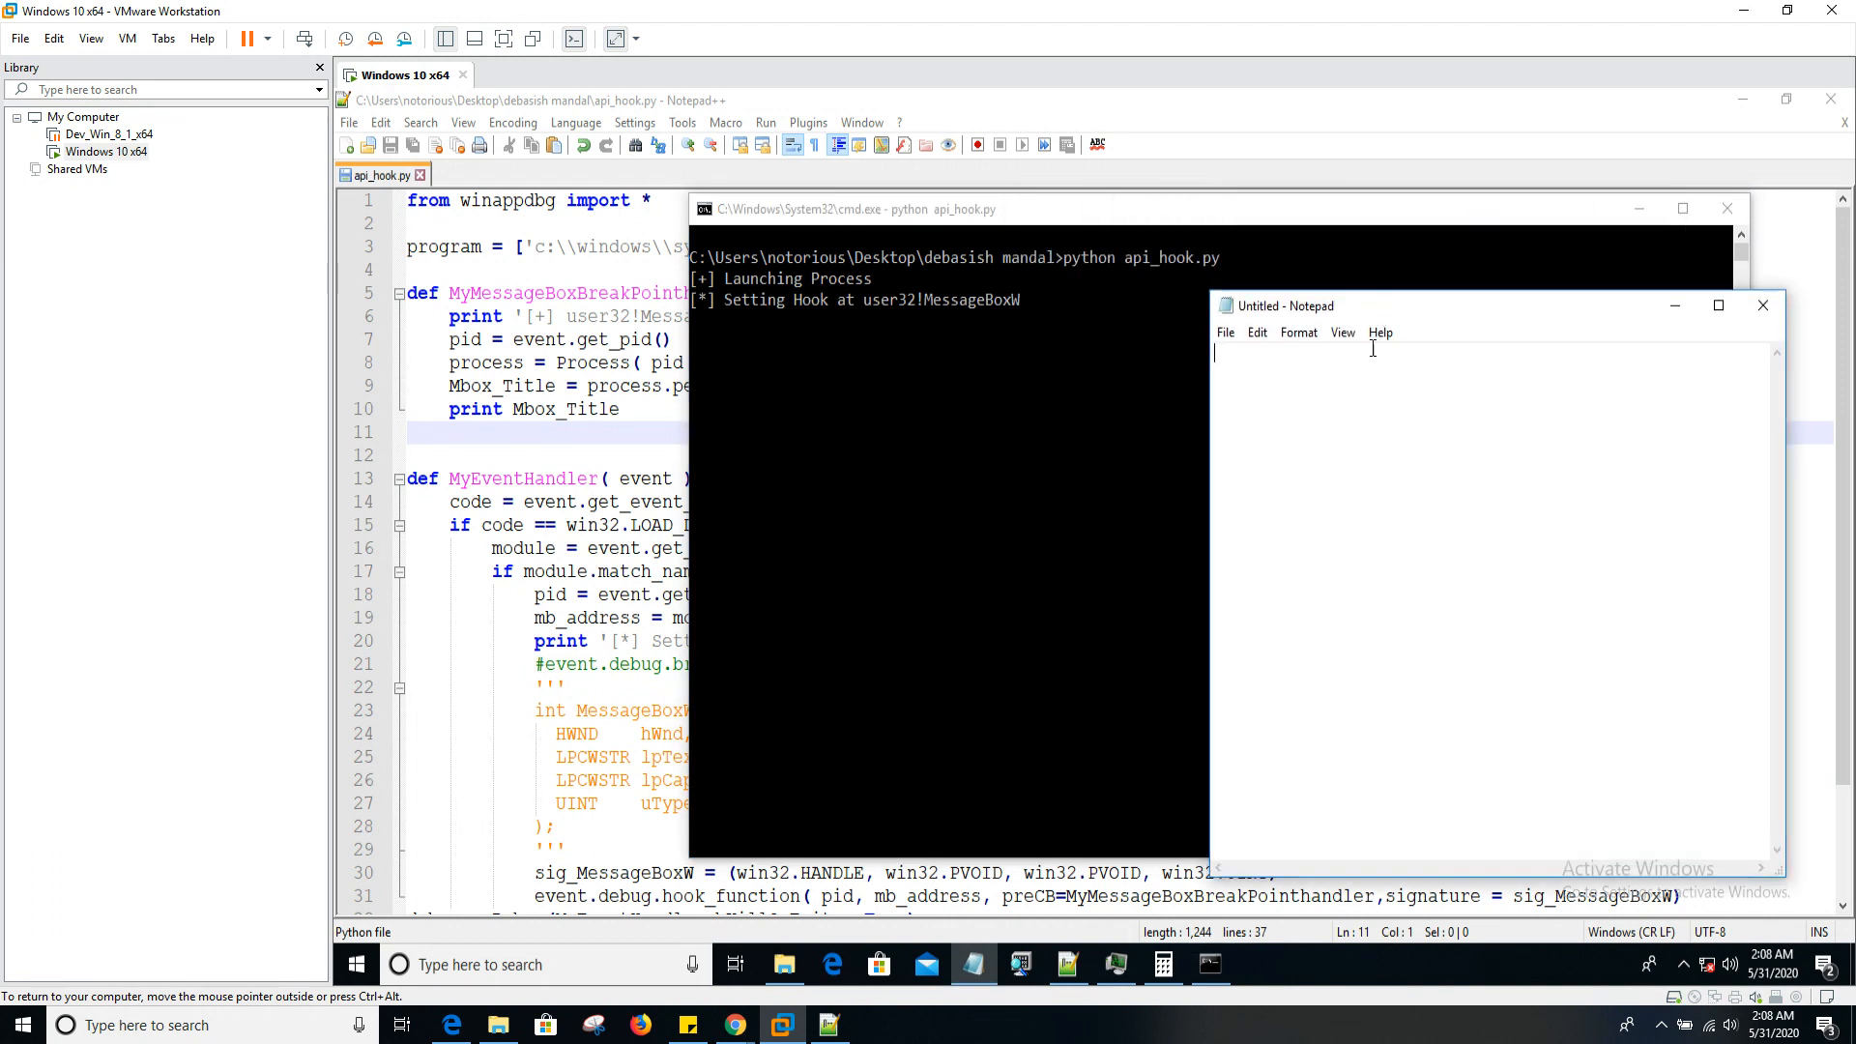
text(fdasfsadfasdf)
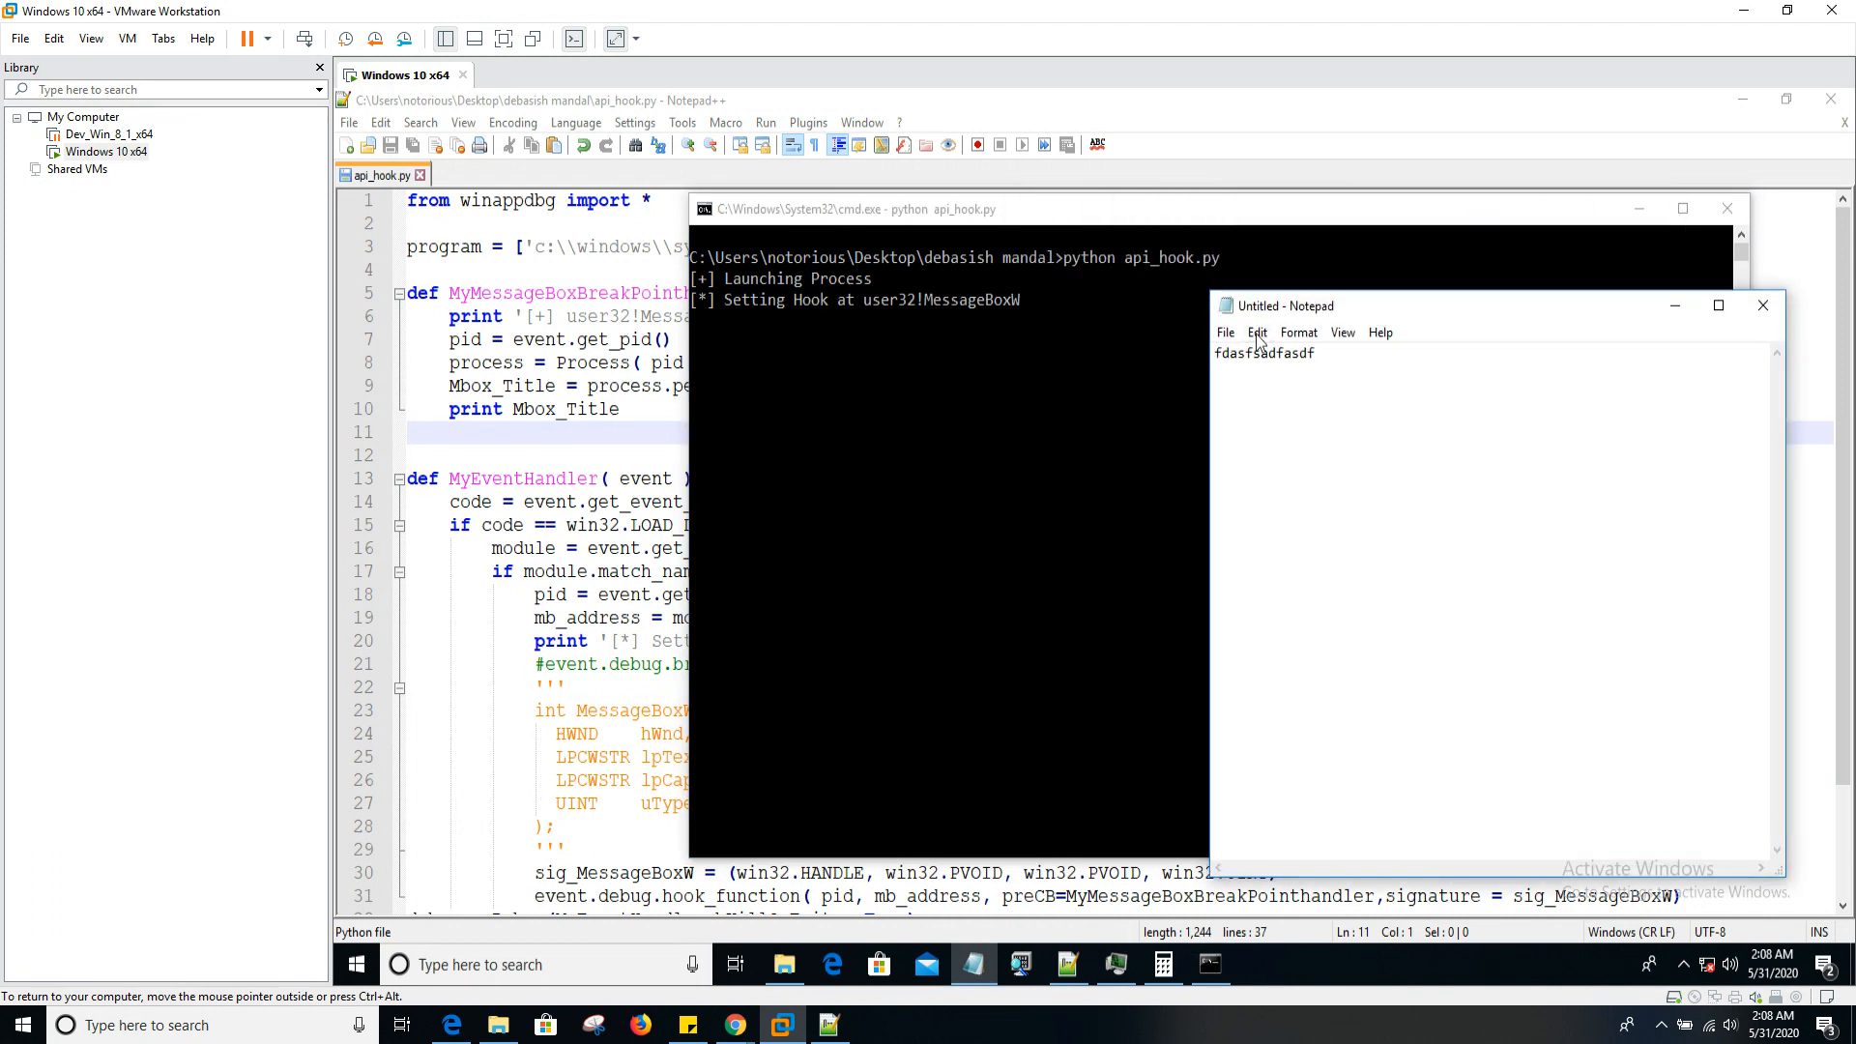
click(1256, 332)
text(123)
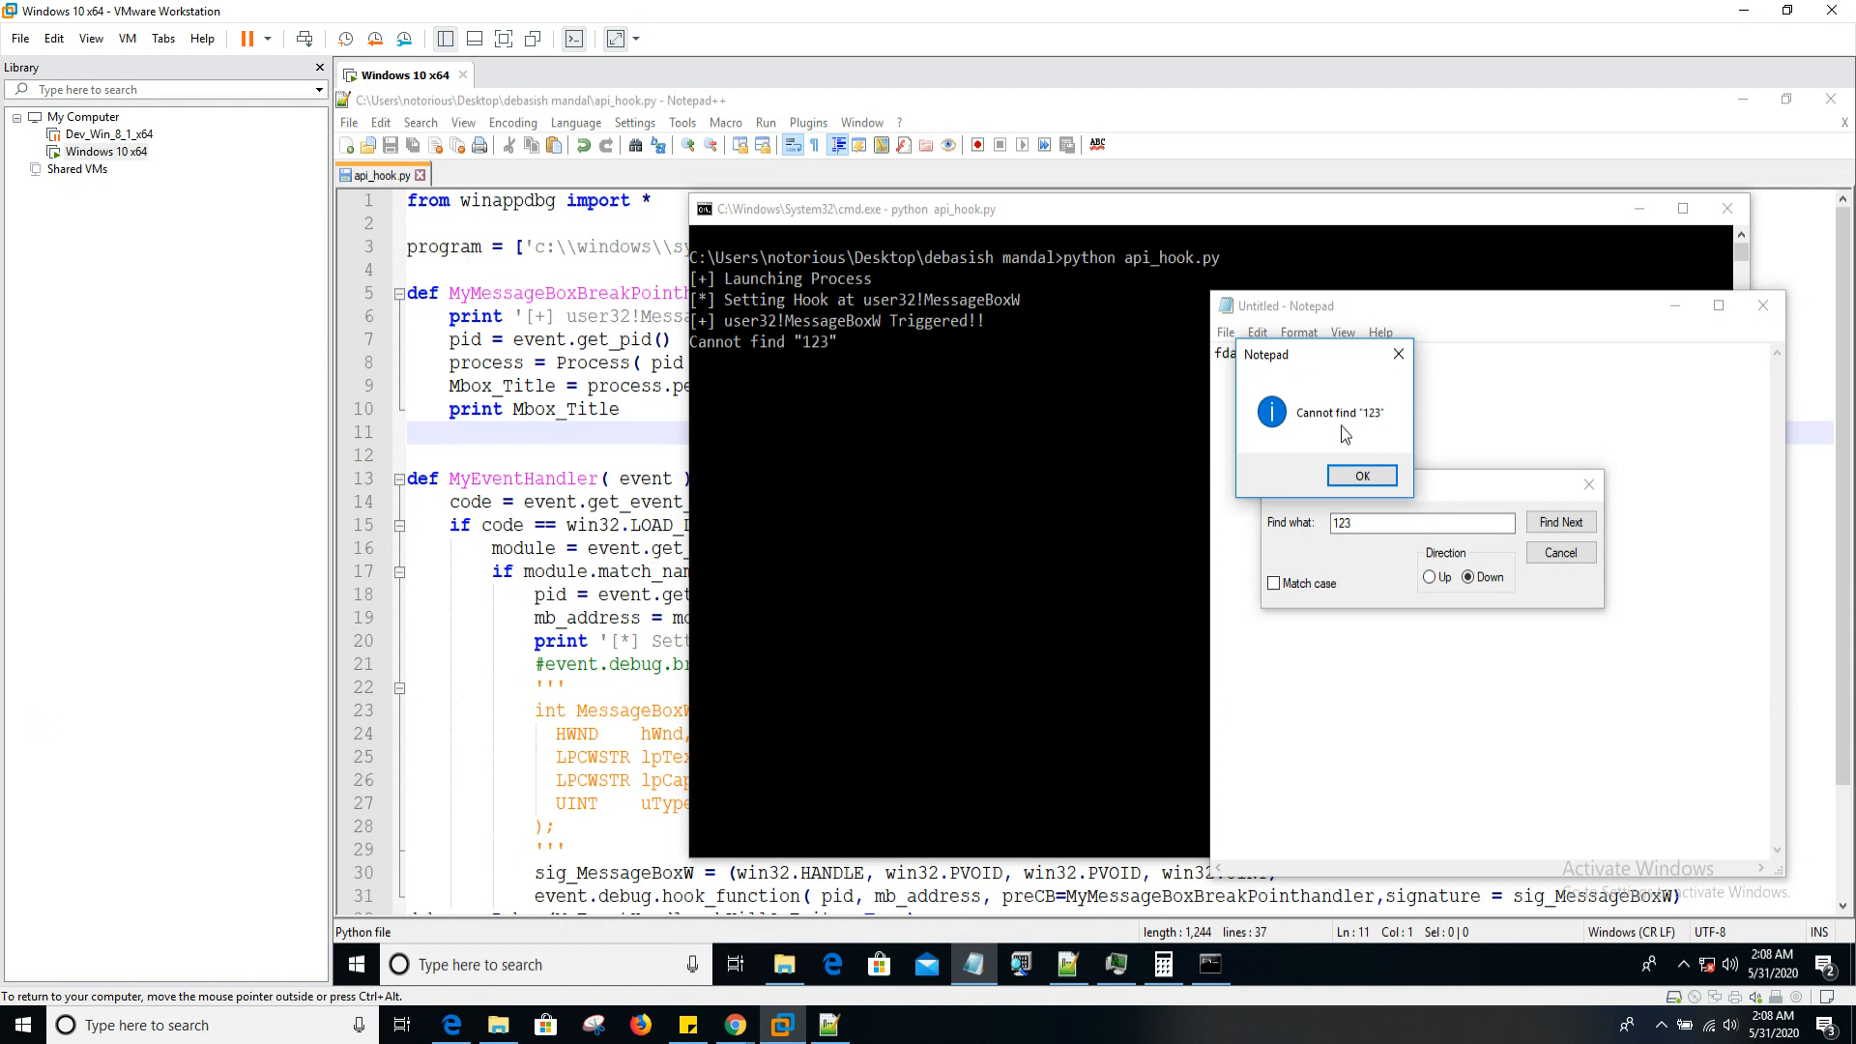
mouse_move(841, 369)
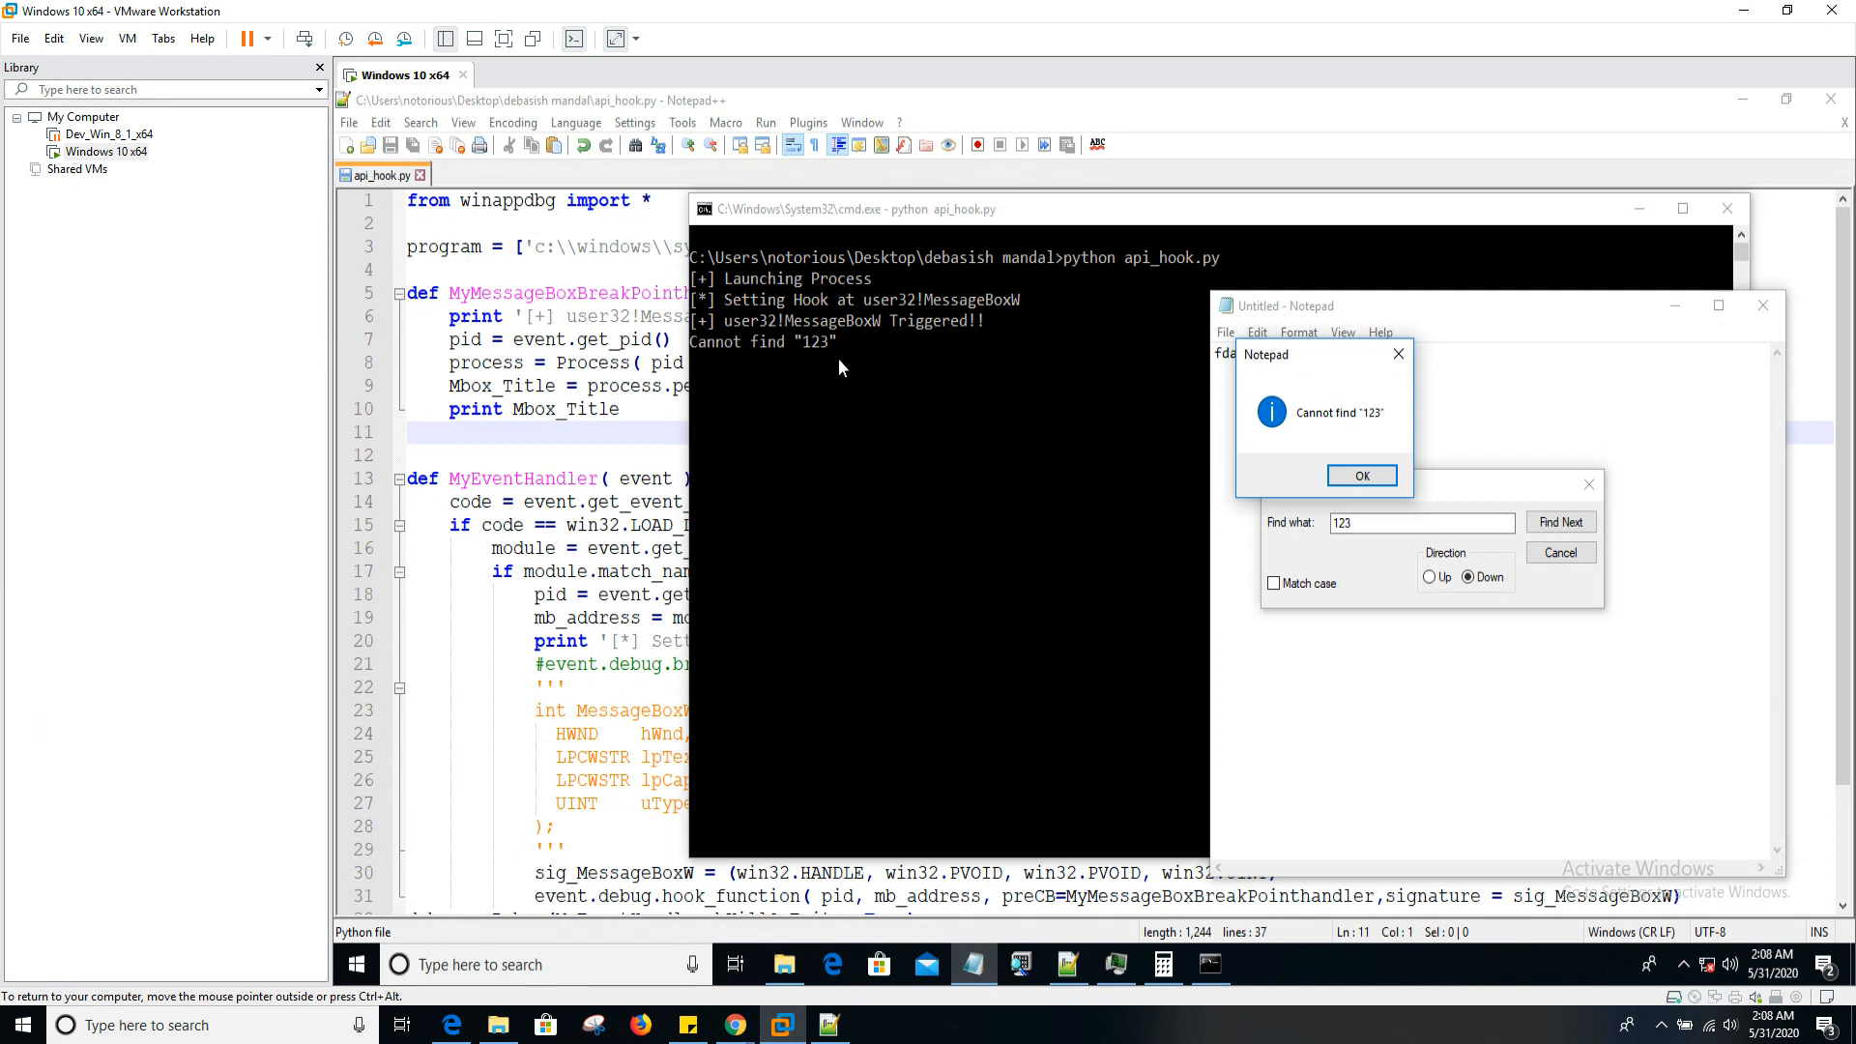
mouse_move(714, 400)
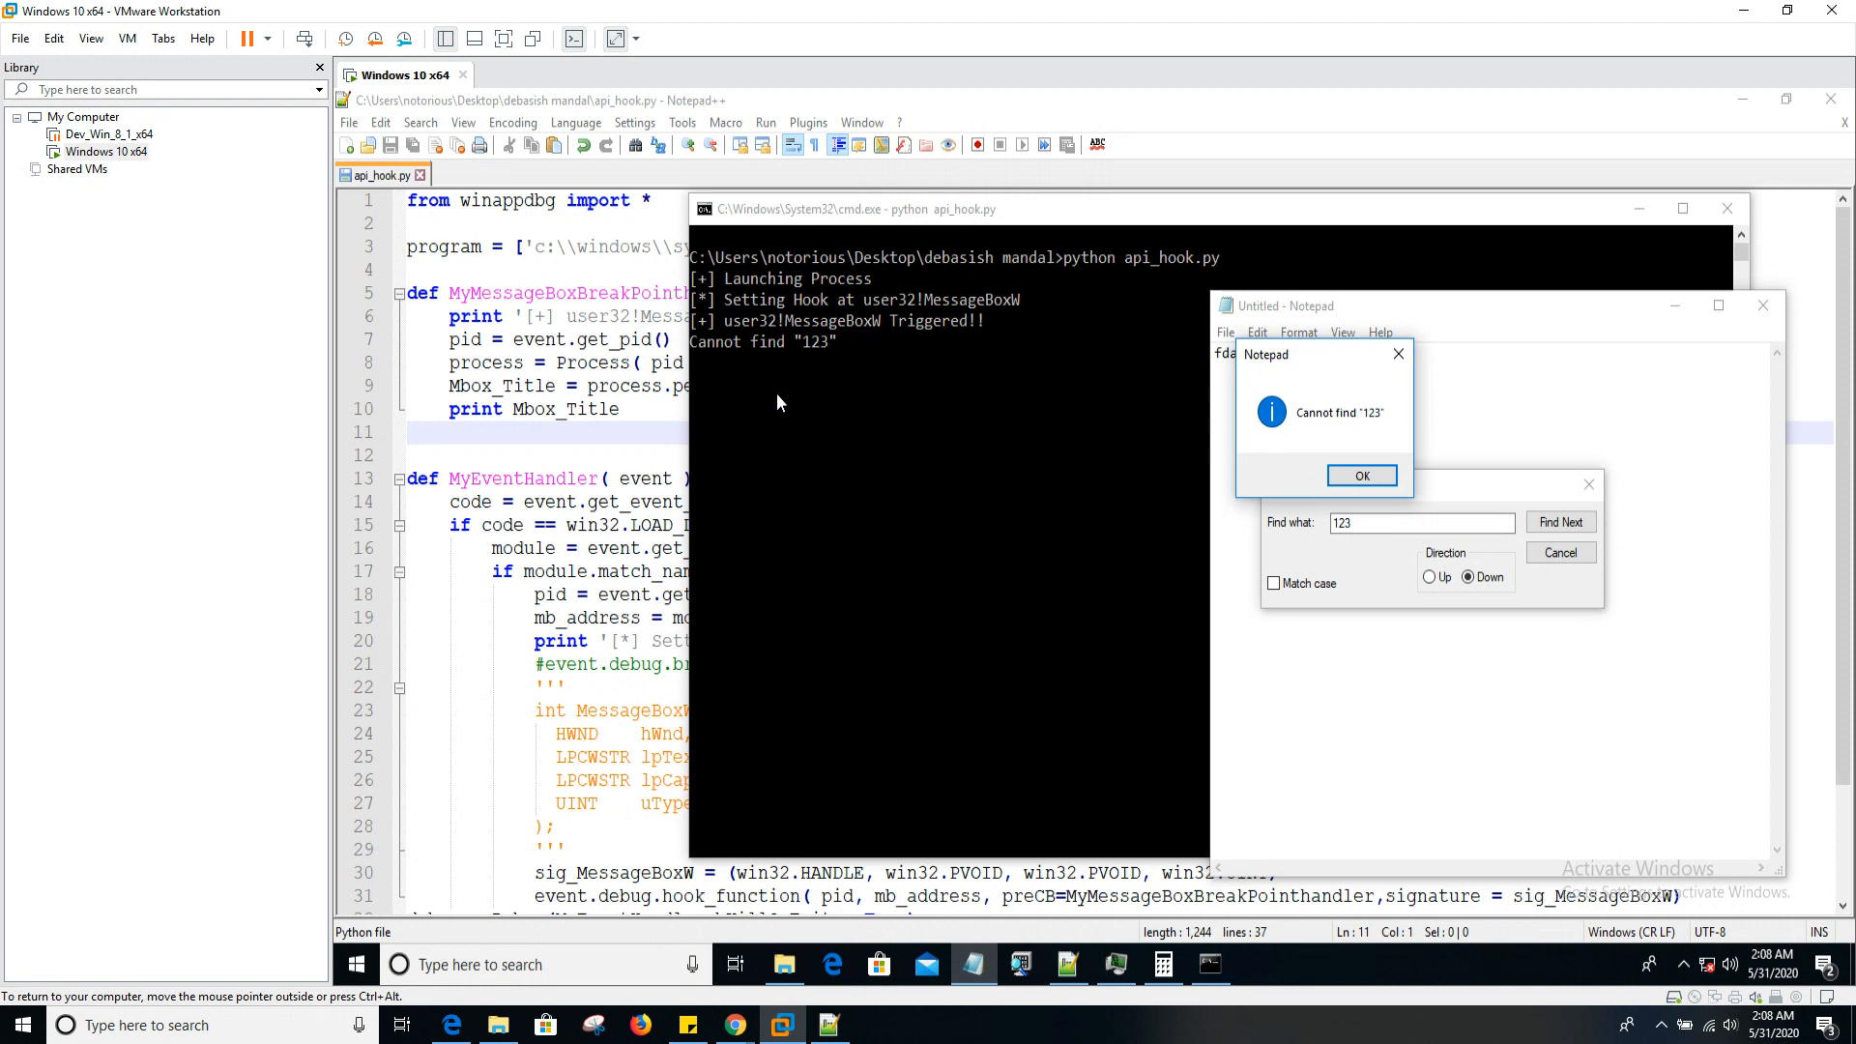
mouse_move(712, 373)
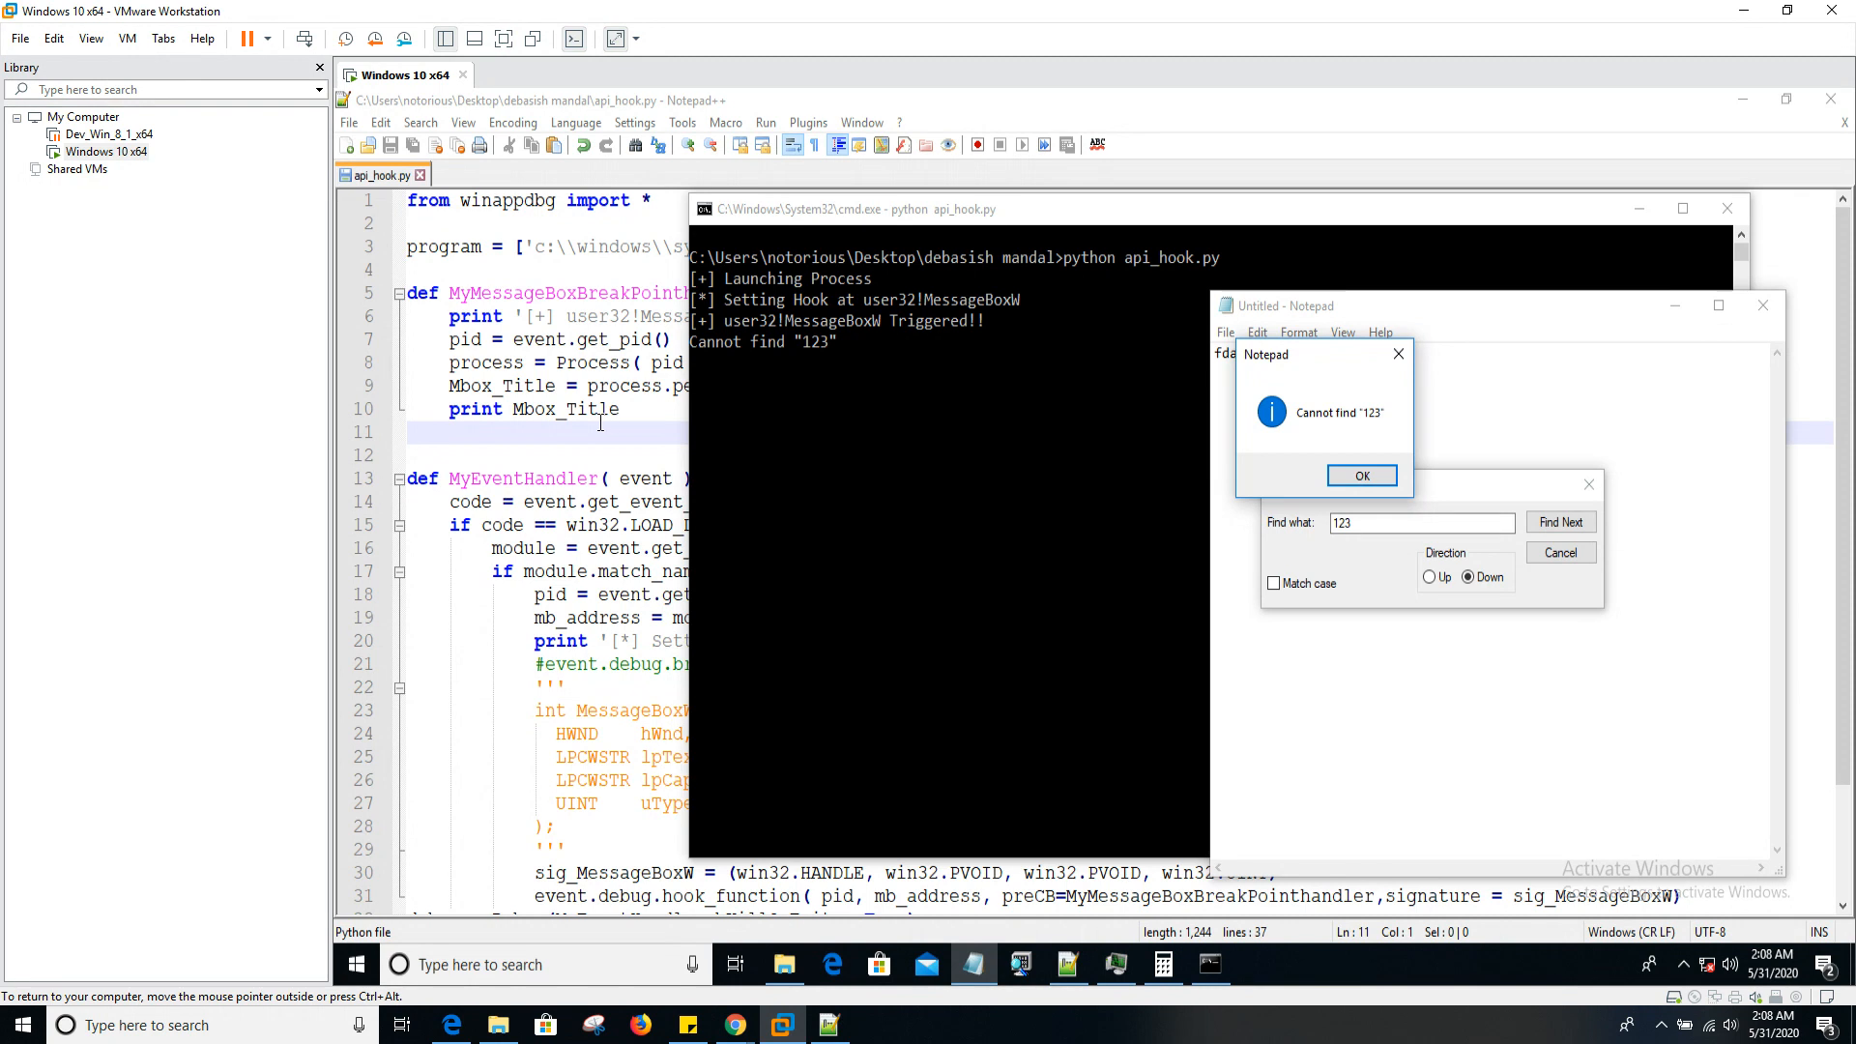
mouse_move(678, 394)
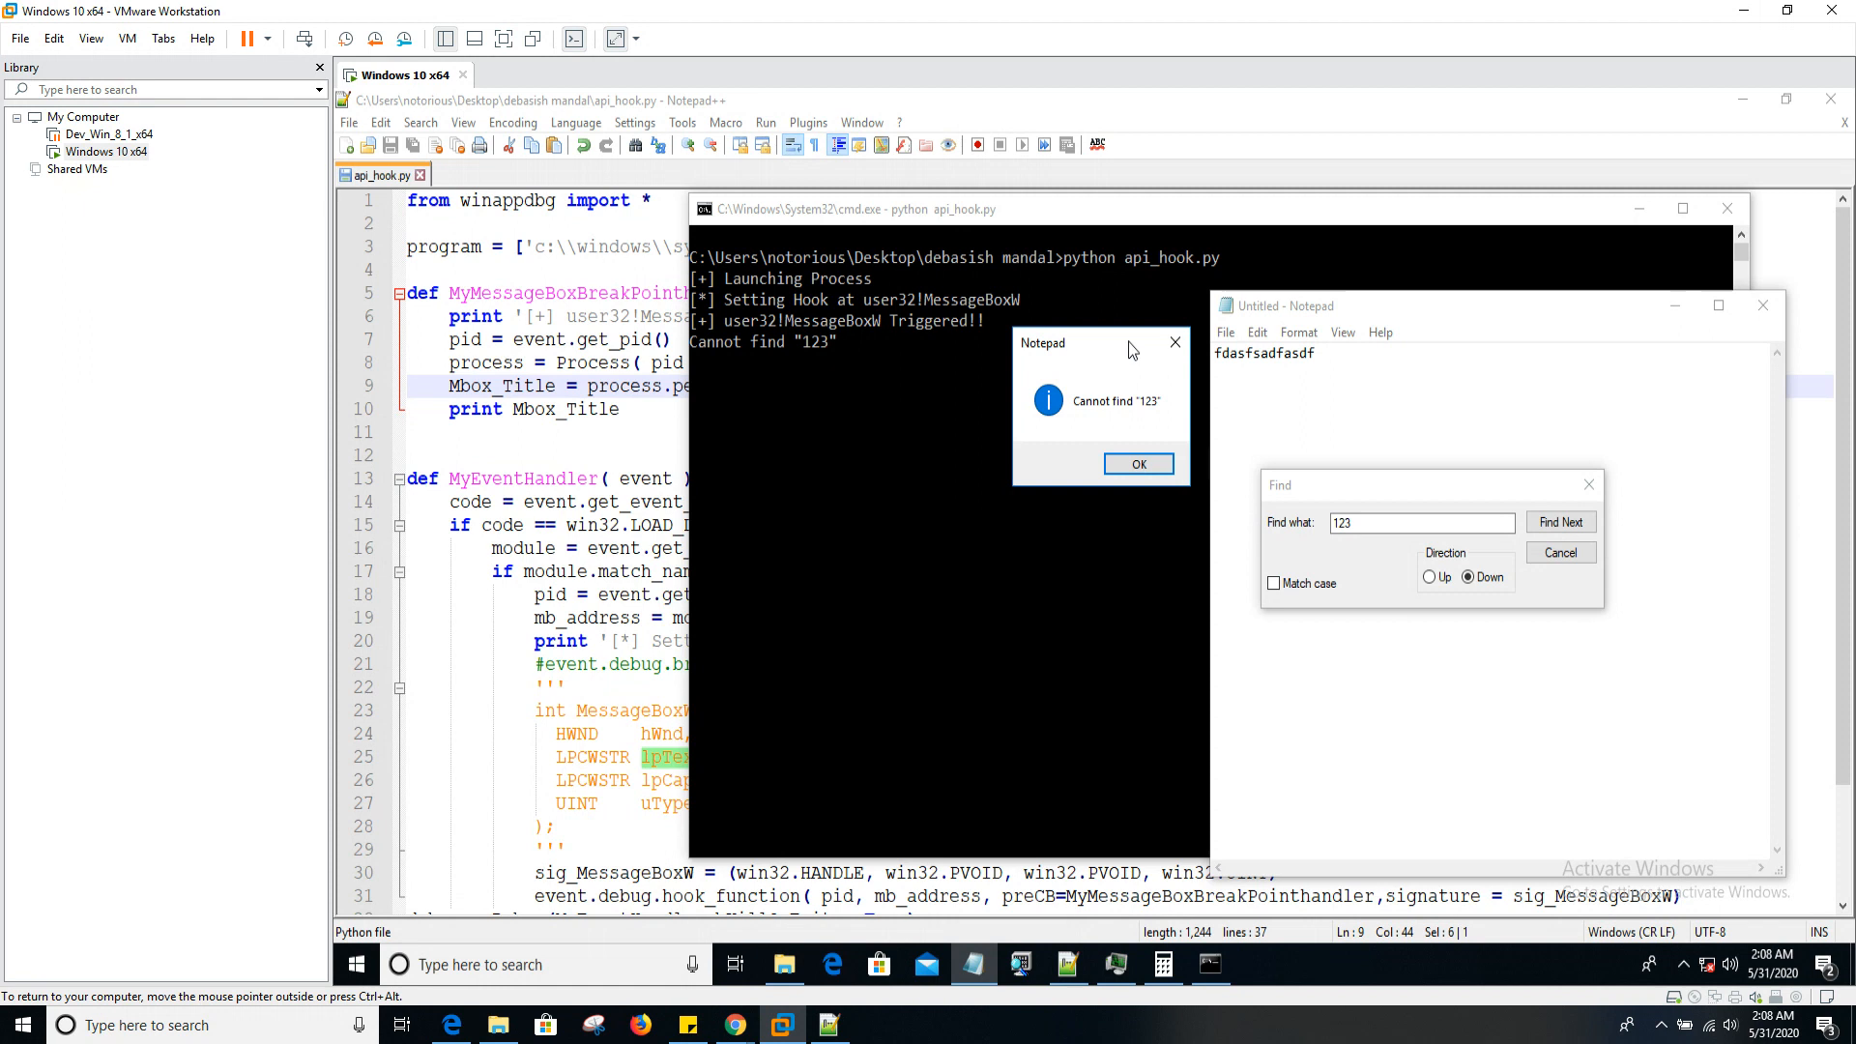
mouse_move(1115, 348)
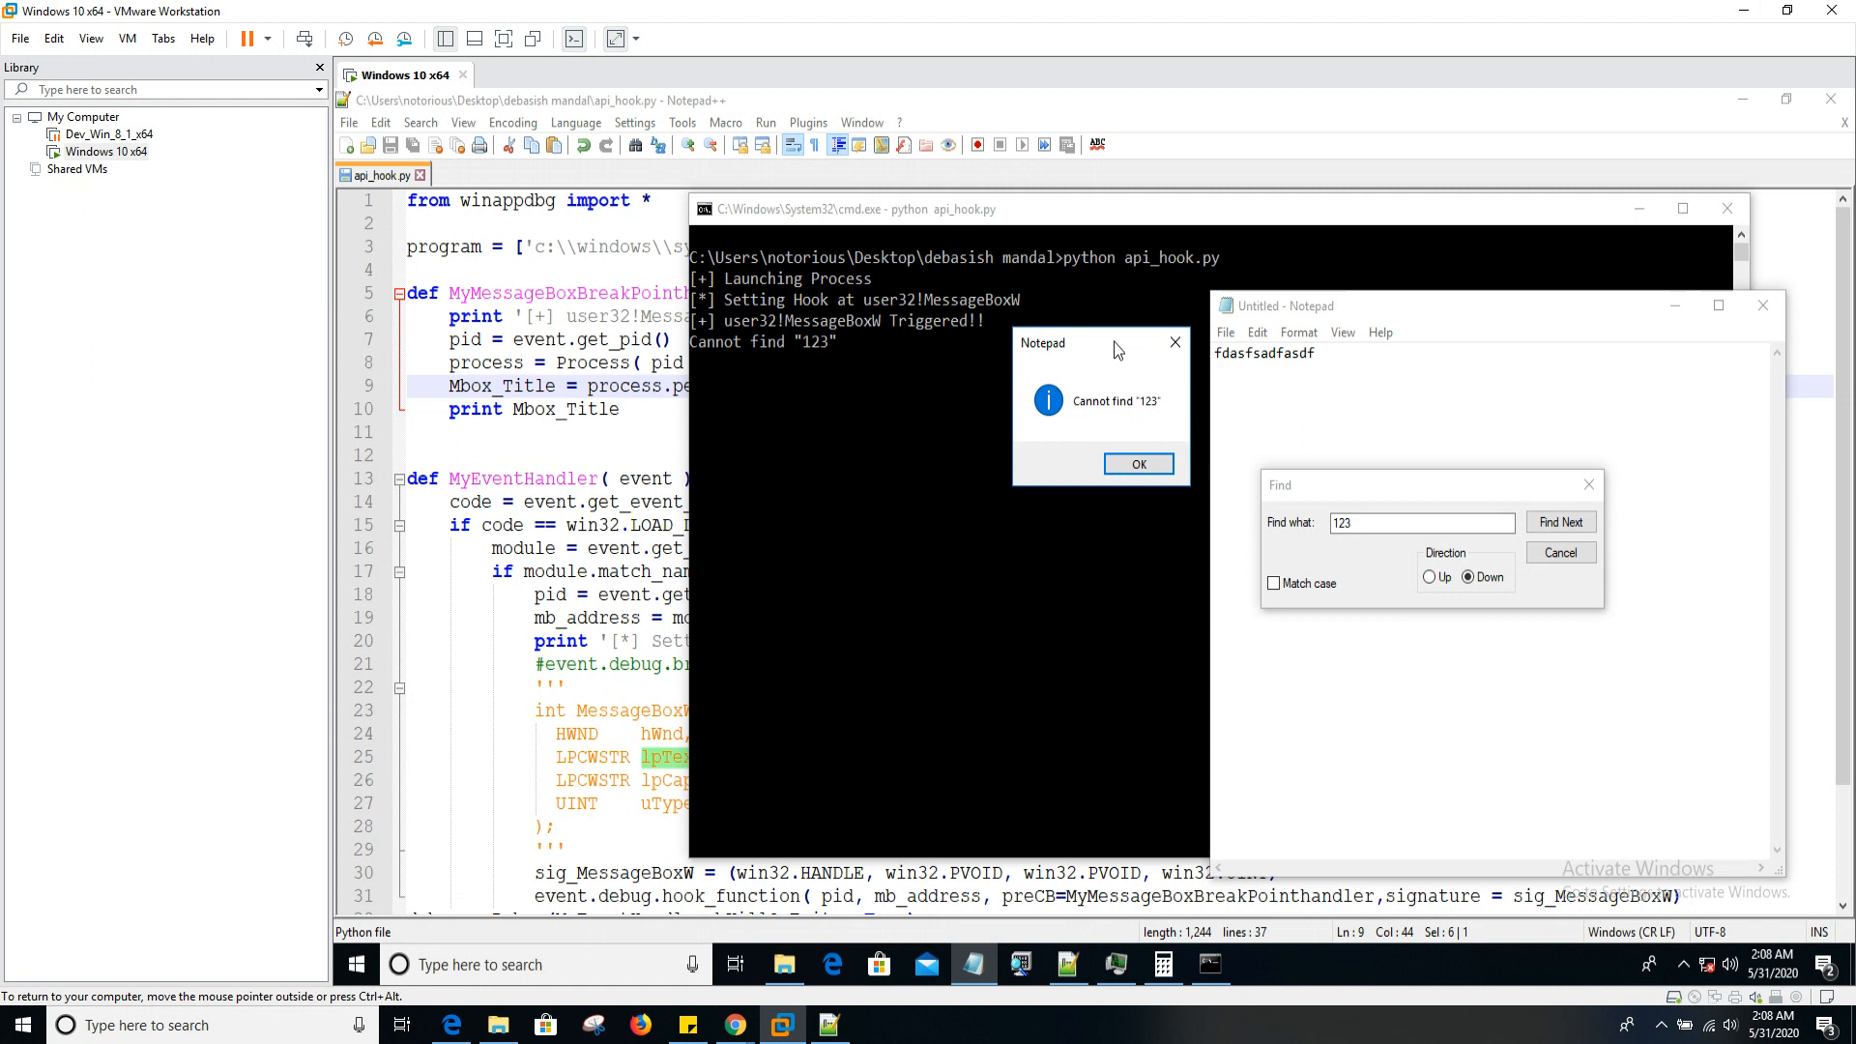
drag(1074, 343, 923, 437)
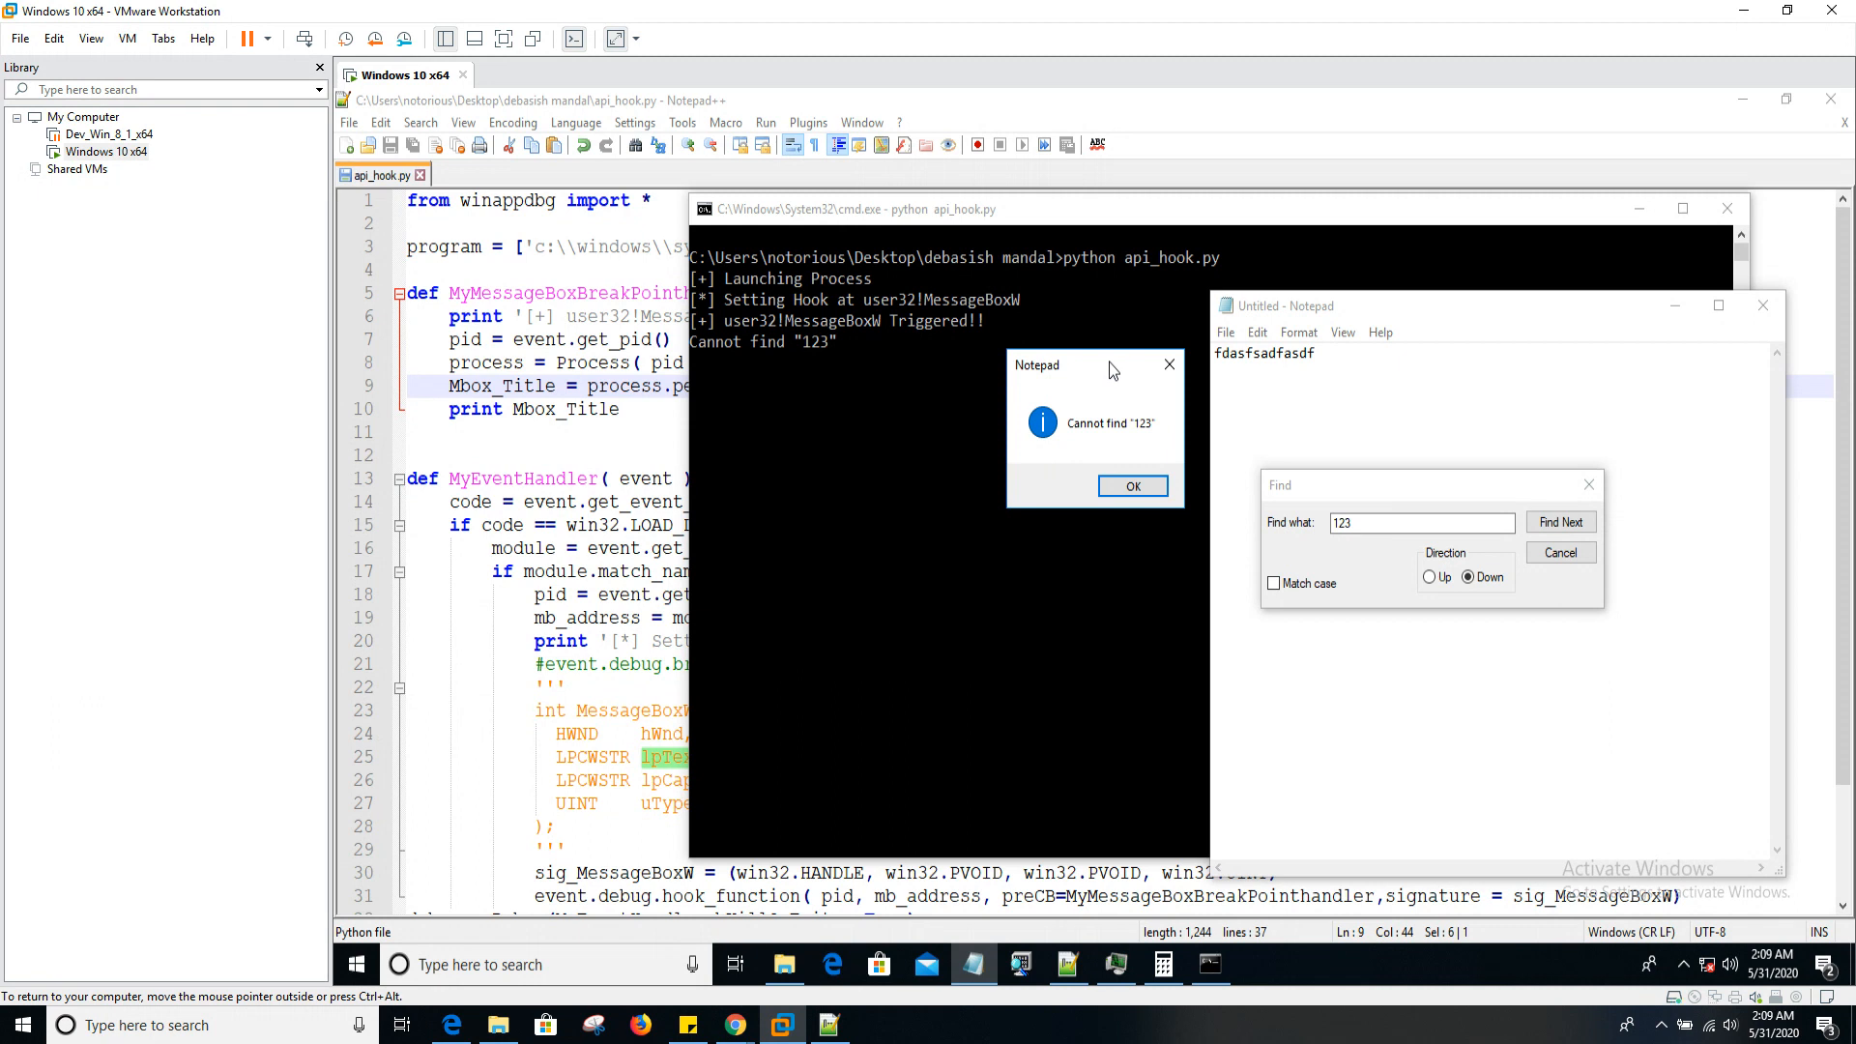
drag(1094, 365, 1066, 353)
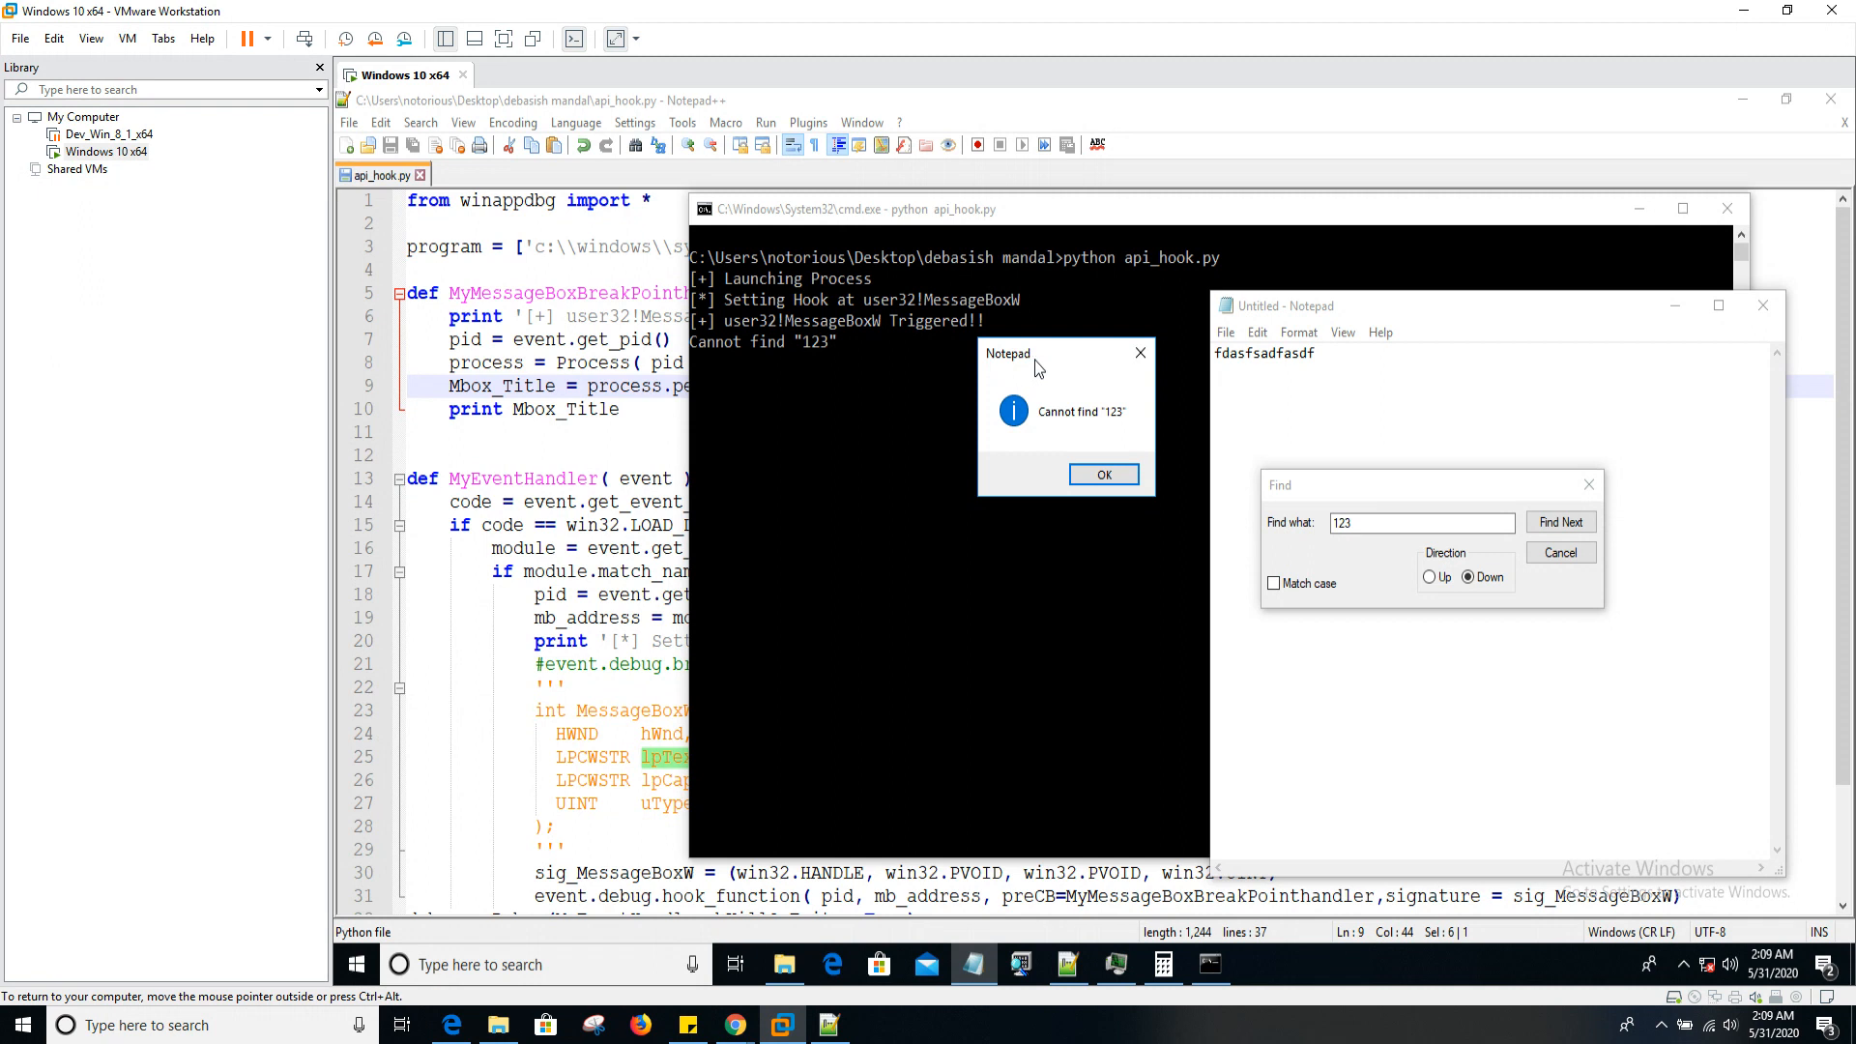
drag(1035, 353, 959, 412)
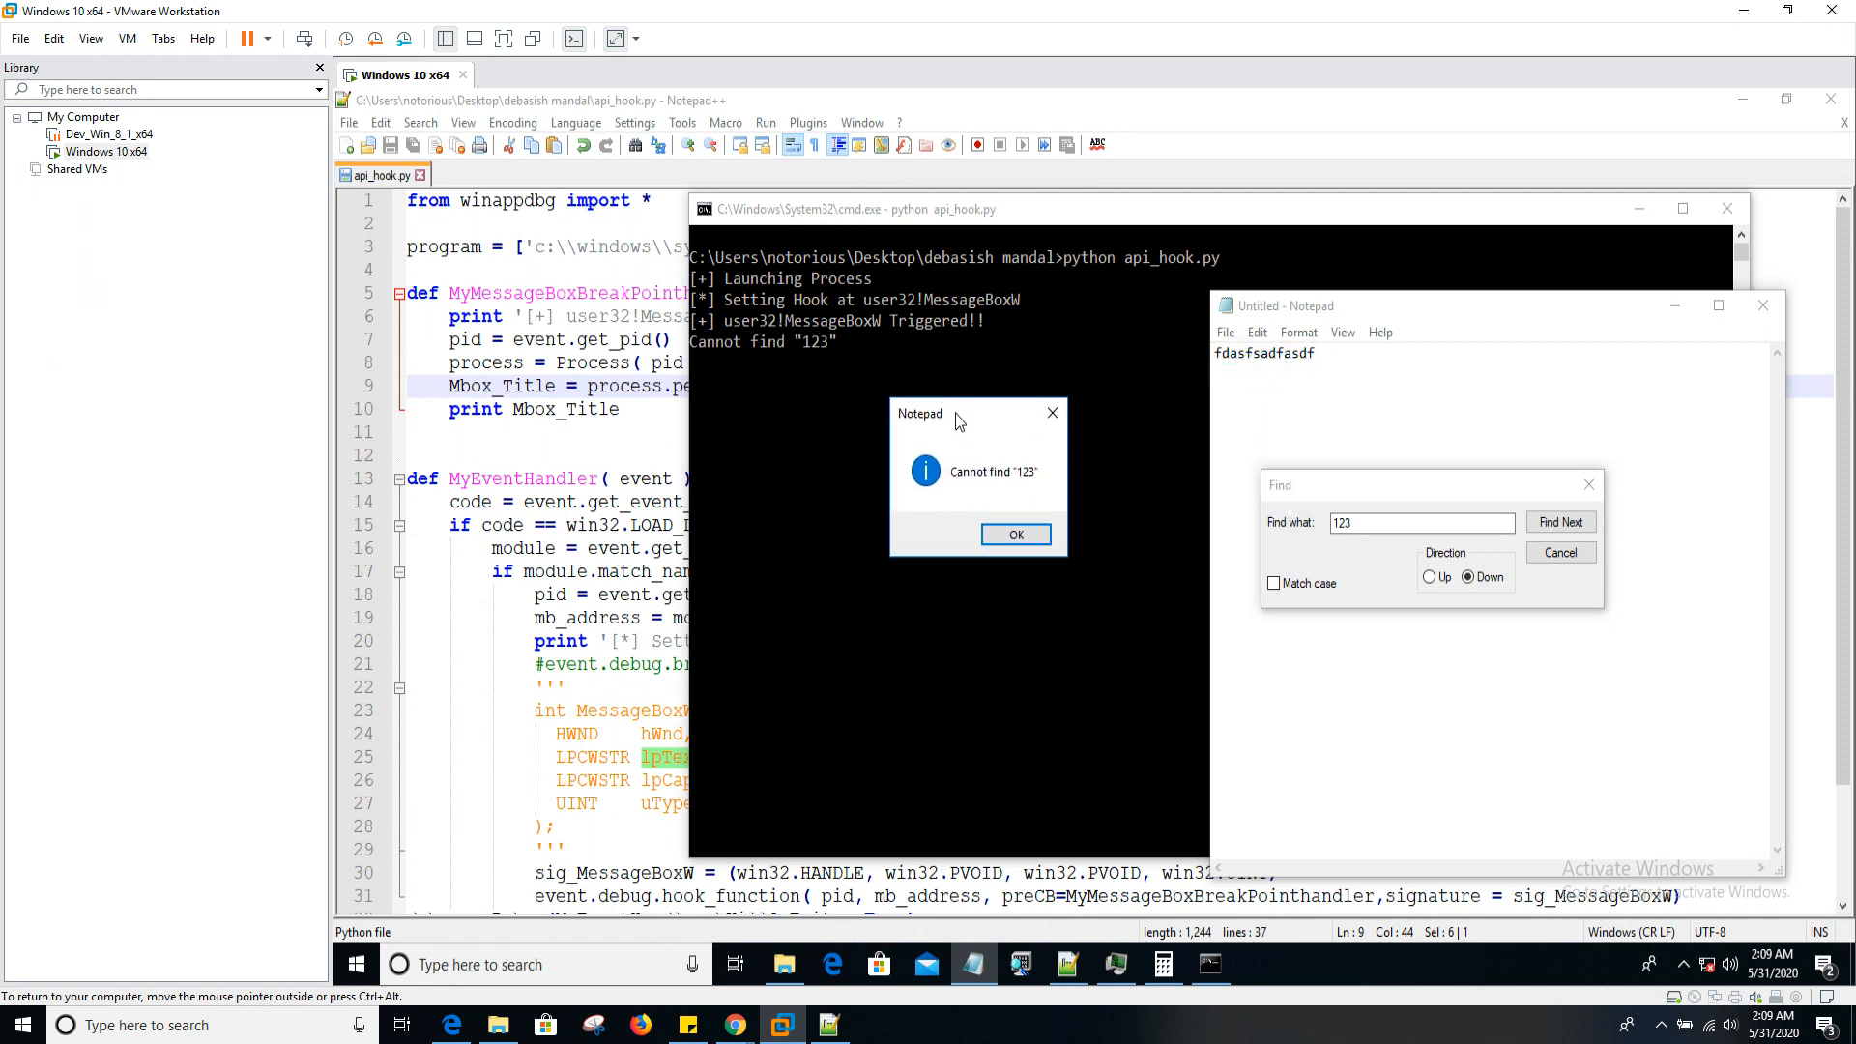
mouse_move(974, 407)
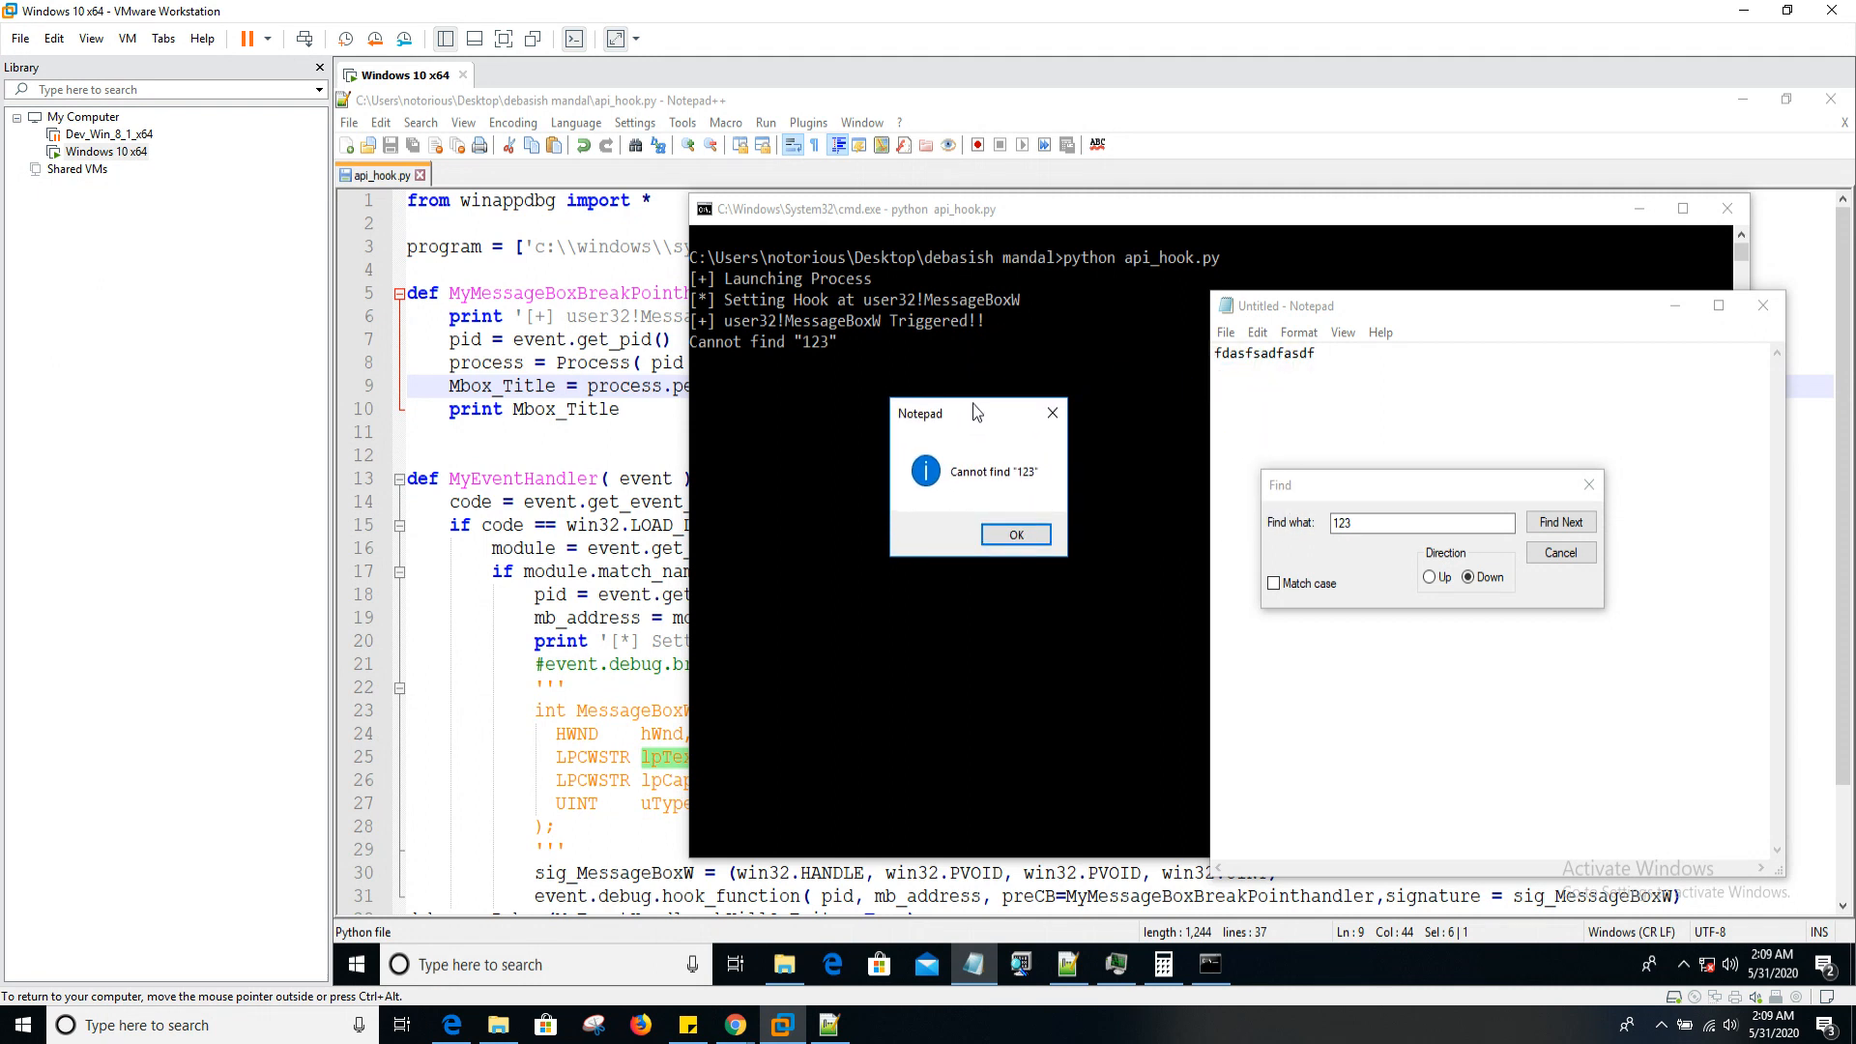
mouse_move(1521, 997)
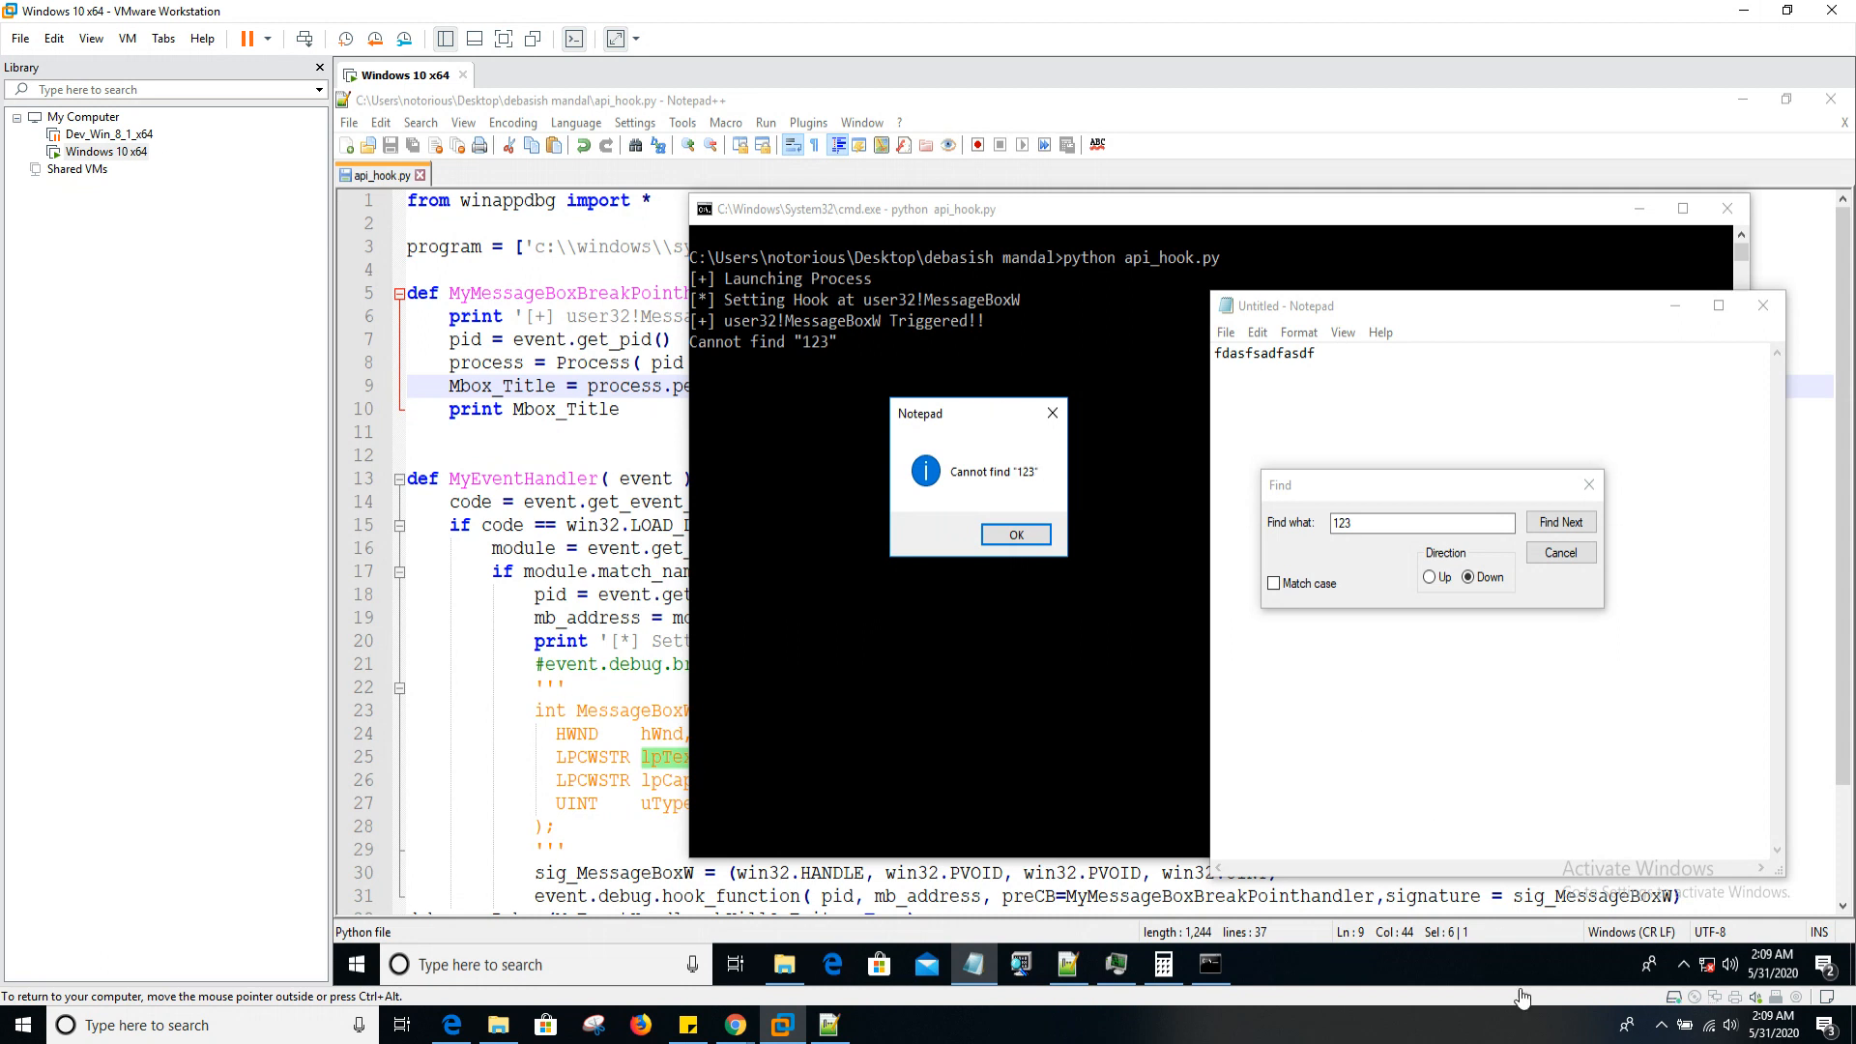